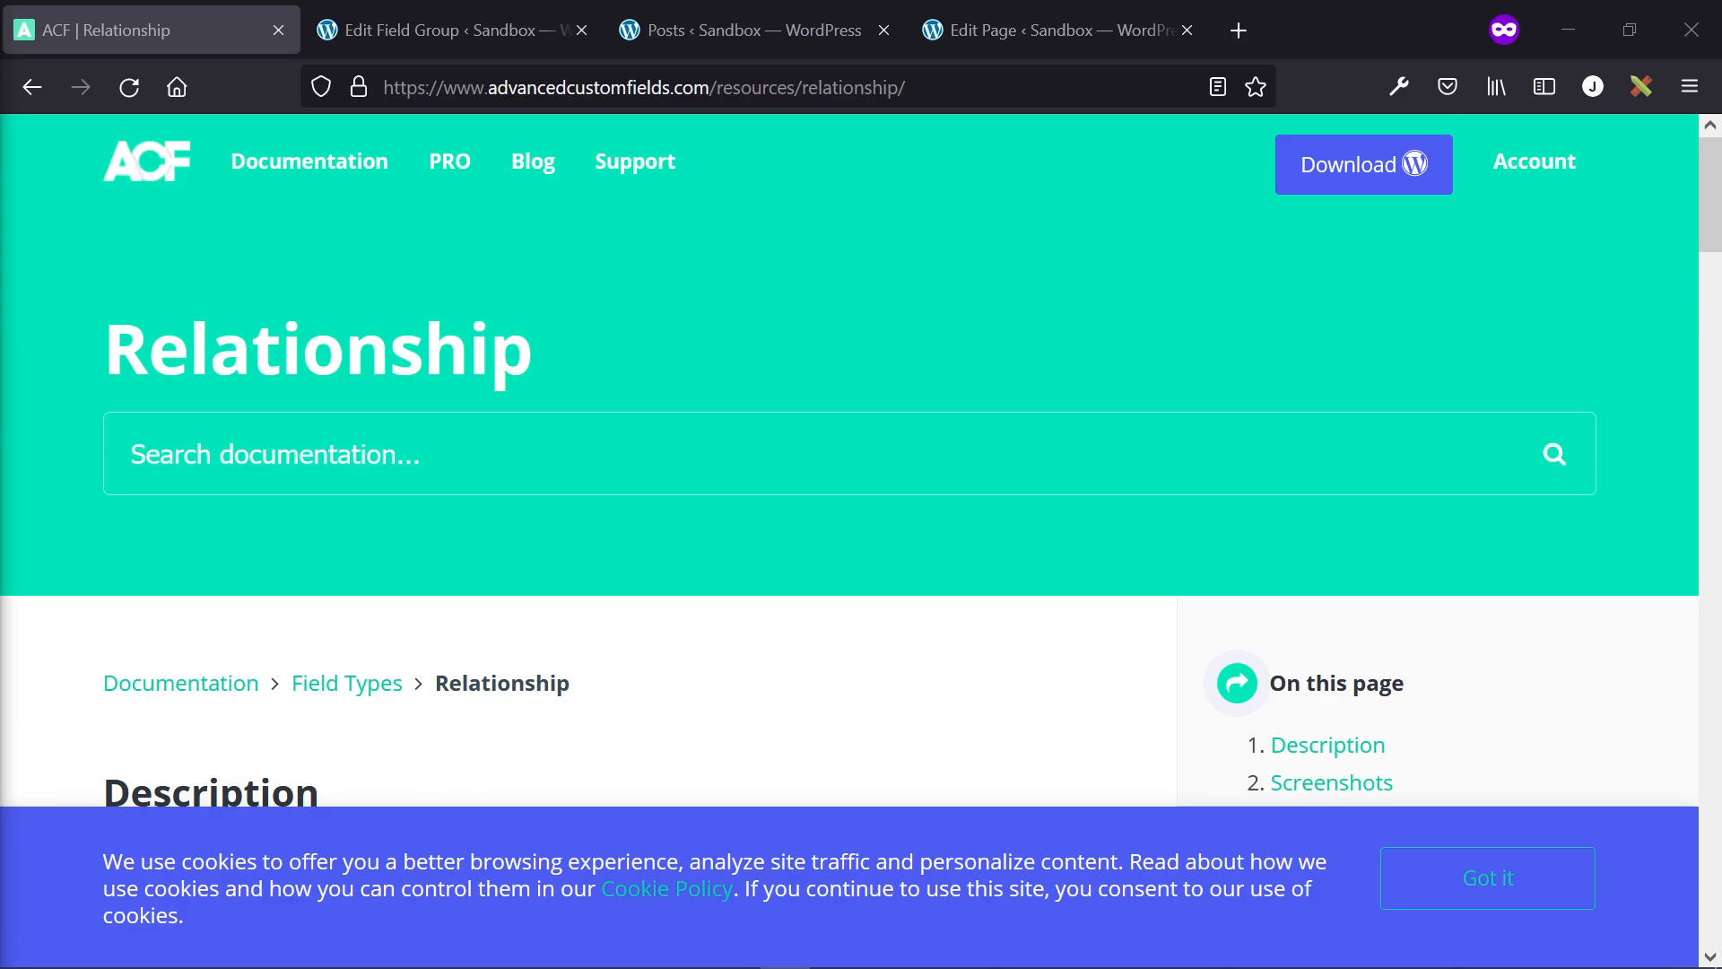
pyautogui.moveTo(507, 550)
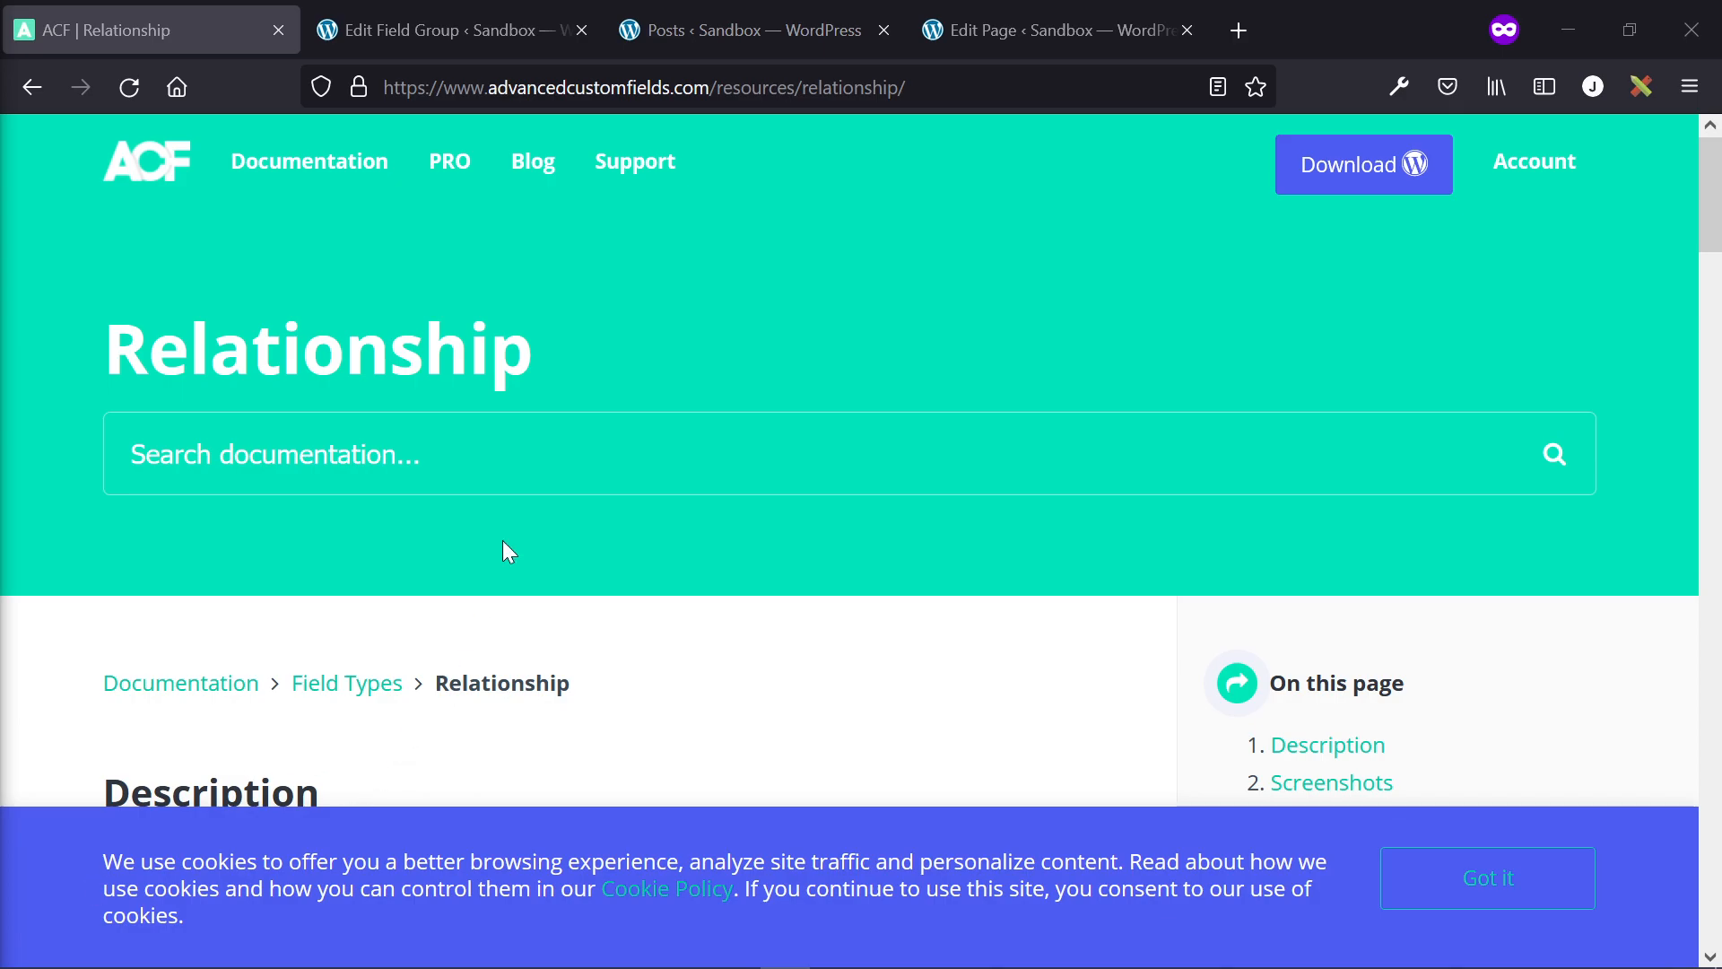
# - Leave the Relationship documentation and return to the WordPress page editor
pyautogui.click(755, 31)
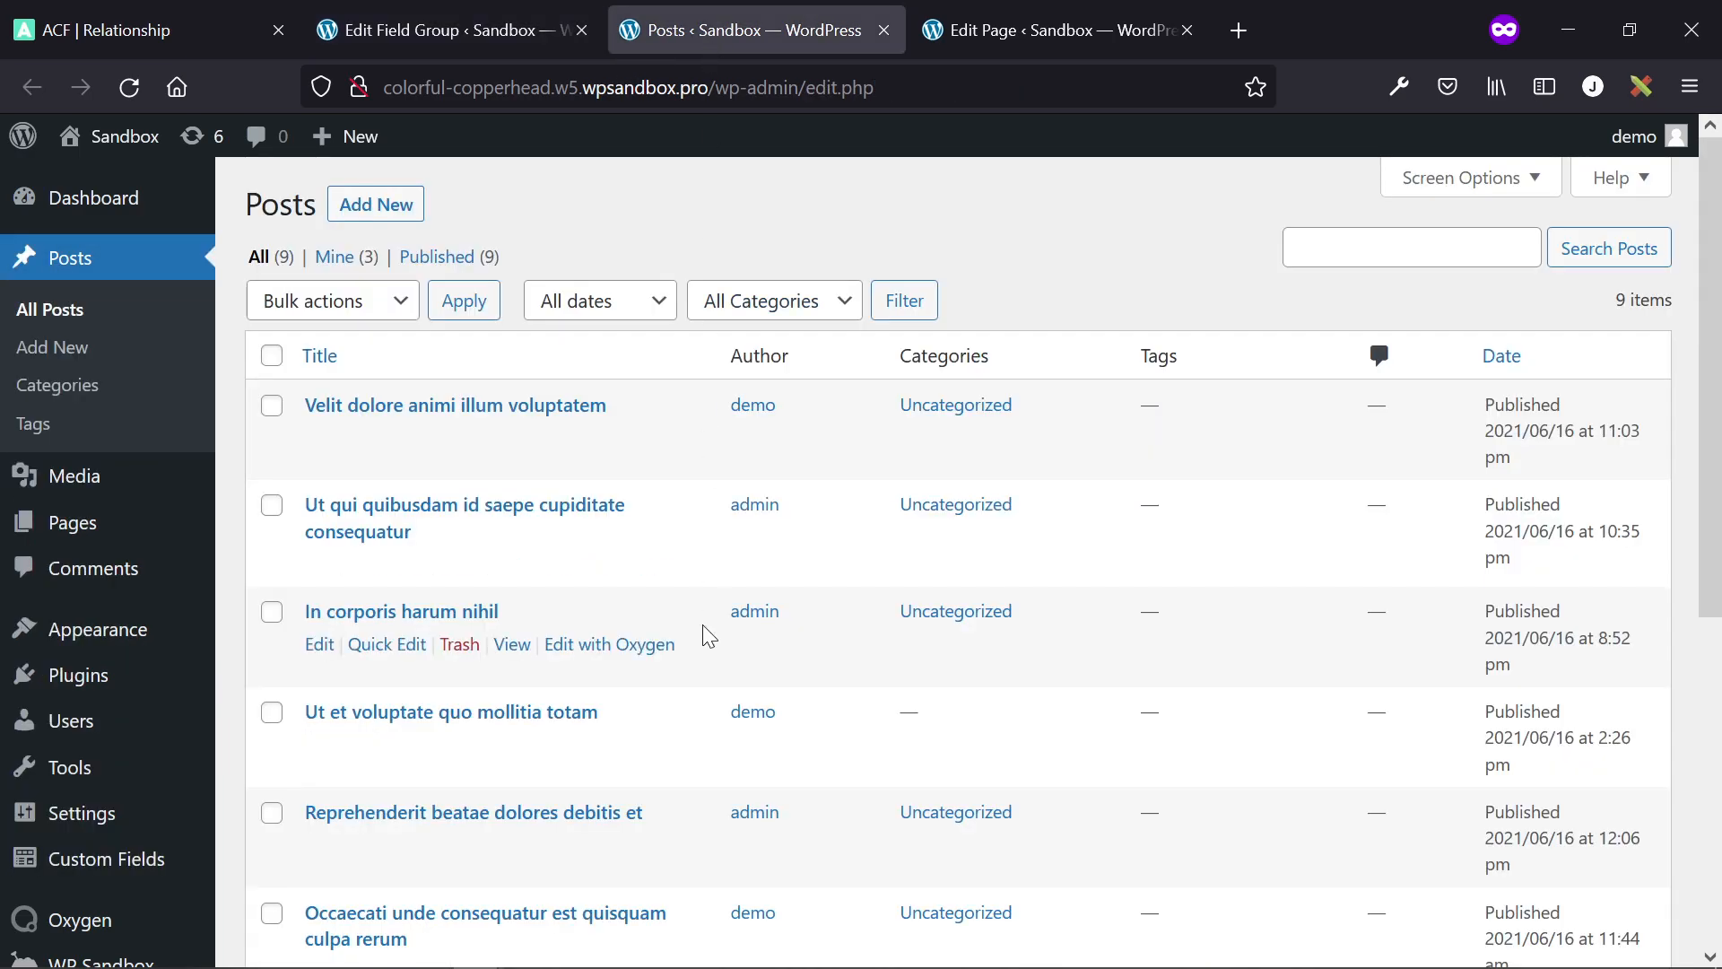
pyautogui.click(1055, 31)
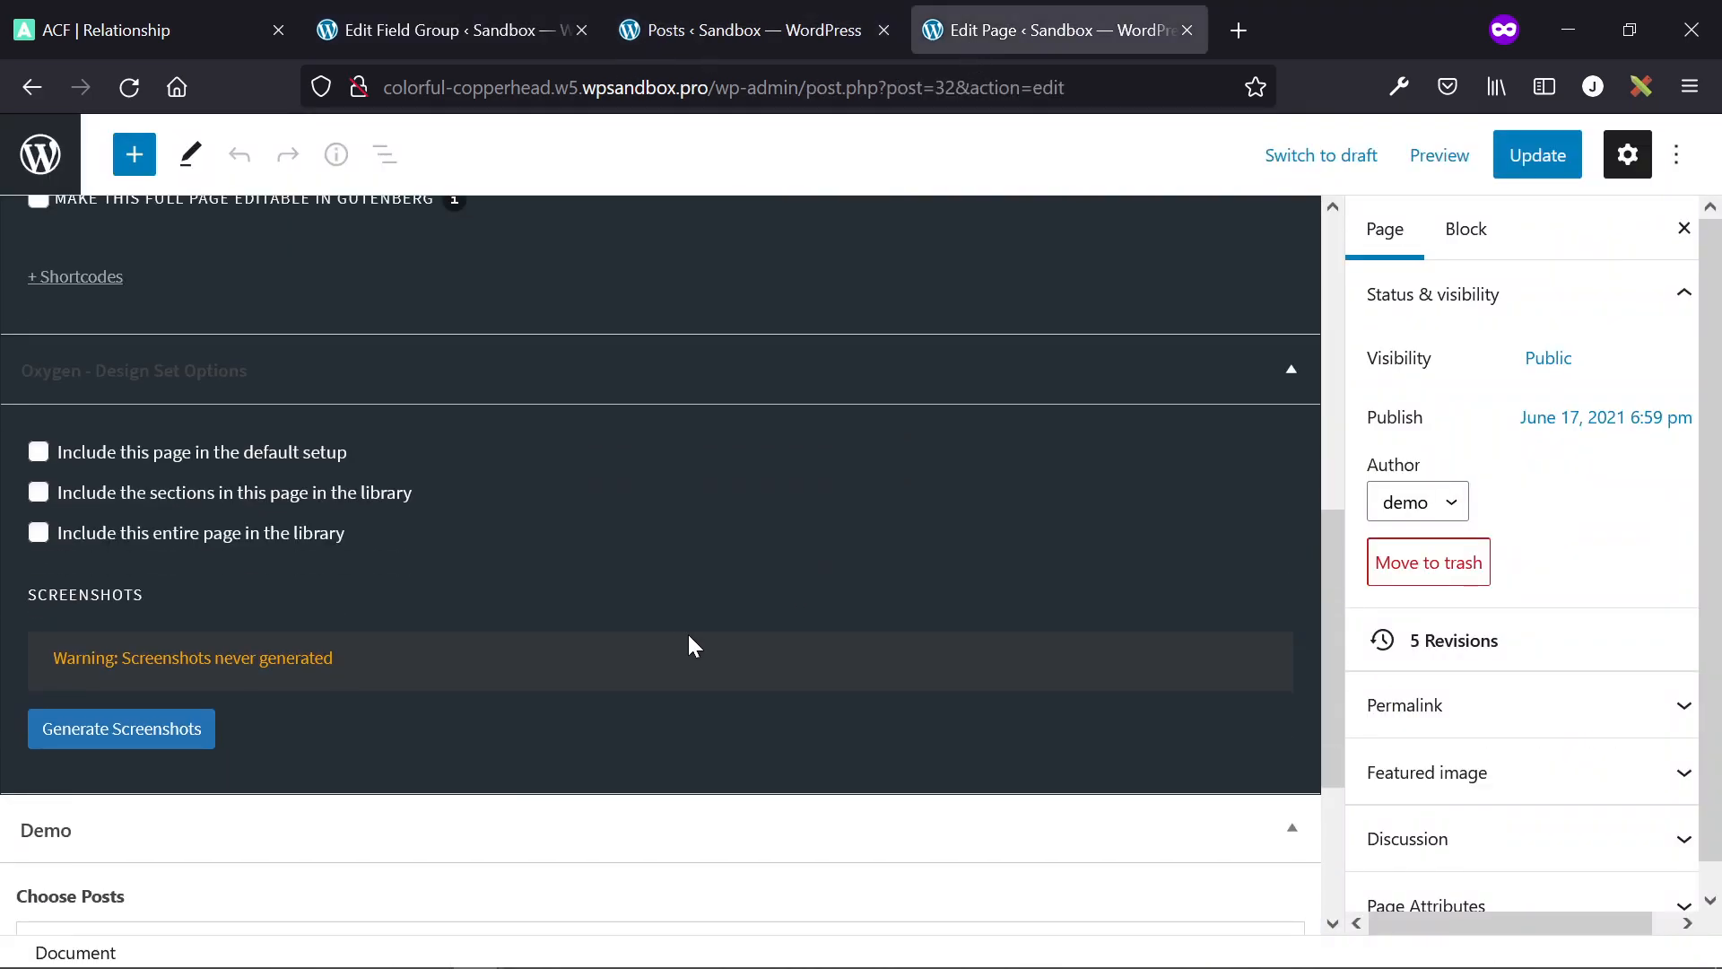
# - Add 'Et aut labore aut eos' to the Demo field's chosen posts, leaving five related posts
pyautogui.scroll(-3)
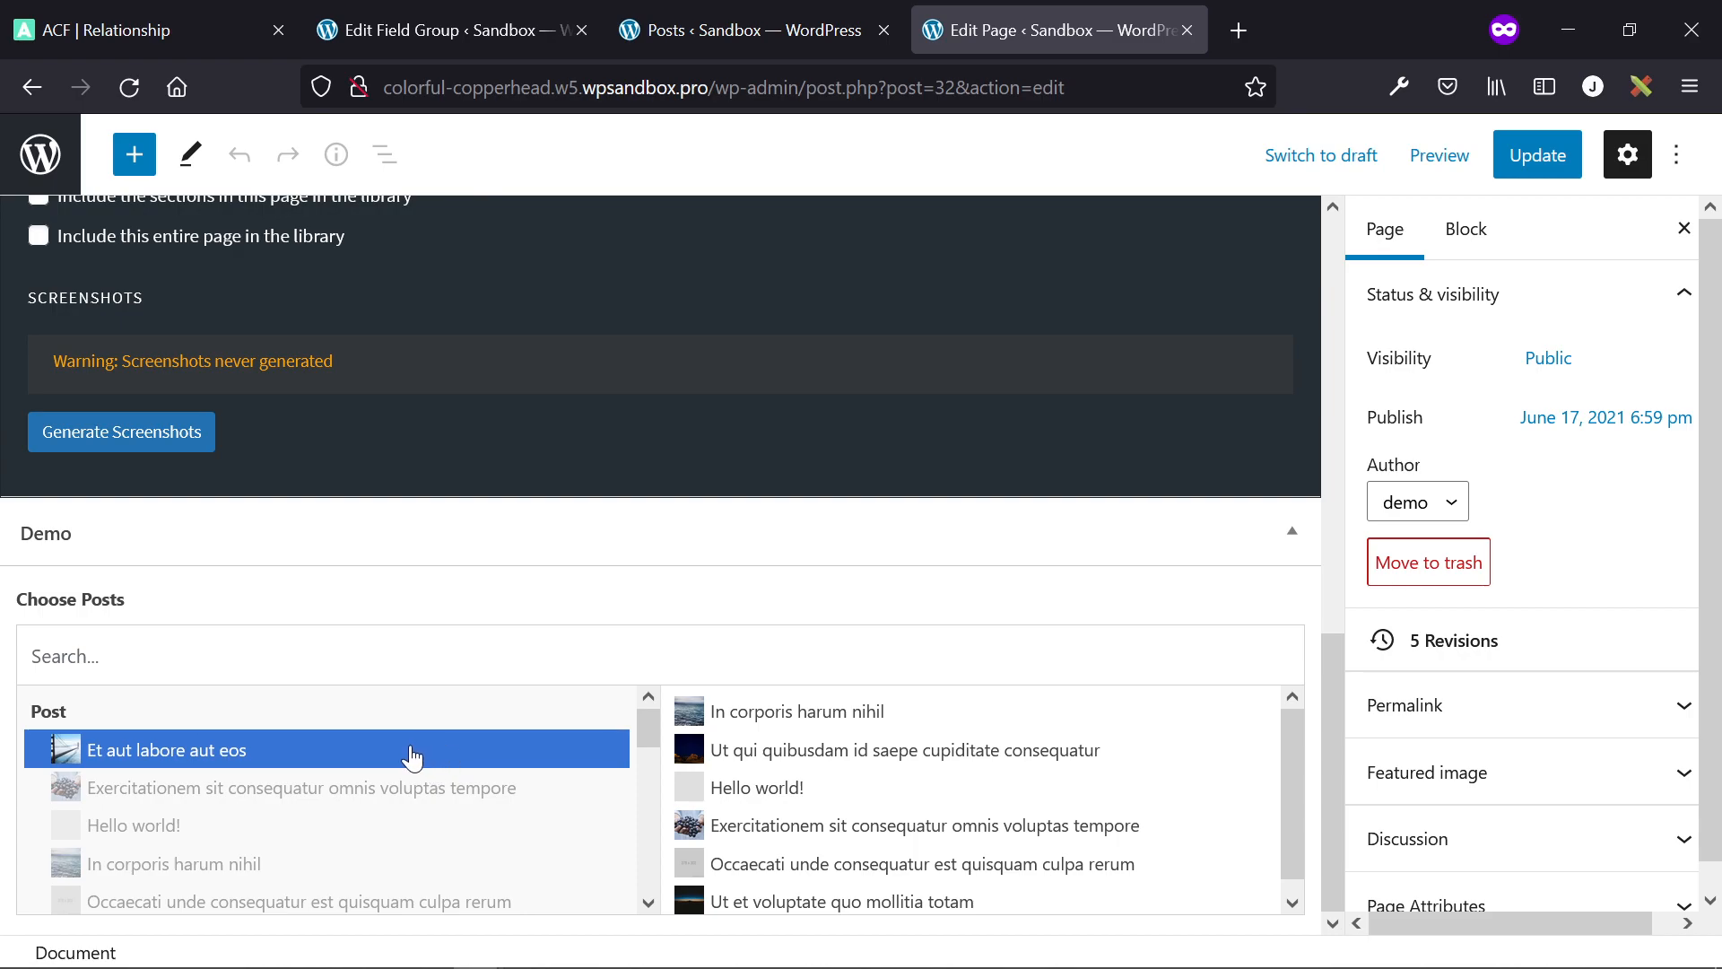
pyautogui.moveTo(211, 760)
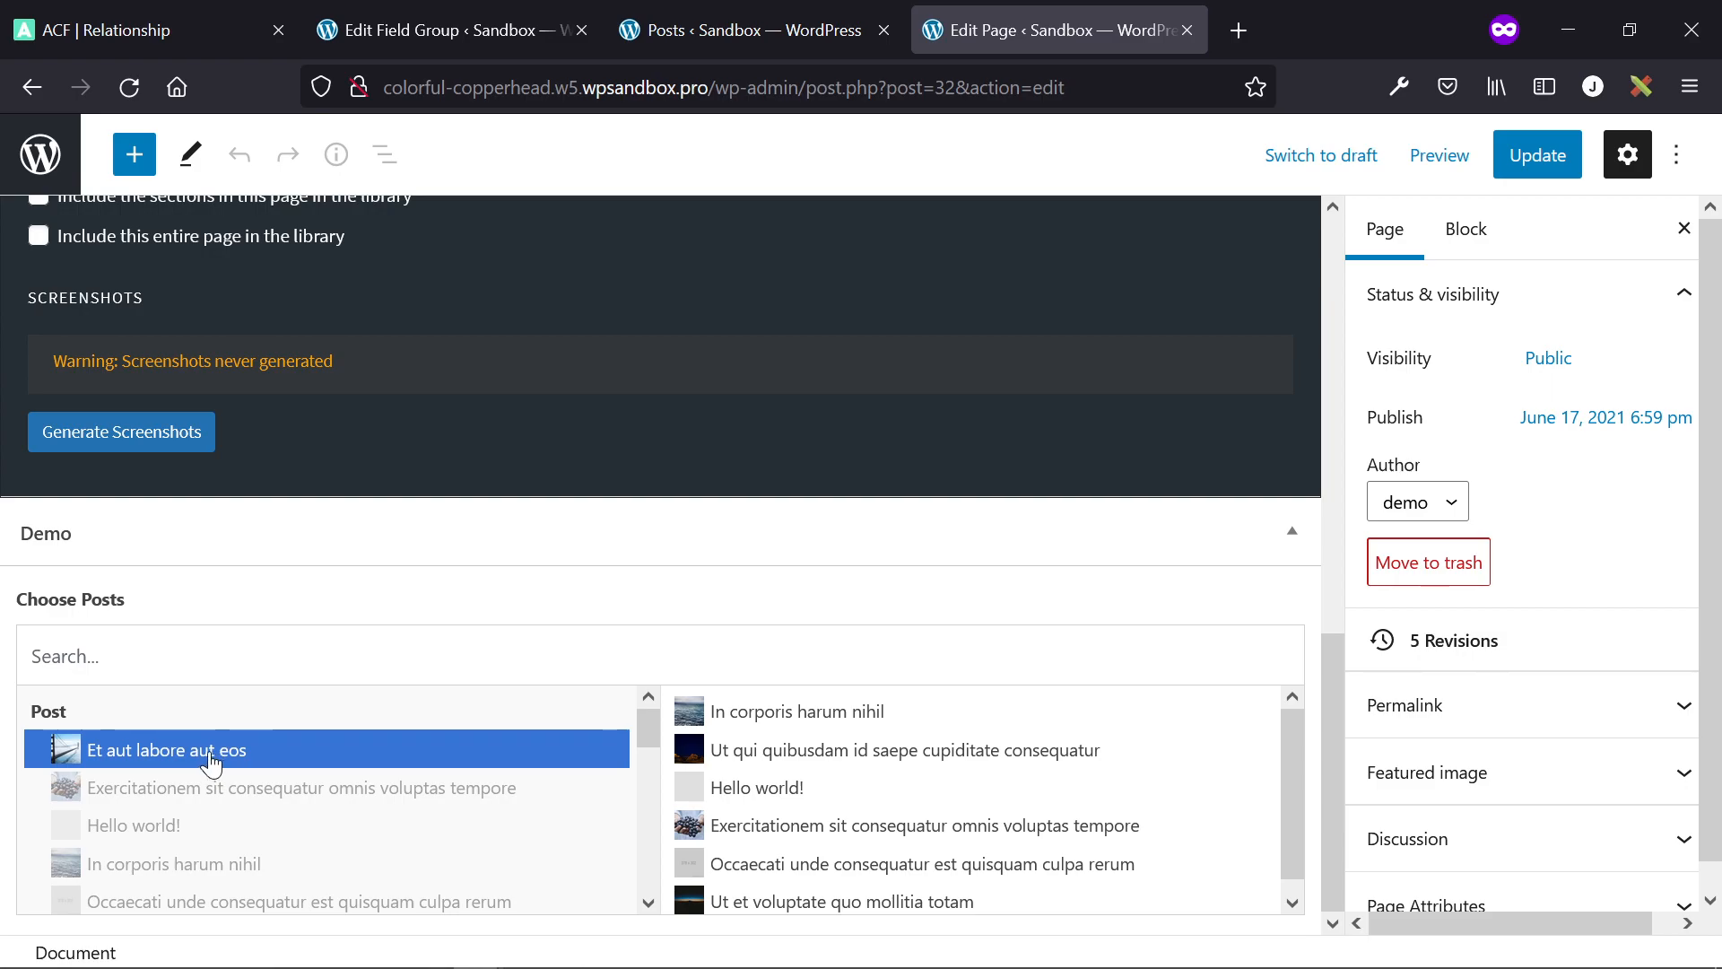
pyautogui.click(755, 786)
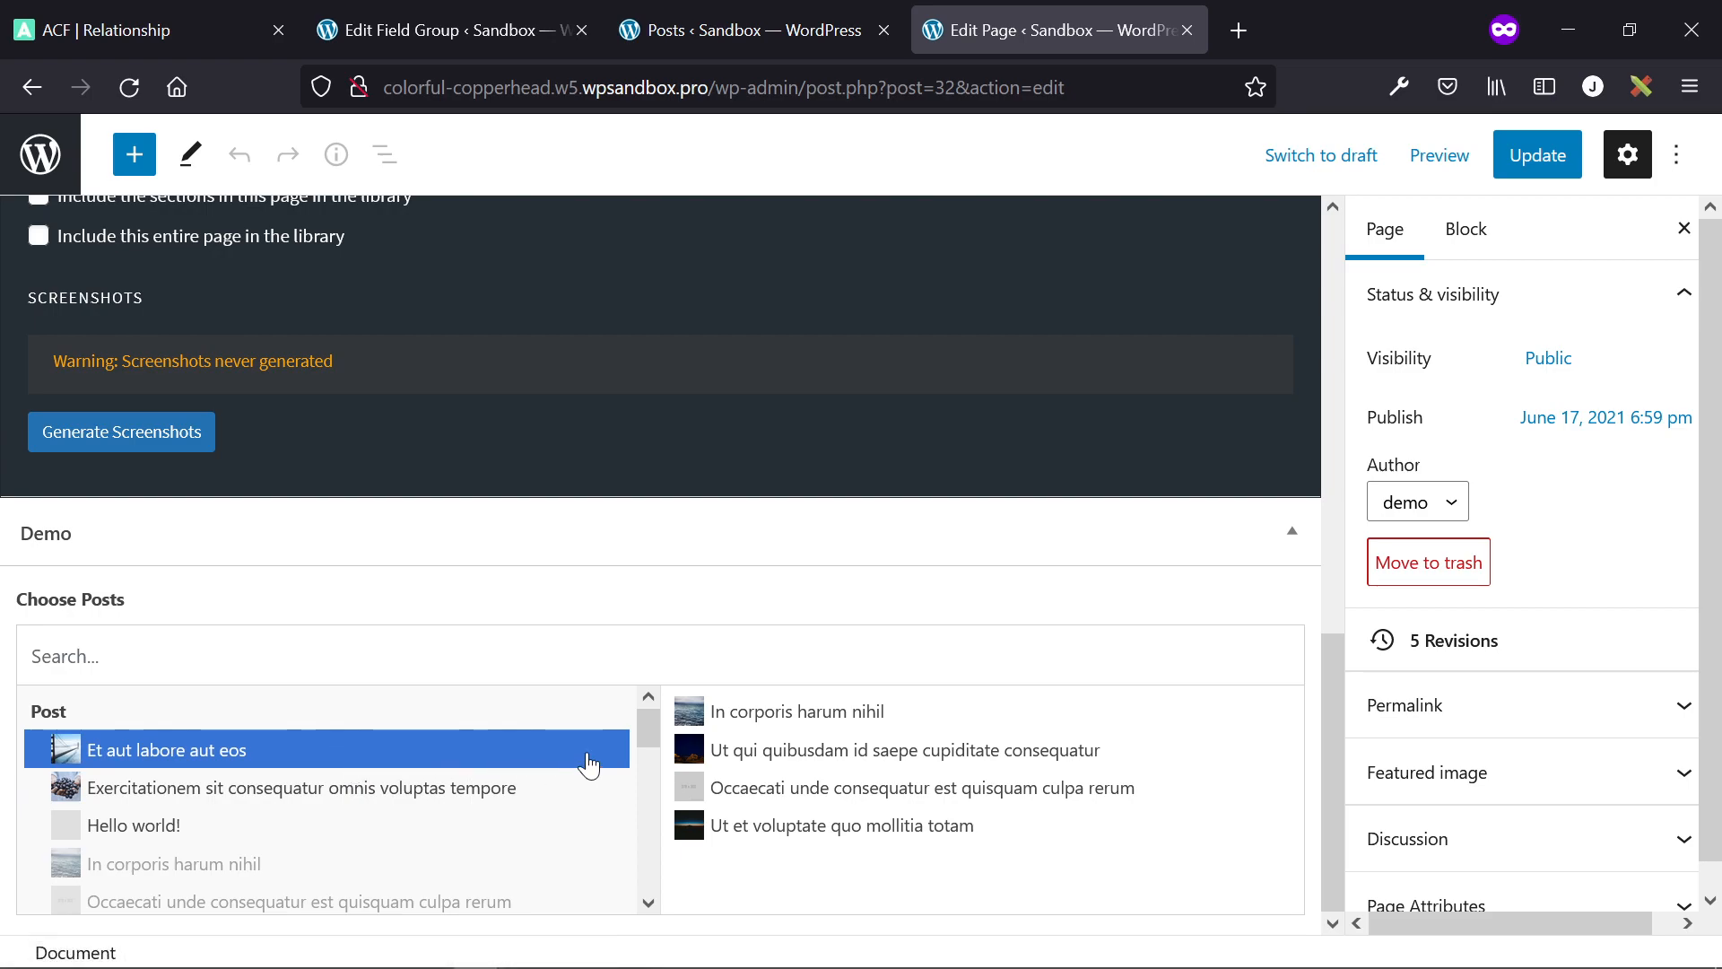
pyautogui.click(165, 750)
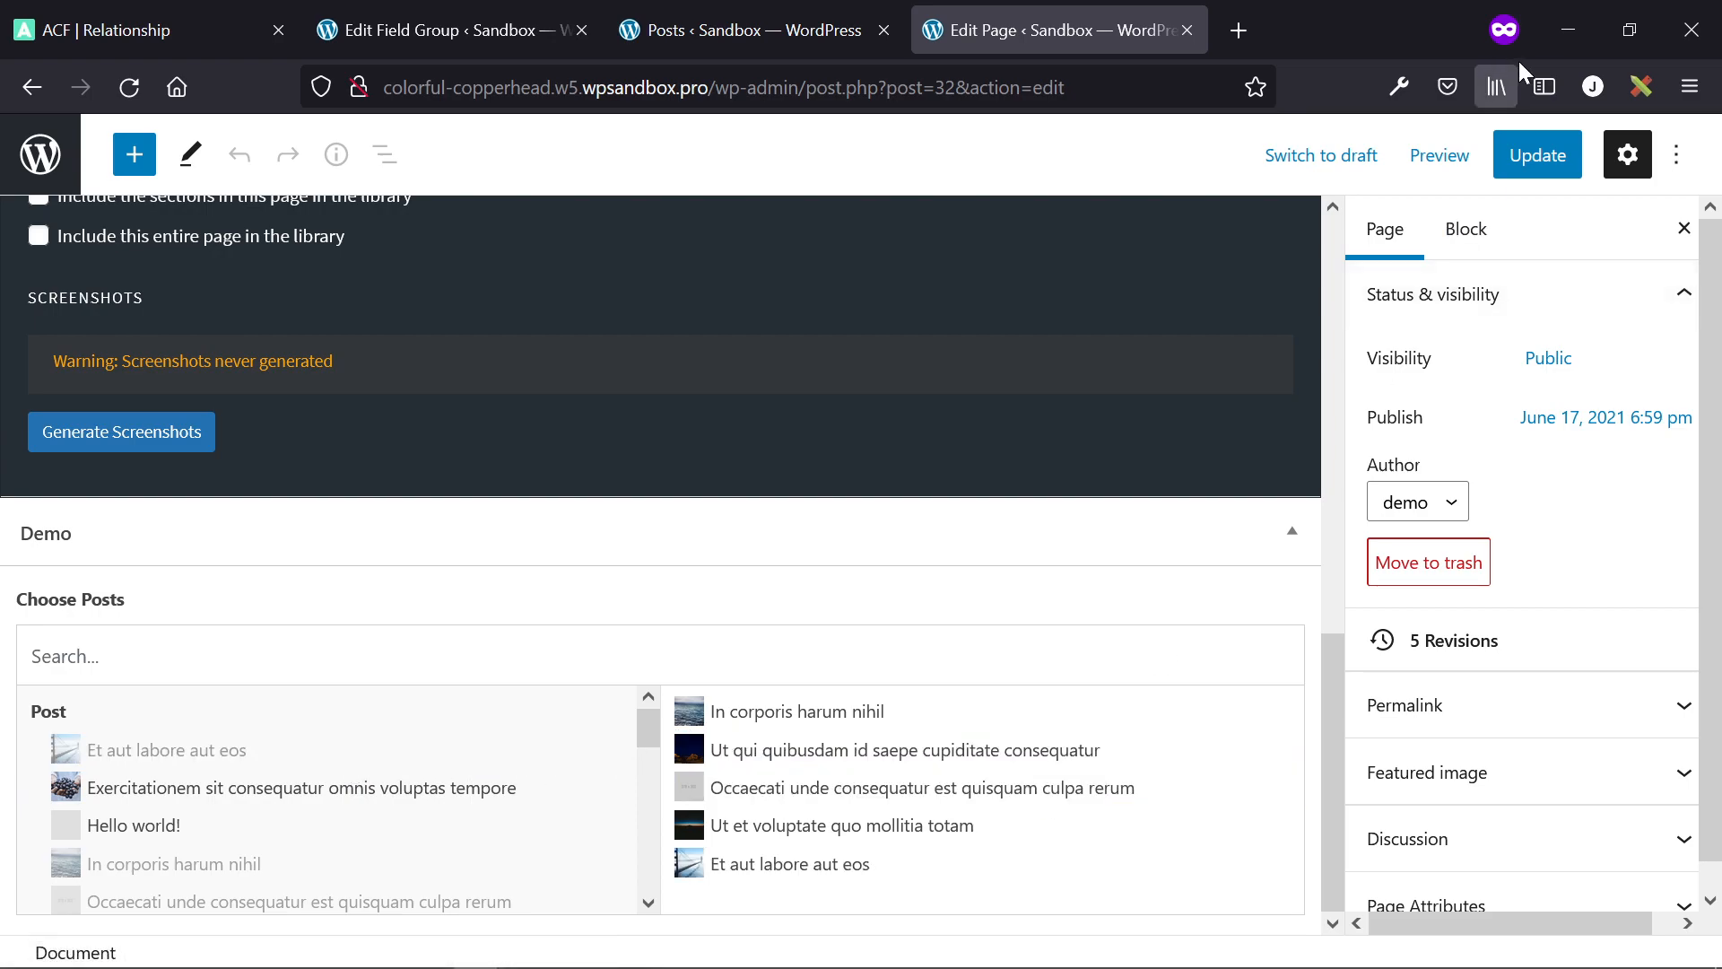
pyautogui.moveTo(1536, 155)
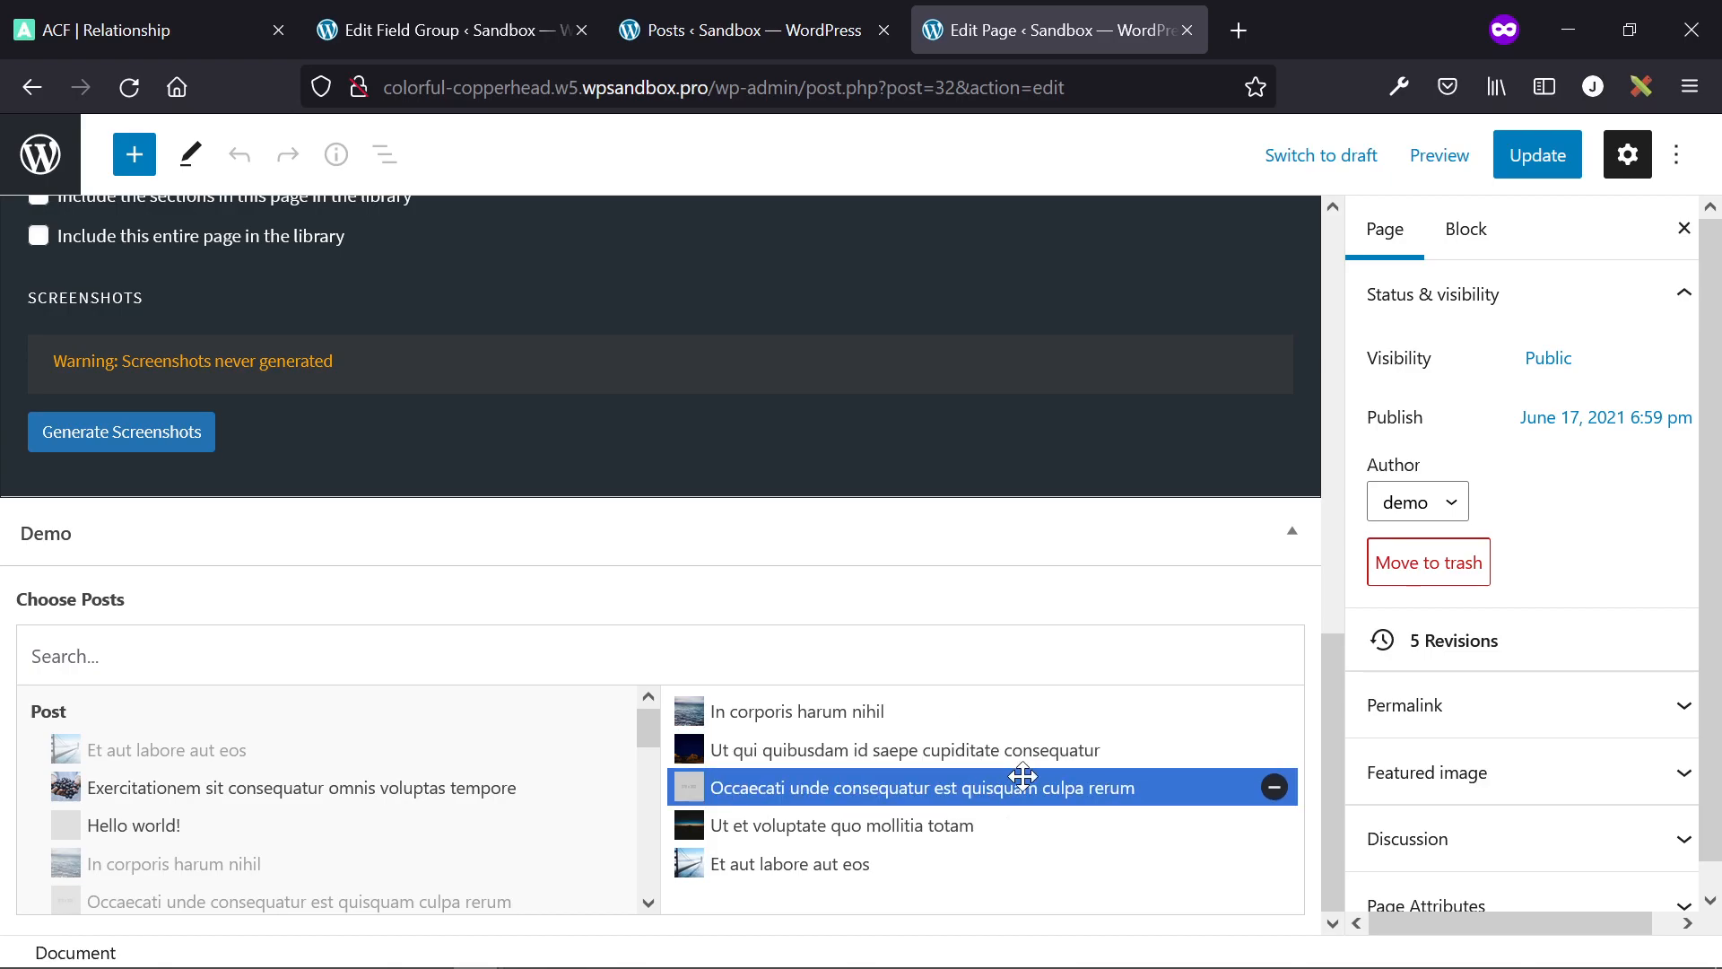
pyautogui.scroll(3)
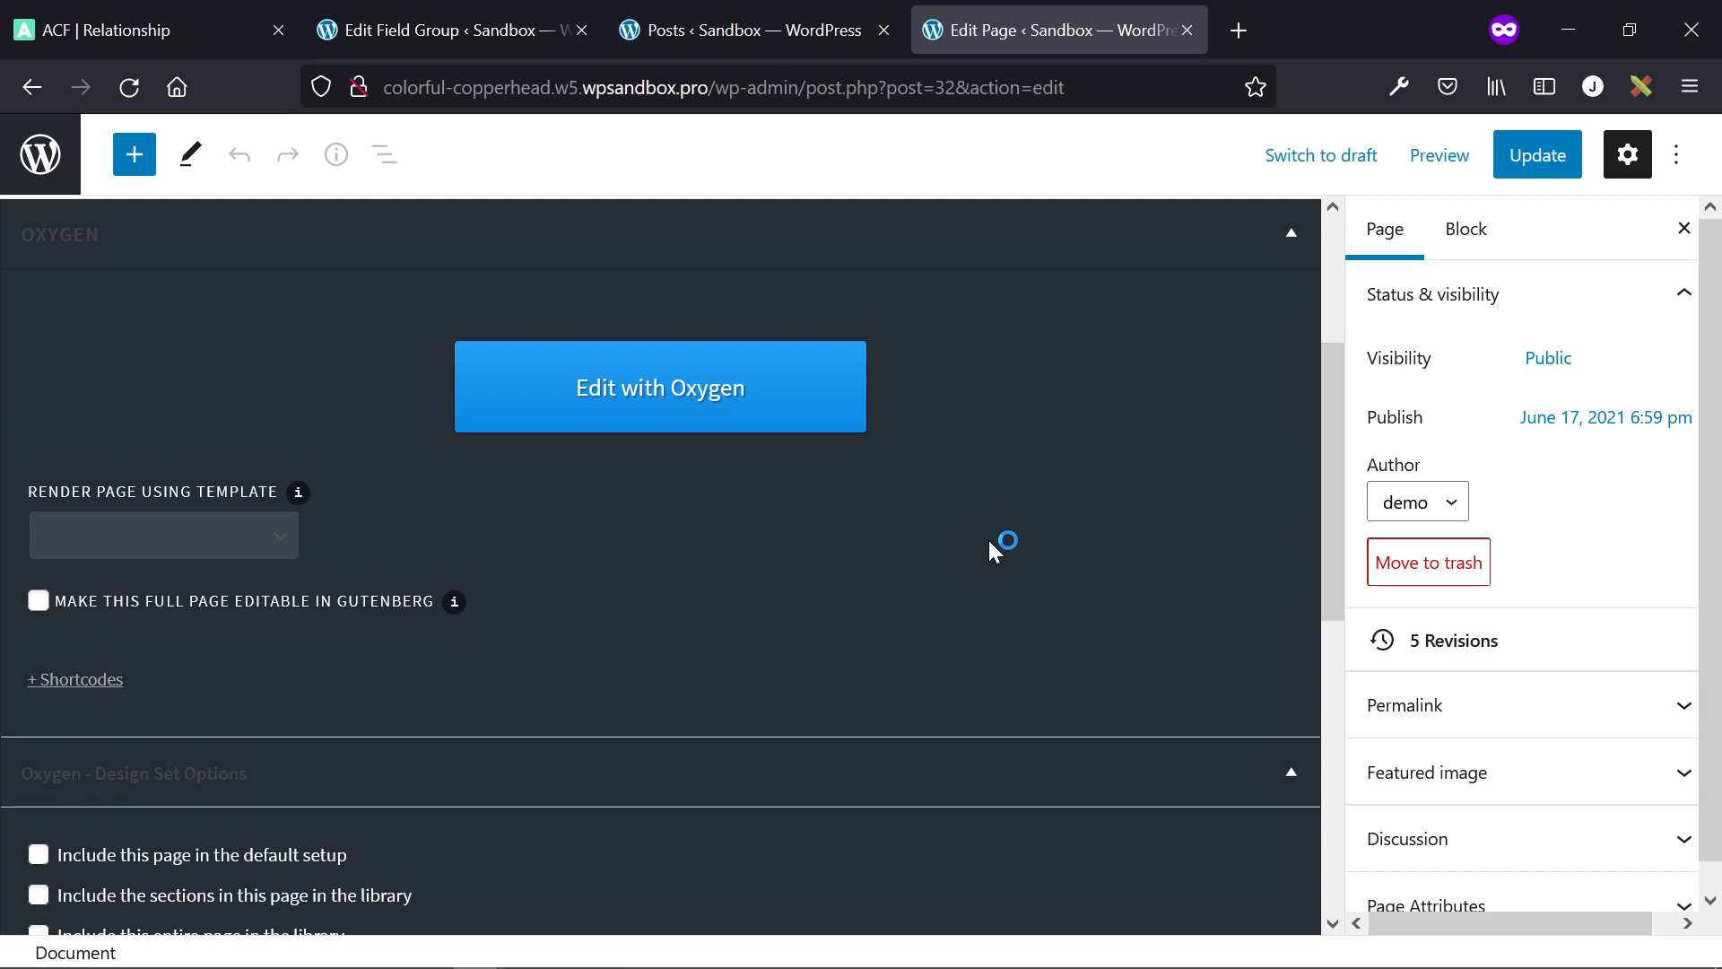
pyautogui.scroll(-3)
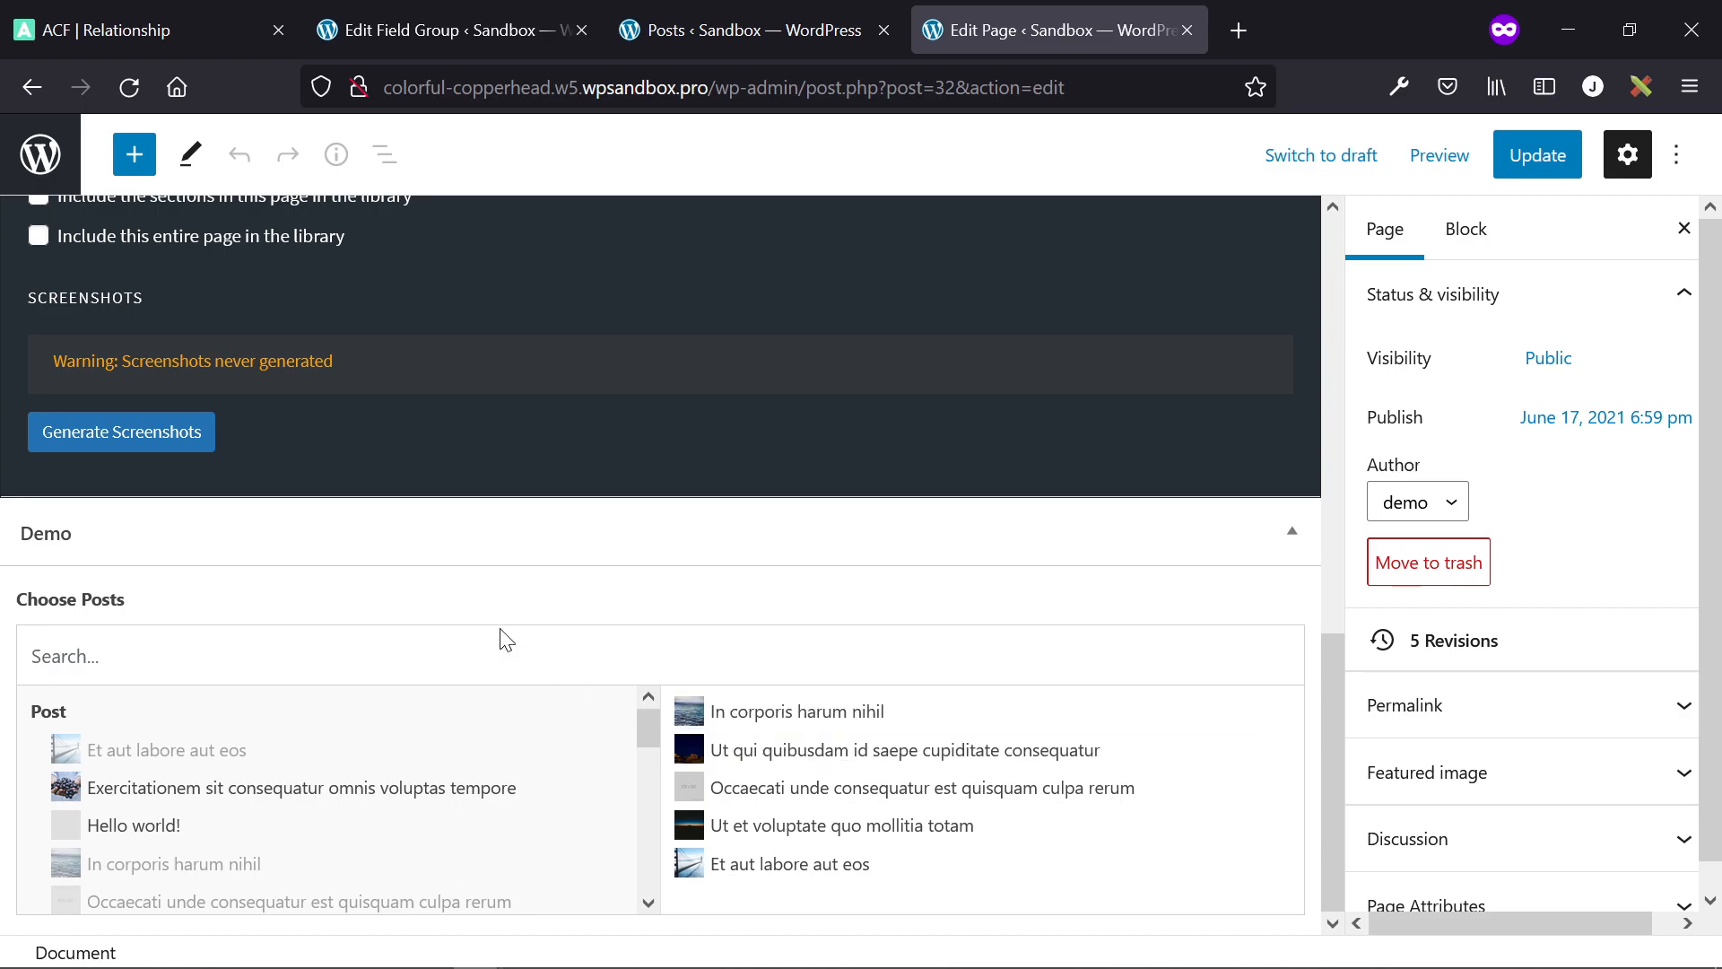
pyautogui.moveTo(486, 610)
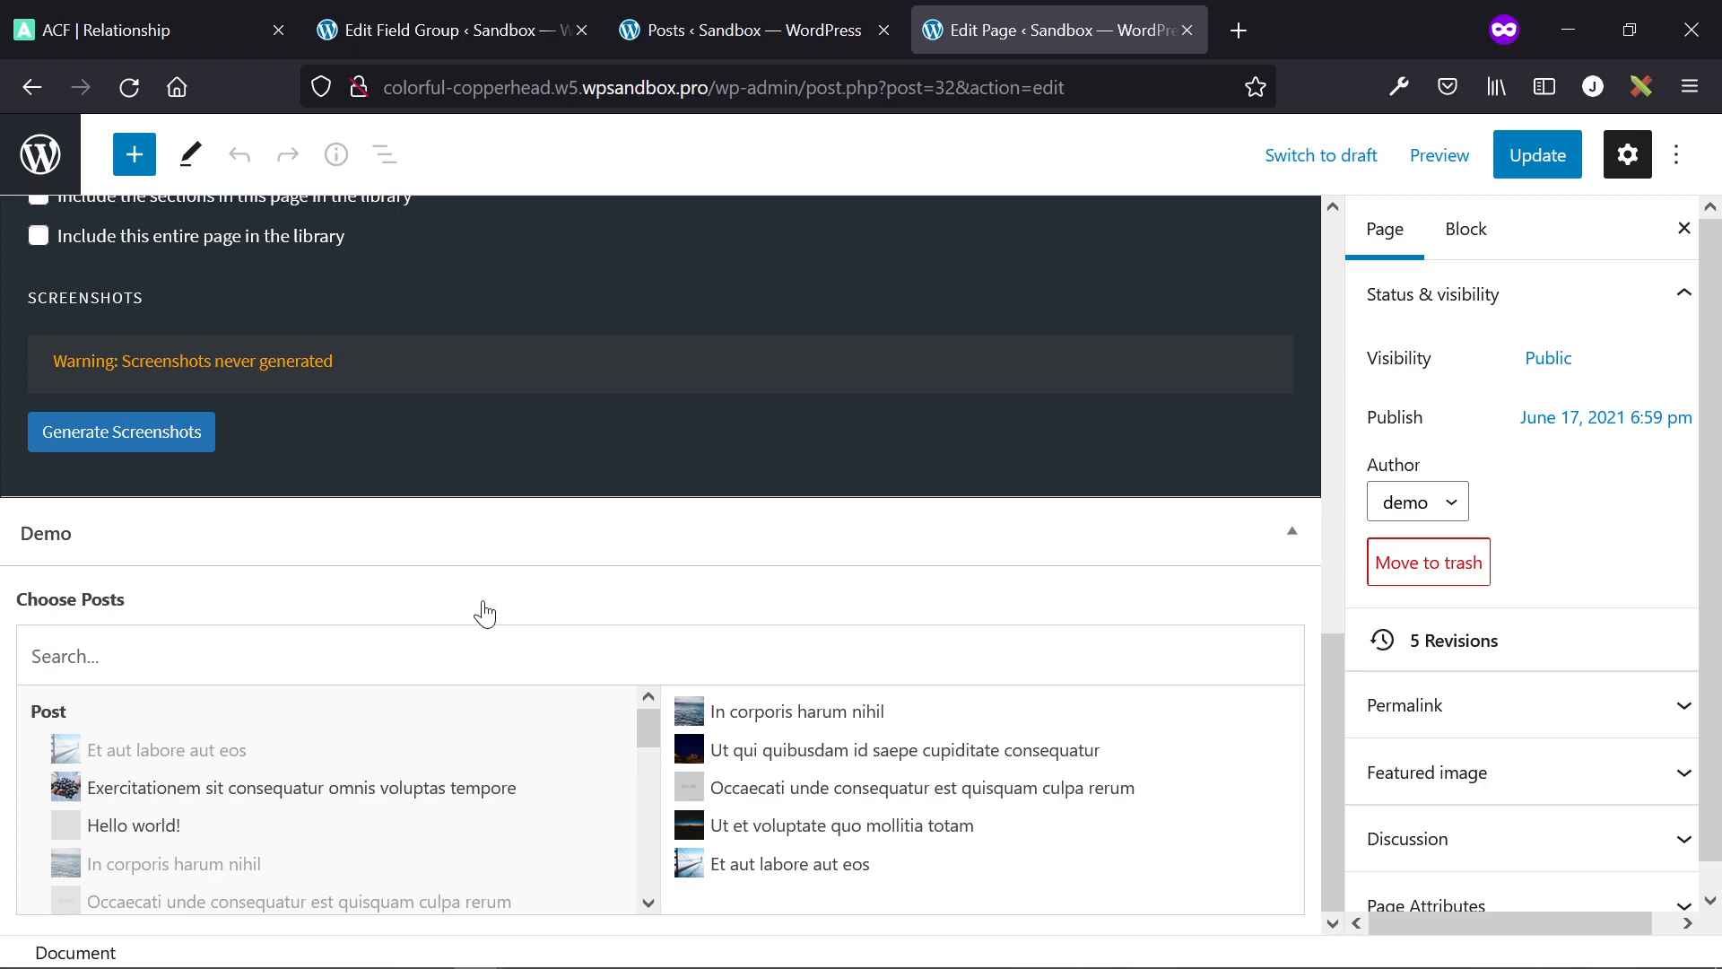
# - Browse the Relationship field documentation's interface and settings screenshots
pyautogui.click(144, 31)
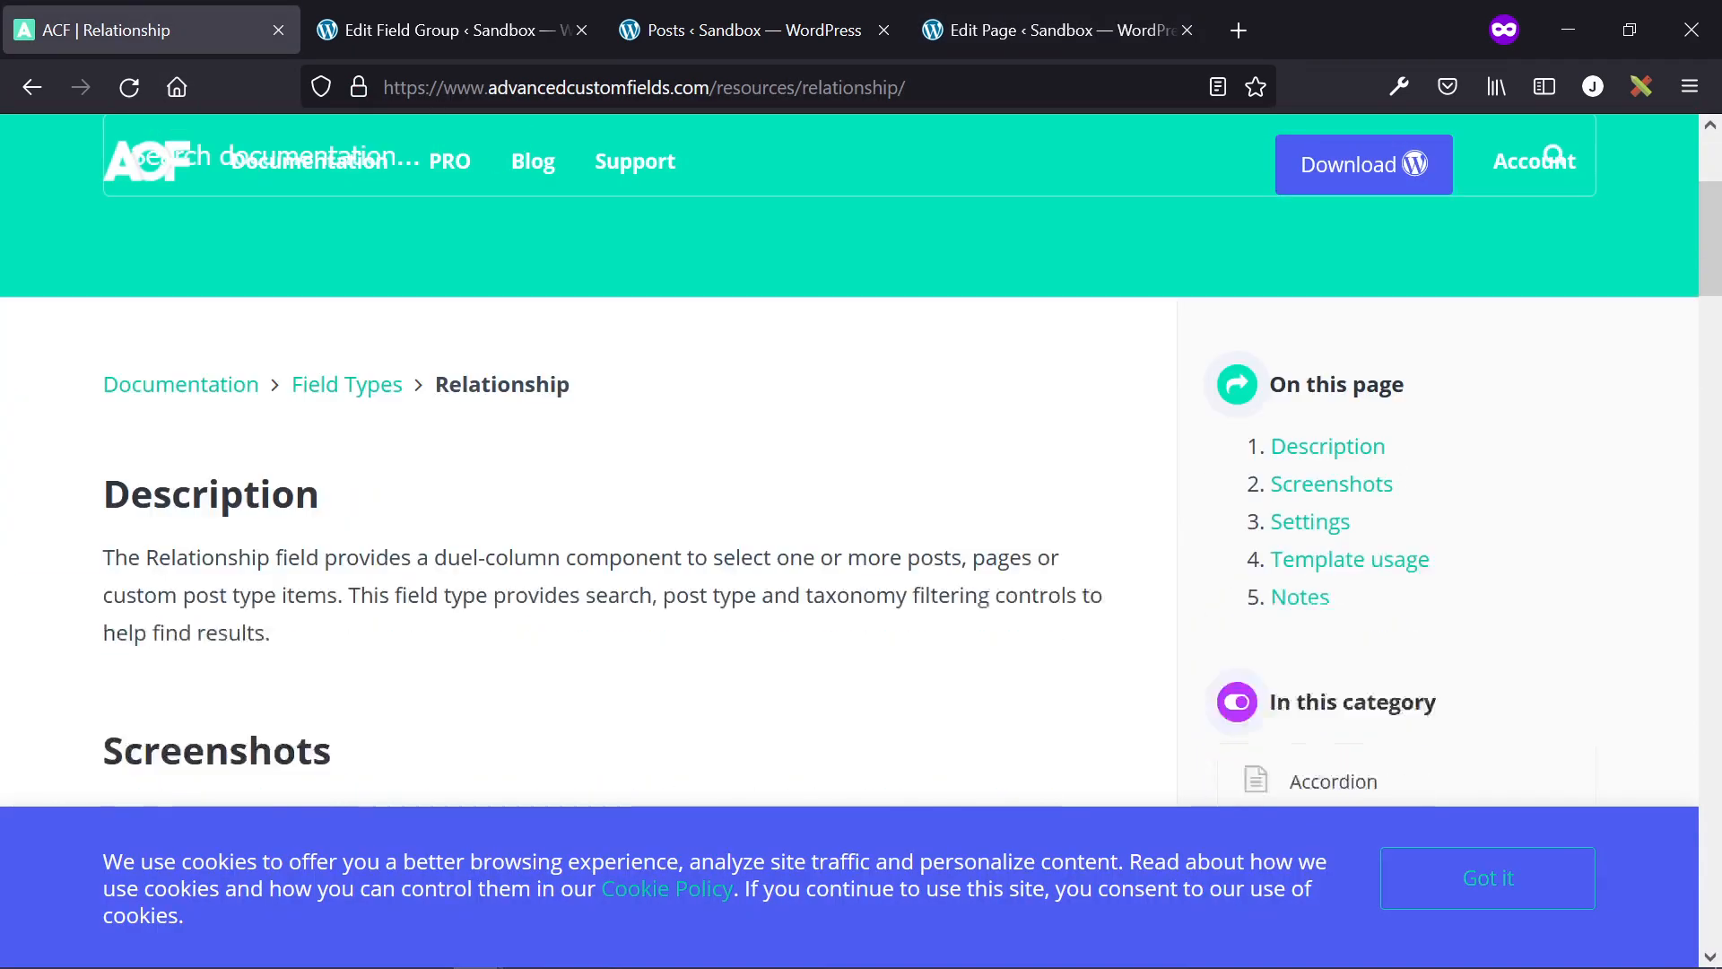
pyautogui.scroll(-3)
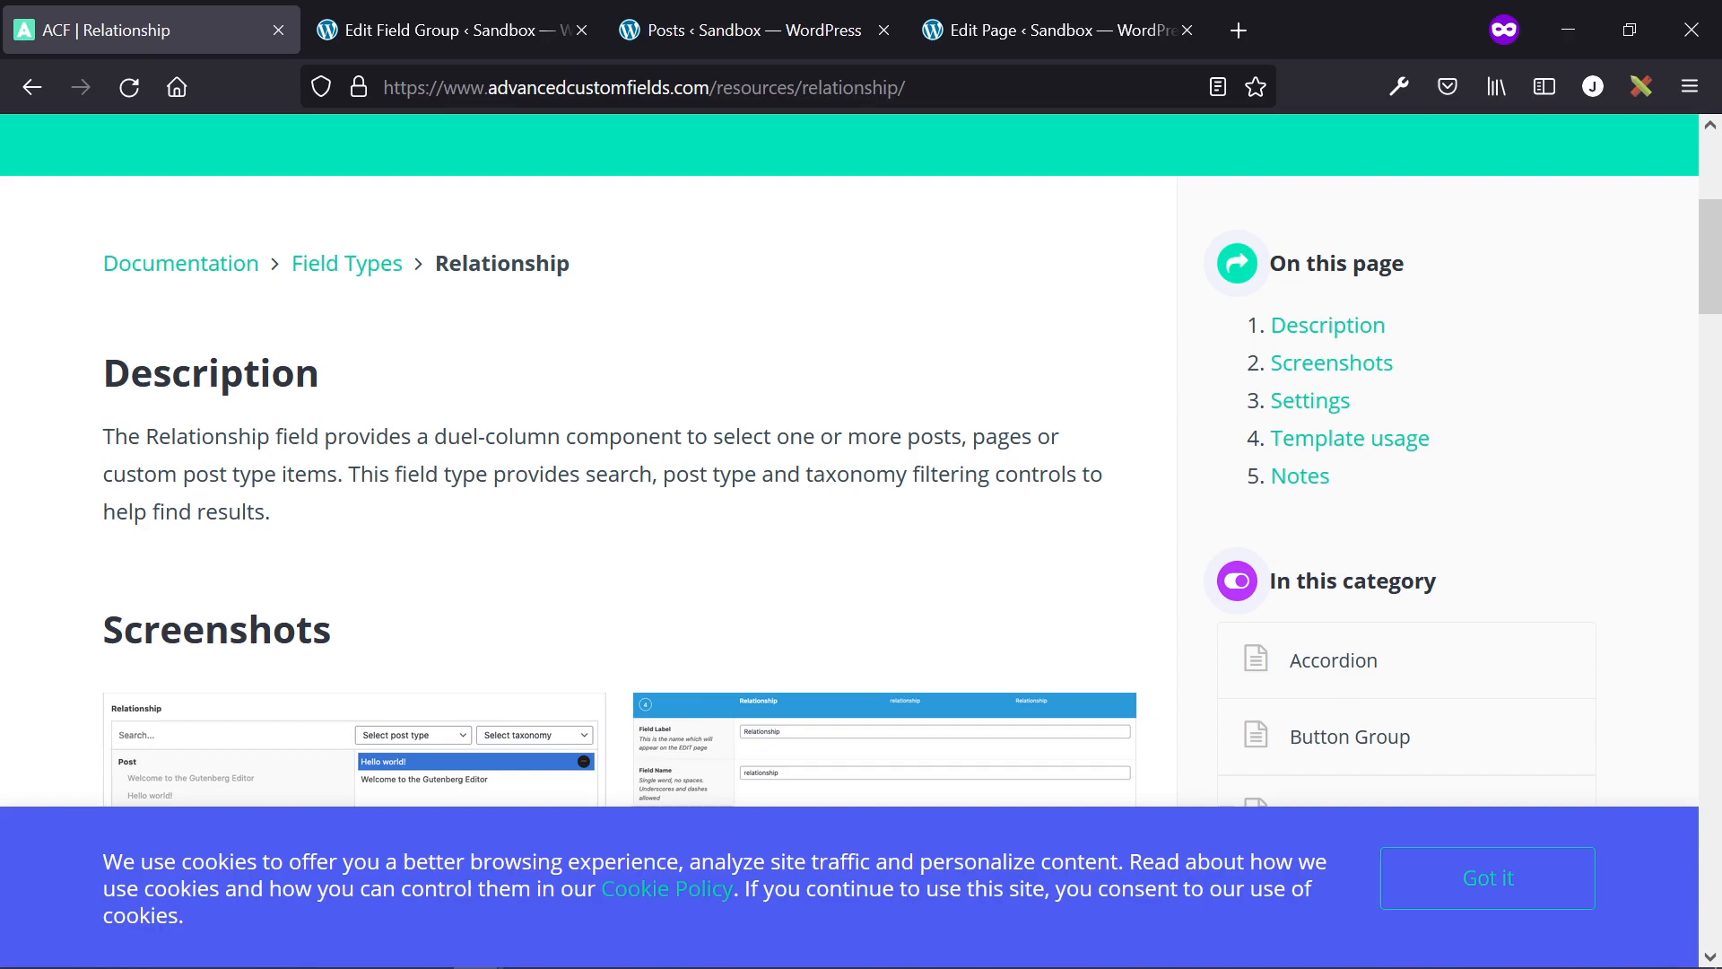
pyautogui.scroll(-3)
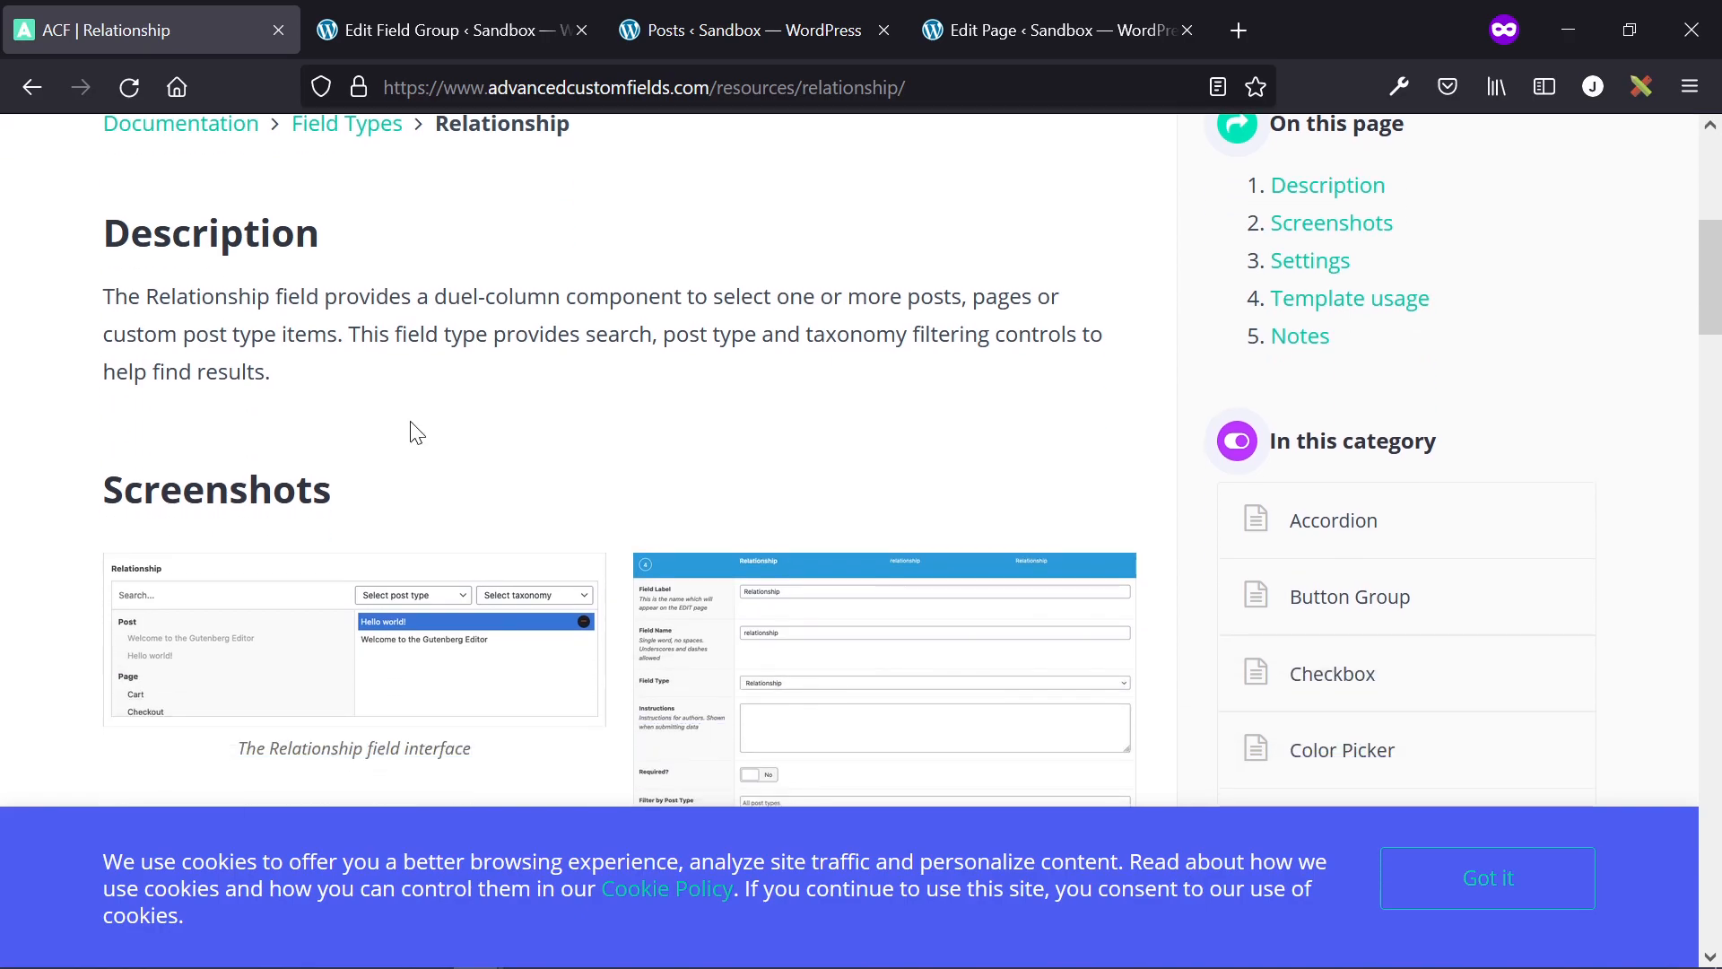
pyautogui.scroll(-3)
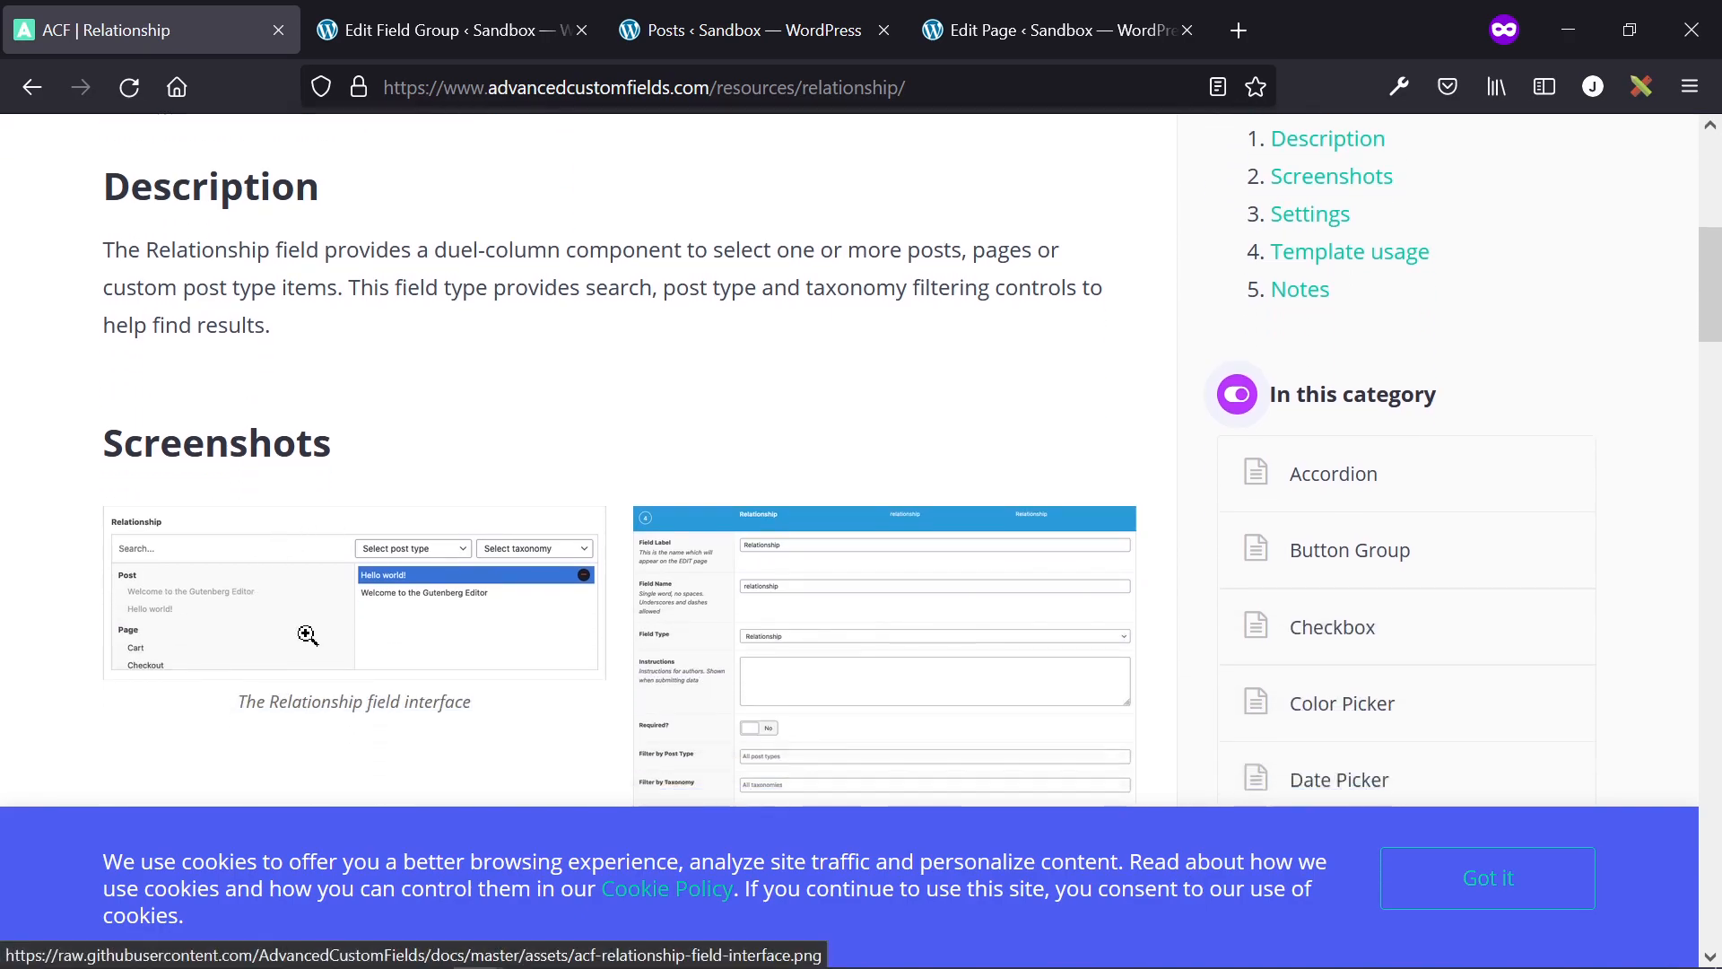
pyautogui.scroll(-3)
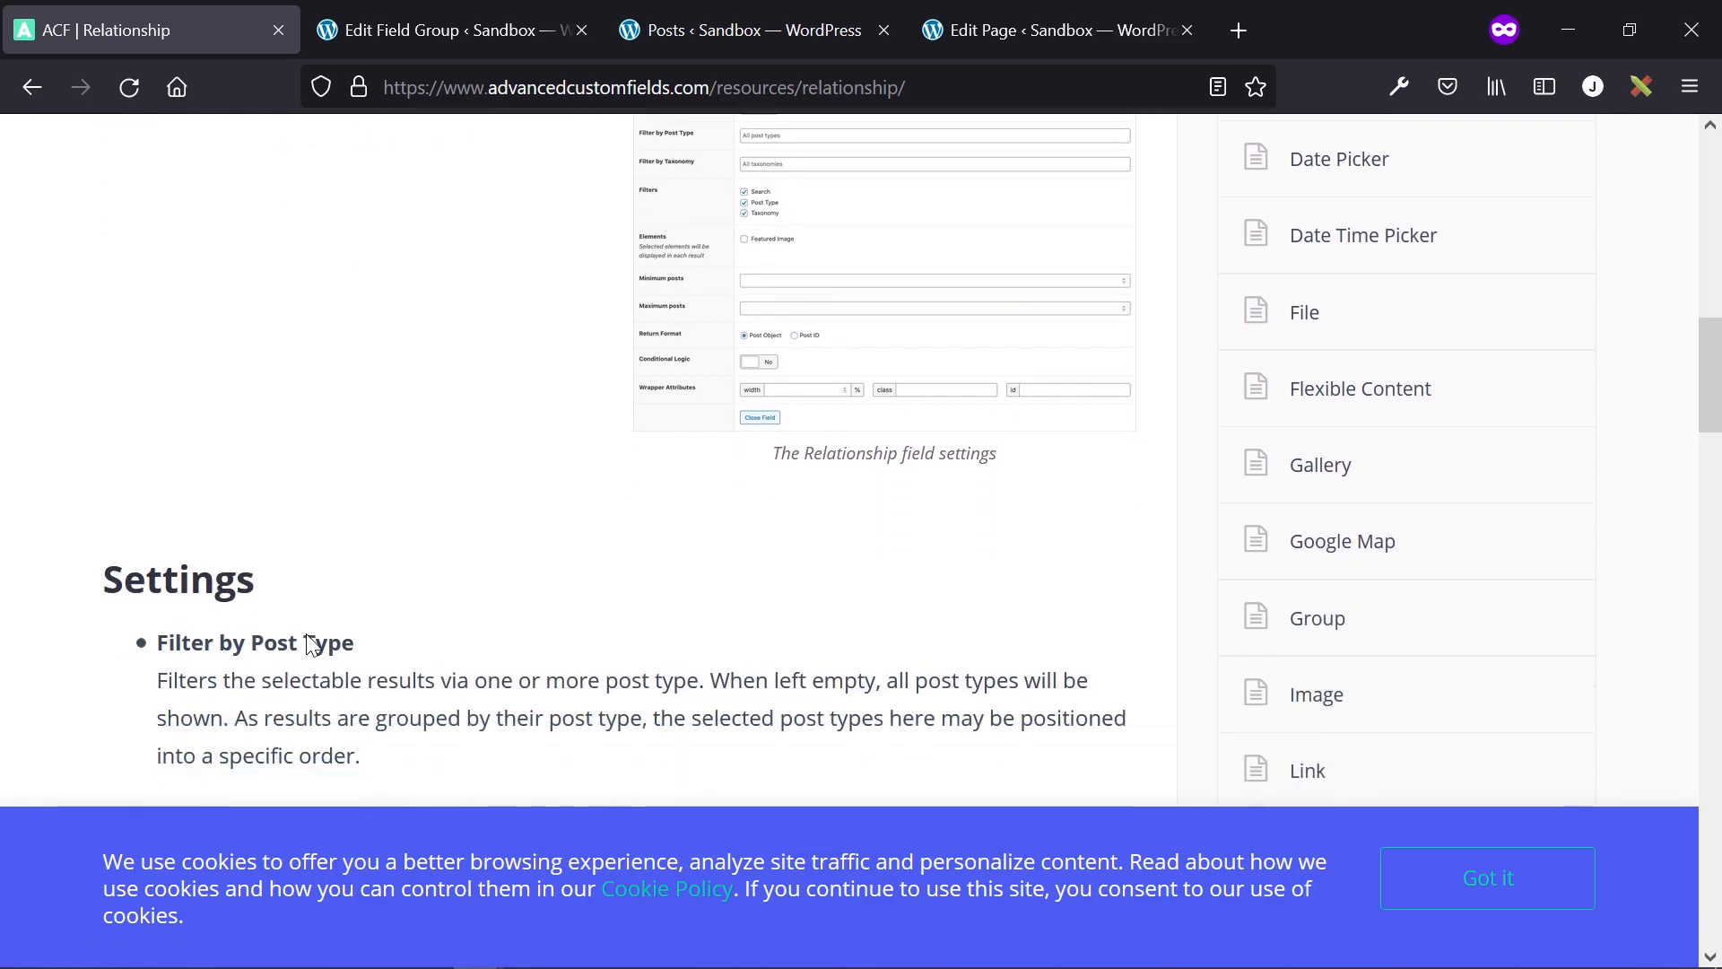
pyautogui.scroll(3)
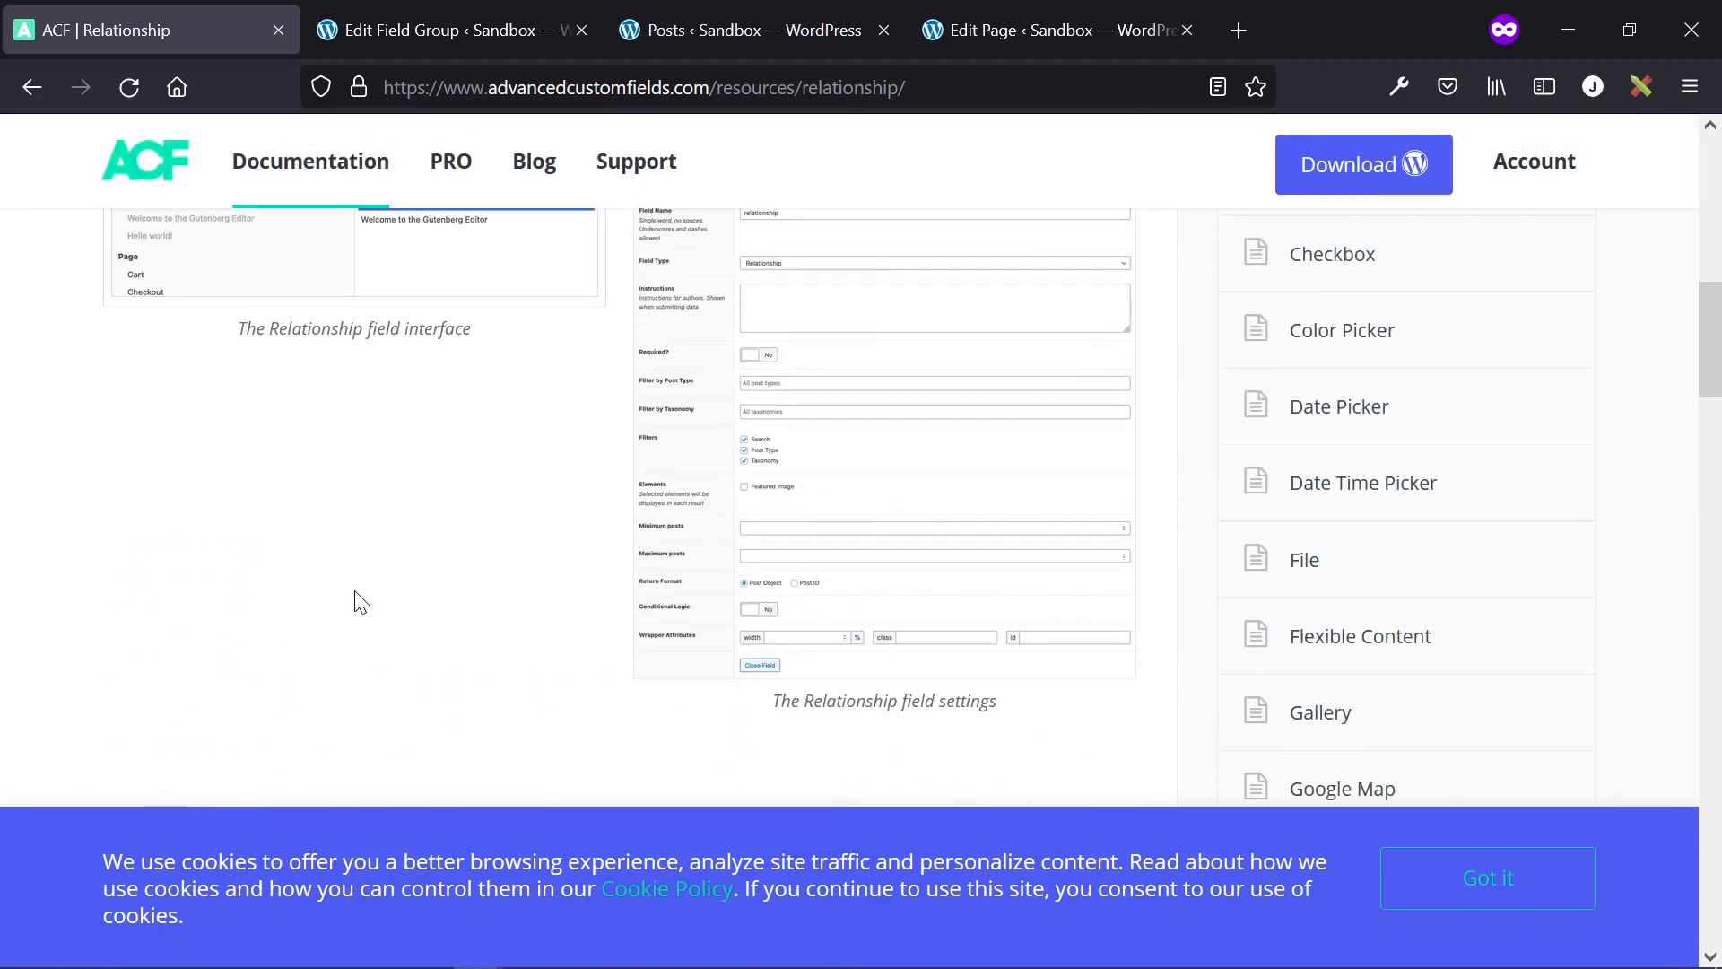
pyautogui.scroll(3)
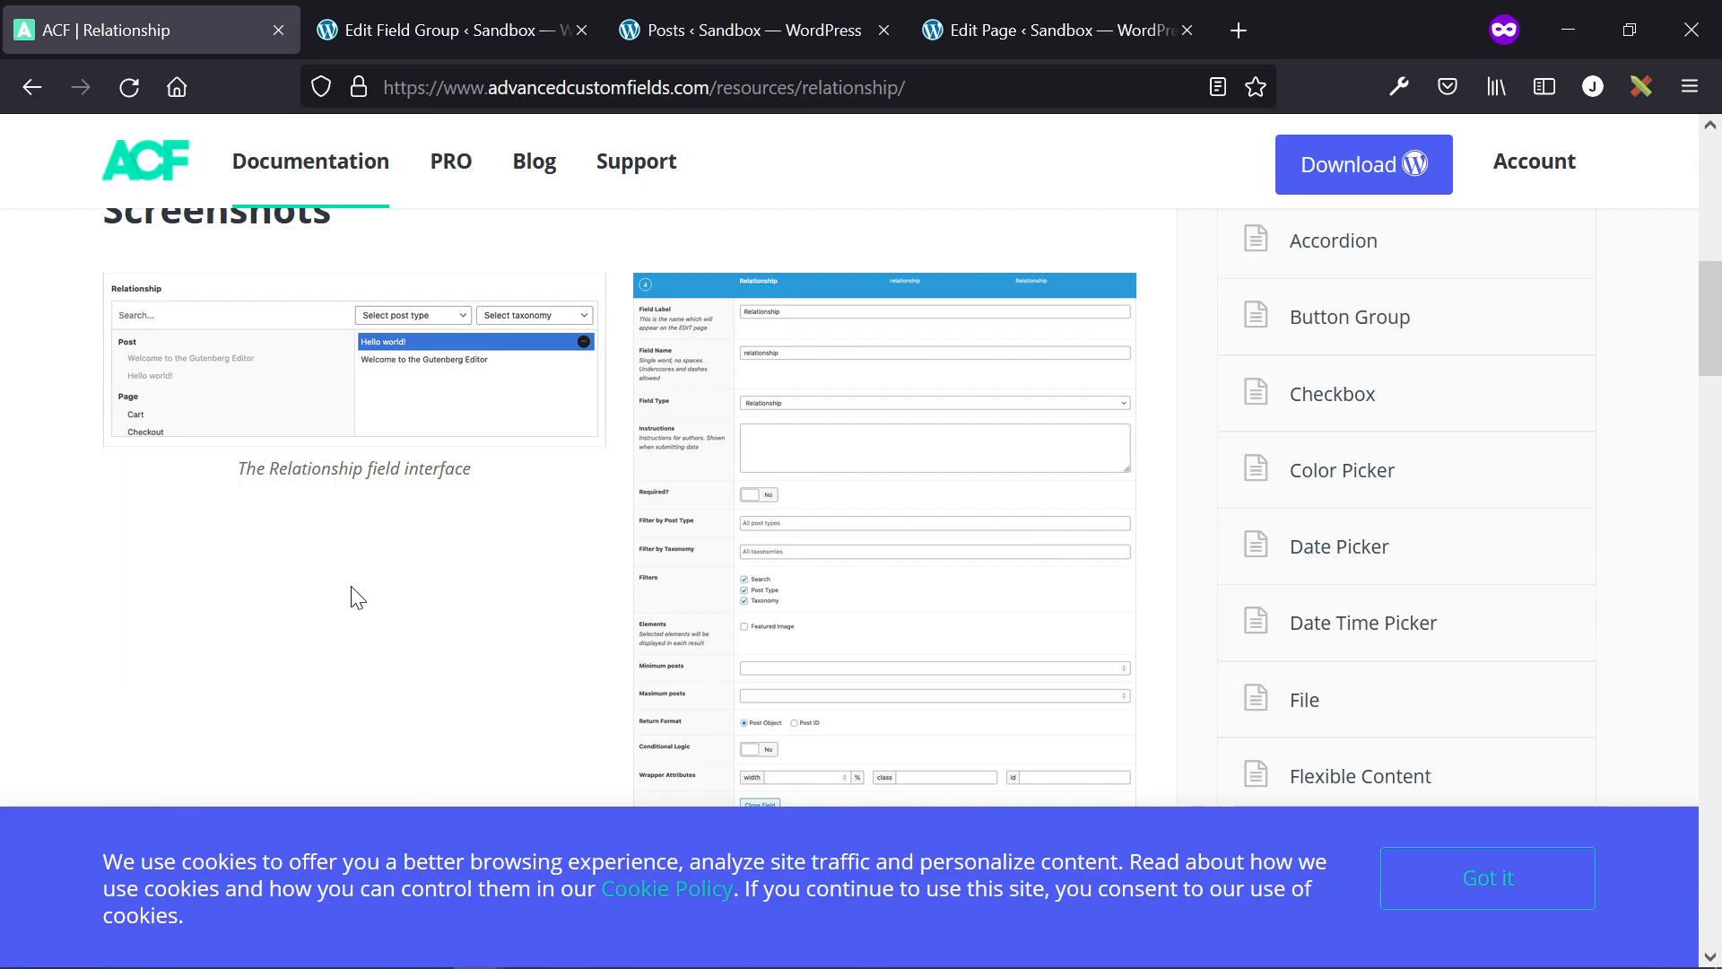
pyautogui.moveTo(341, 571)
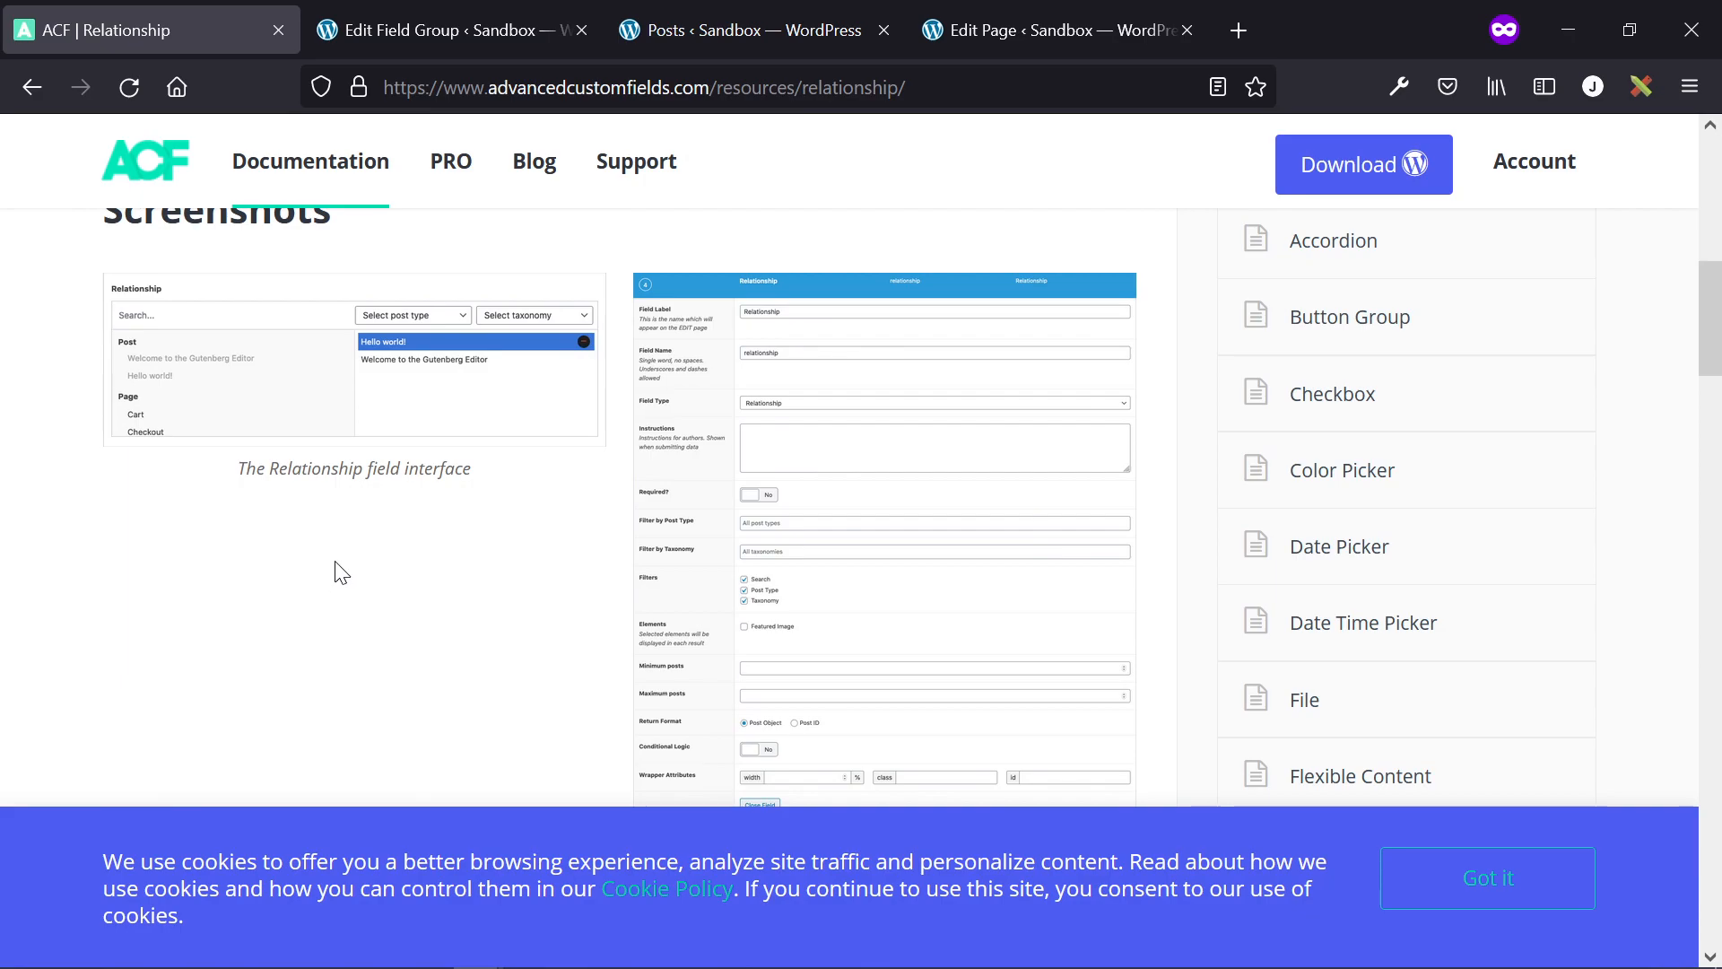
pyautogui.moveTo(357, 536)
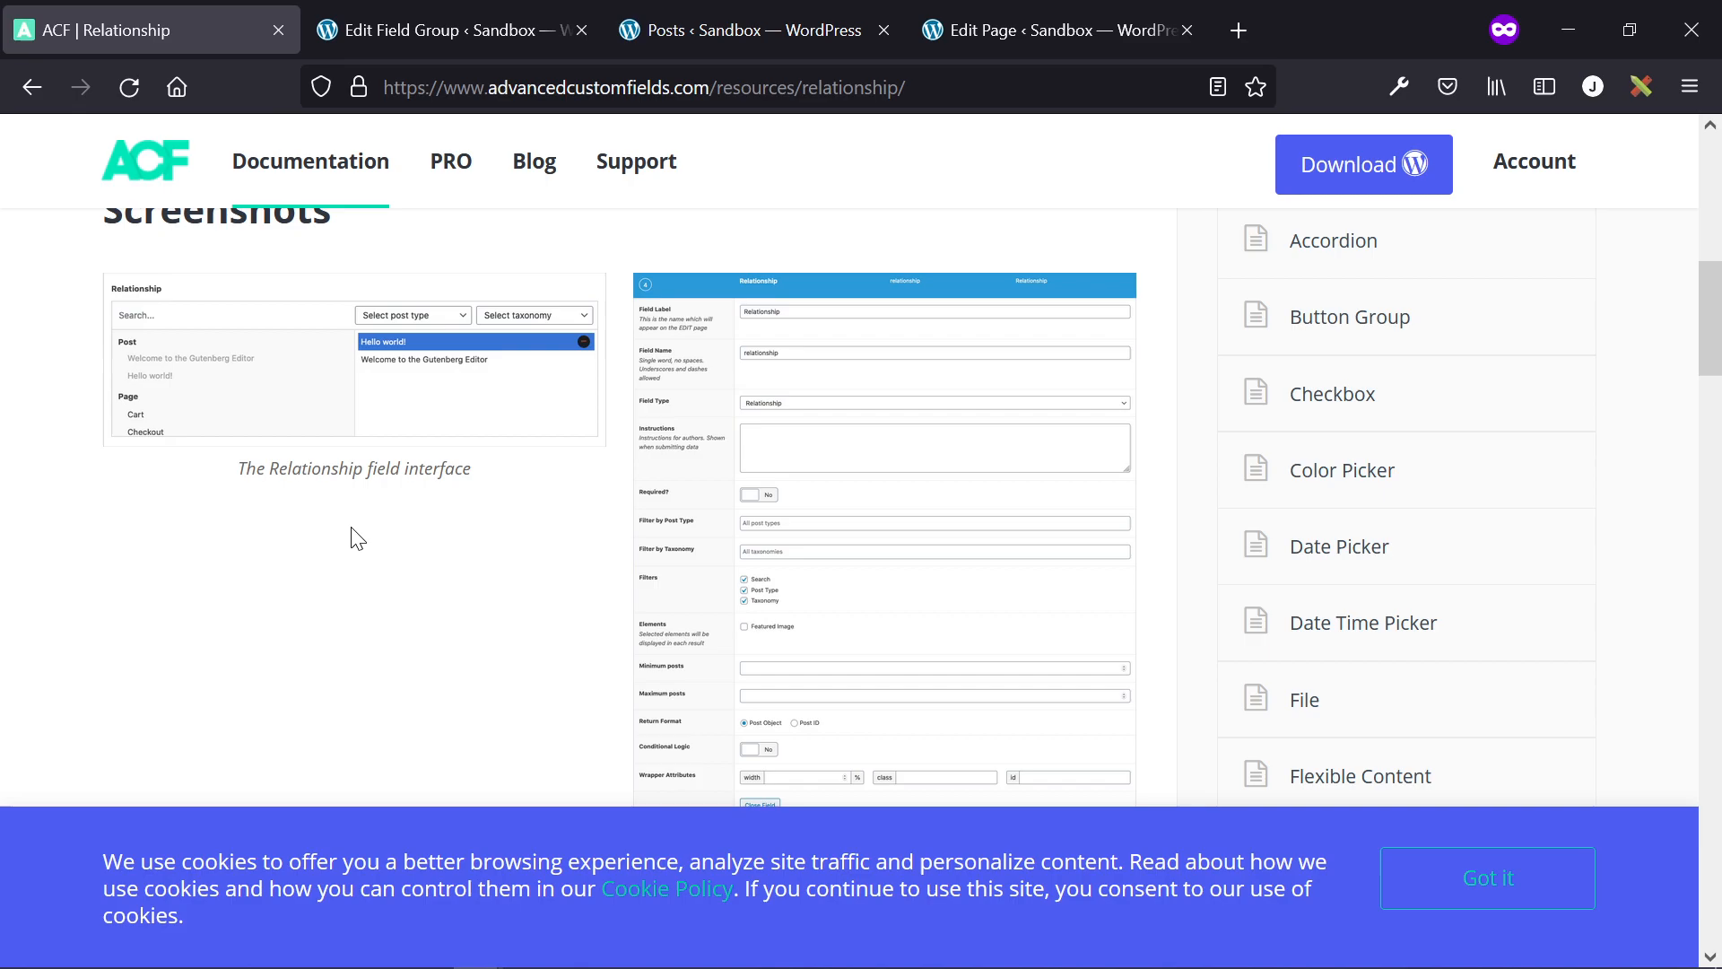
pyautogui.moveTo(440, 31)
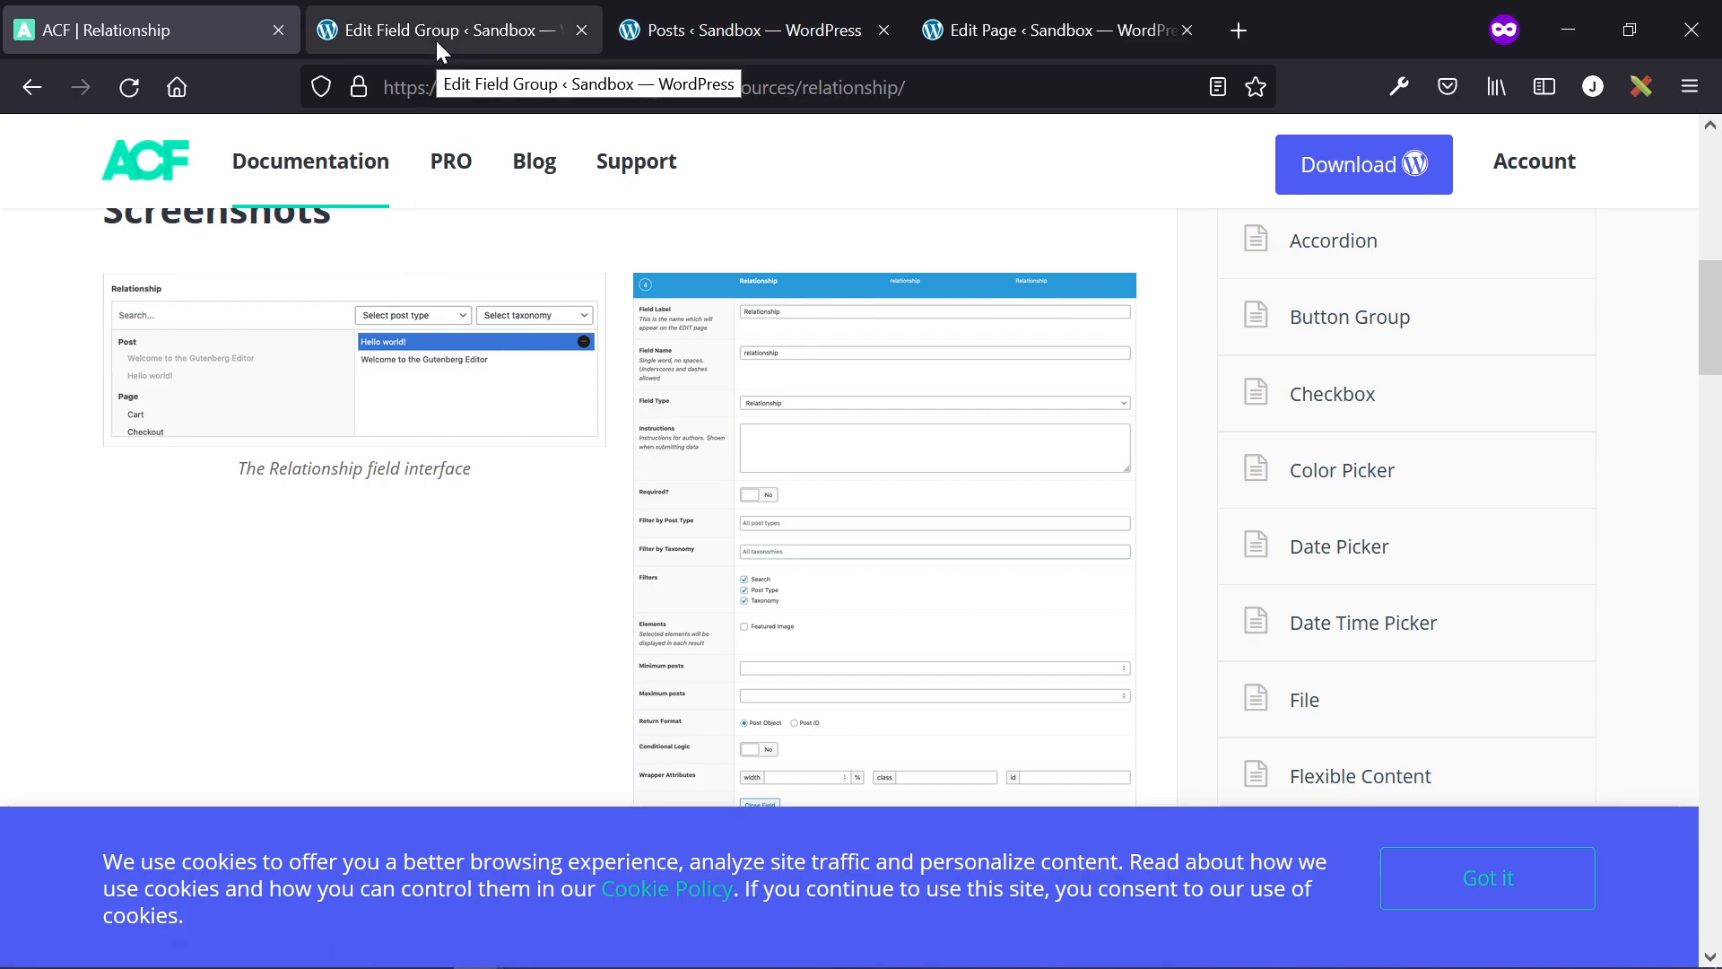
# - Review the Choose Posts Relationship field settings: filtered to Posts, Return Format Post ID
pyautogui.click(440, 31)
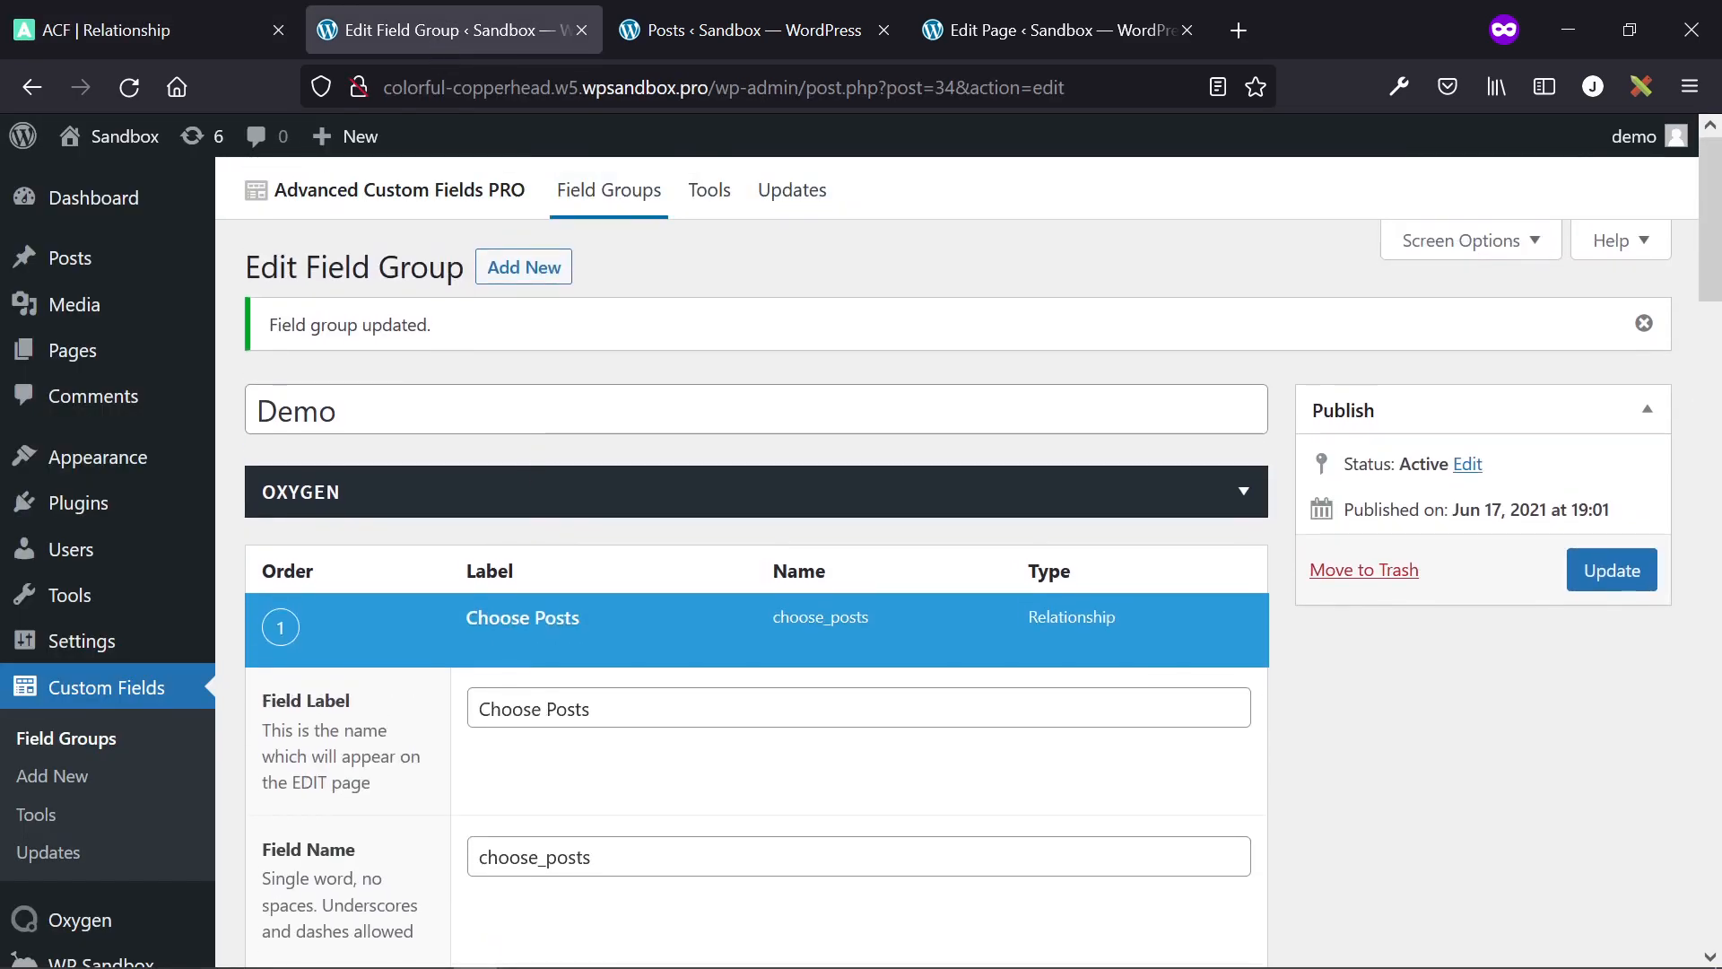
pyautogui.moveTo(613, 472)
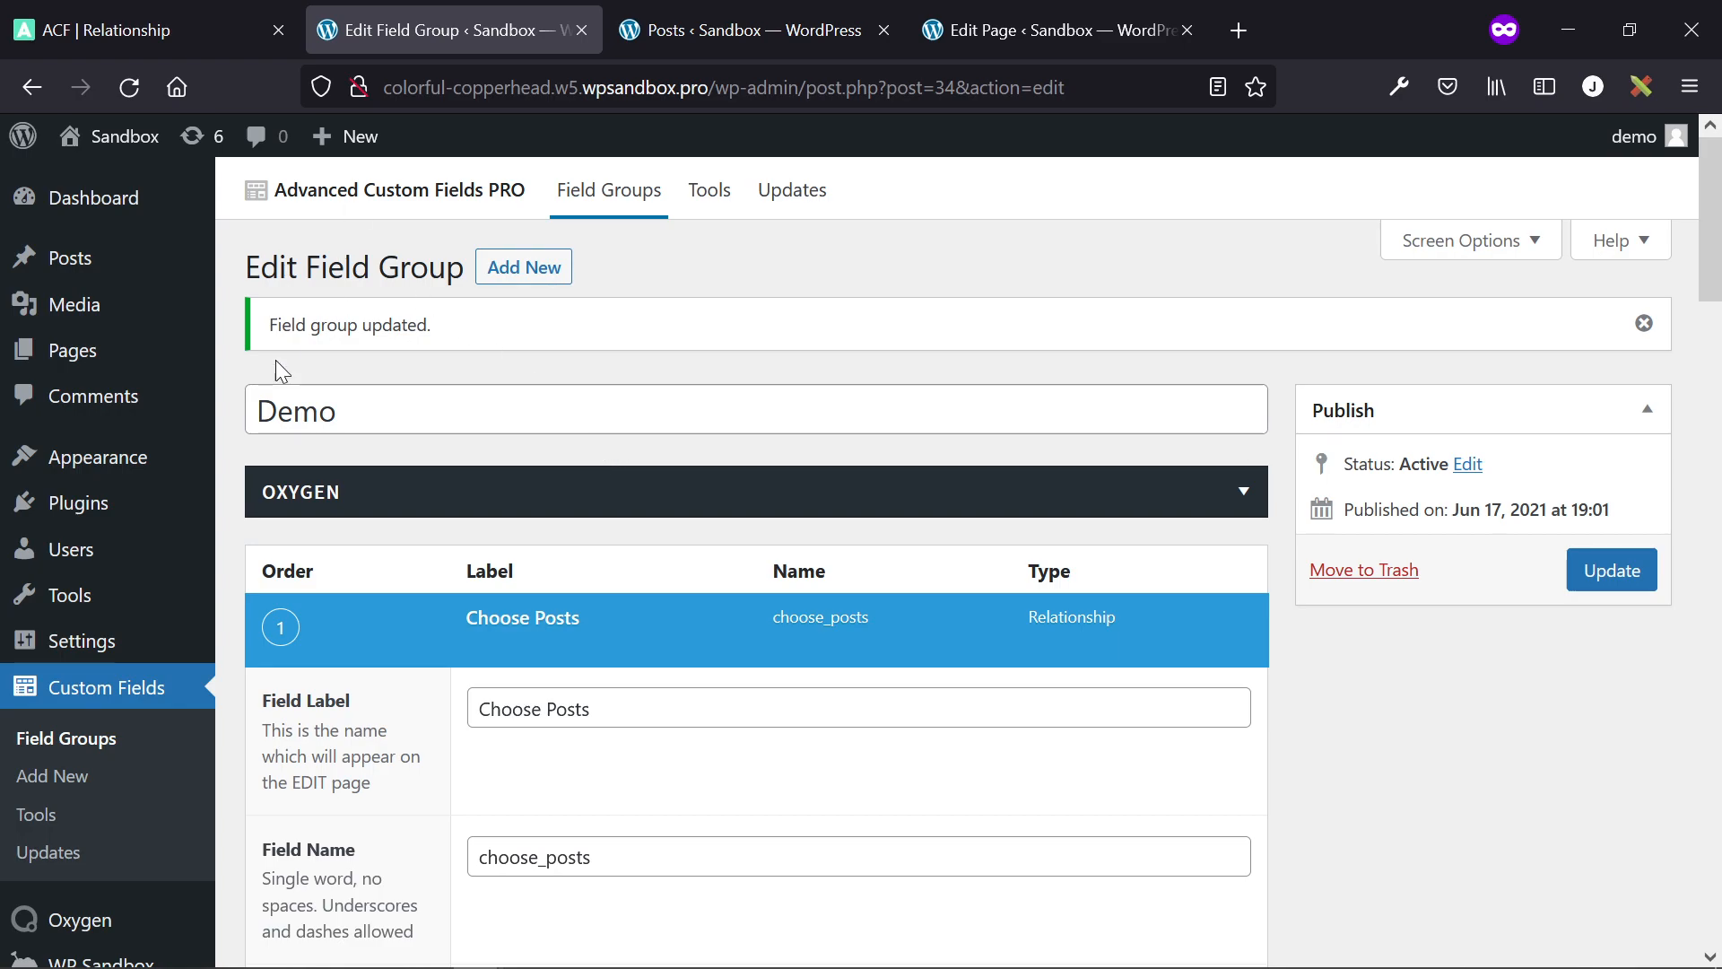
pyautogui.moveTo(1176, 580)
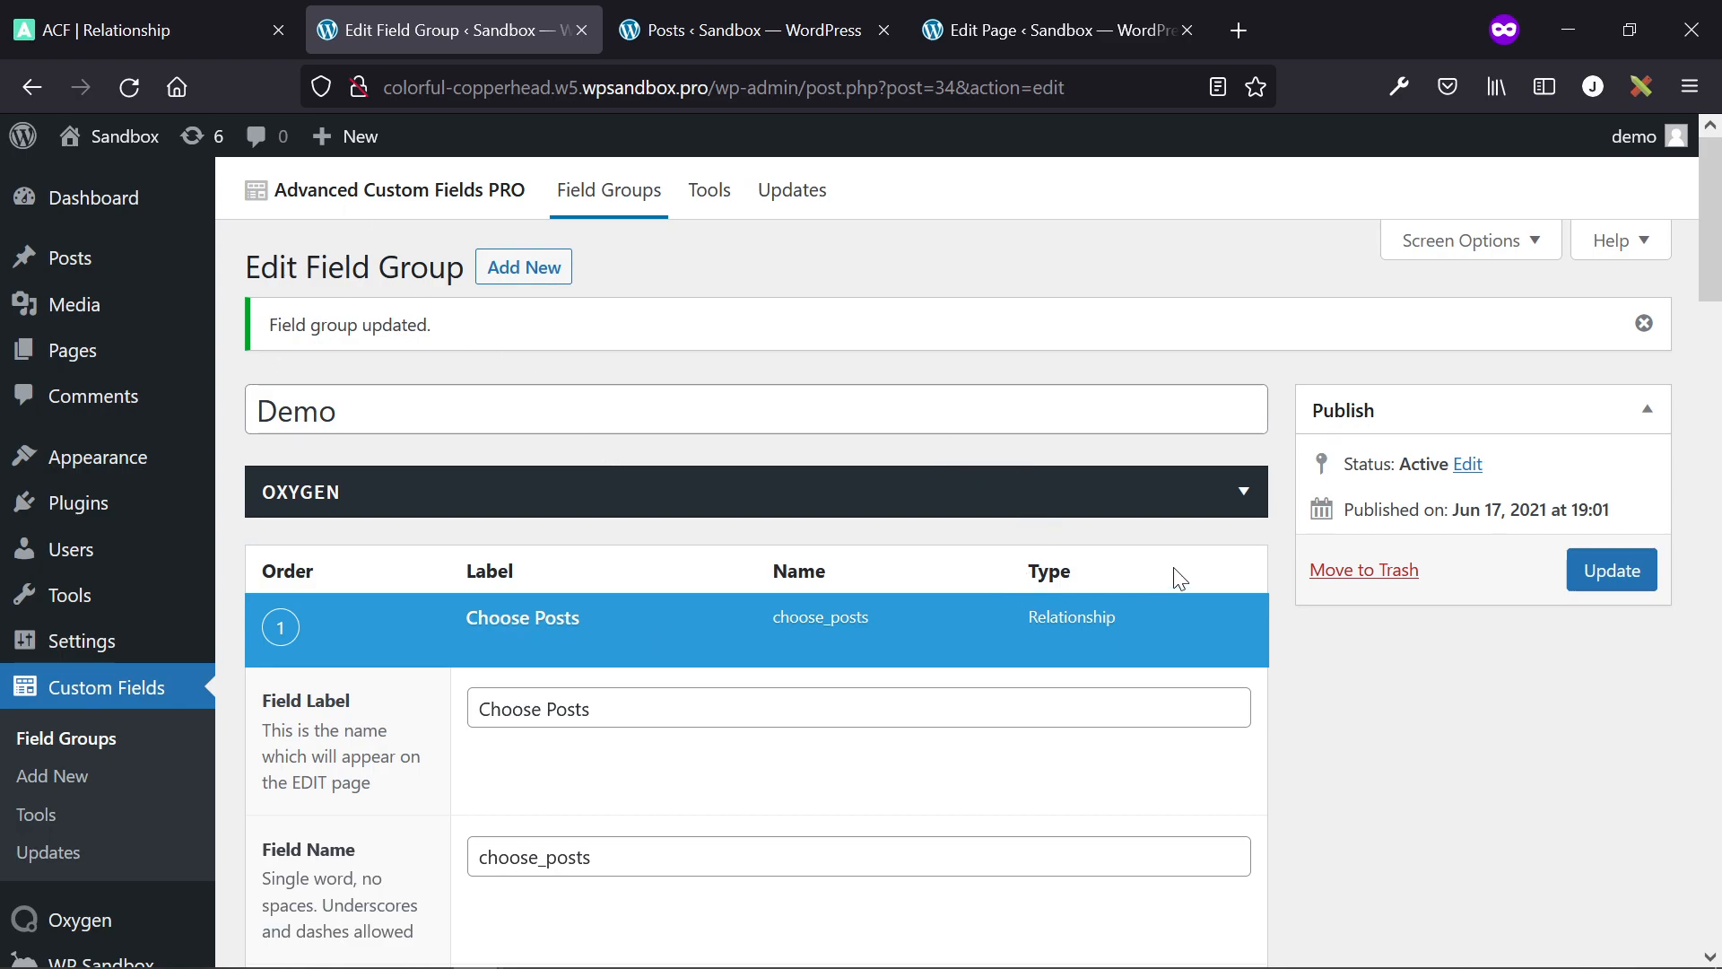
pyautogui.scroll(-3)
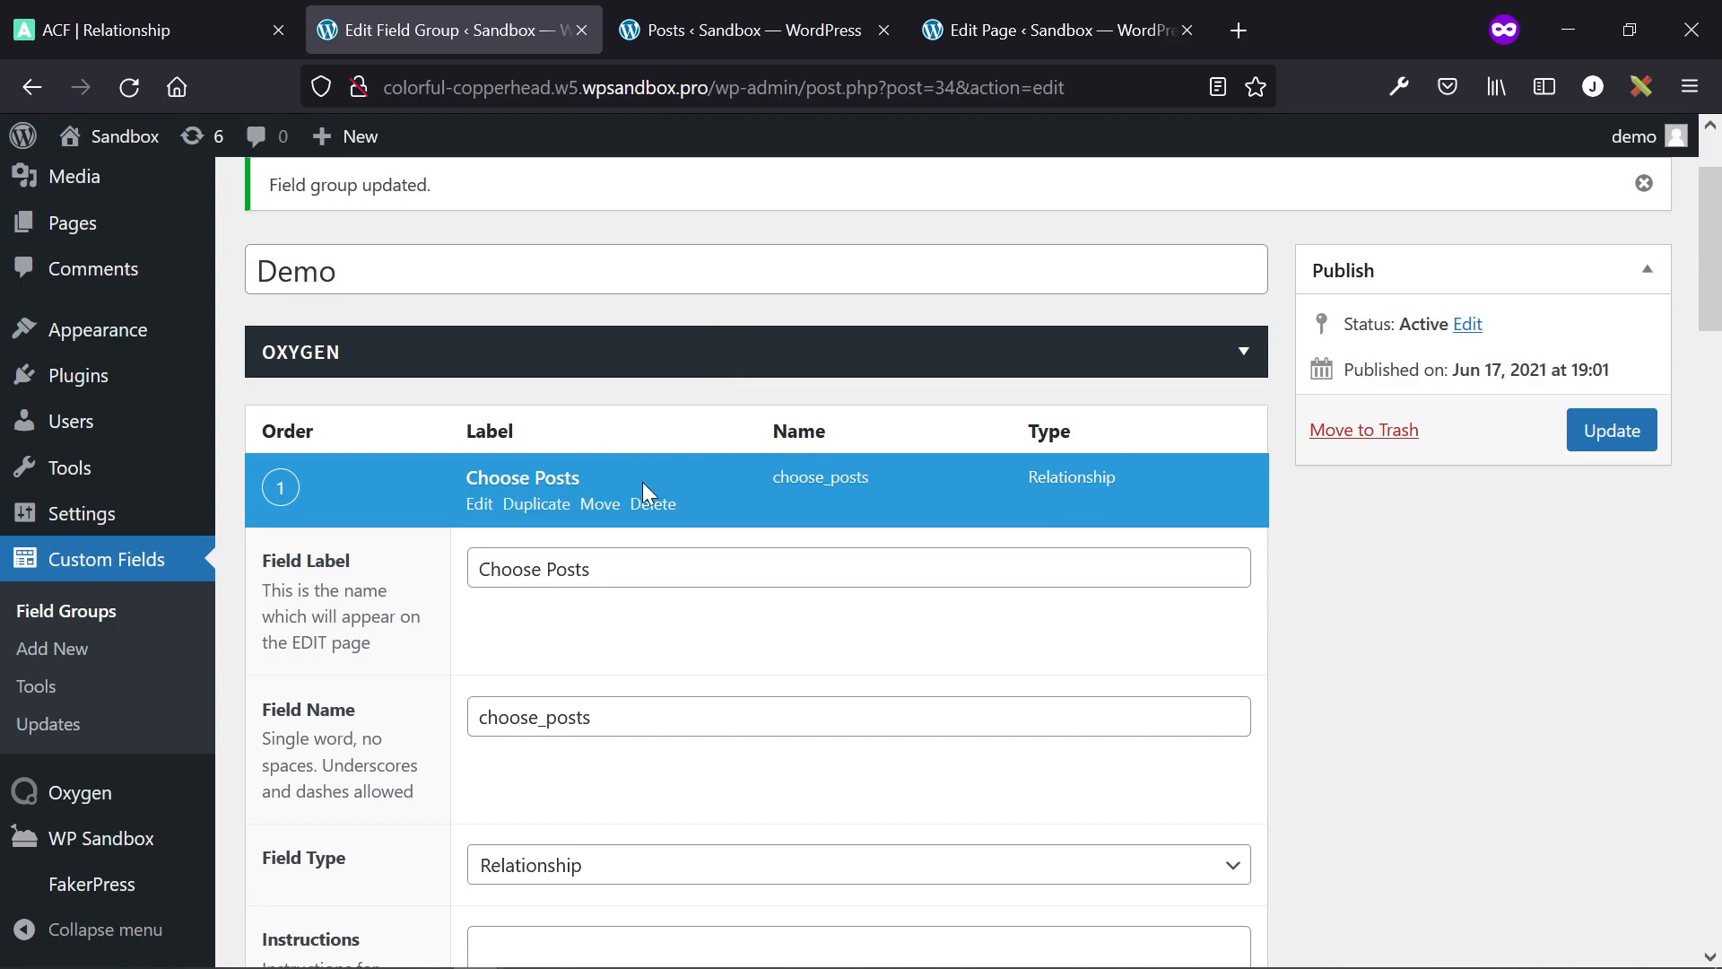
pyautogui.moveTo(1007, 483)
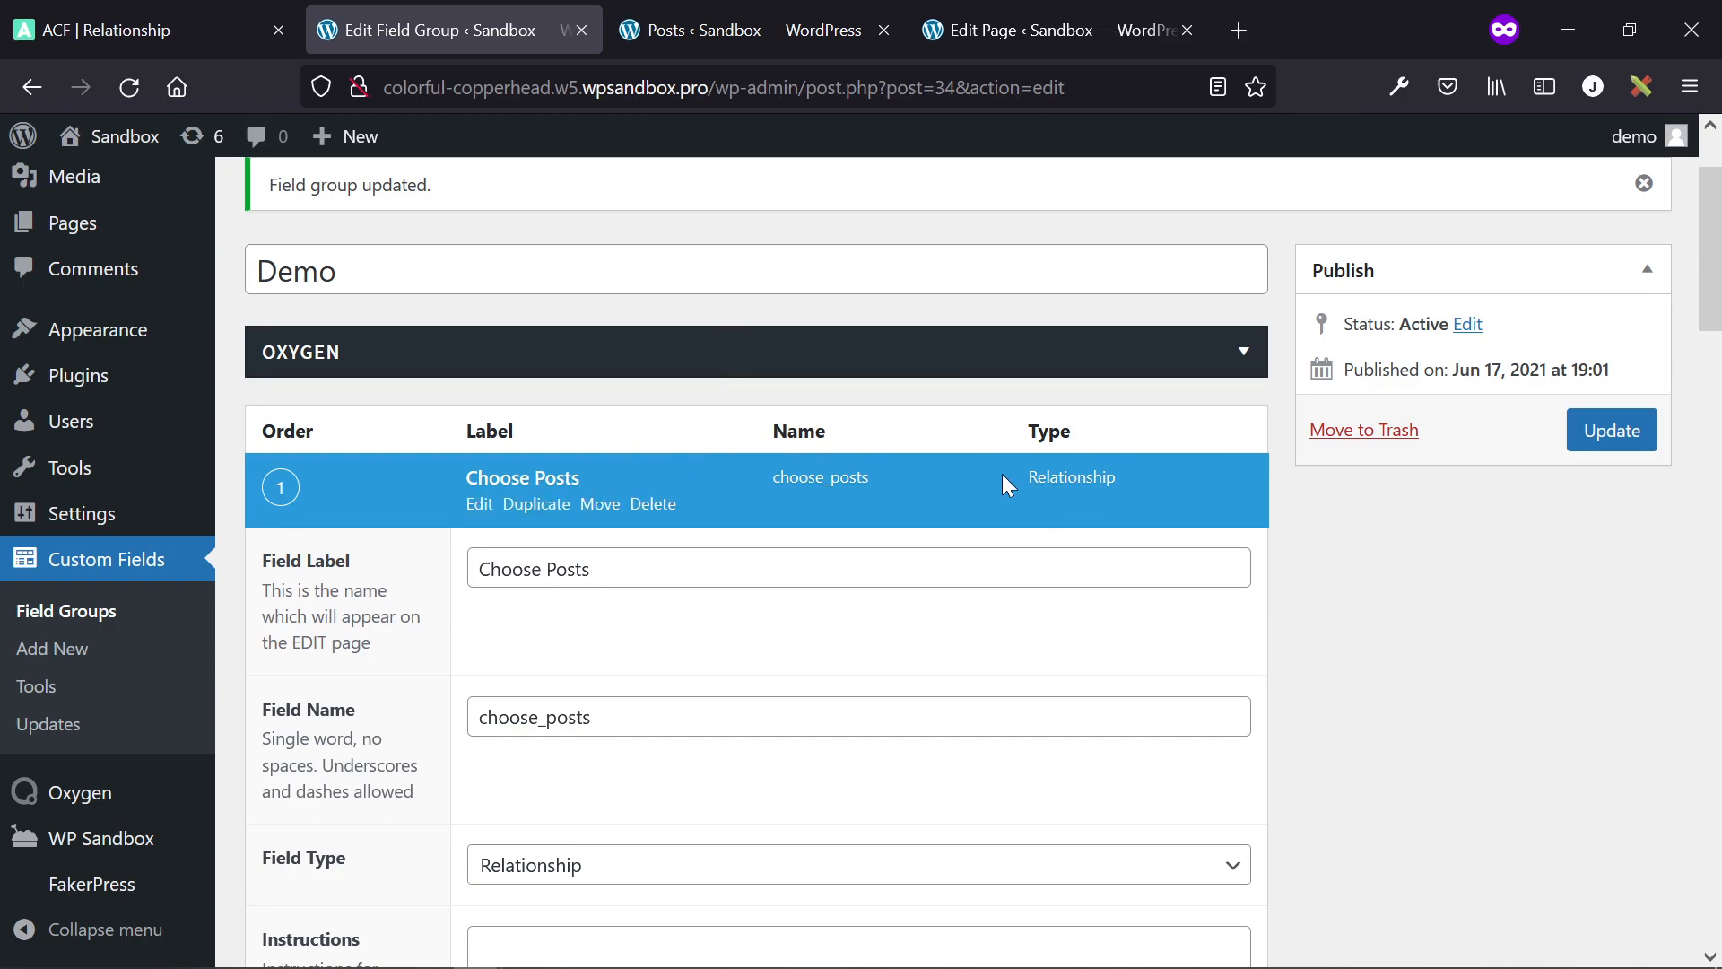
pyautogui.scroll(-3)
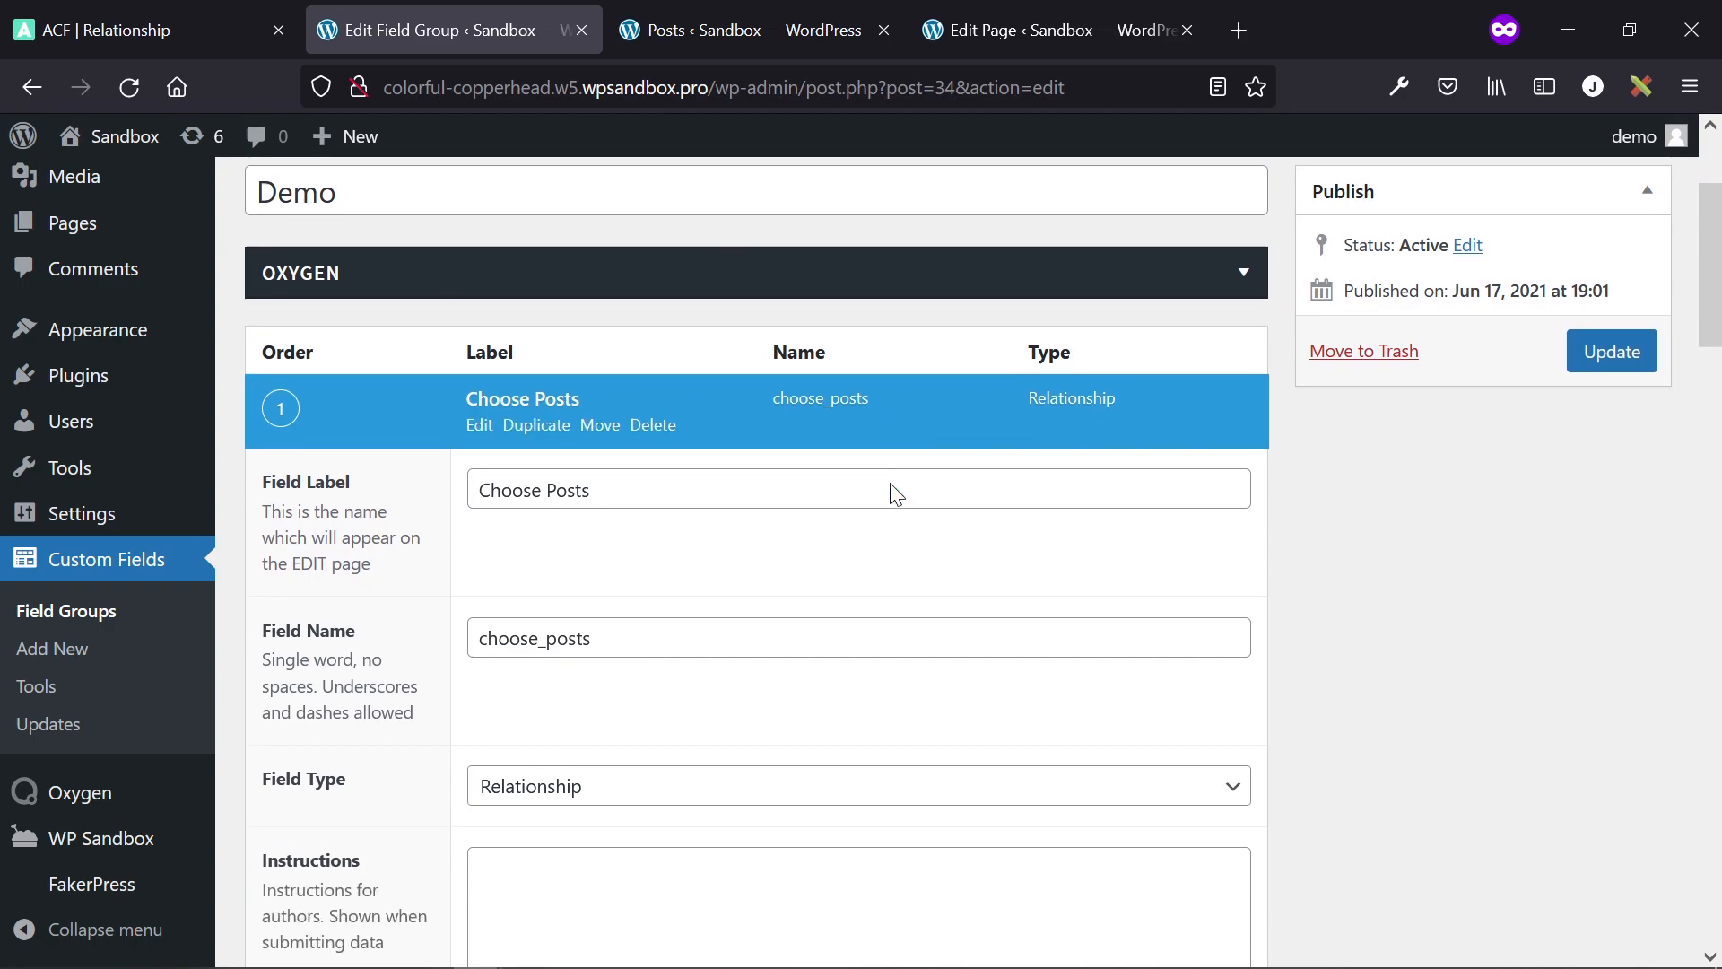
pyautogui.scroll(-3)
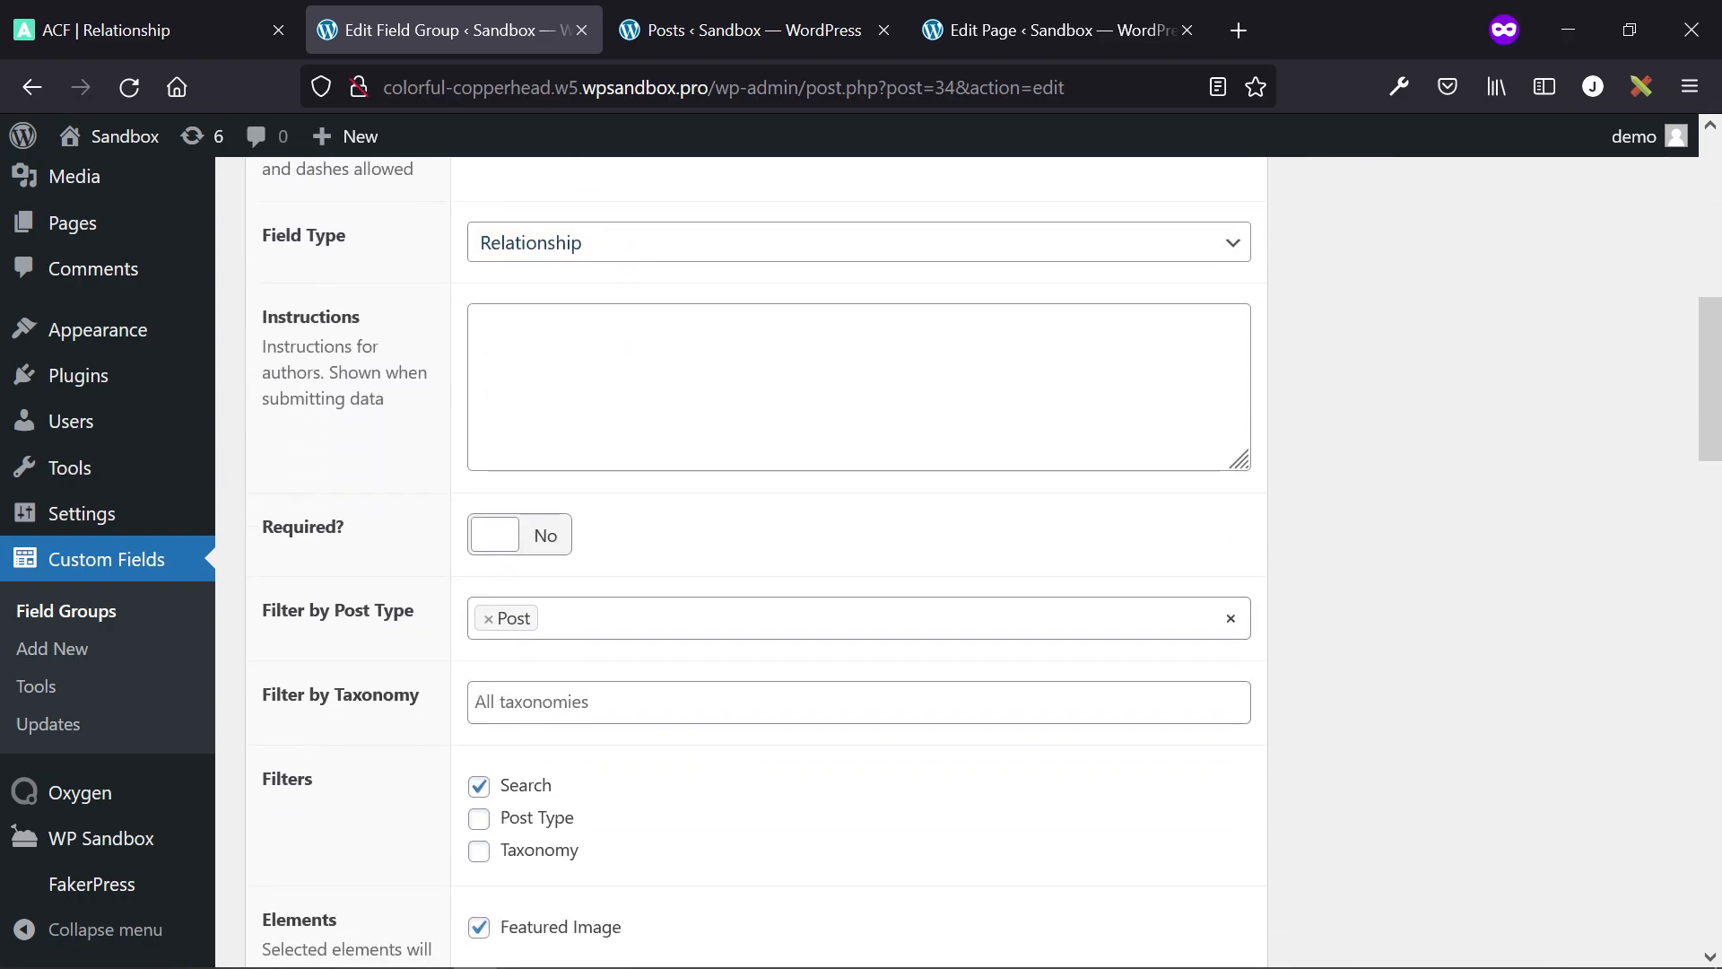
pyautogui.scroll(-3)
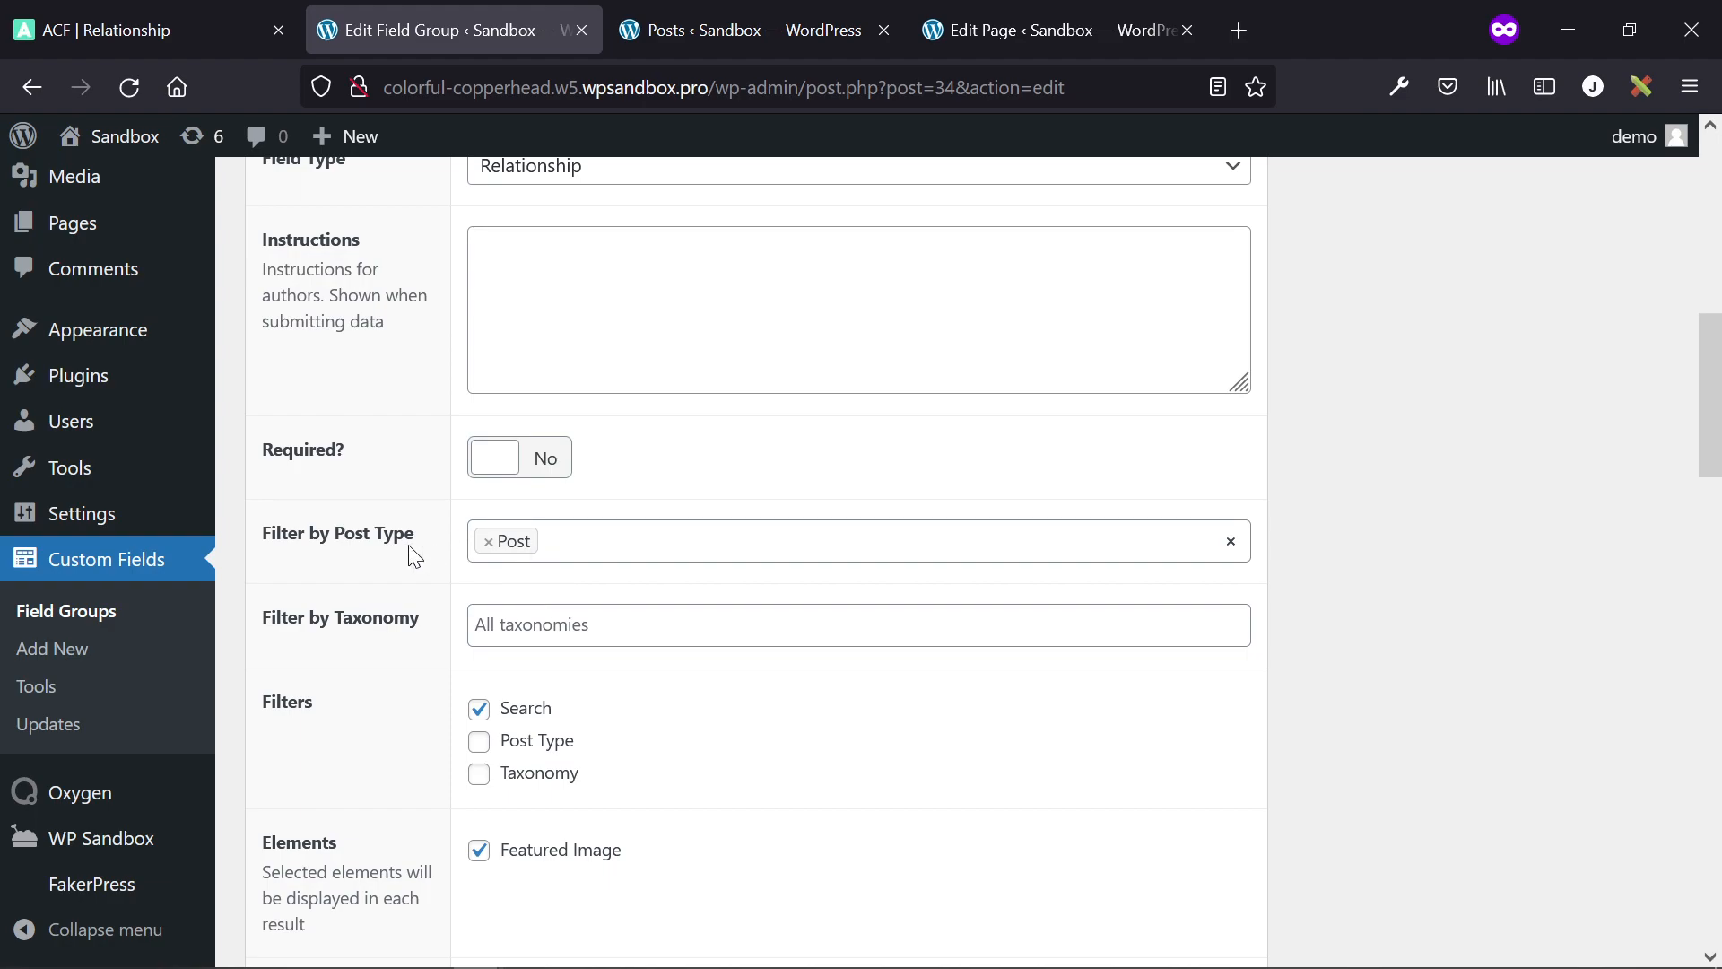
pyautogui.scroll(-3)
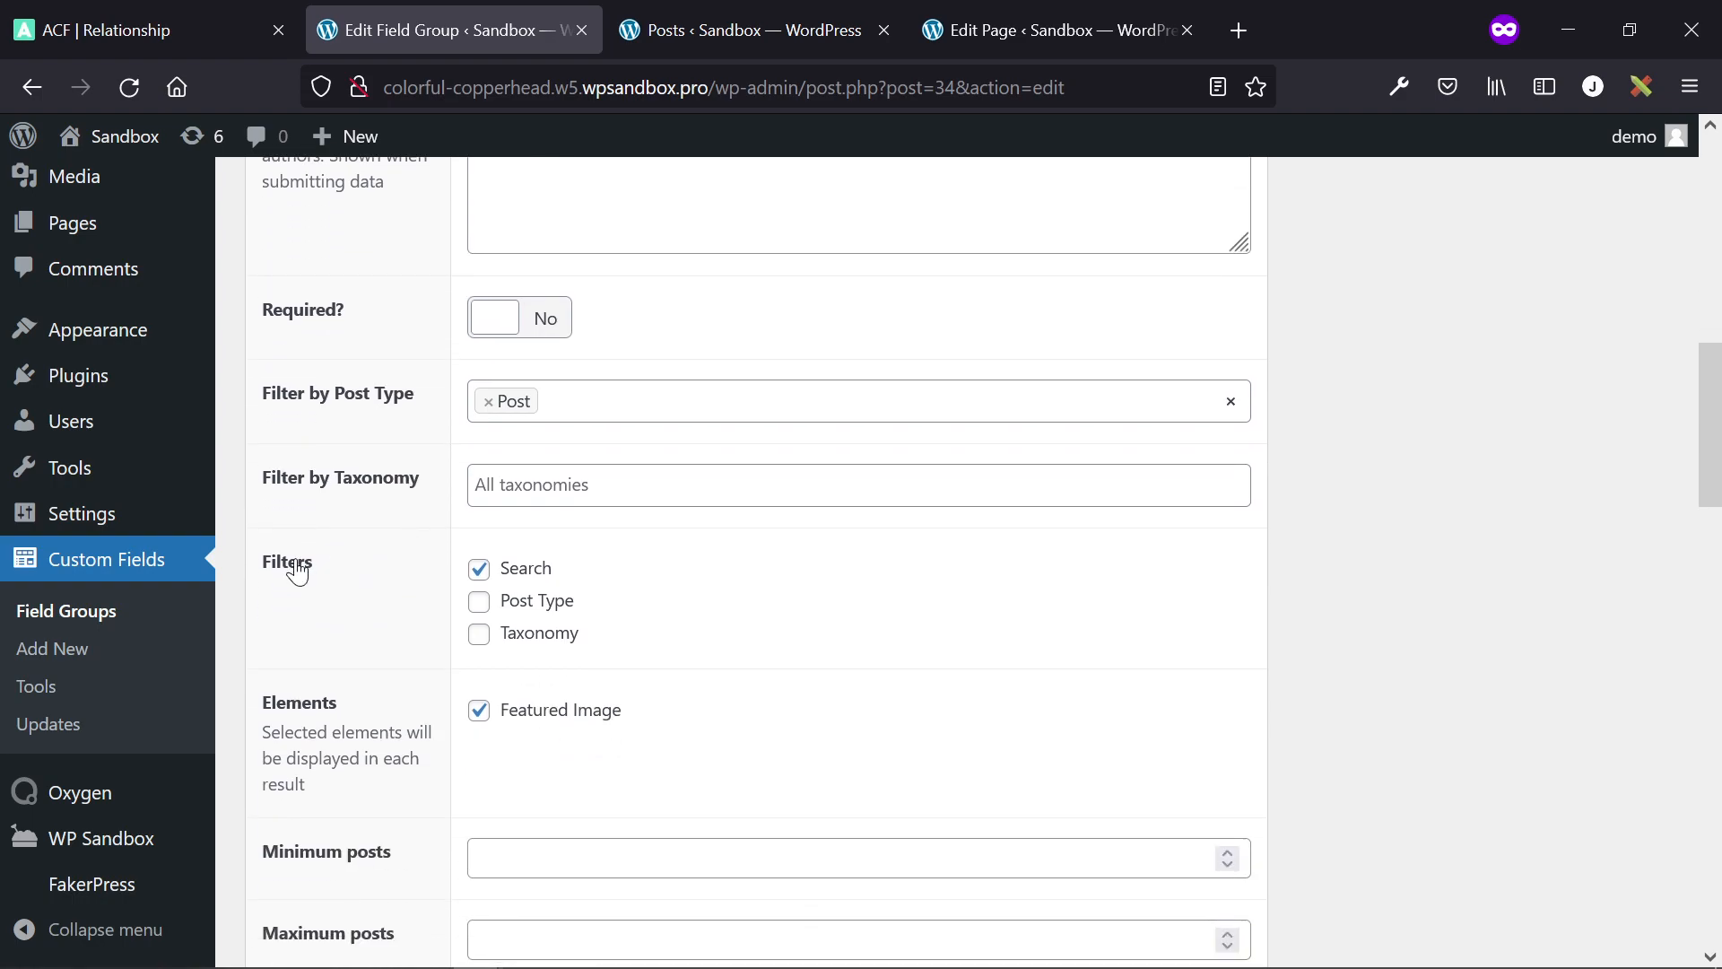
pyautogui.scroll(-3)
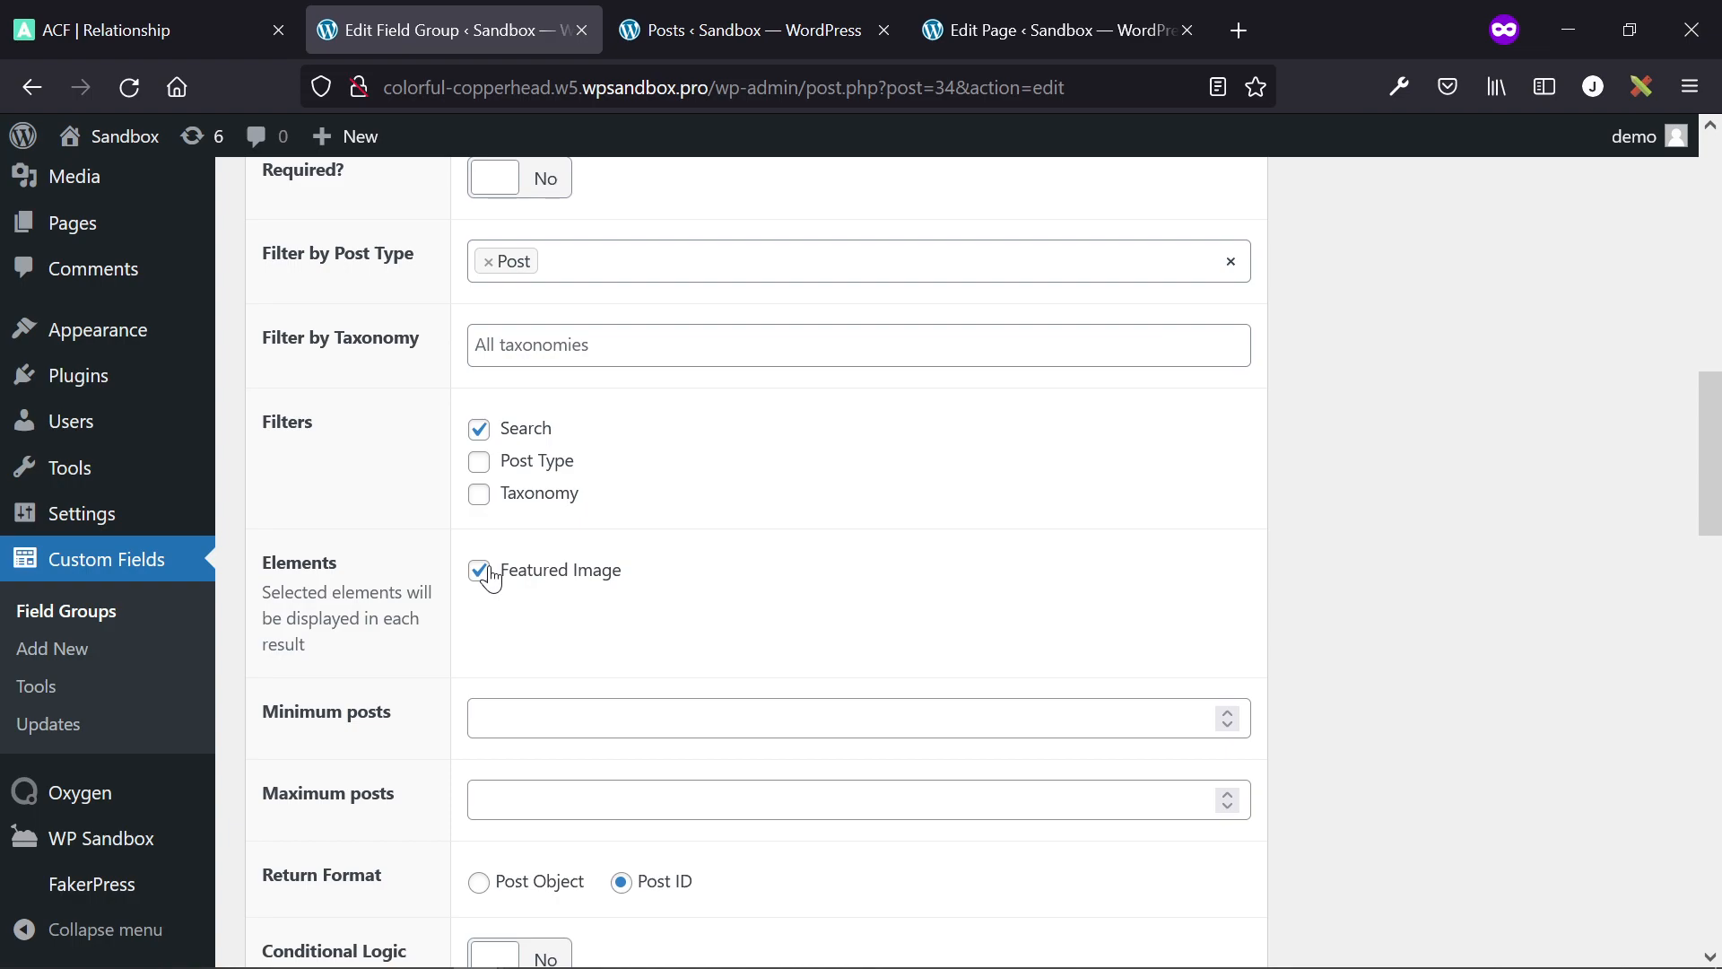
pyautogui.scroll(-3)
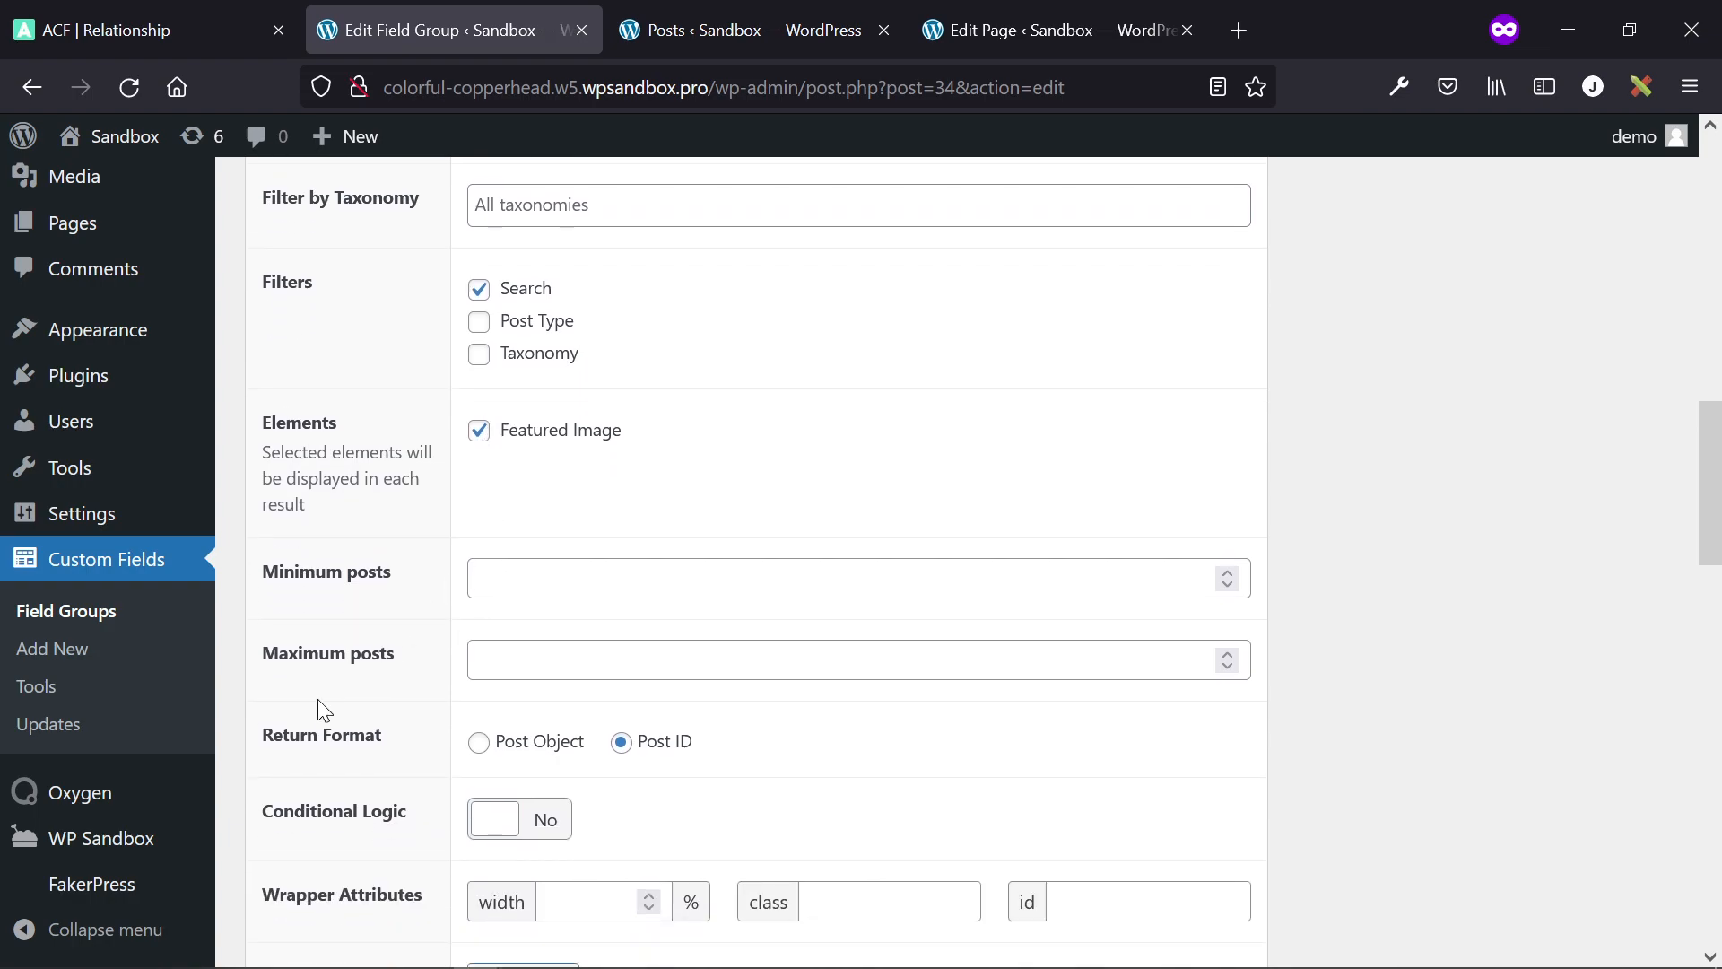
pyautogui.moveTo(676, 750)
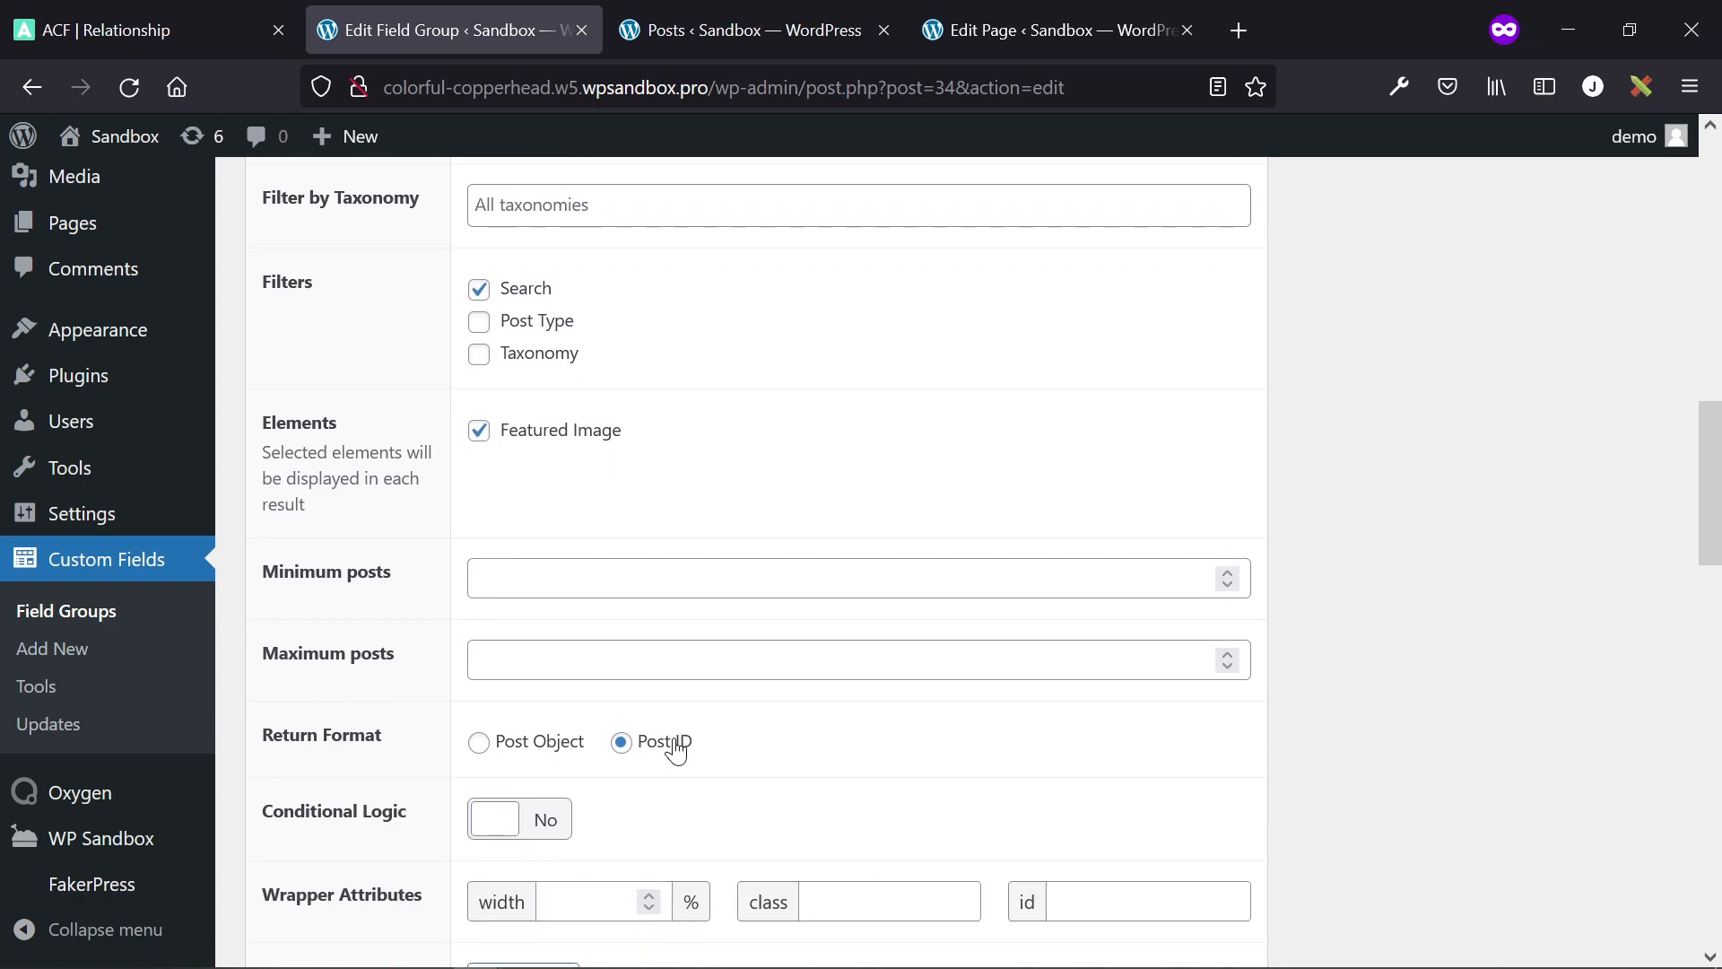
pyautogui.moveTo(324, 746)
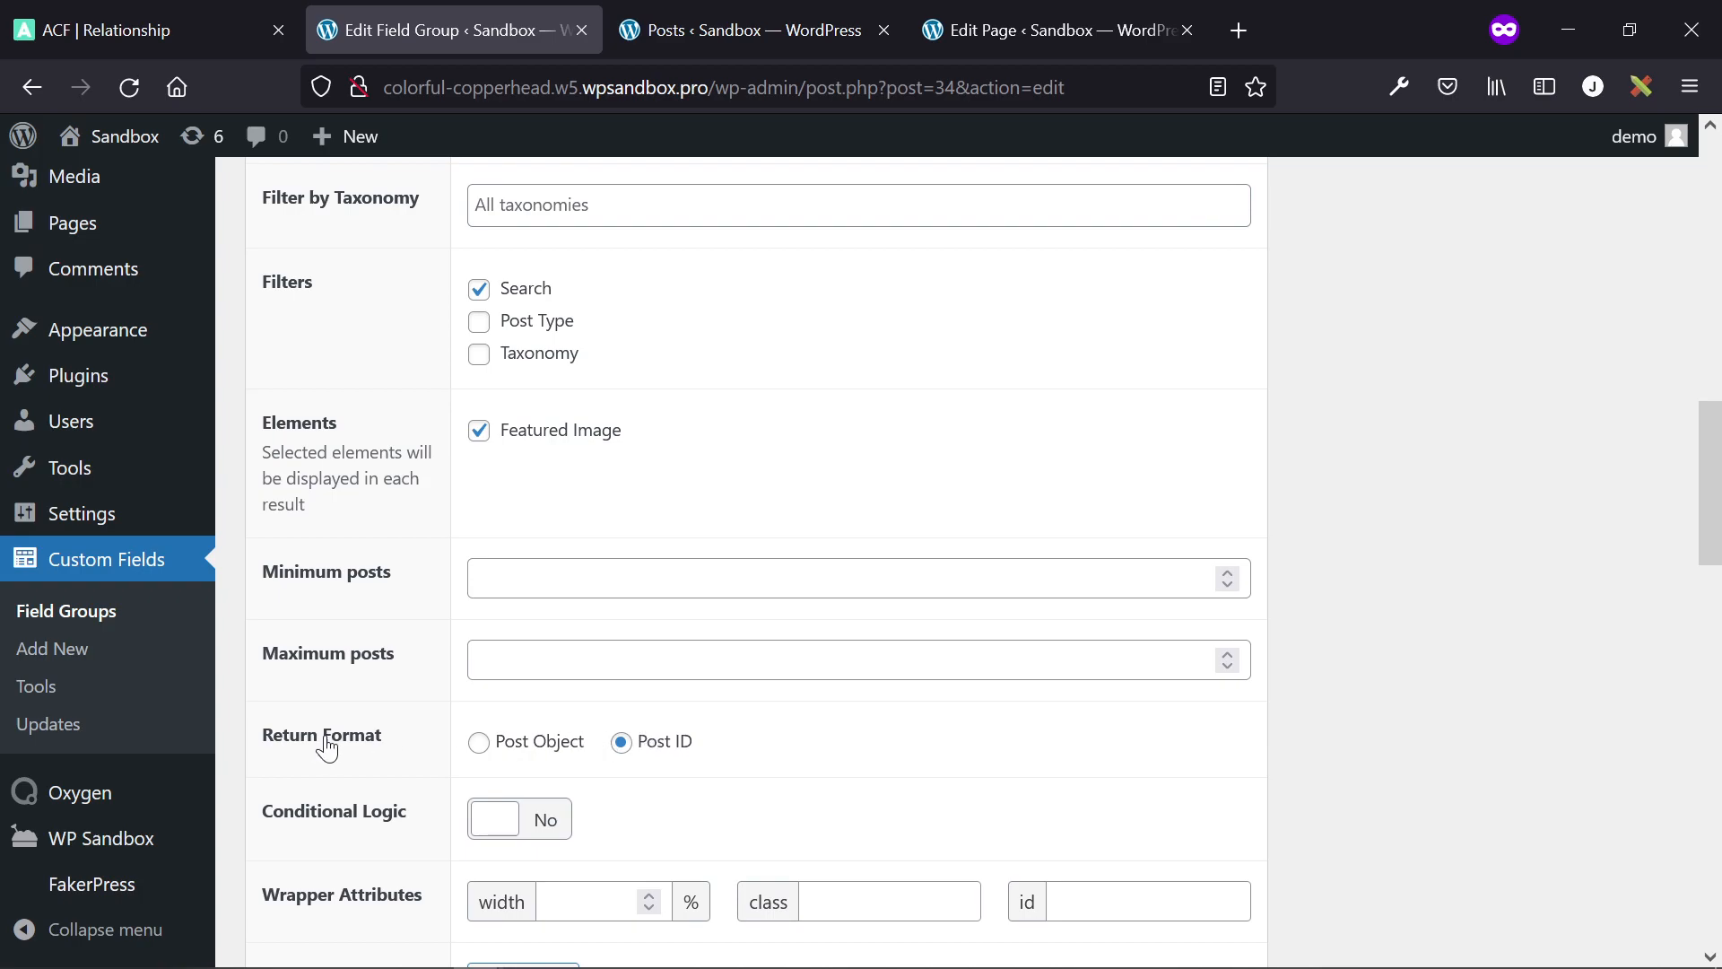
pyautogui.scroll(3)
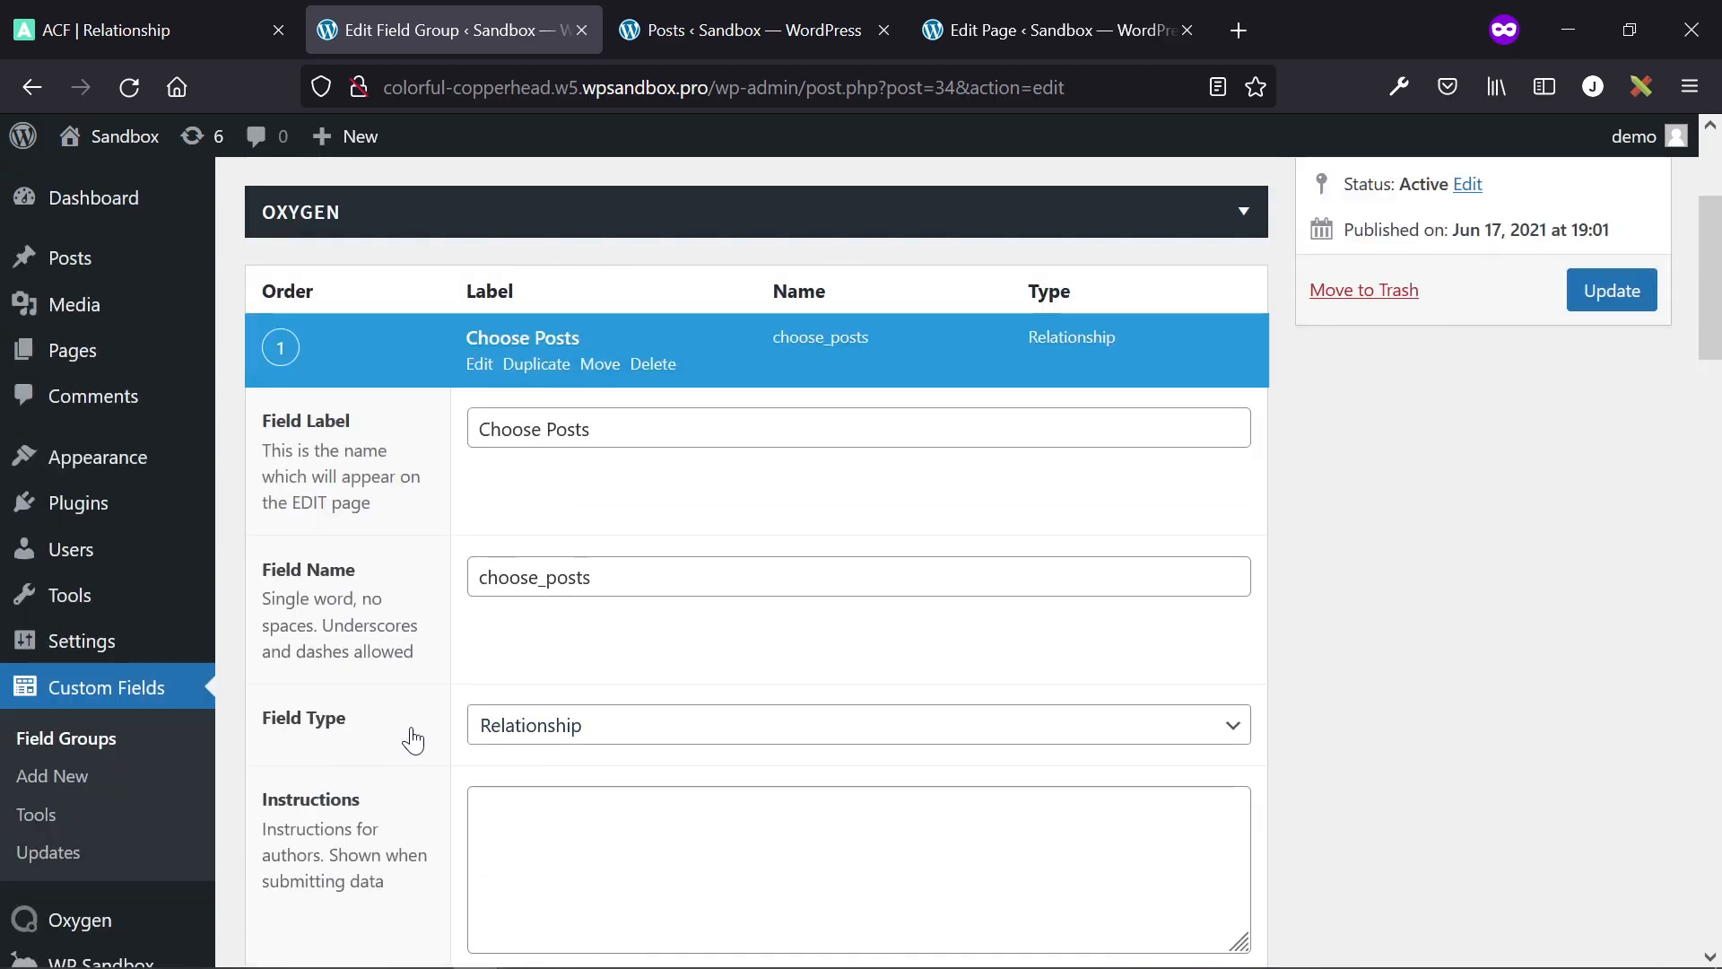
# - Save the Demo field group, keeping the location rule Post Type equal to Page
pyautogui.click(1611, 291)
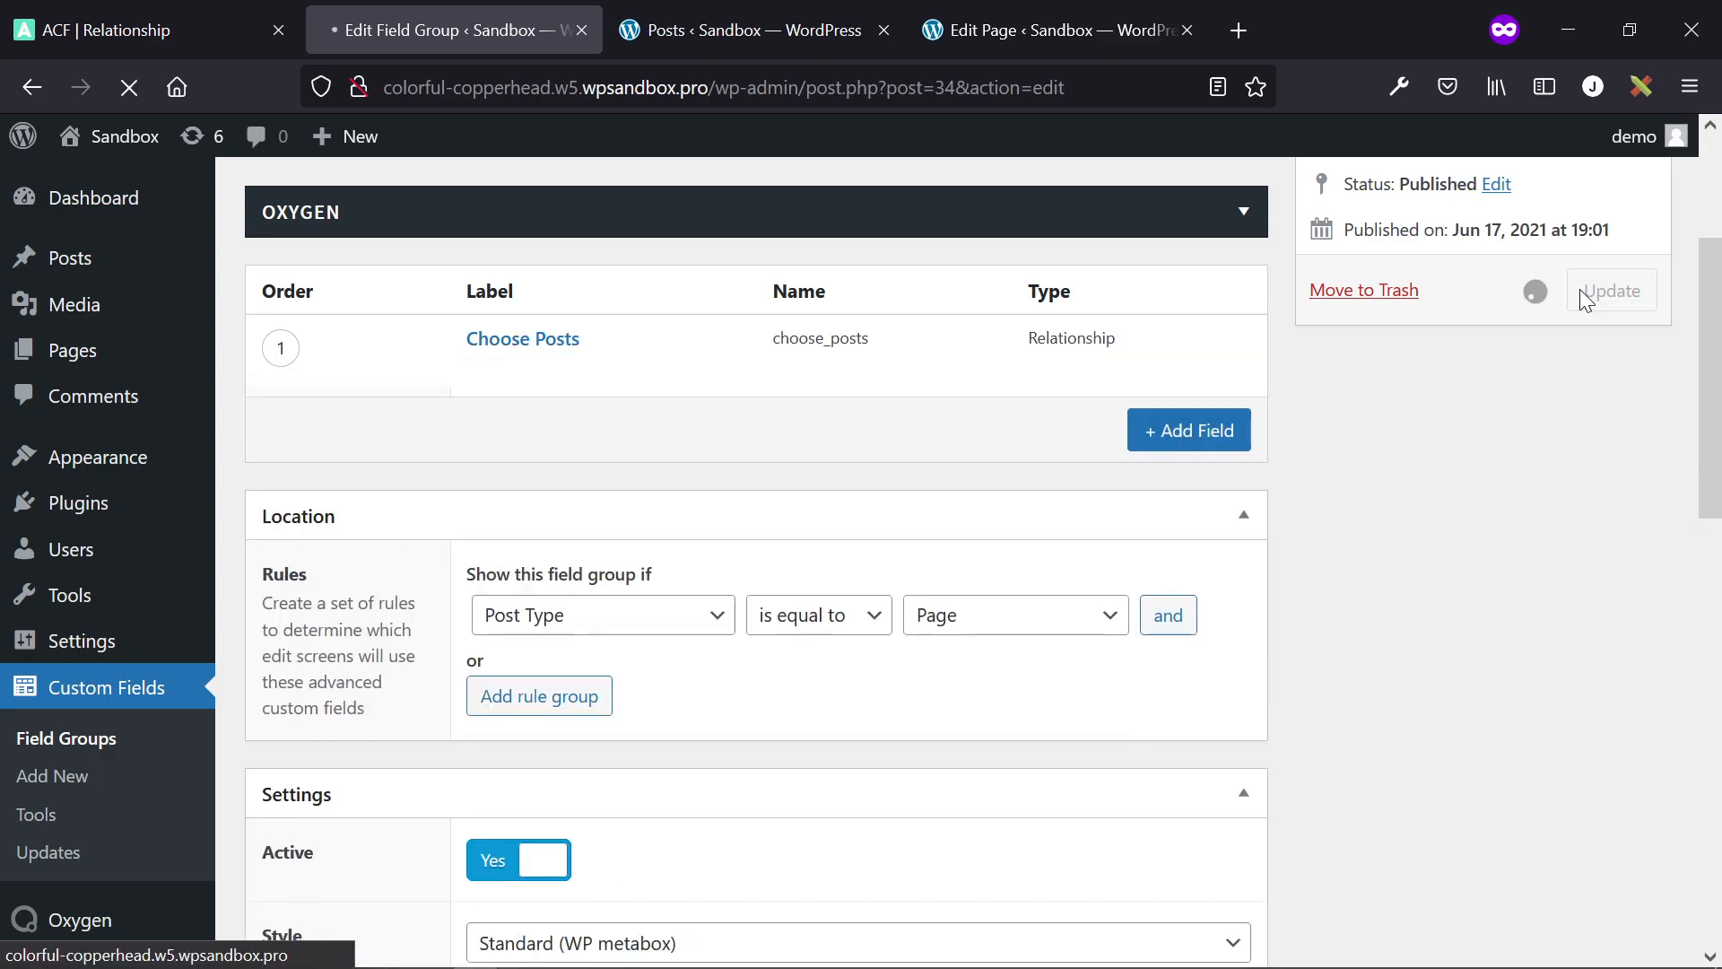
pyautogui.scroll(-3)
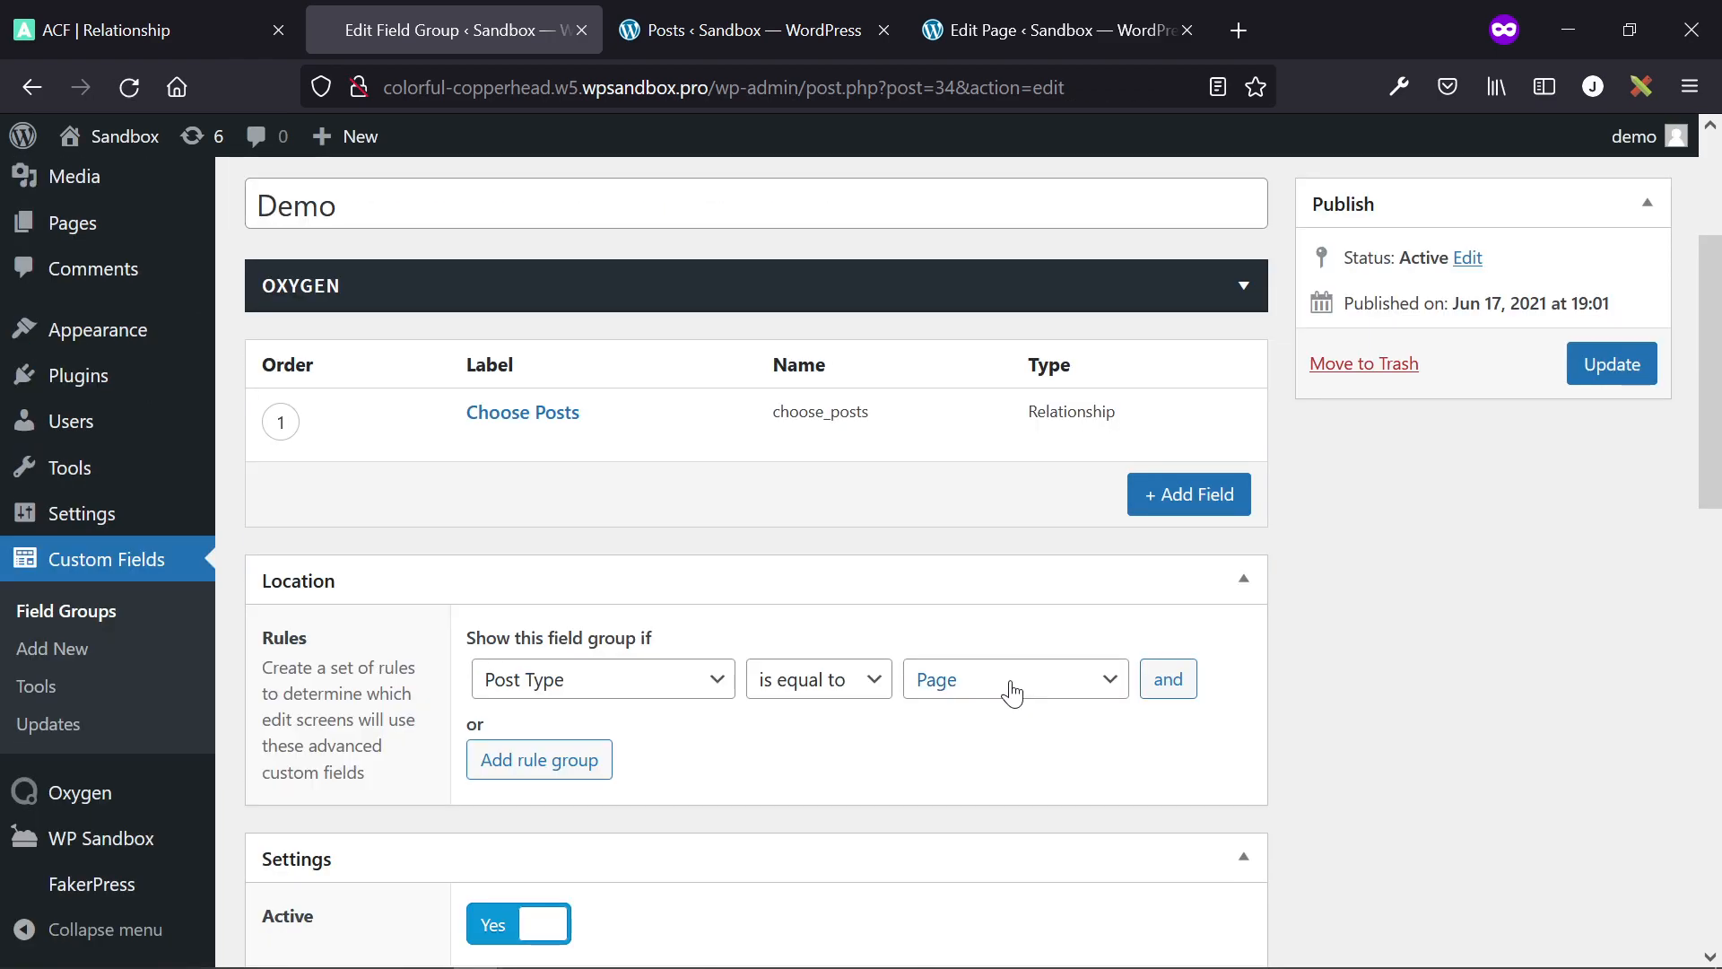
pyautogui.moveTo(540, 352)
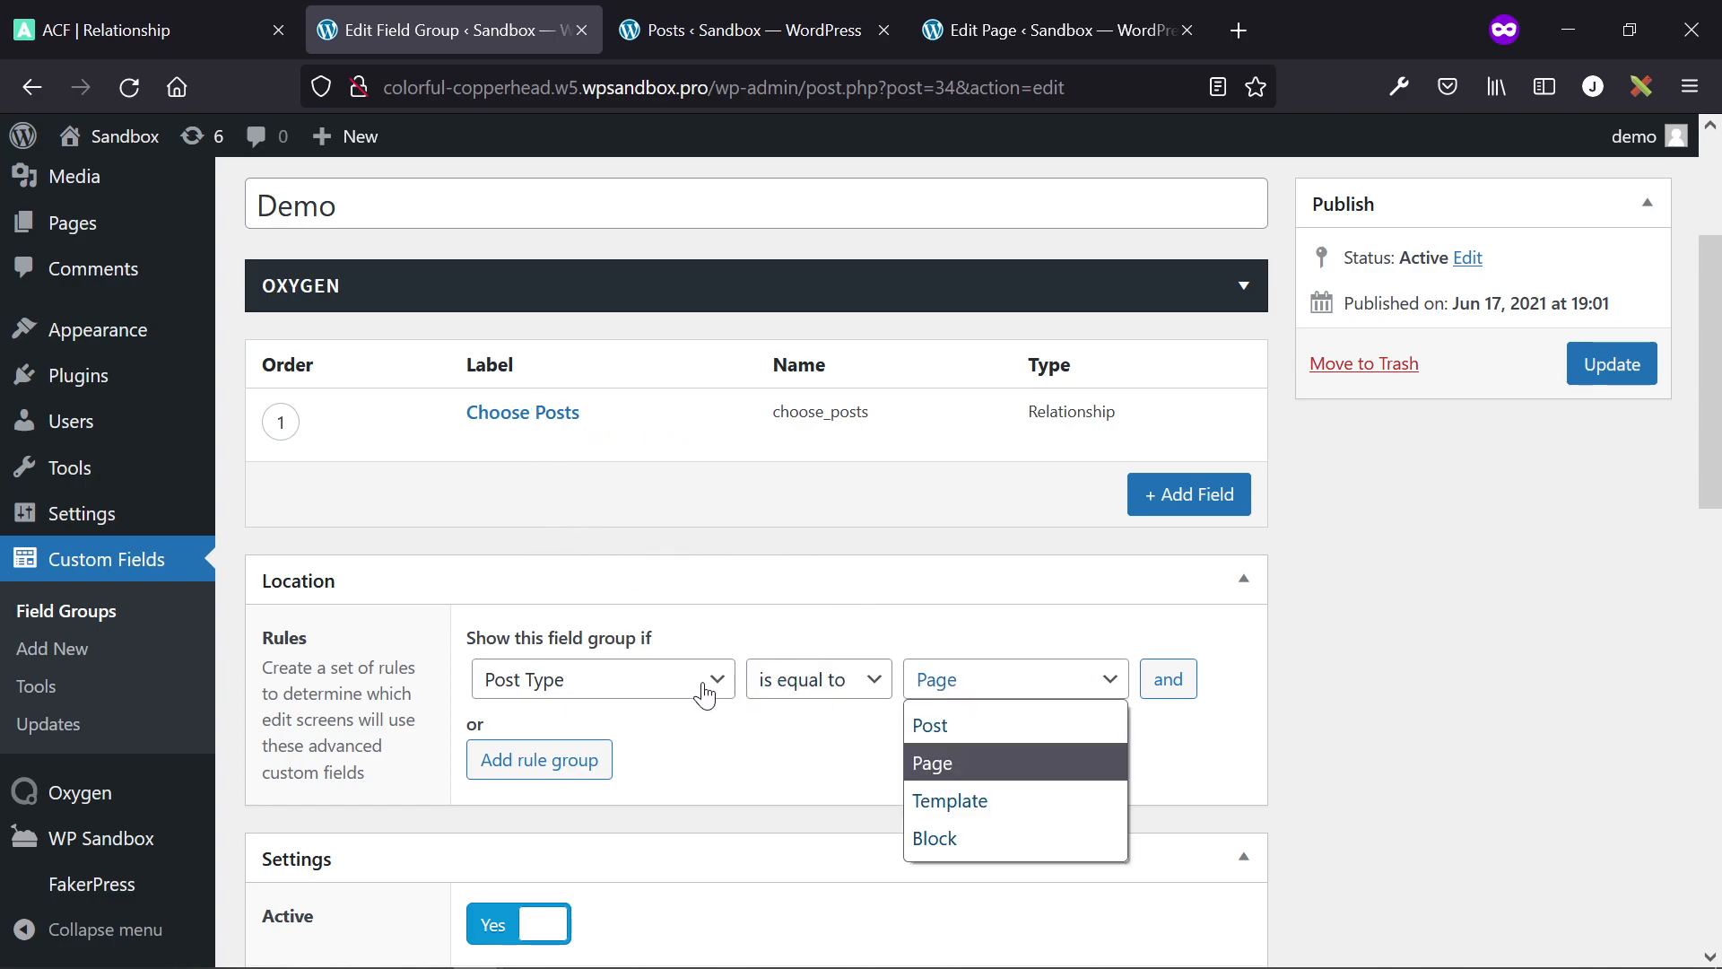
pyautogui.click(603, 678)
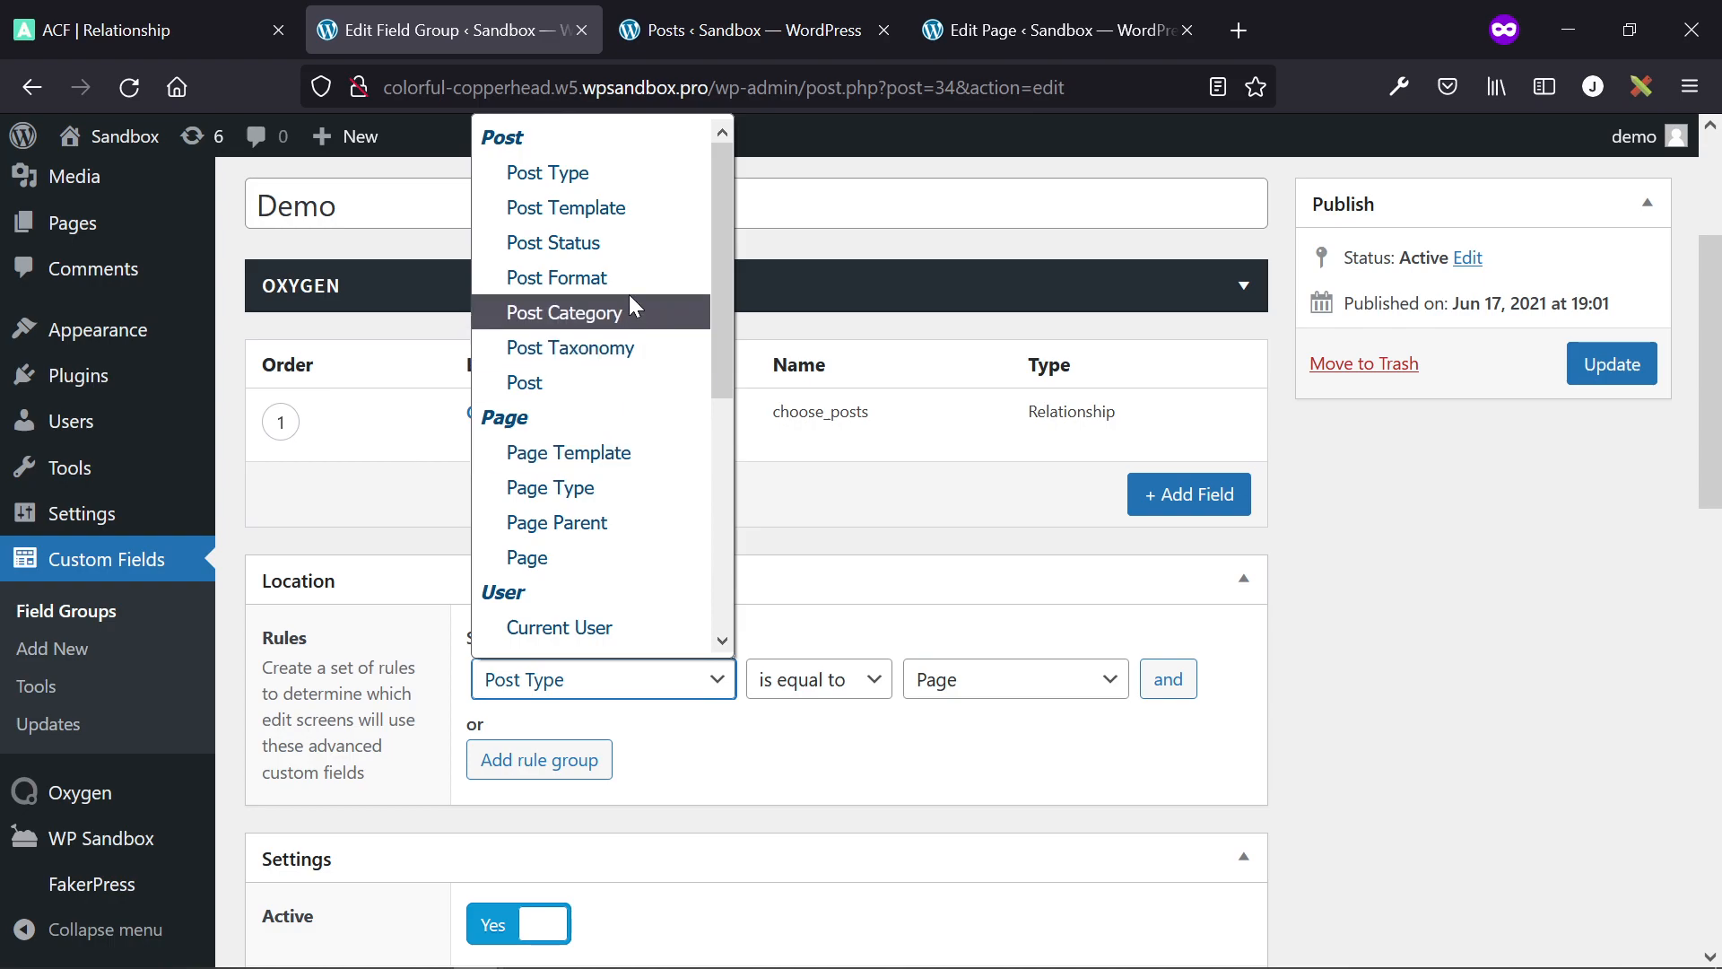
pyautogui.click(1304, 752)
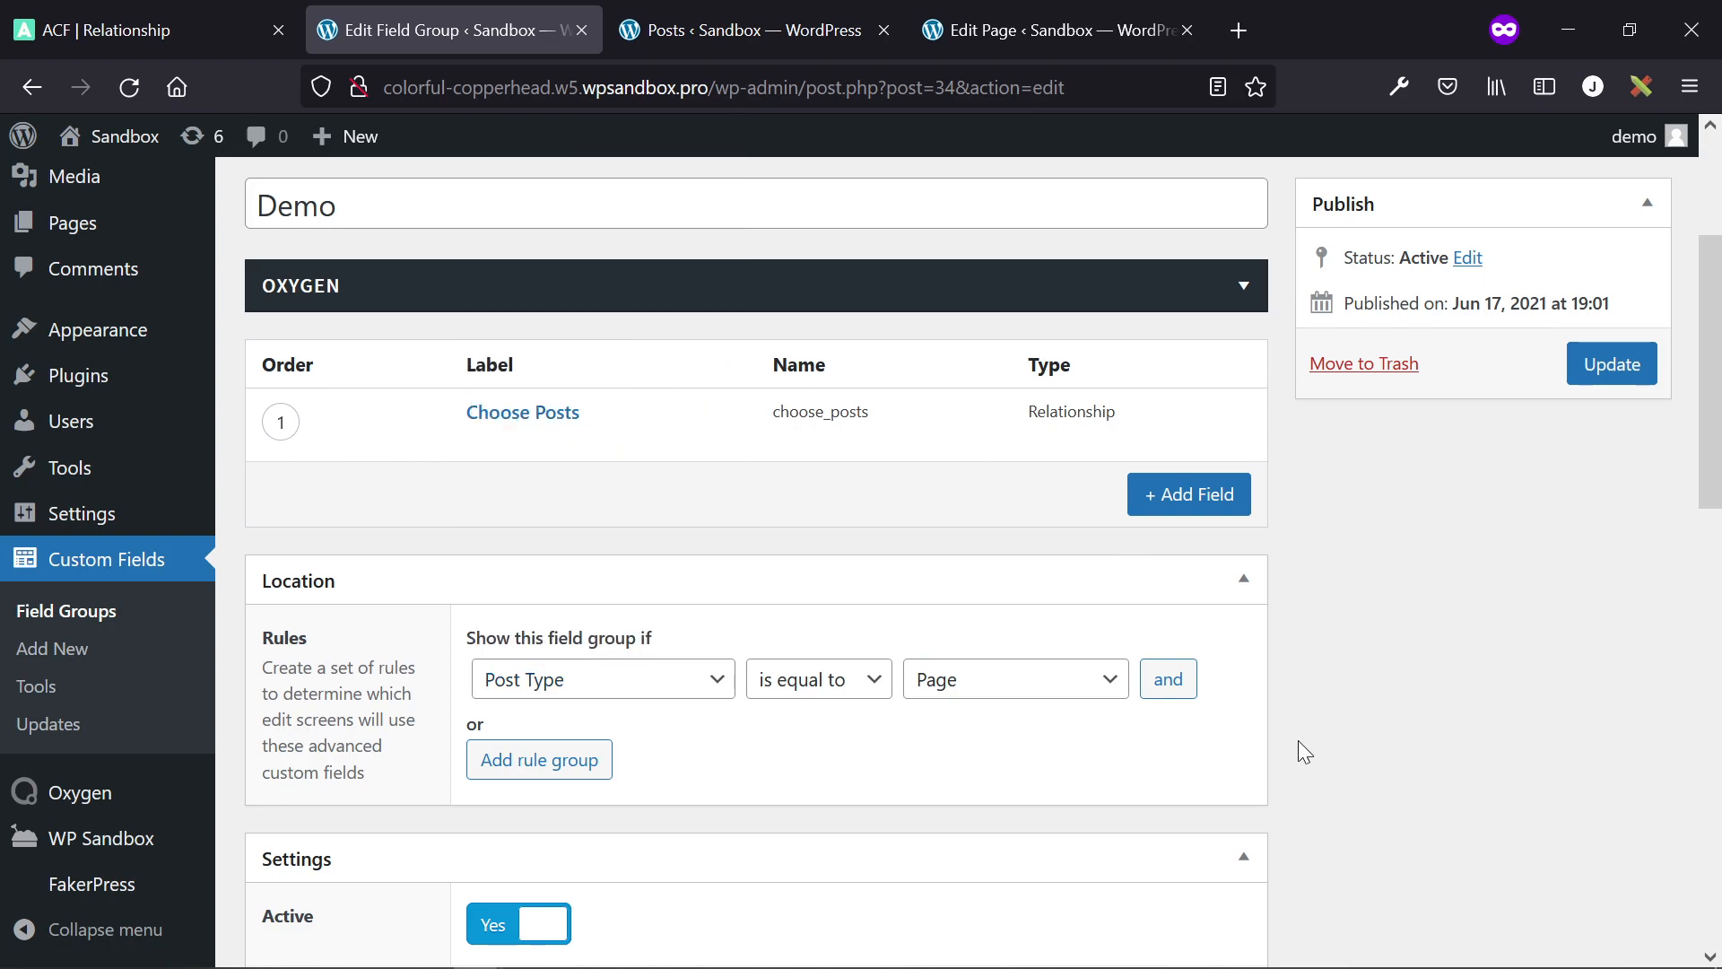
pyautogui.click(1611, 364)
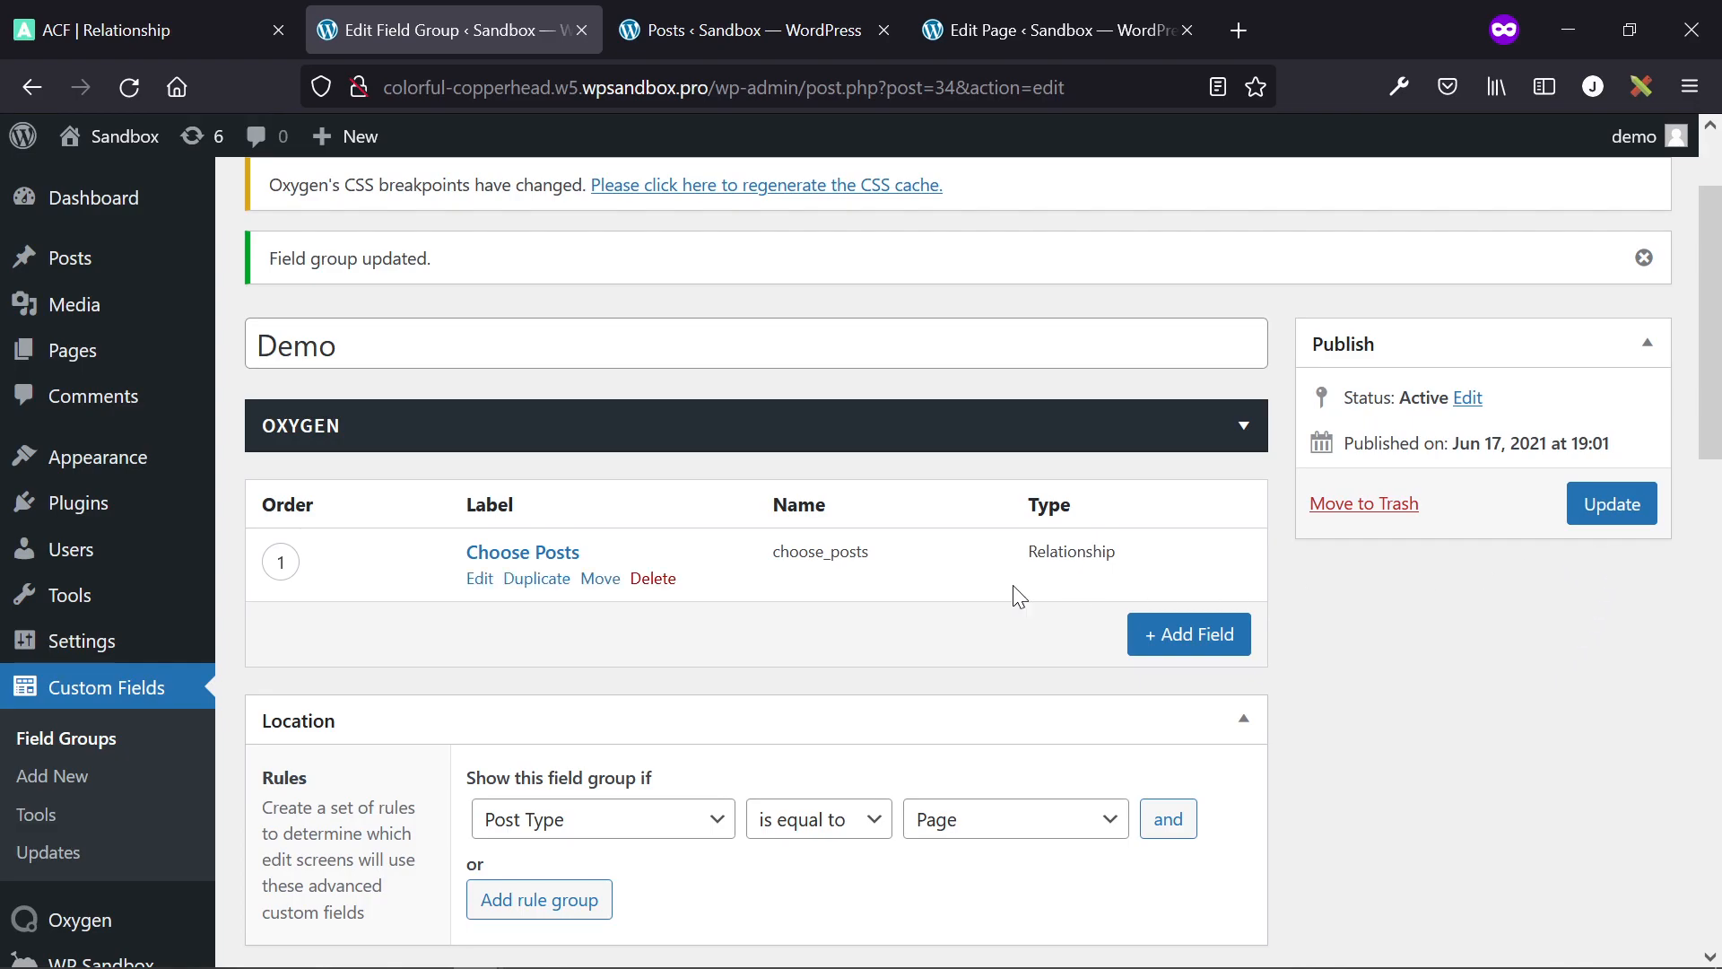
pyautogui.moveTo(756, 31)
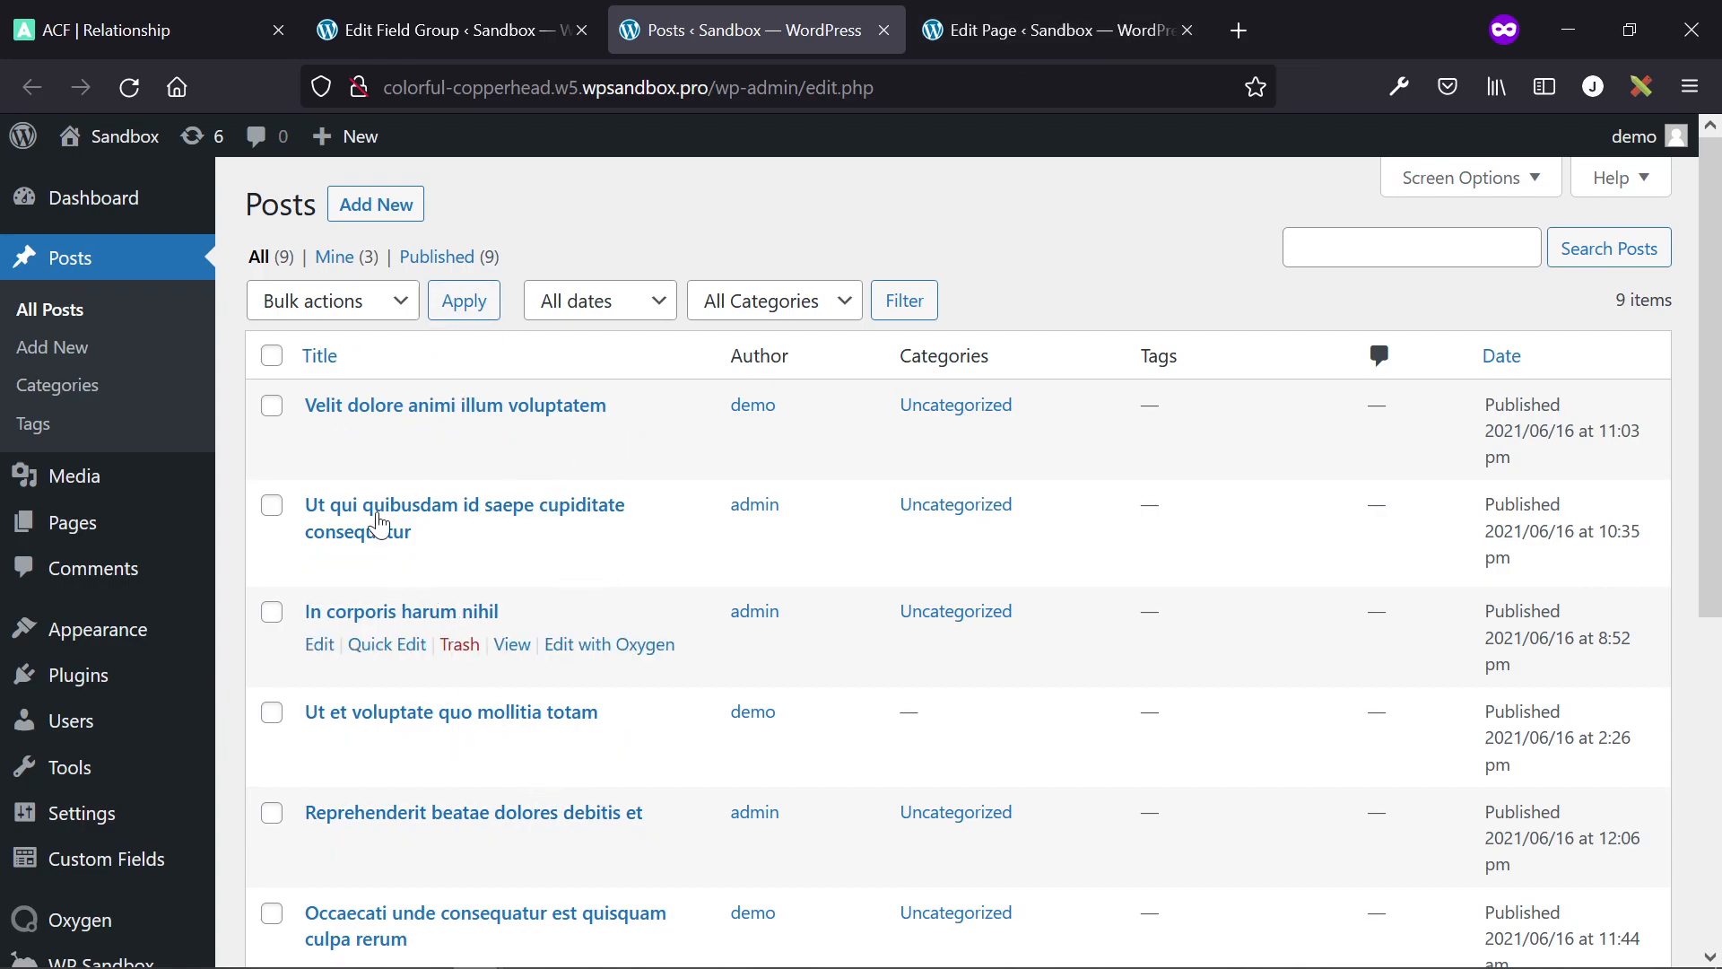
# - Scroll through the list of all nine published posts down to 'Hello world!'
pyautogui.scroll(-3)
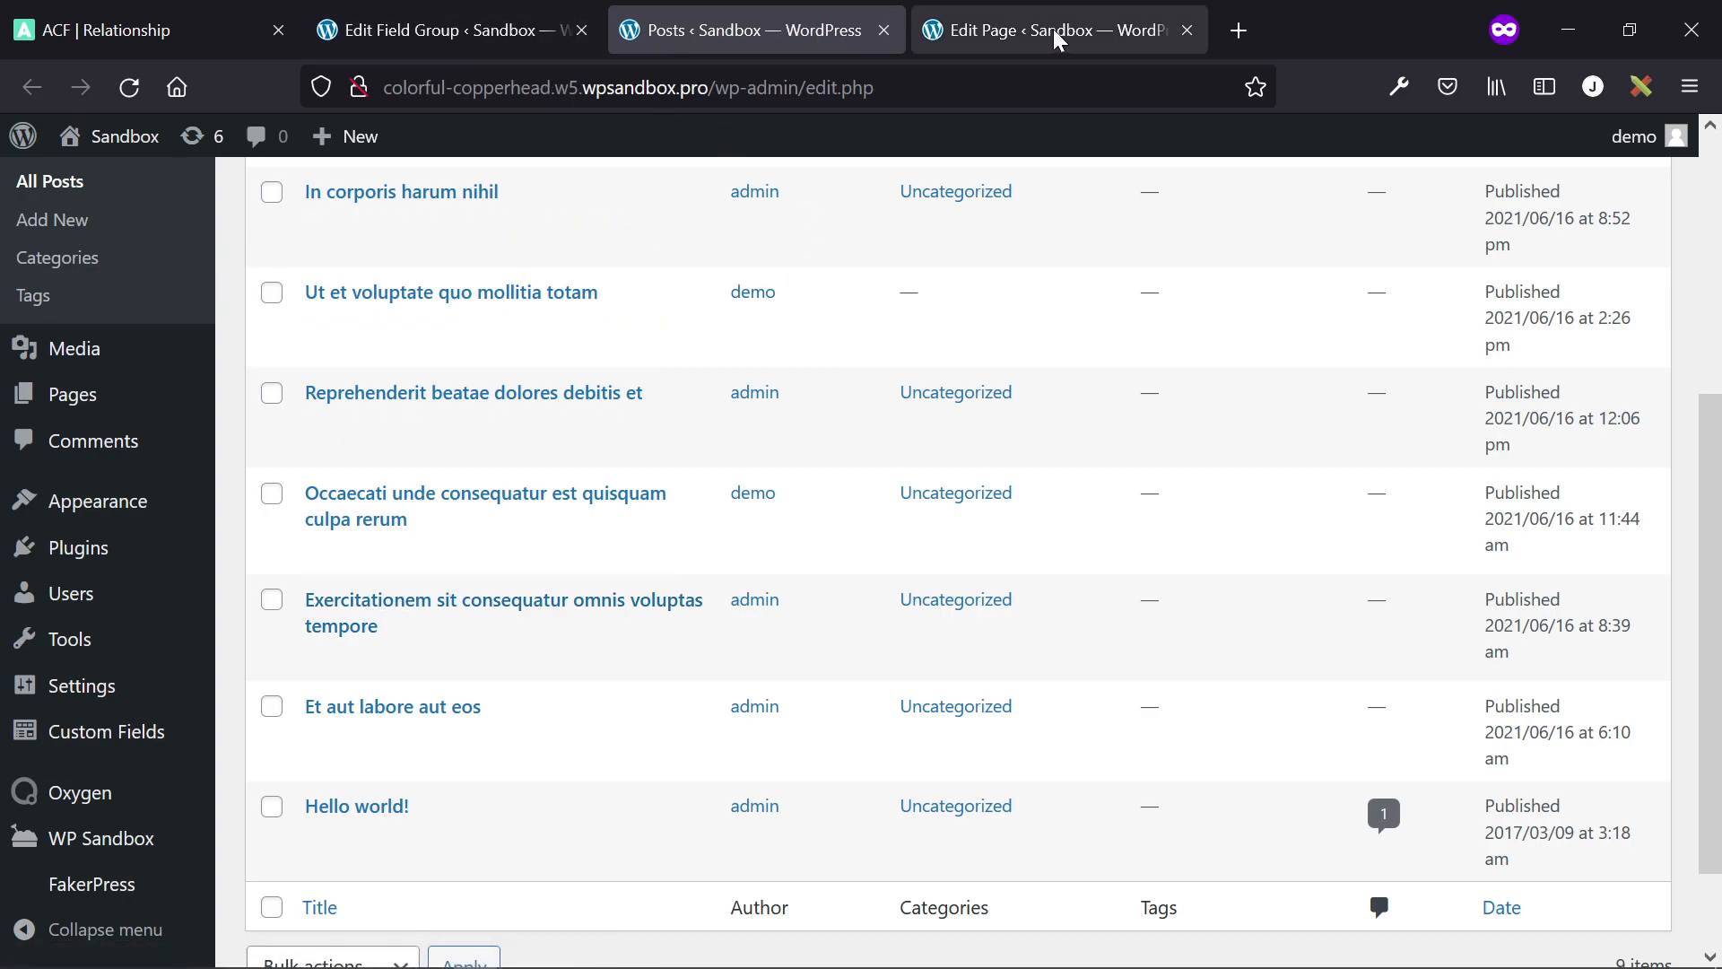
# - Return to the Demo page editor showing the Choose Posts field with five chosen posts
pyautogui.click(1057, 30)
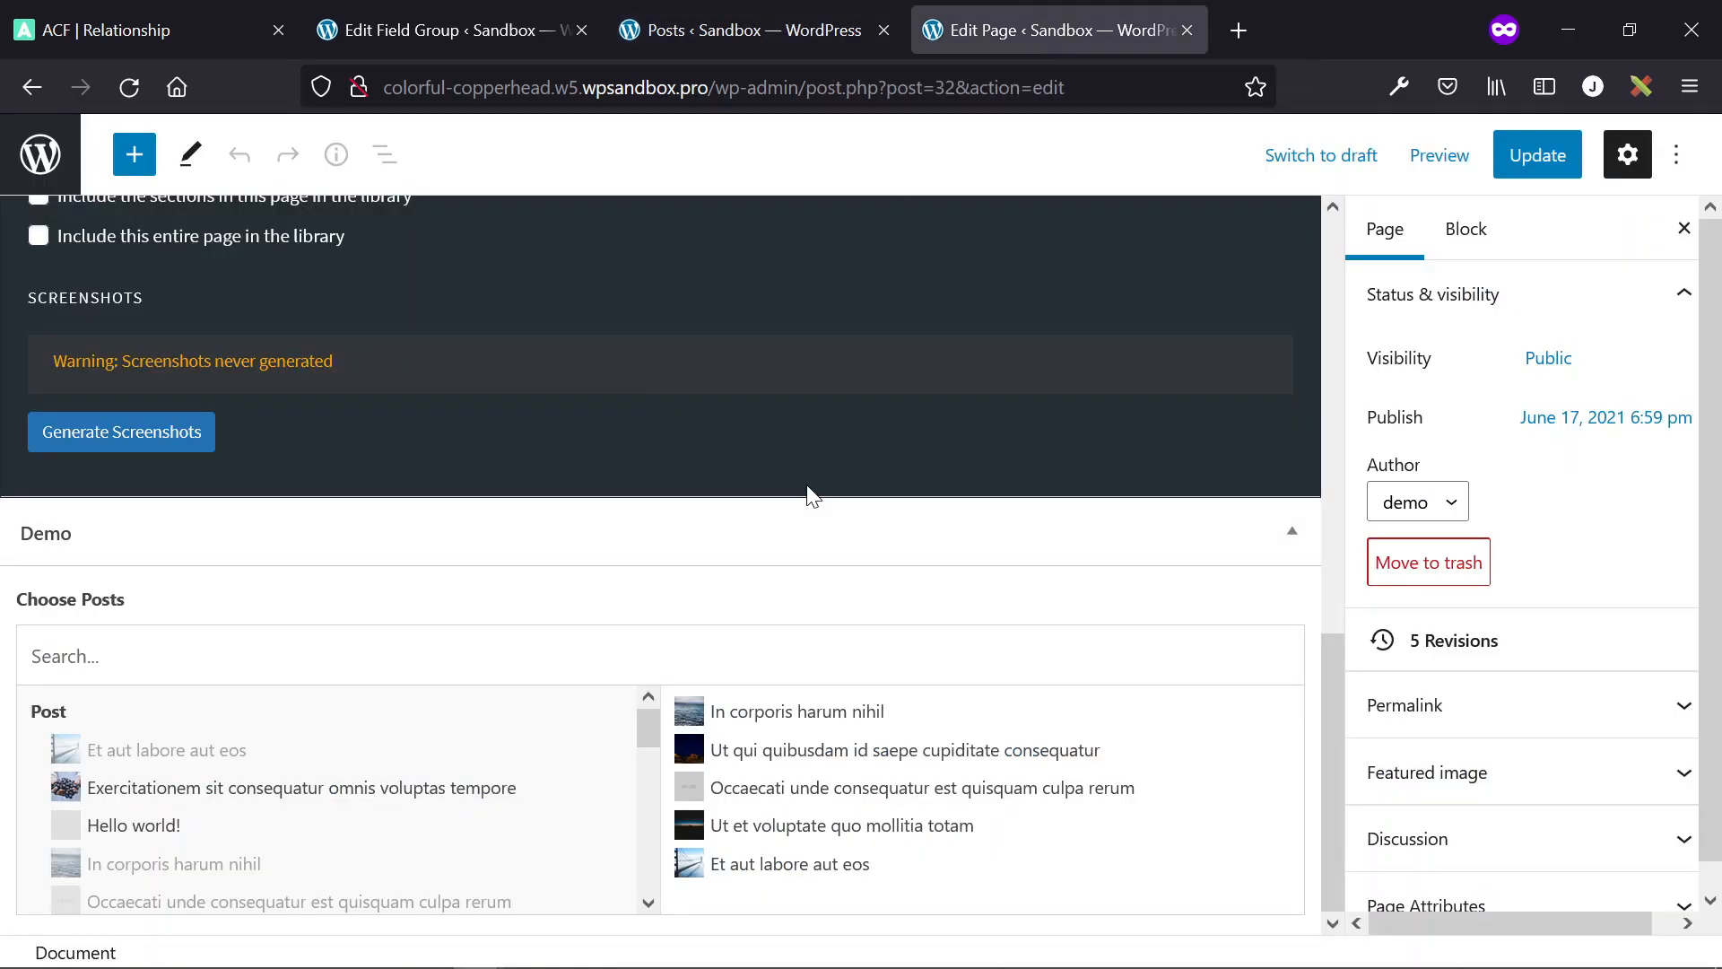
pyautogui.scroll(3)
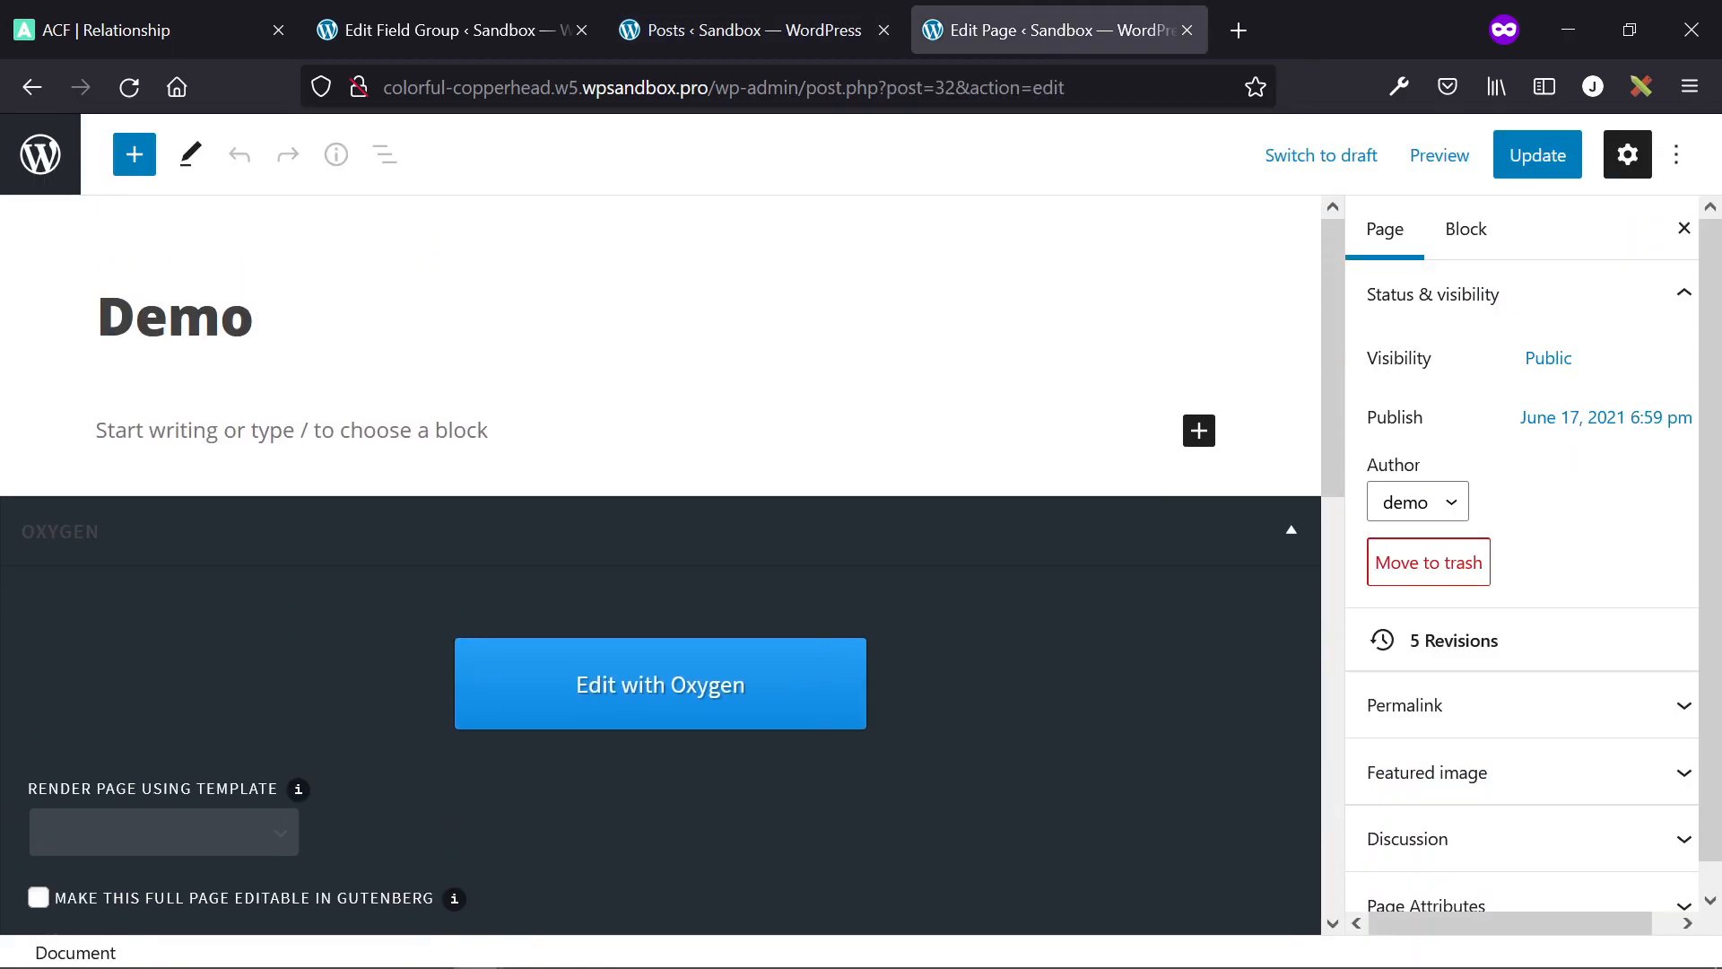
pyautogui.moveTo(1105, 647)
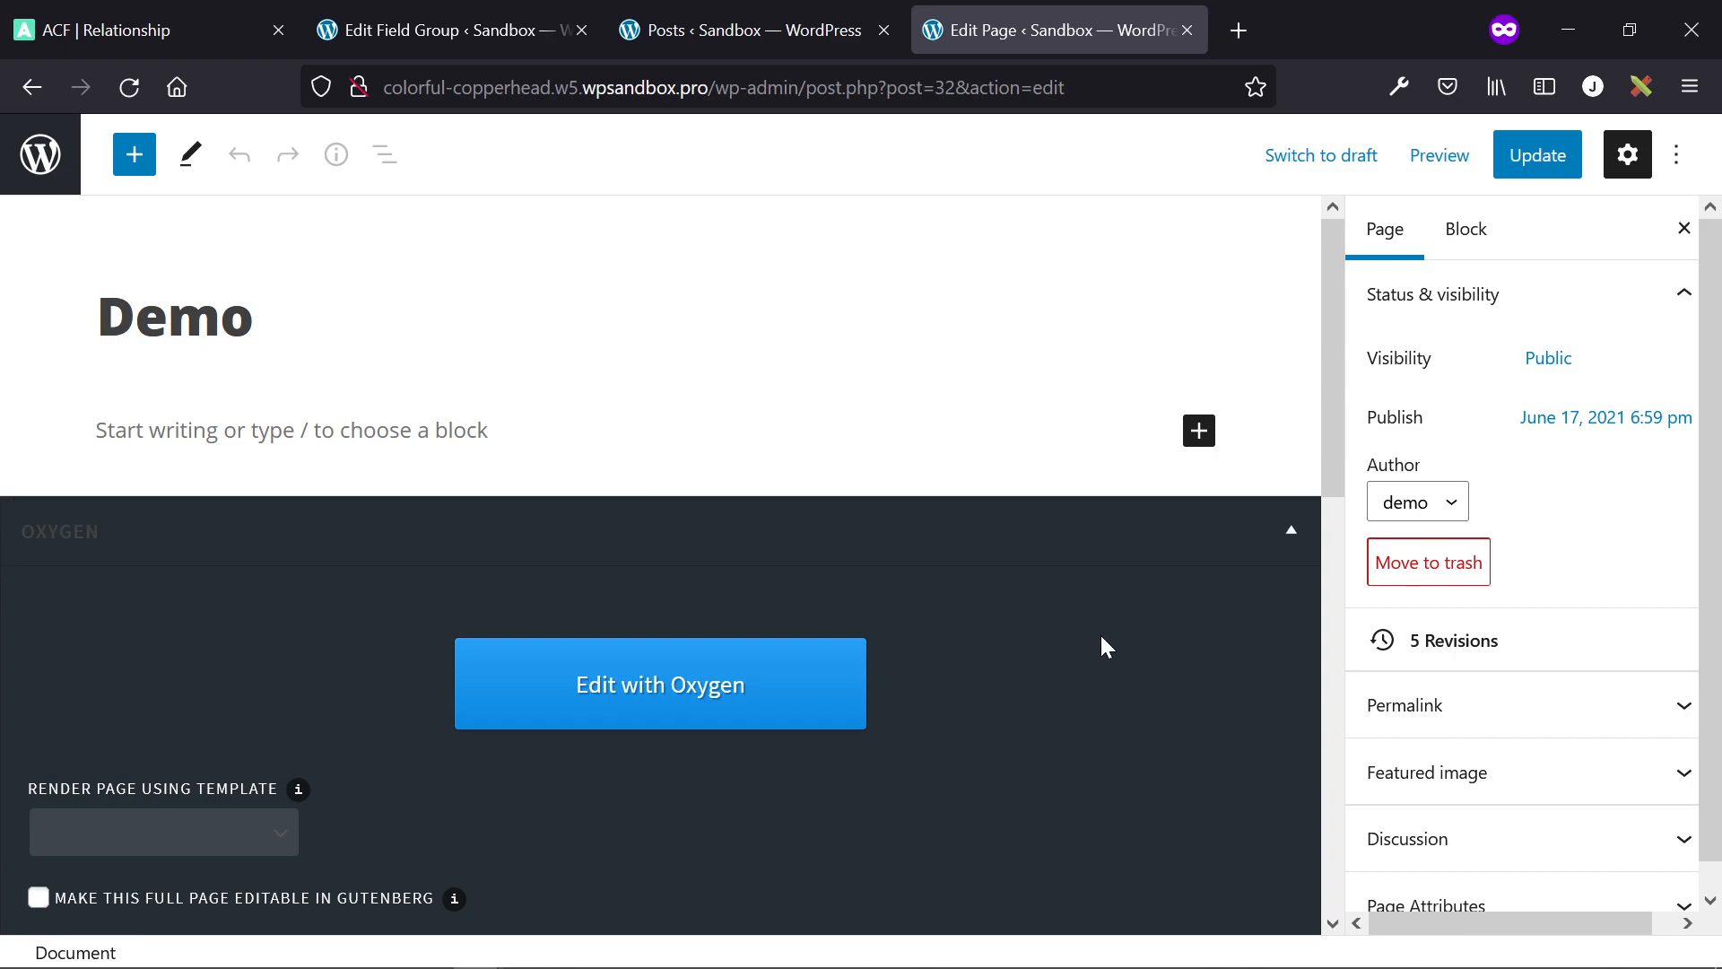
pyautogui.moveTo(1127, 650)
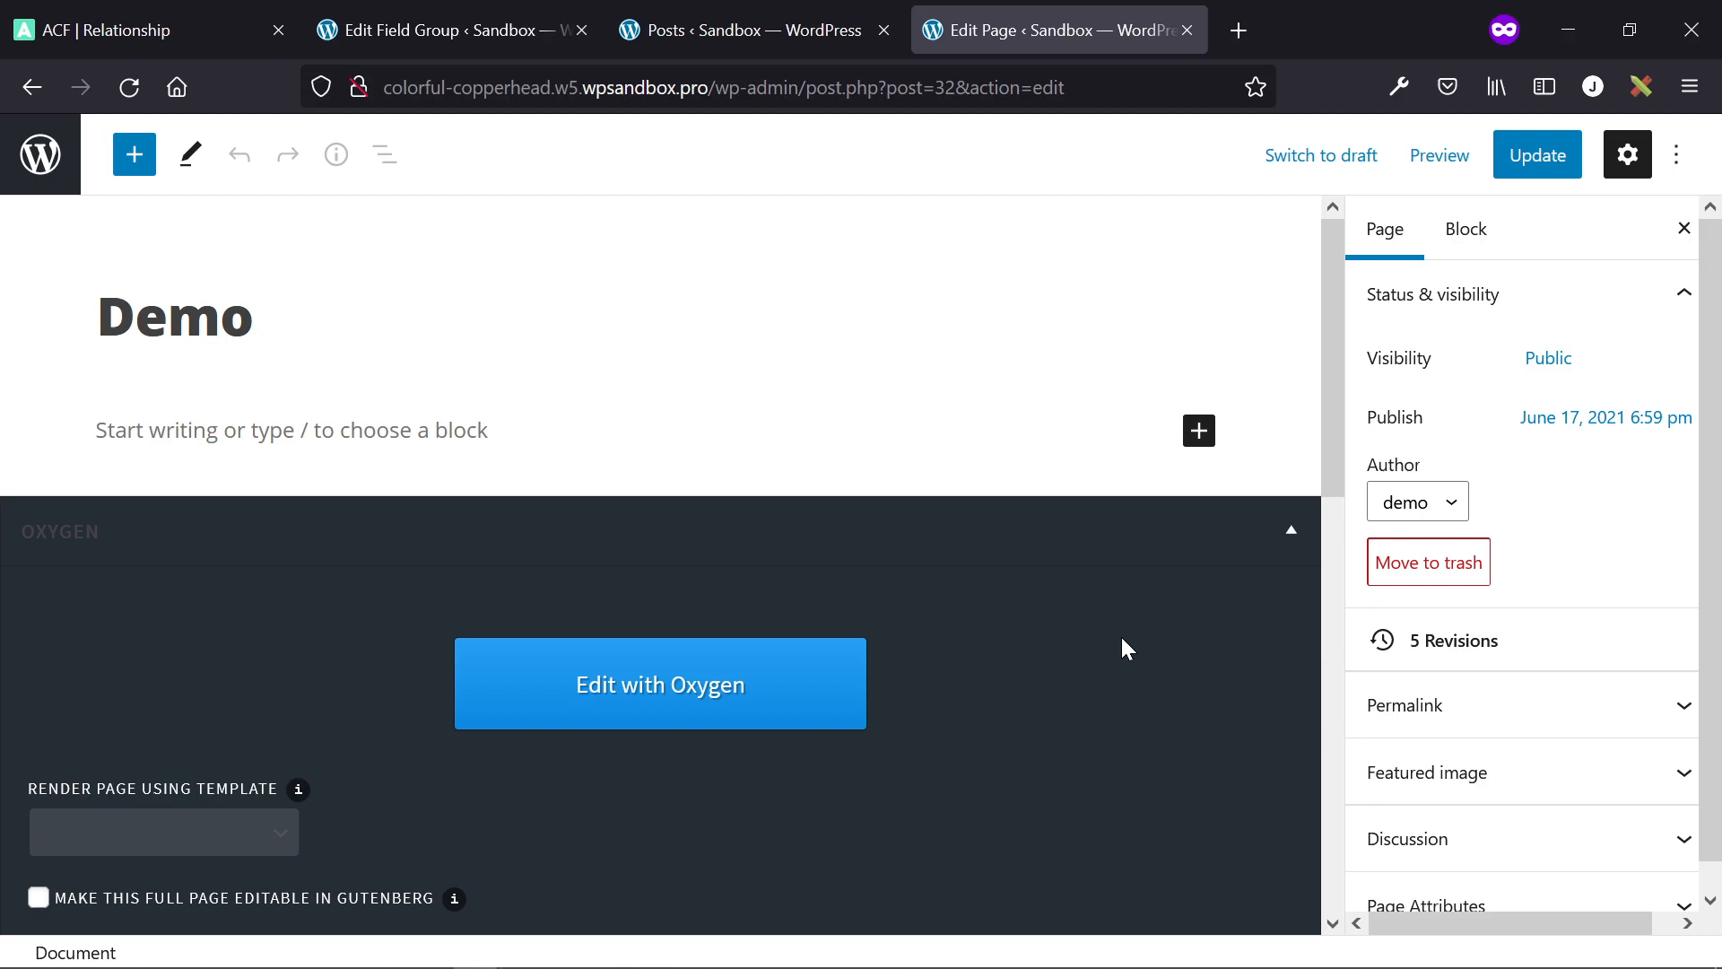
pyautogui.scroll(-3)
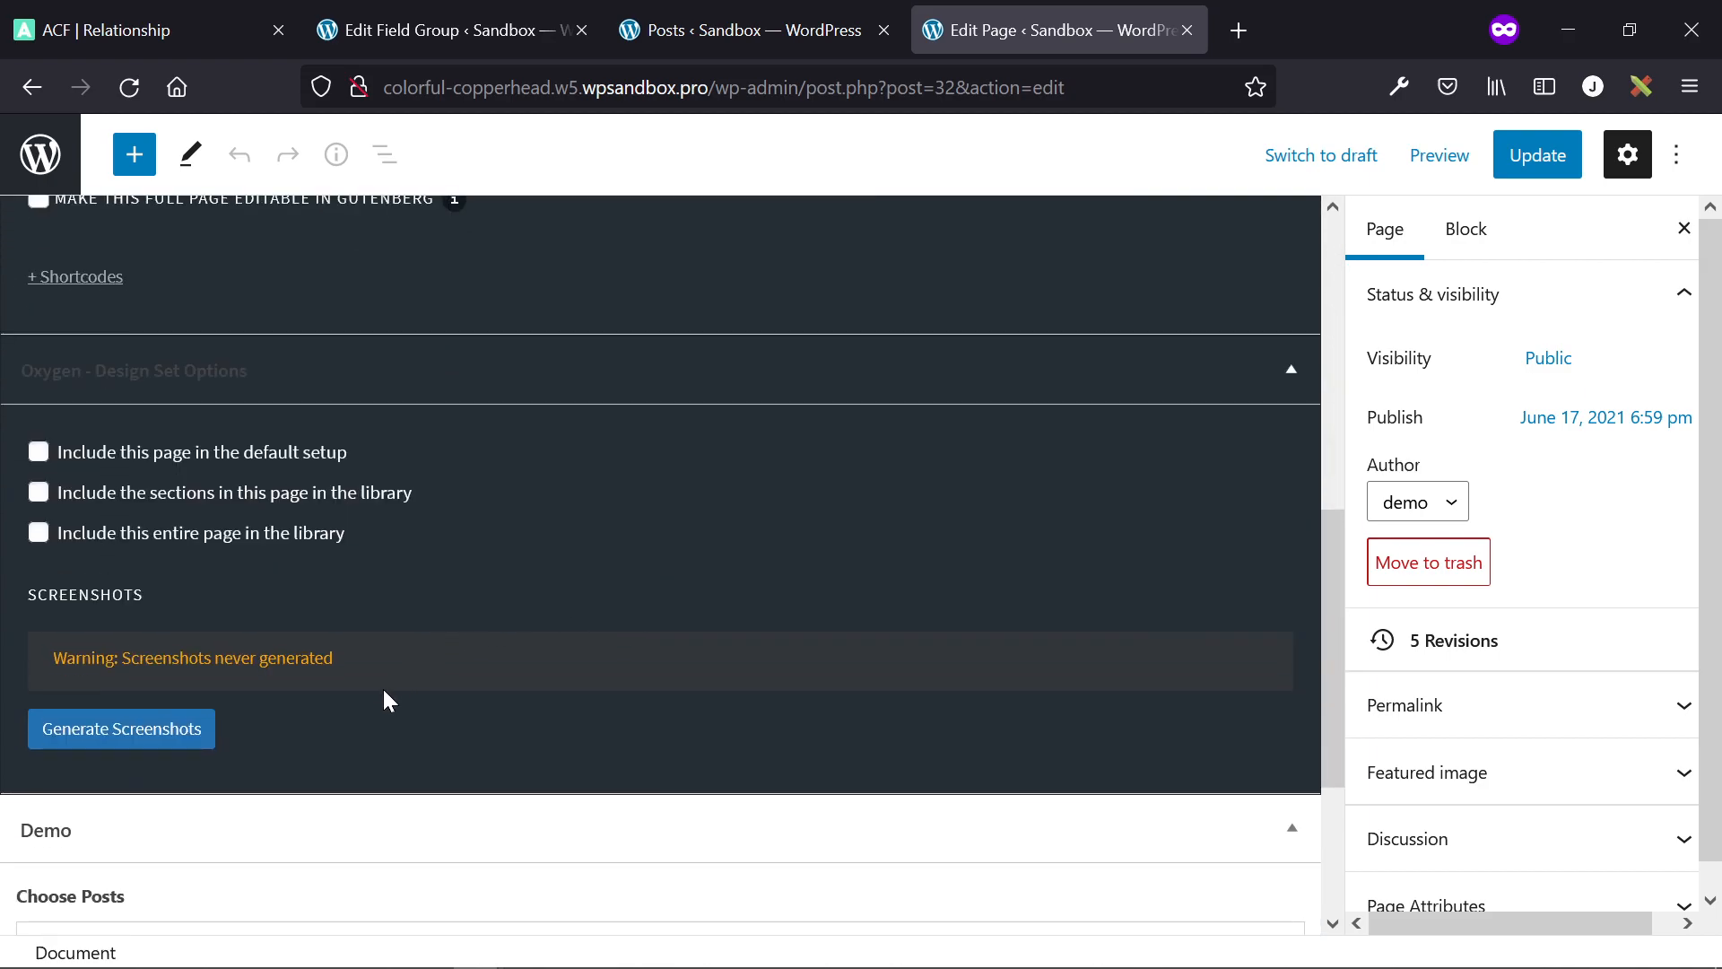
pyautogui.scroll(-3)
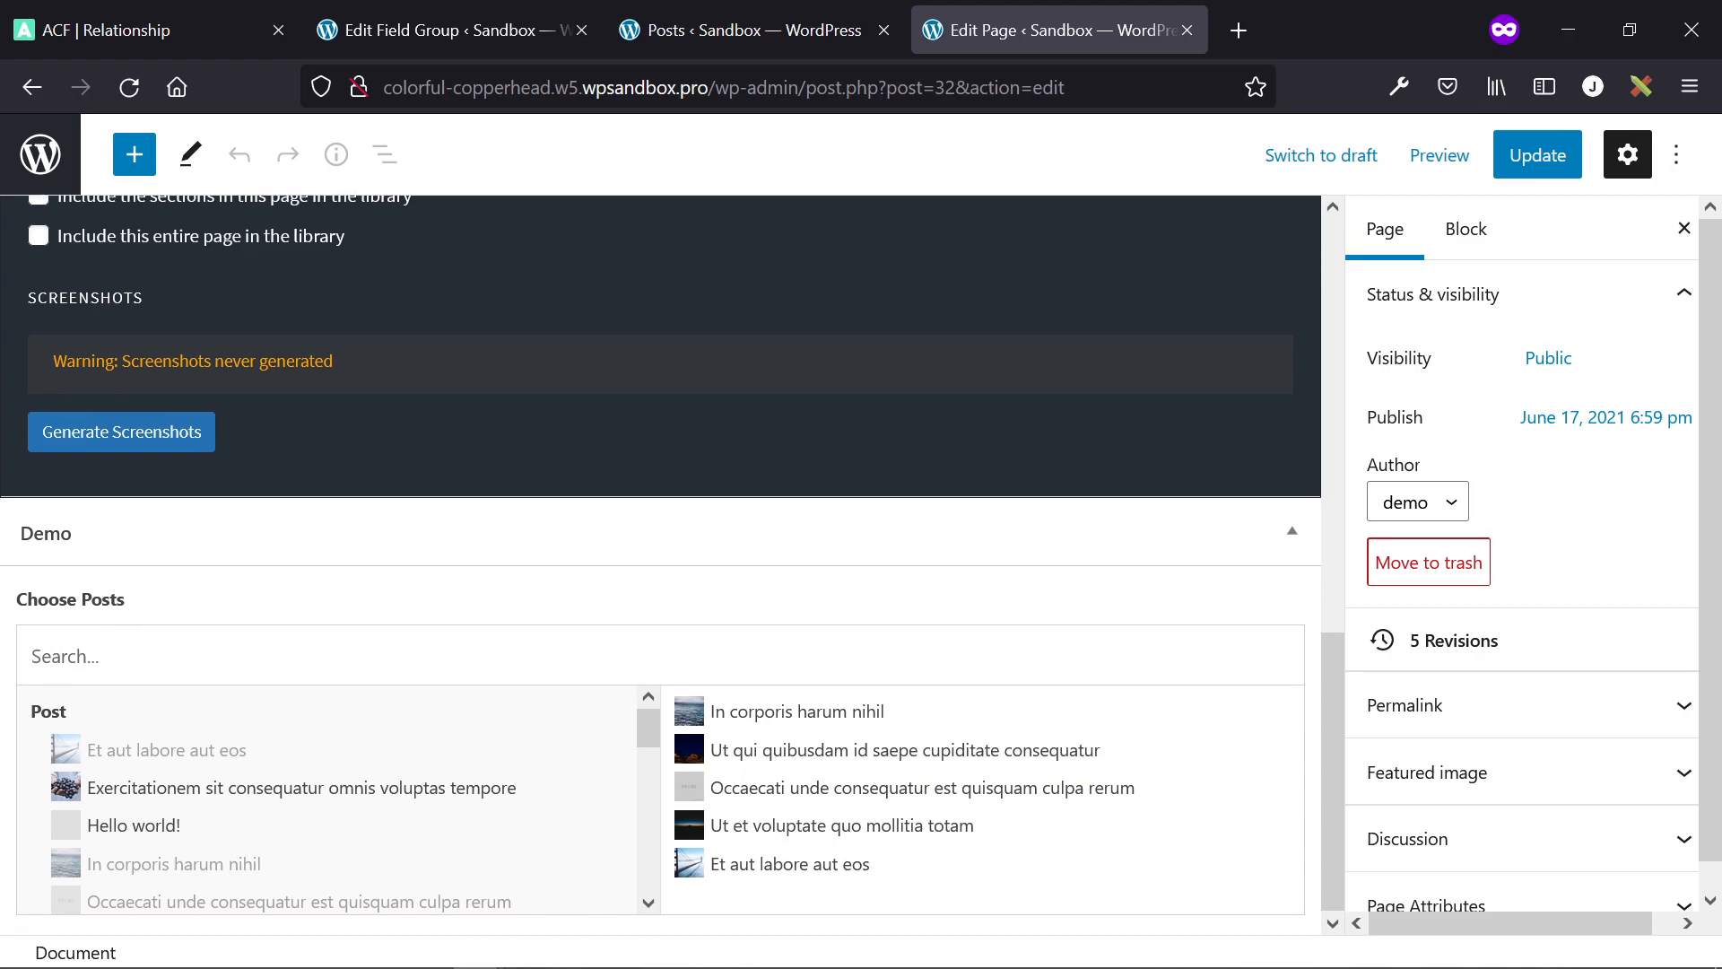
pyautogui.moveTo(188, 601)
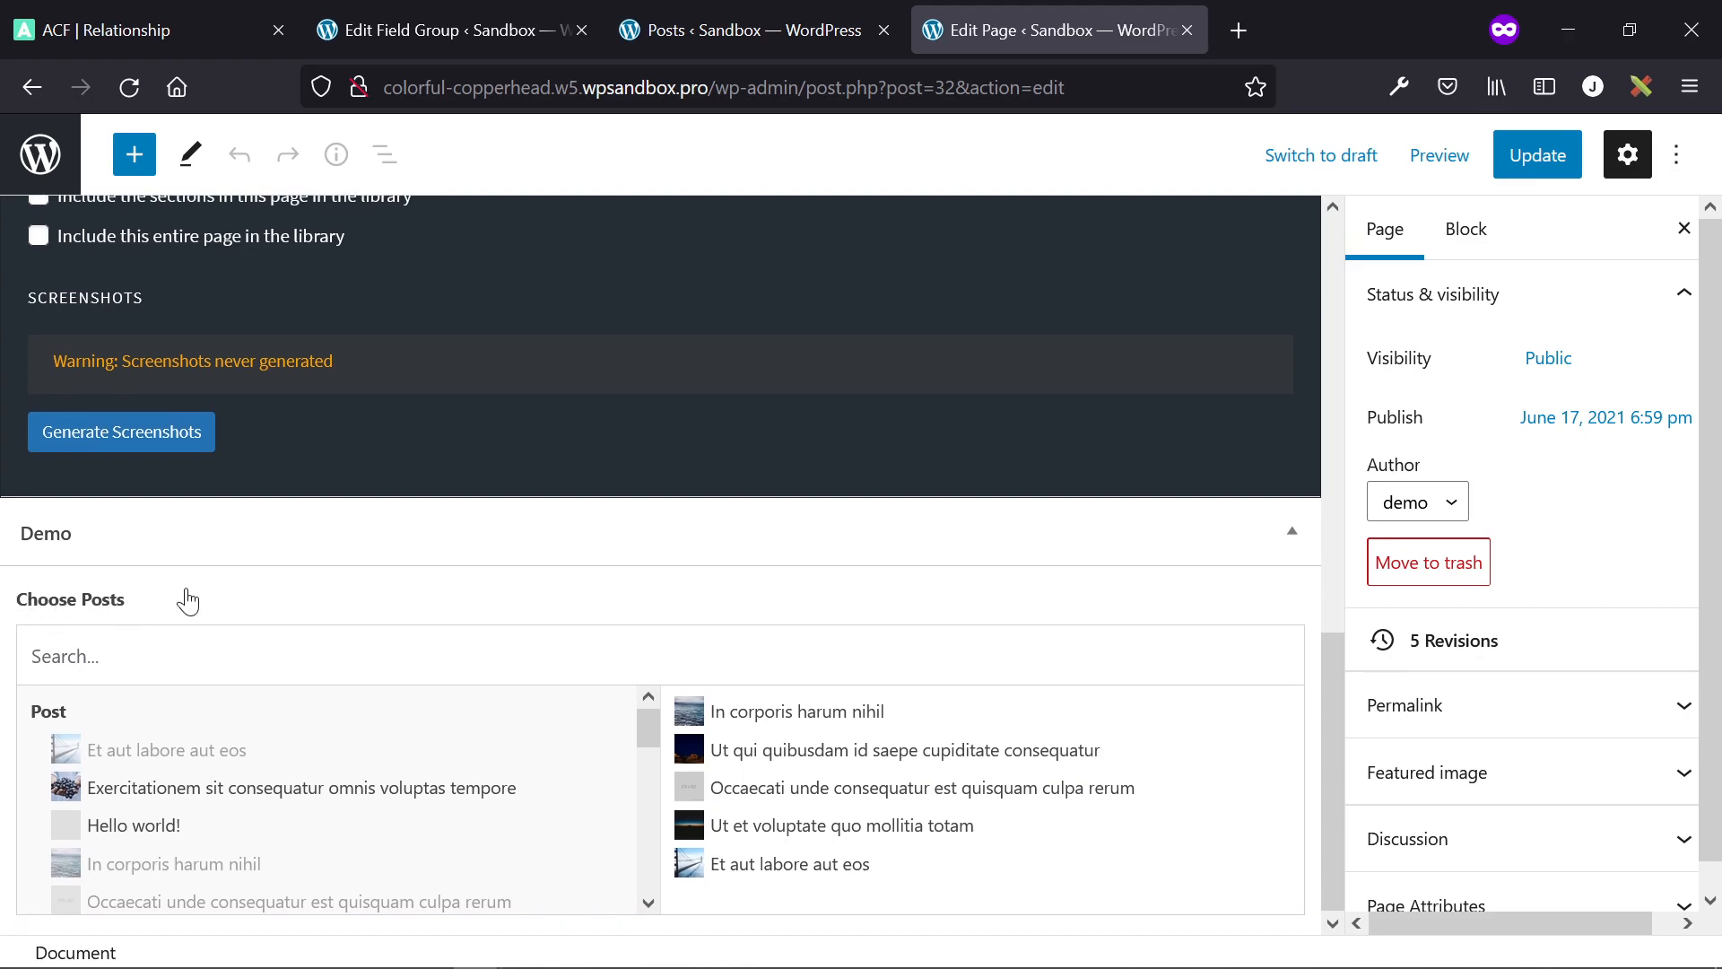
pyautogui.click(799, 711)
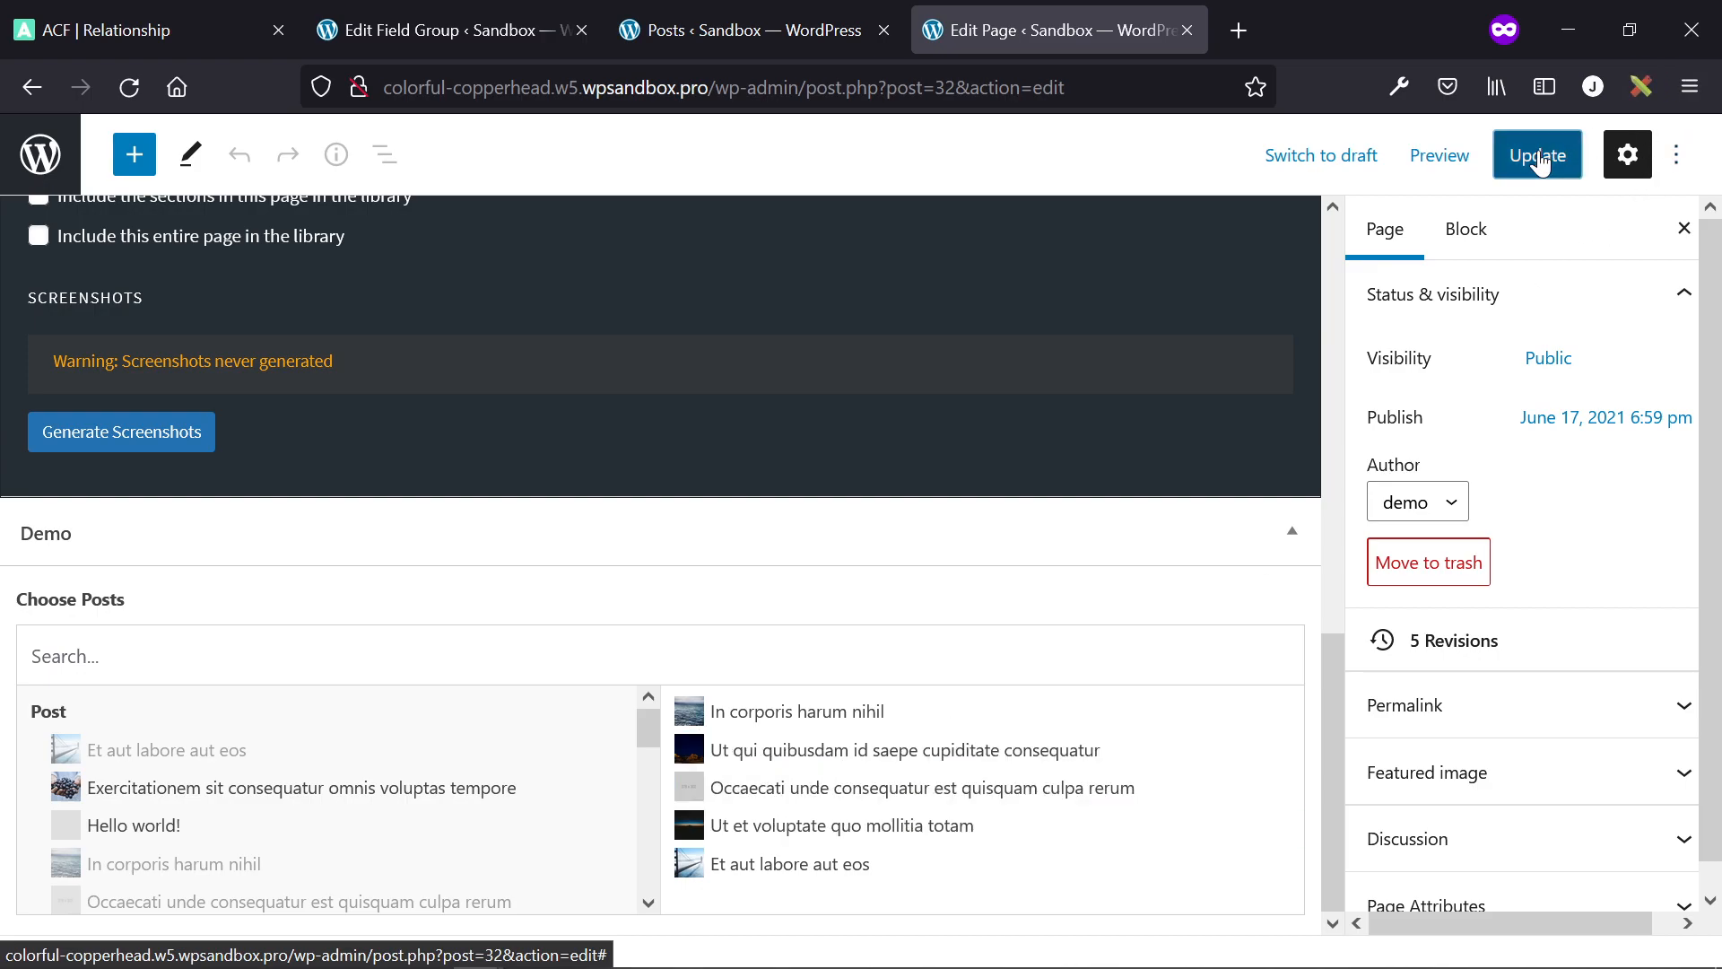
# - Update the Demo page and view it live, listing the five chosen post titles
pyautogui.click(1536, 154)
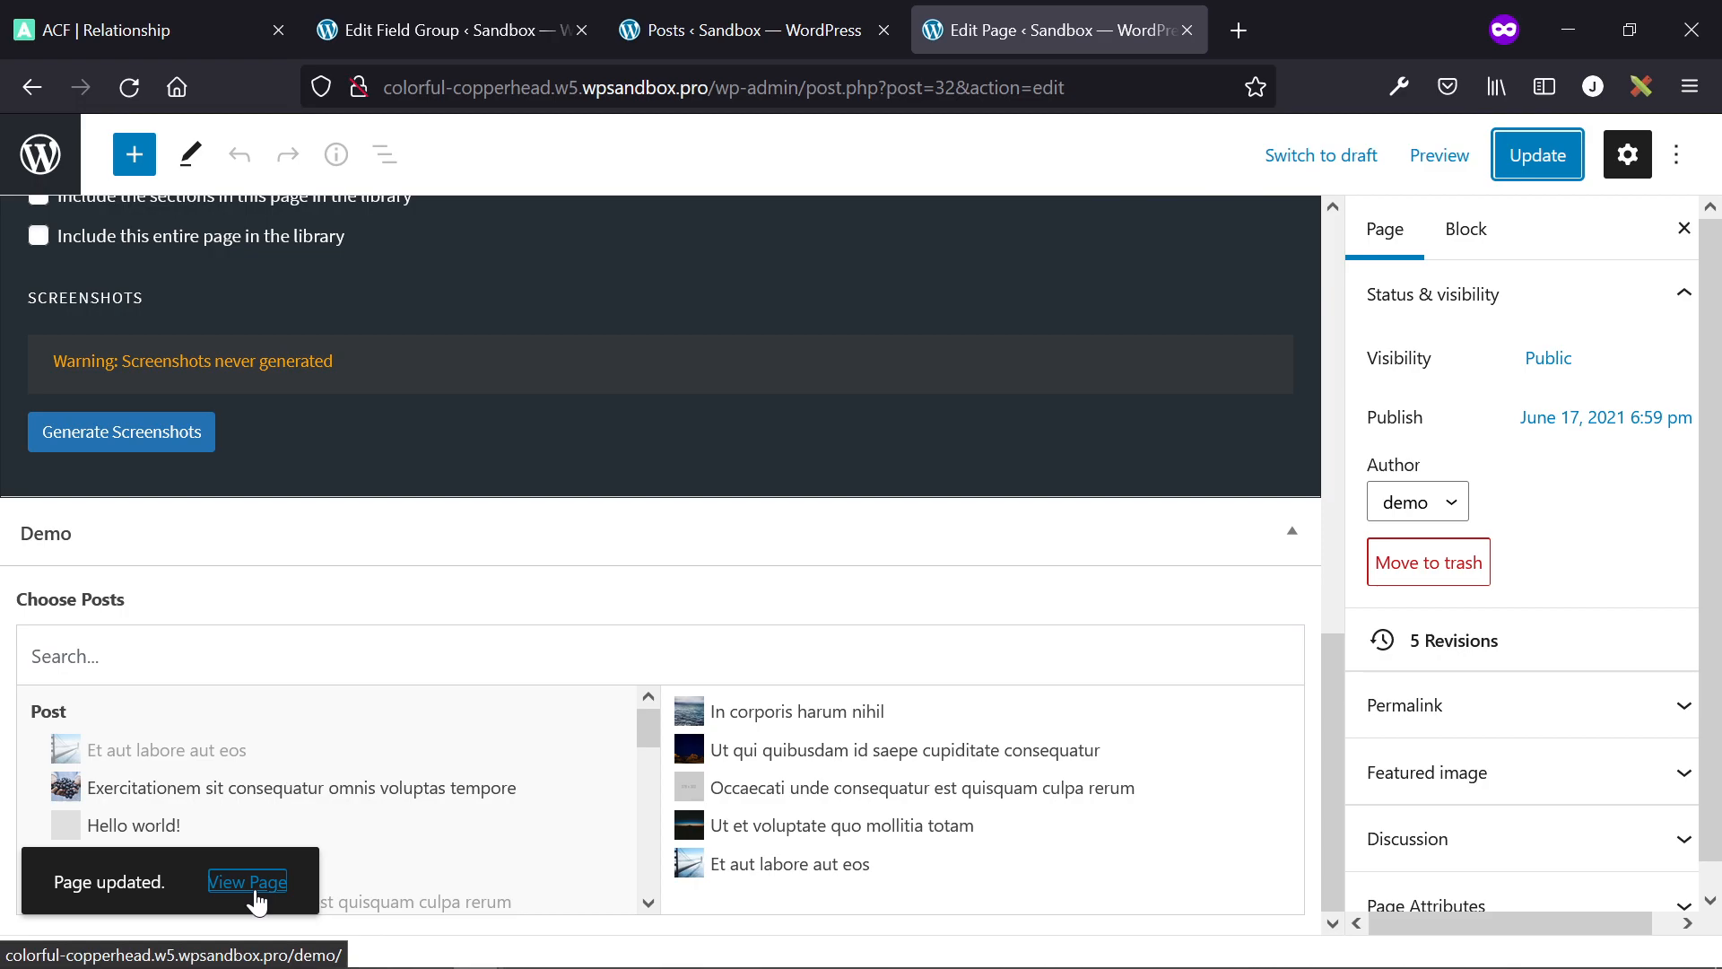
pyautogui.click(246, 881)
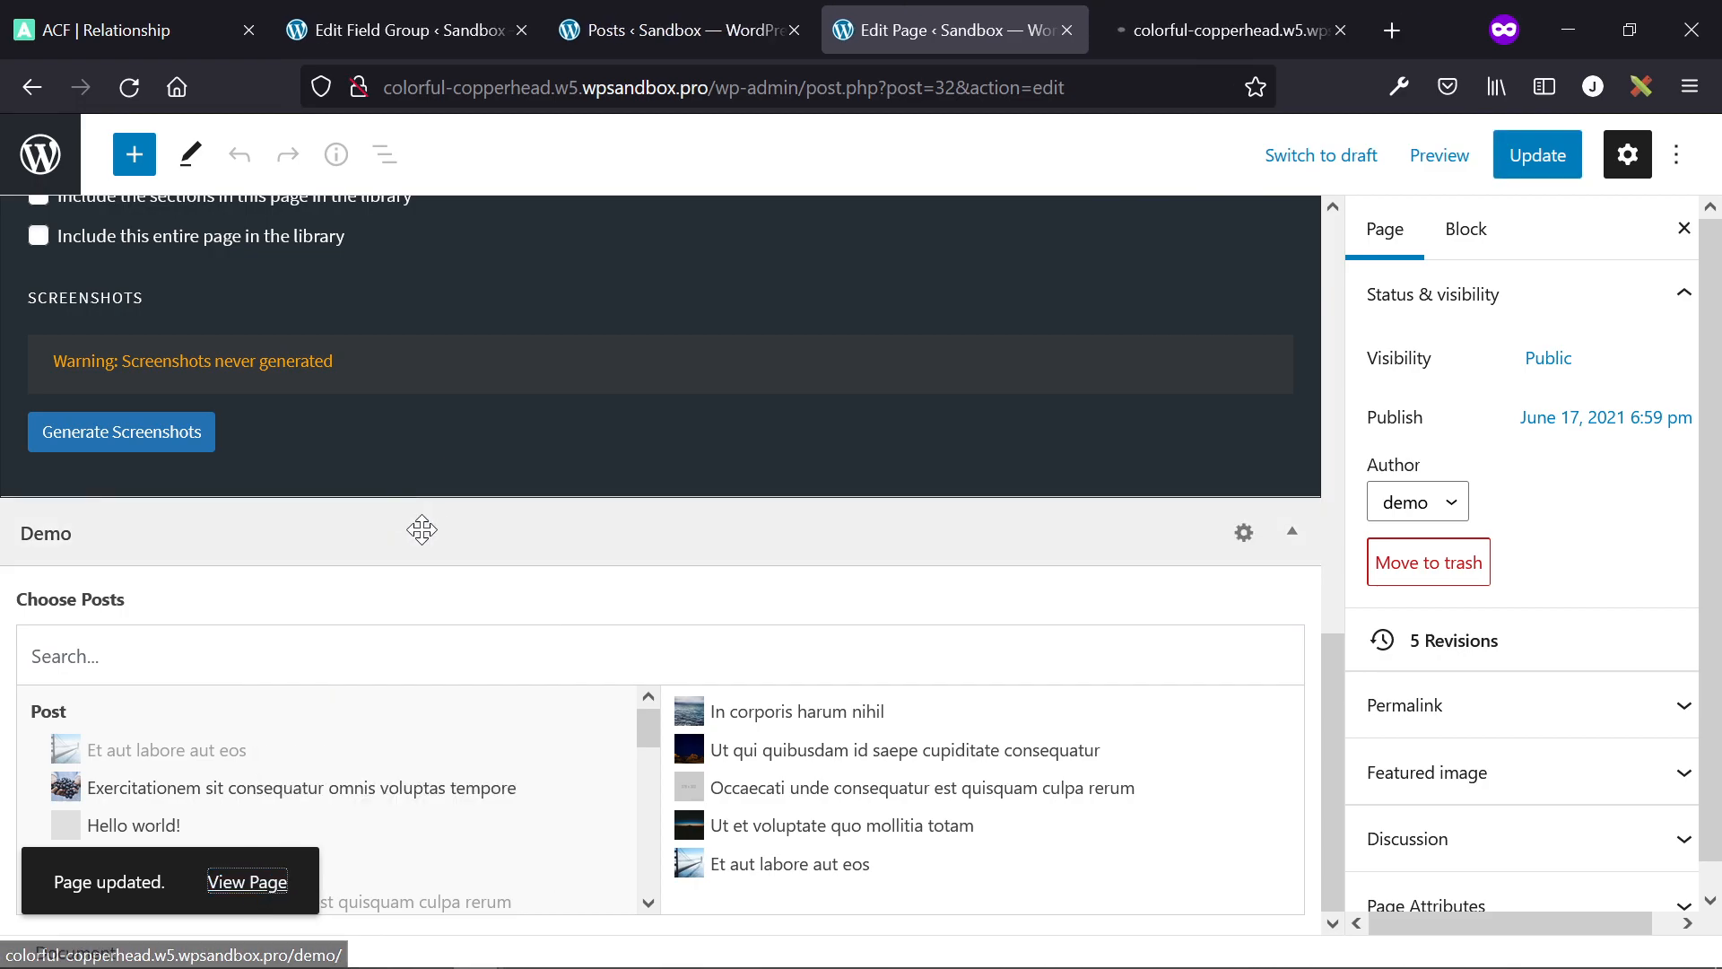
pyautogui.click(246, 881)
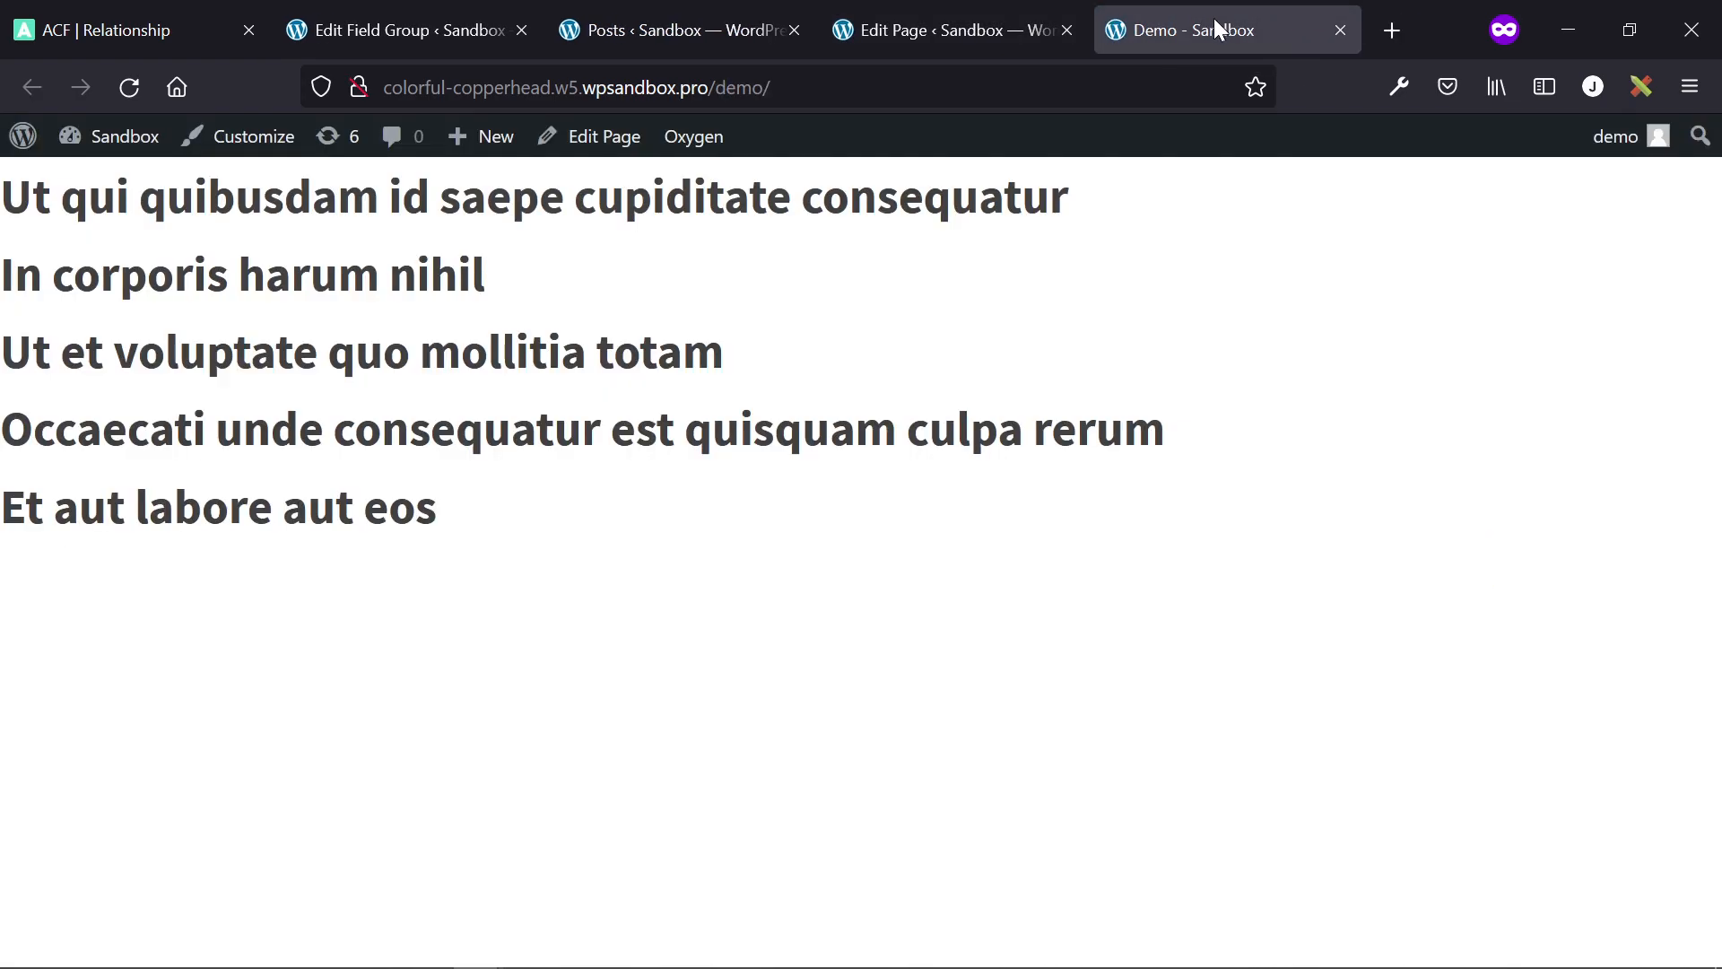
pyautogui.moveTo(1116, 325)
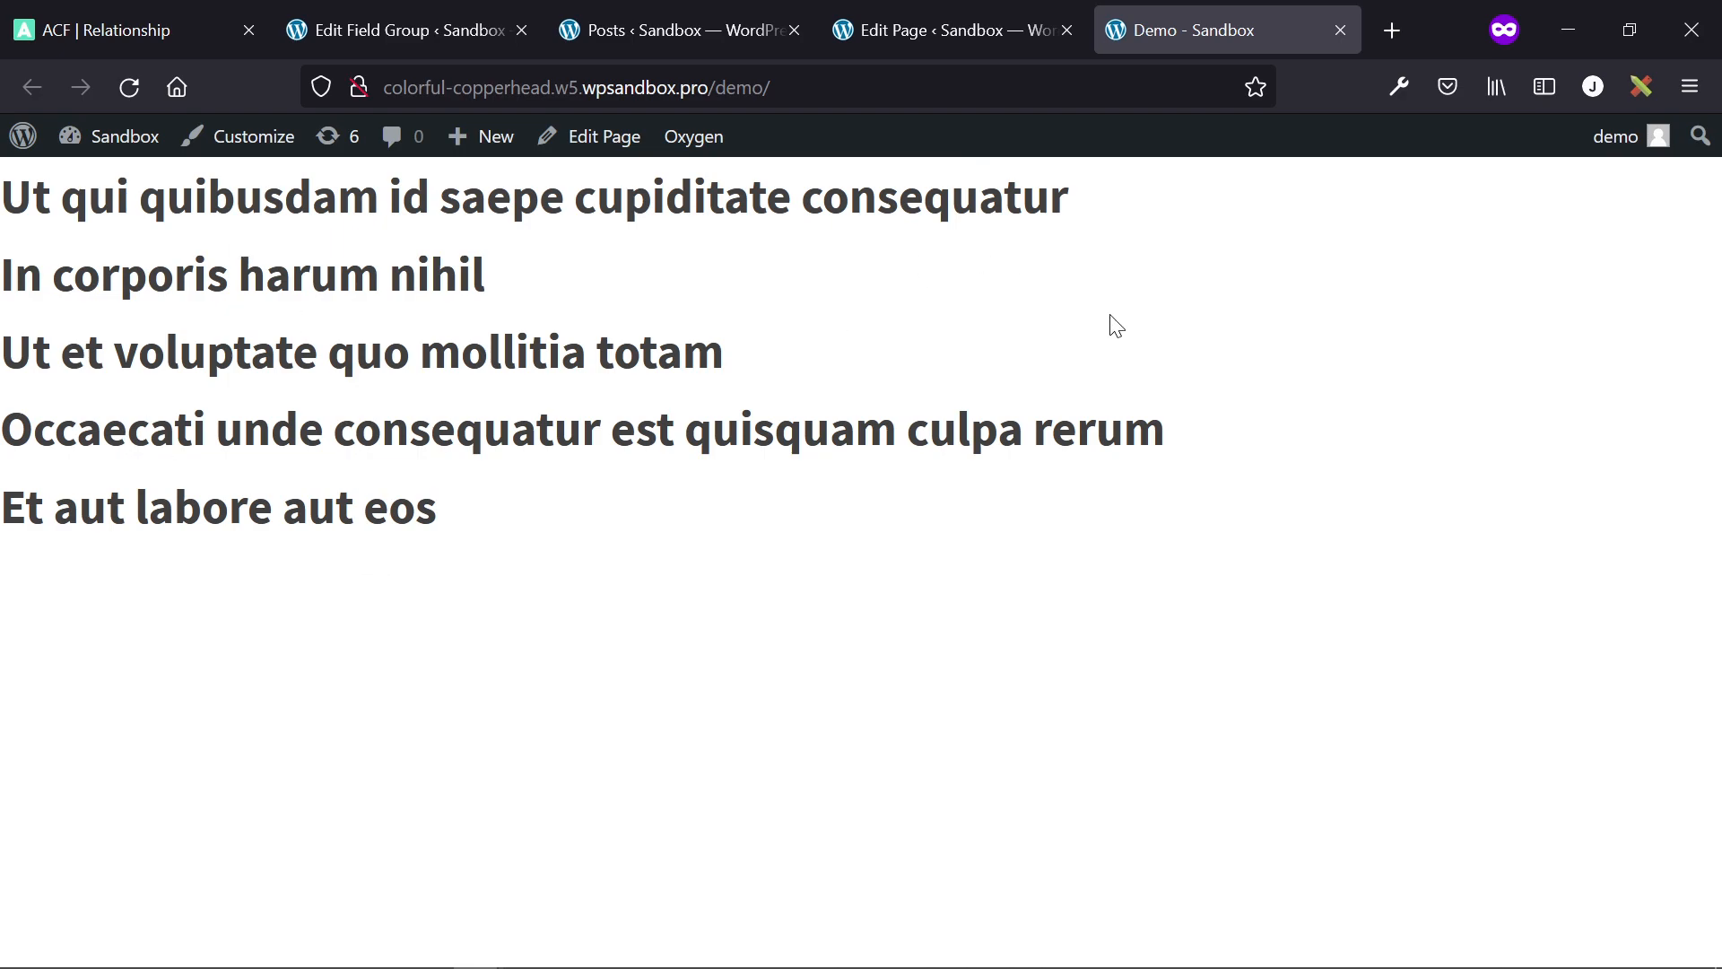
pyautogui.moveTo(1221, 208)
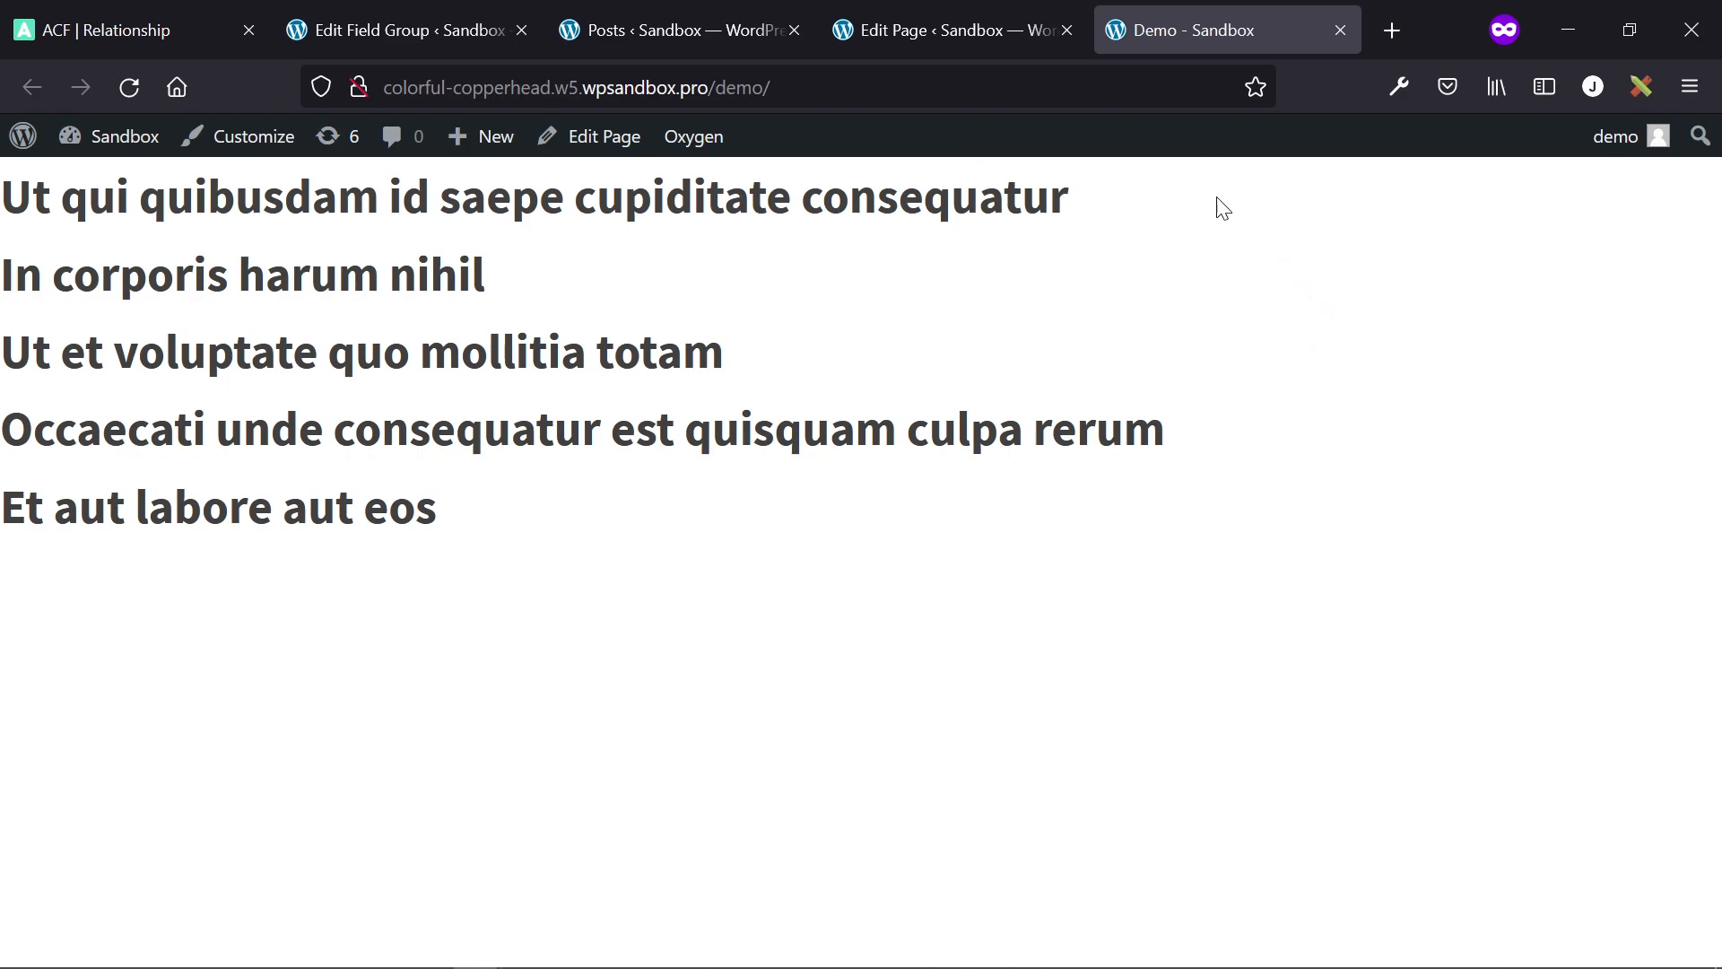
pyautogui.moveTo(1216, 202)
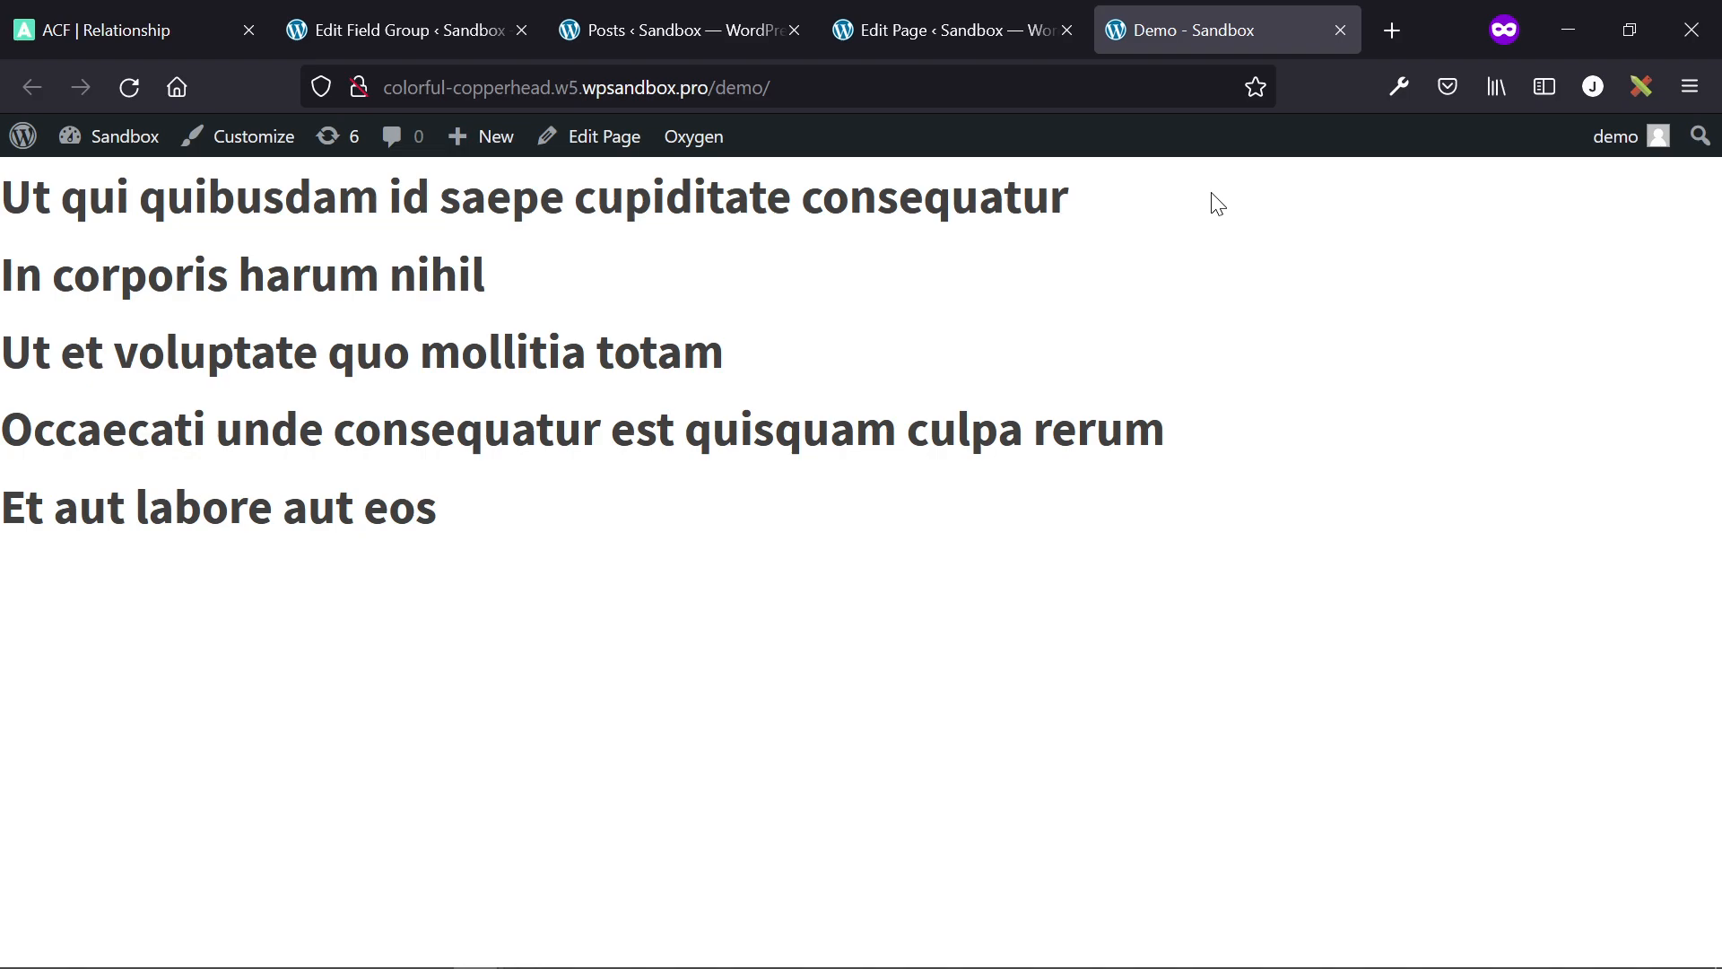
pyautogui.moveTo(1168, 281)
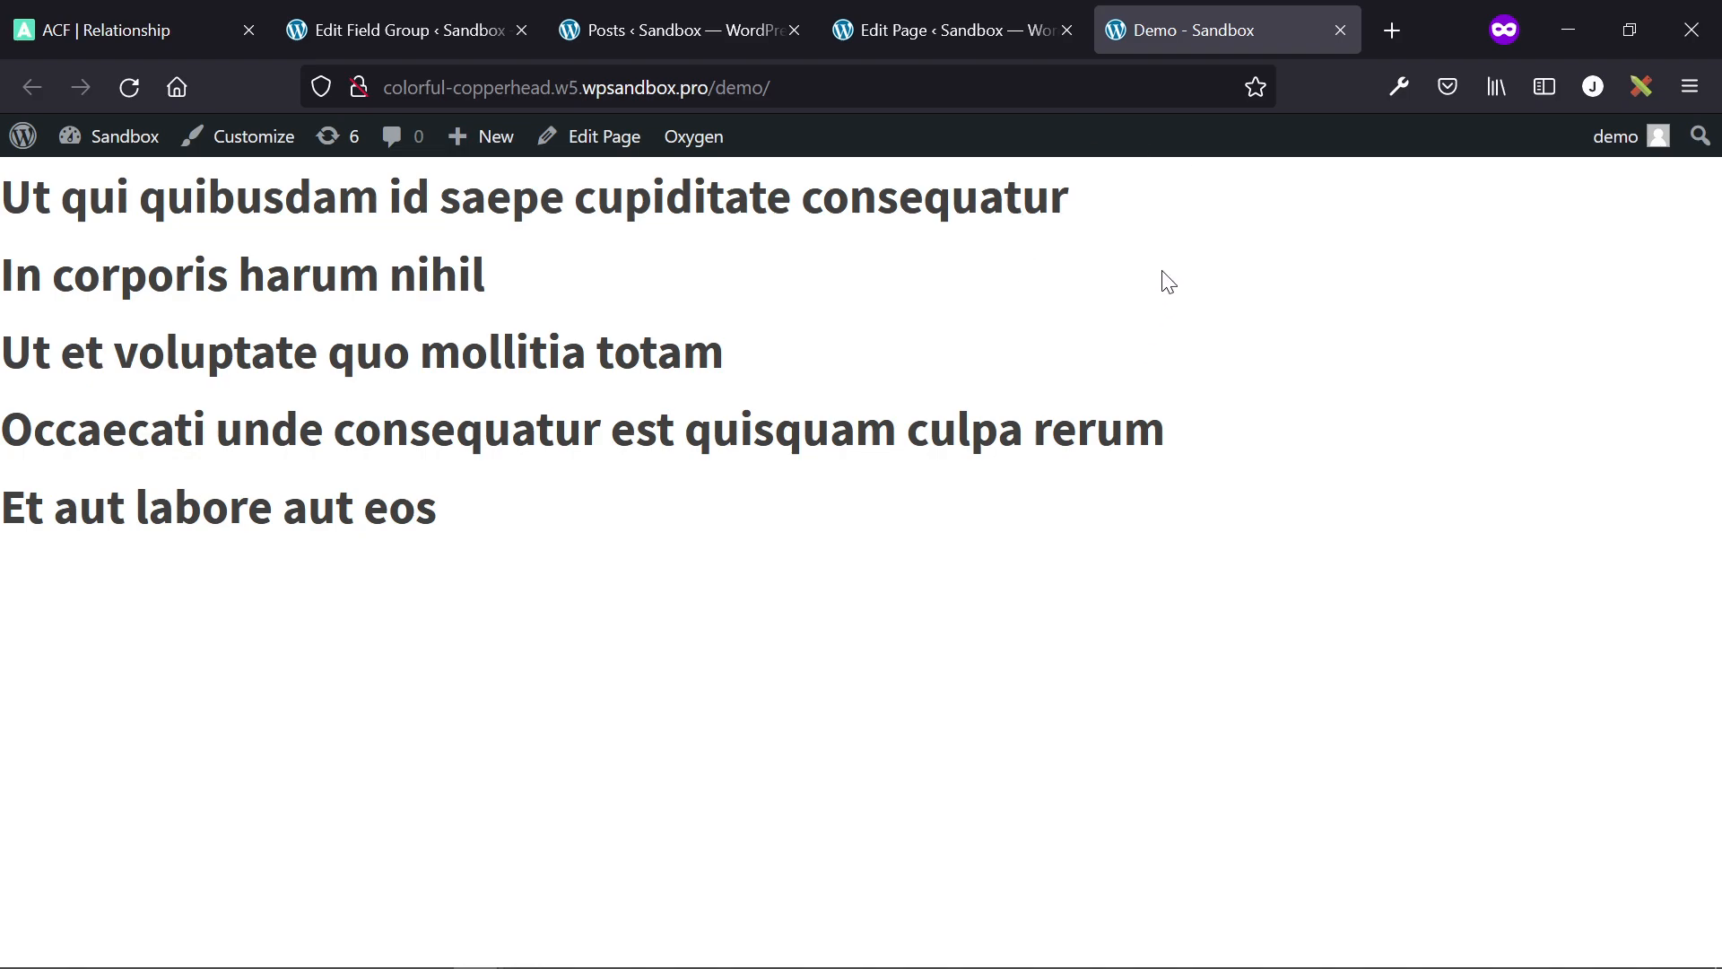
pyautogui.moveTo(952, 30)
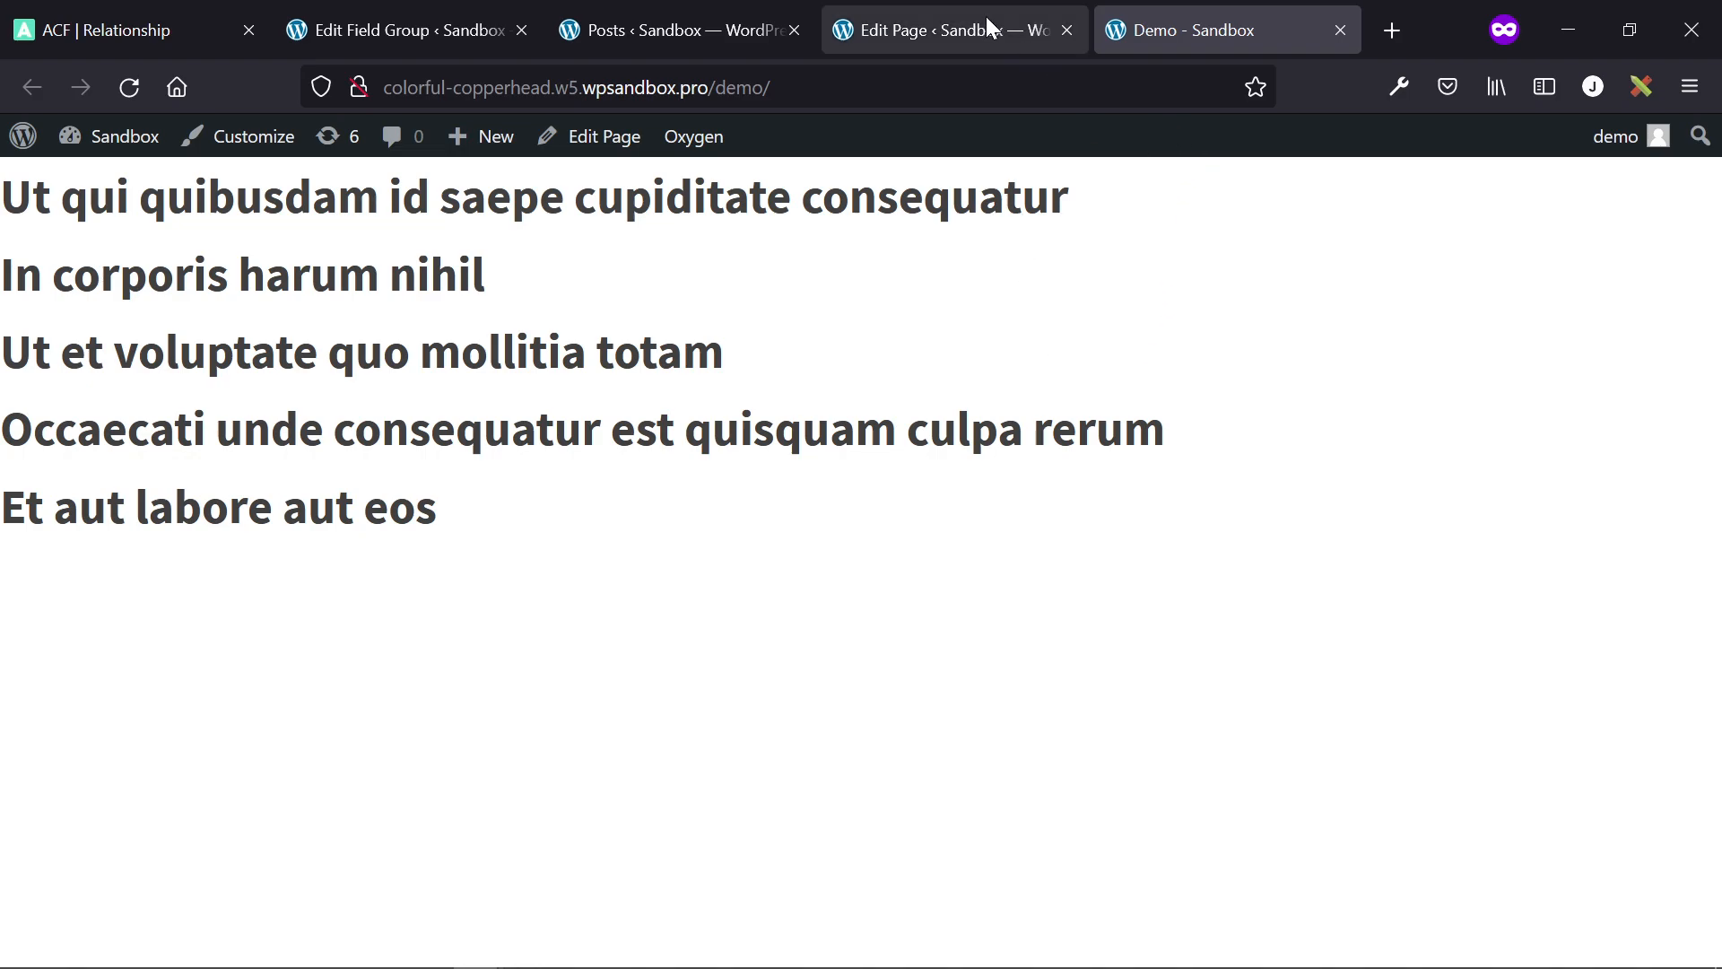
# - Remove 'Ut qui quibusdam…' from the chosen posts, update, and confirm four titles on the live page
pyautogui.click(946, 30)
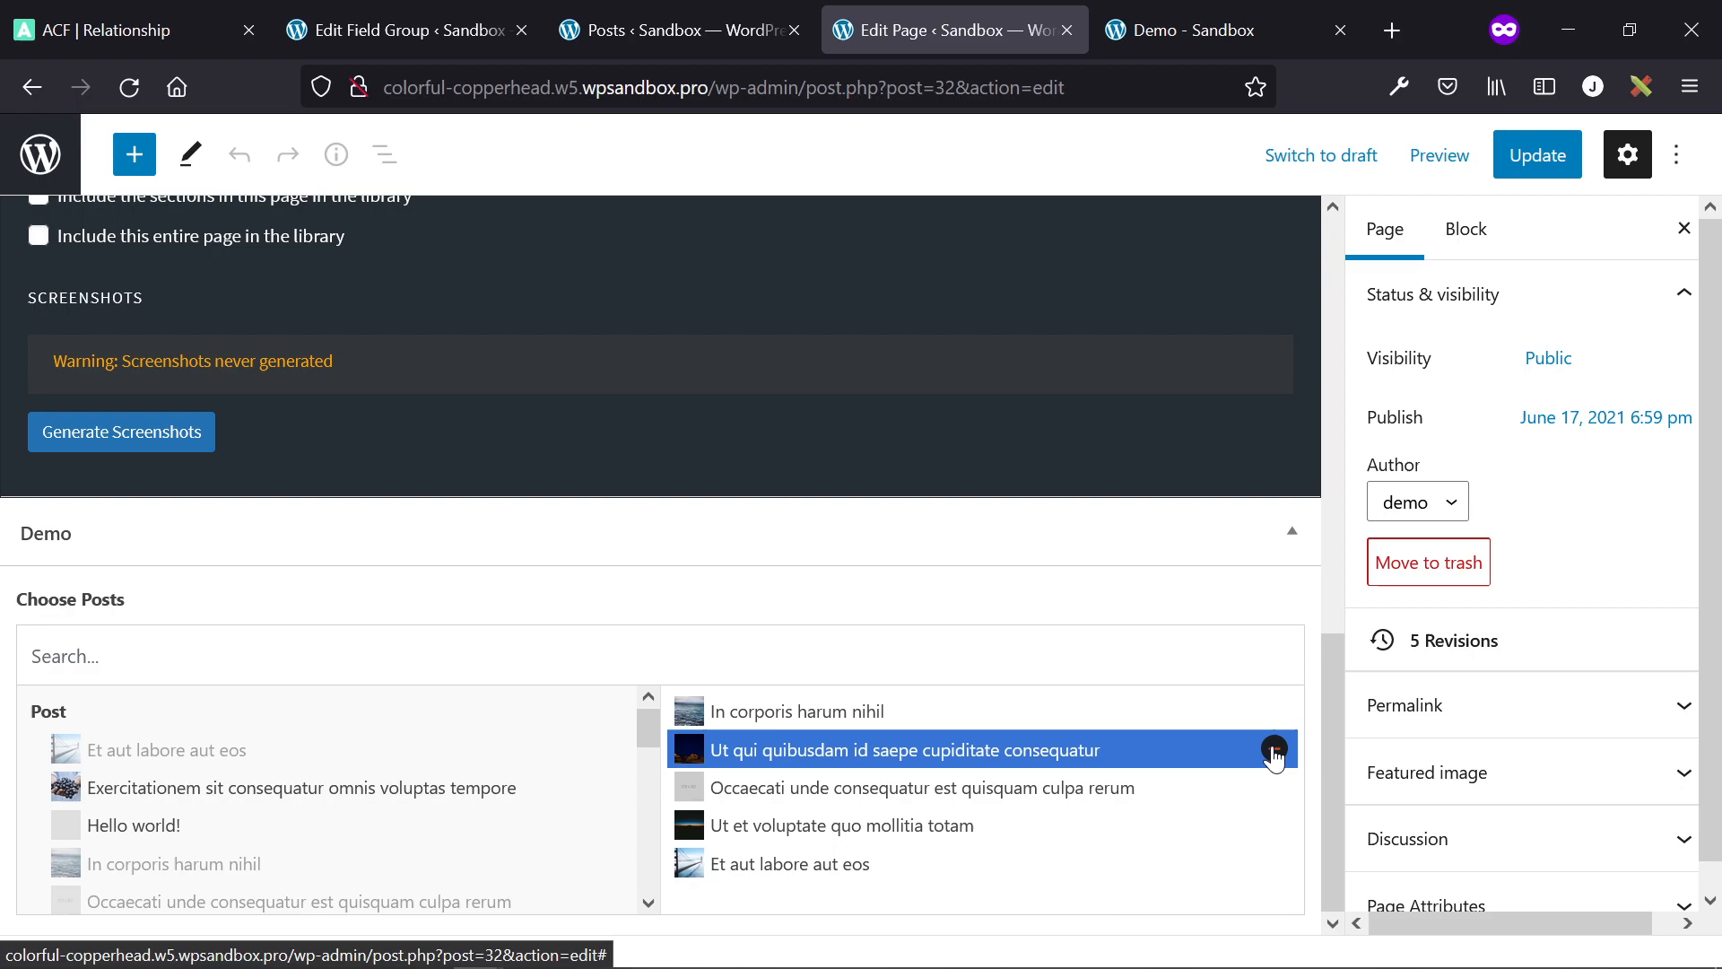
pyautogui.click(1274, 750)
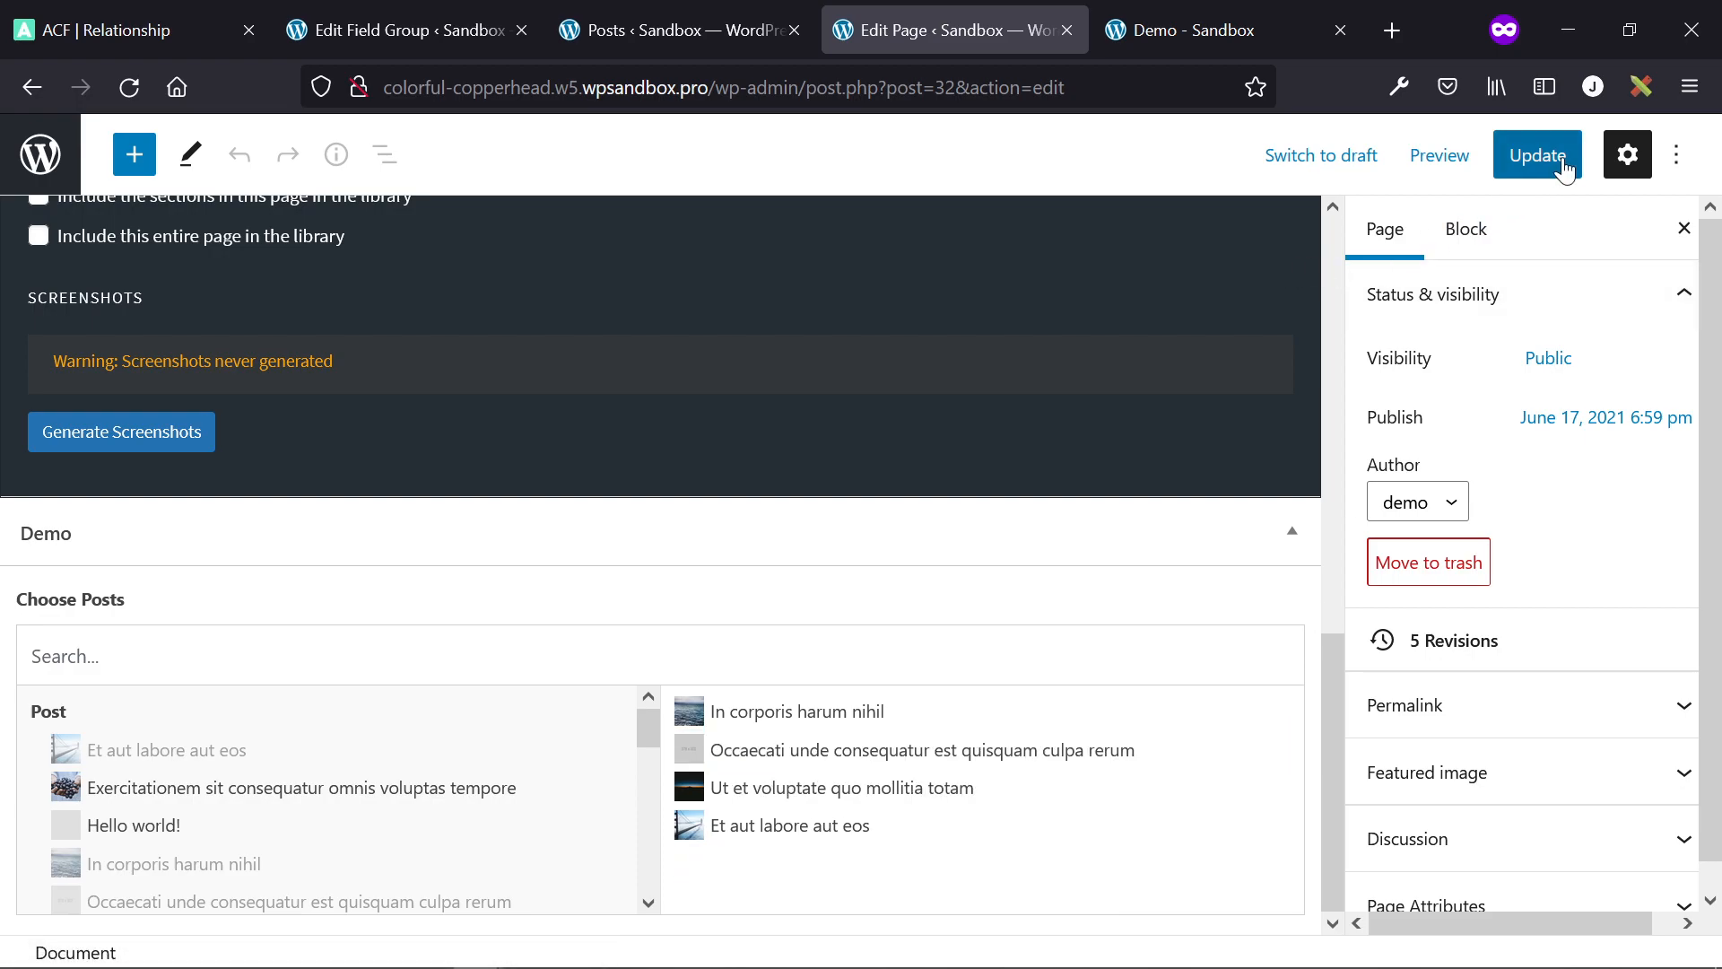
pyautogui.click(1197, 31)
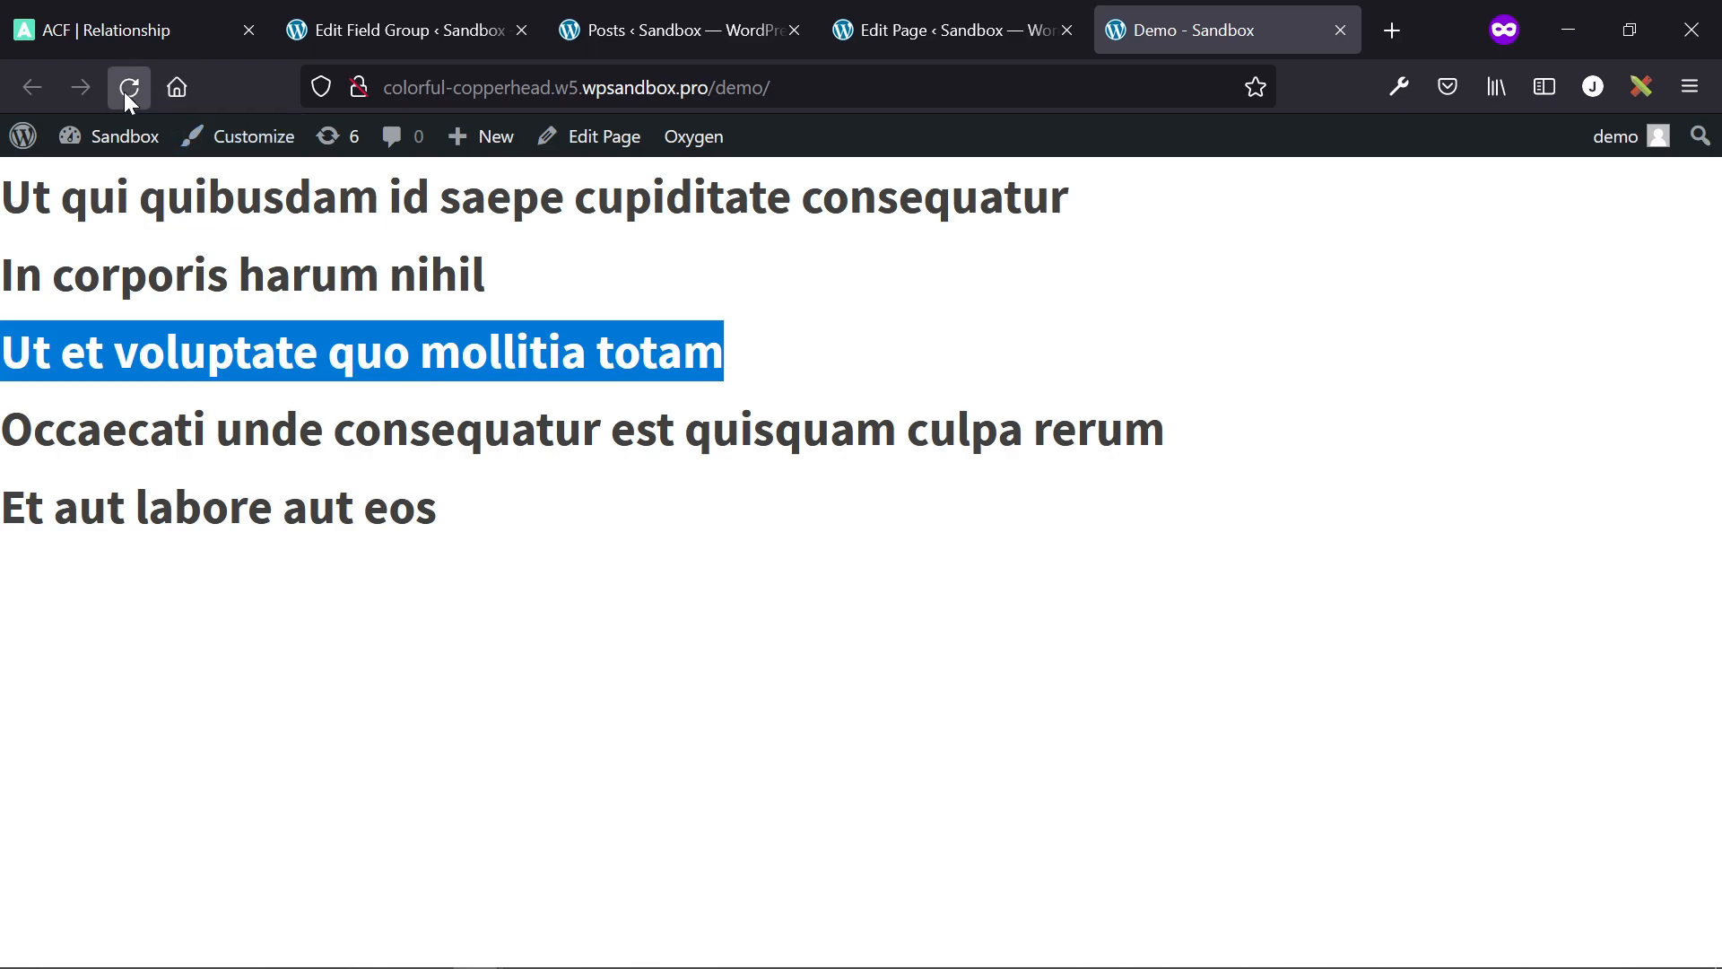
pyautogui.click(130, 87)
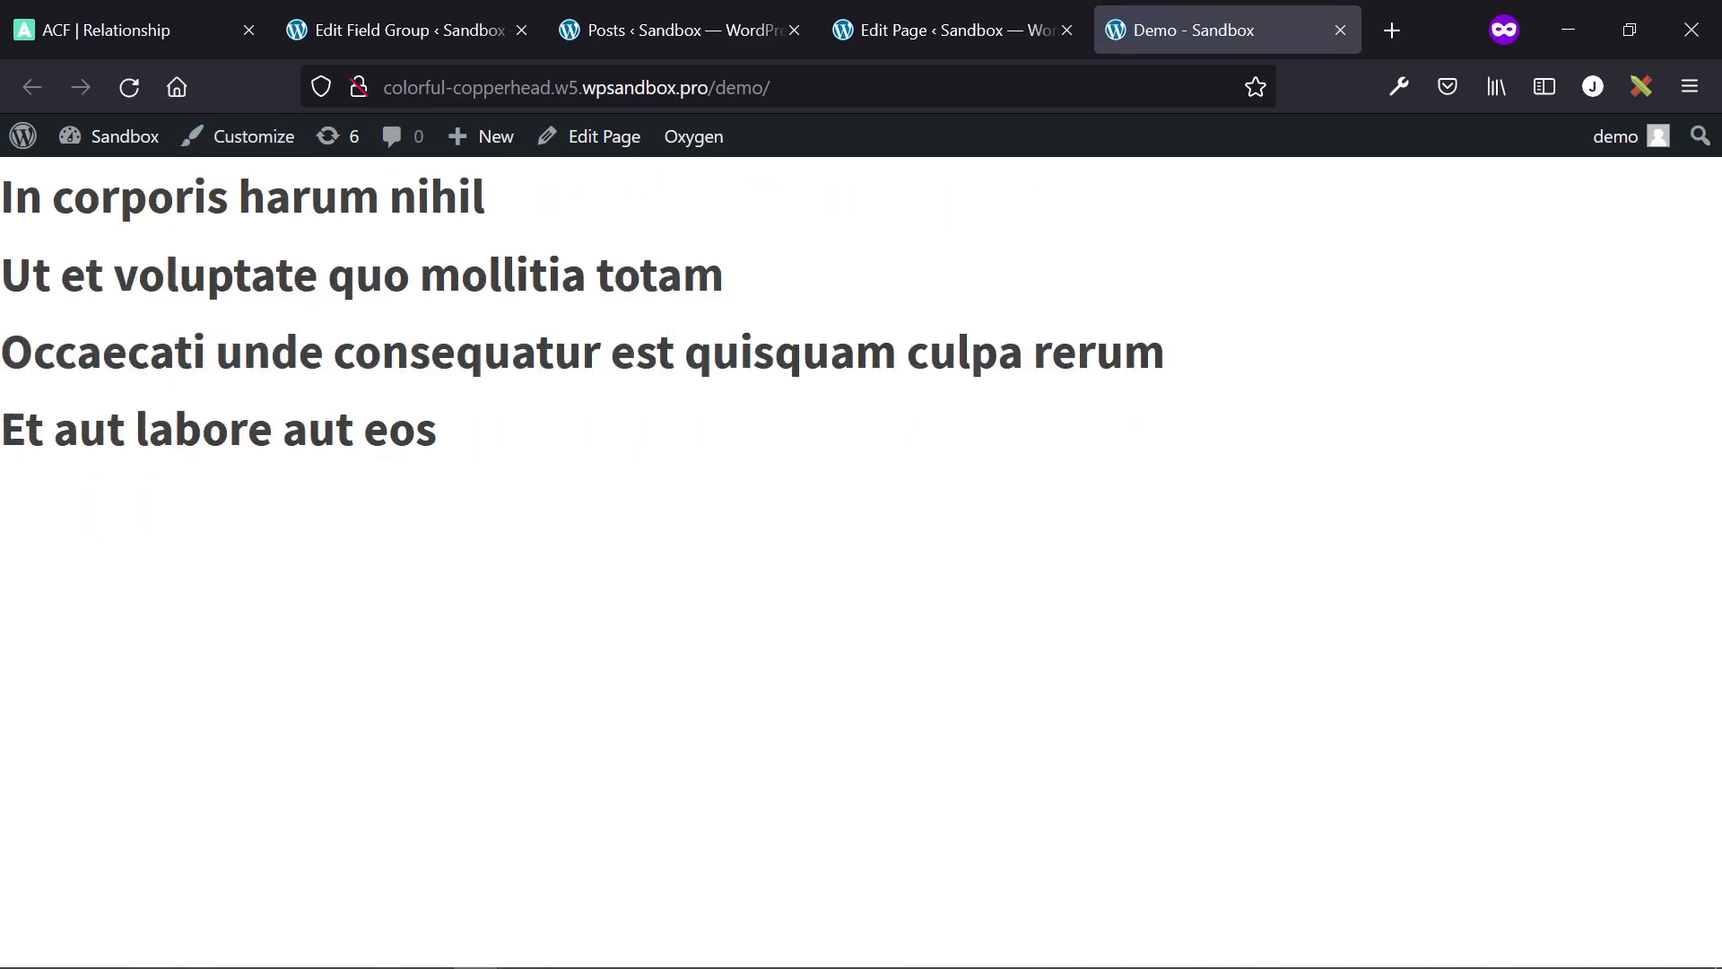
pyautogui.click(951, 31)
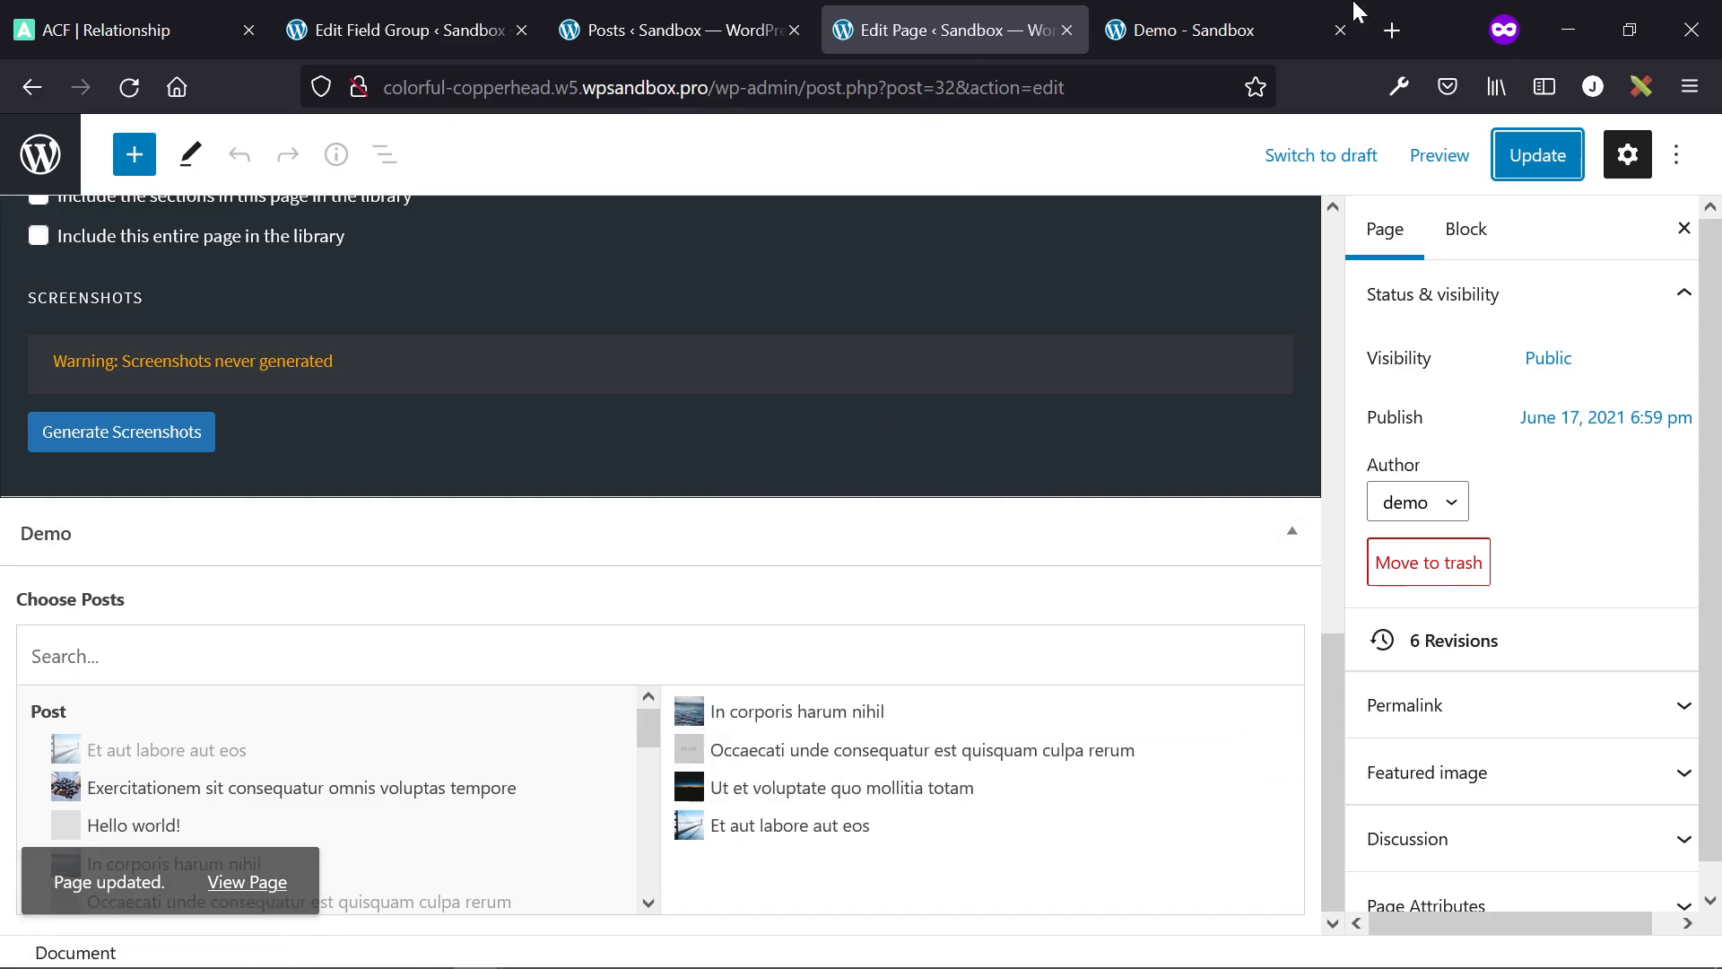
pyautogui.moveTo(1021, 639)
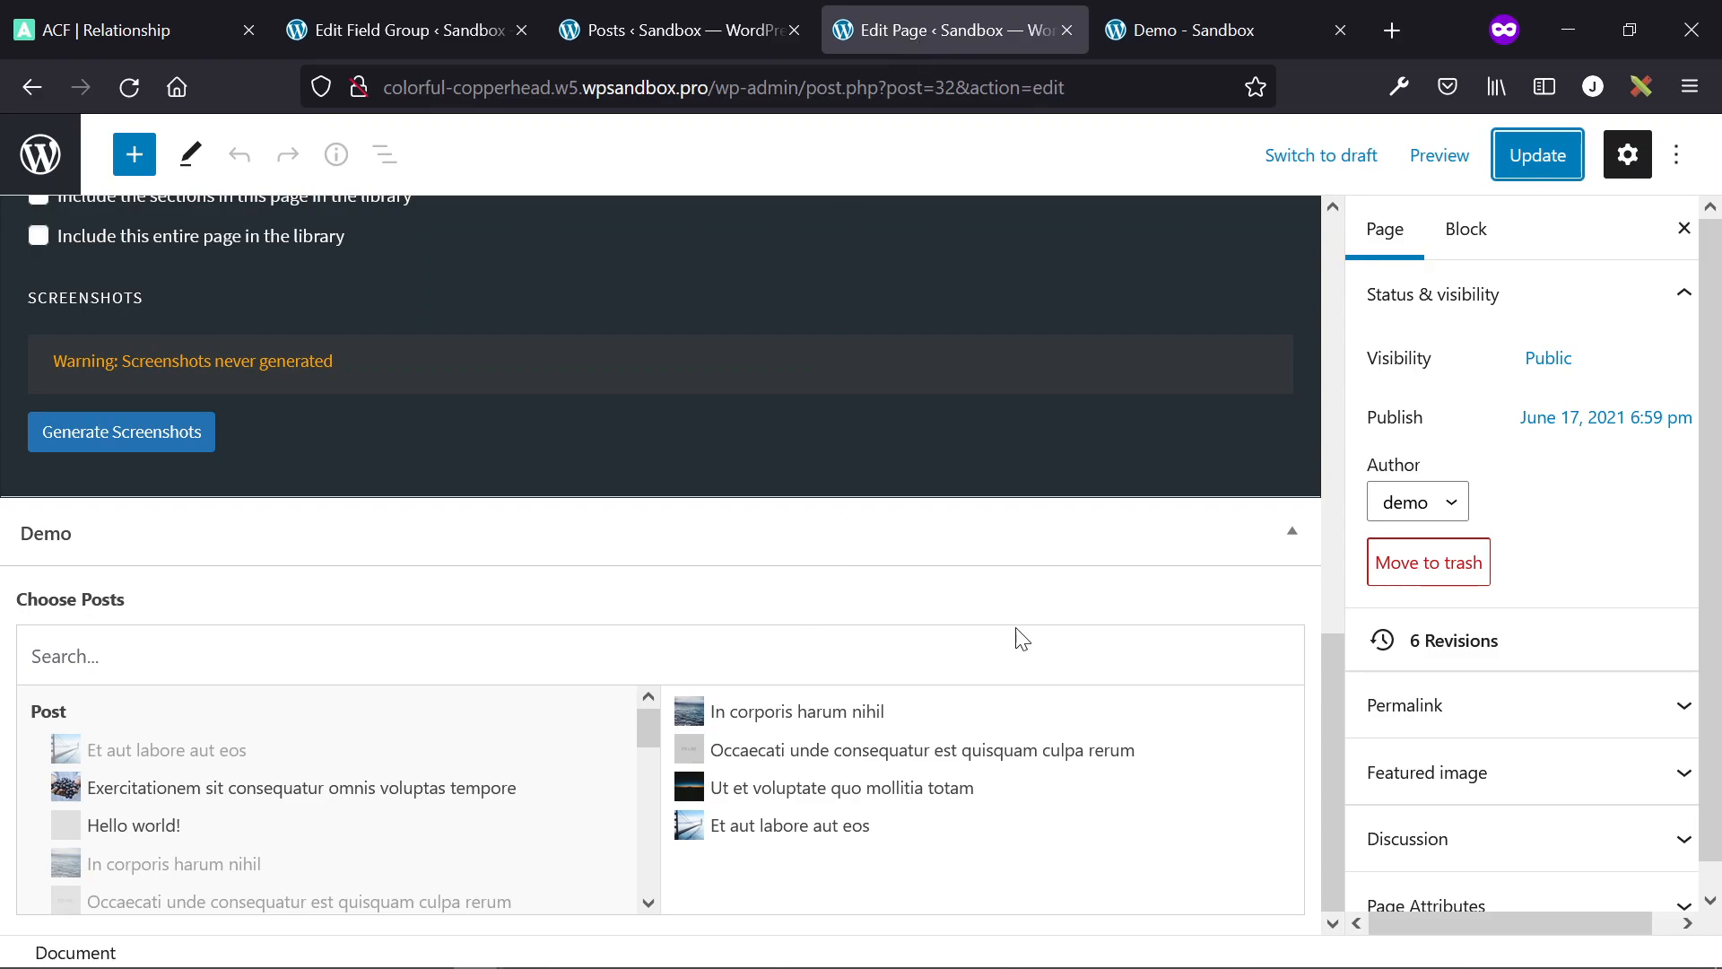
pyautogui.moveTo(983, 610)
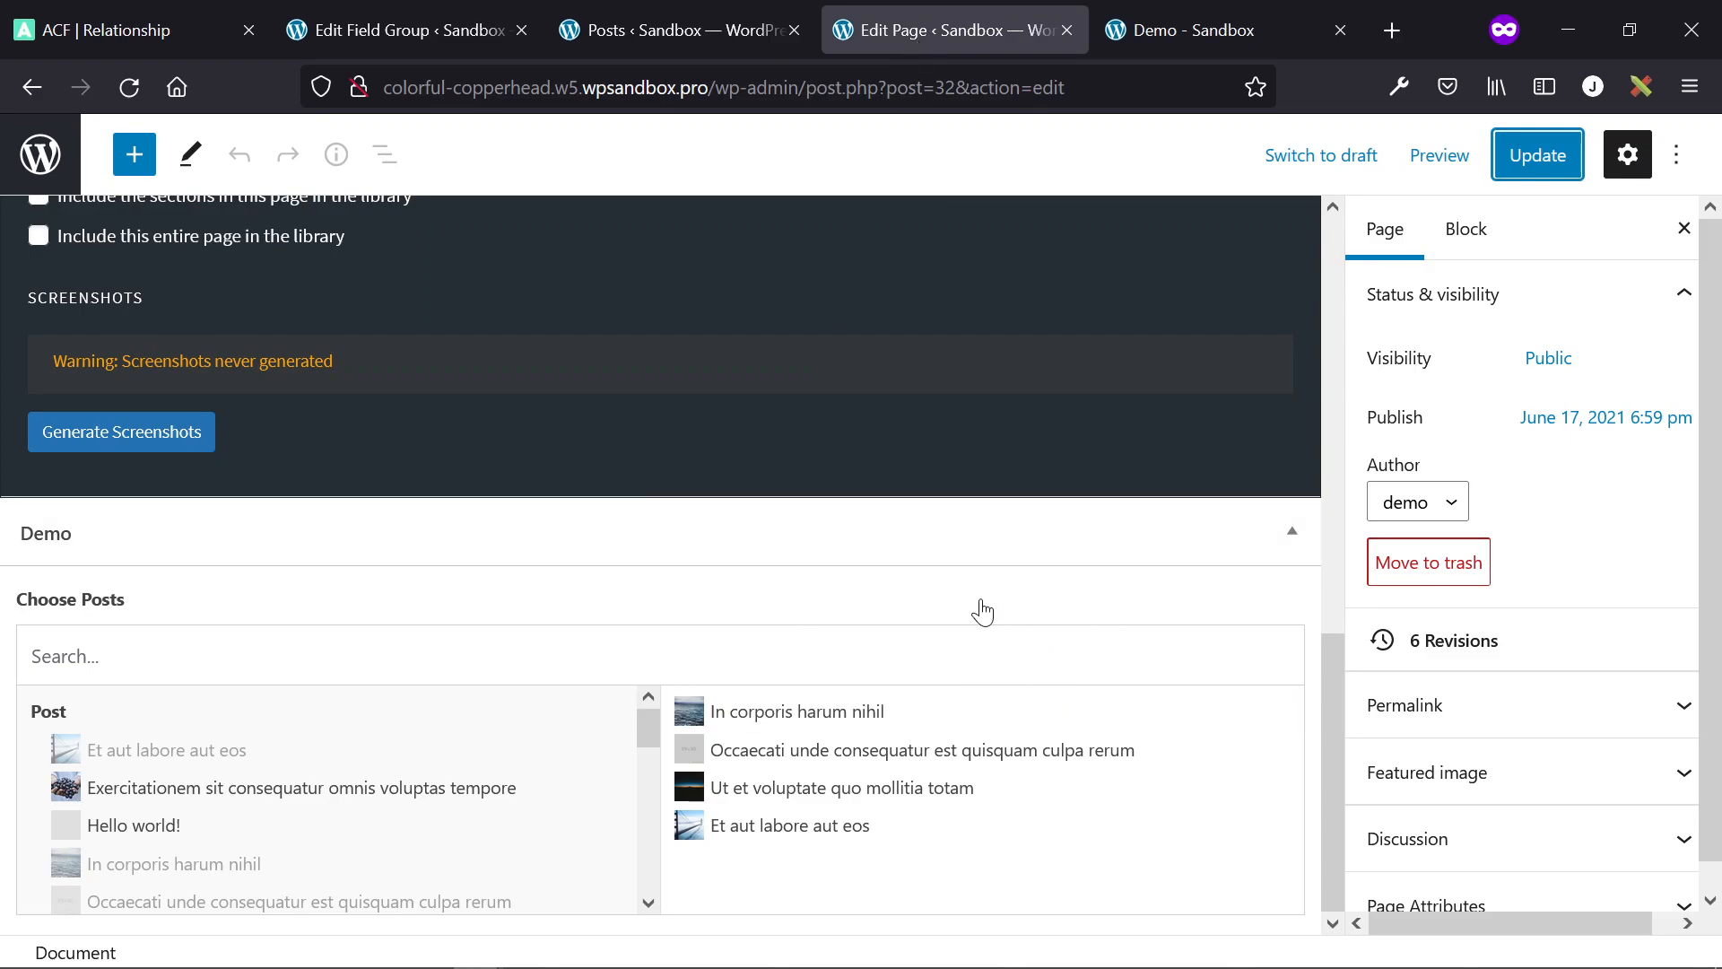
pyautogui.moveTo(1013, 584)
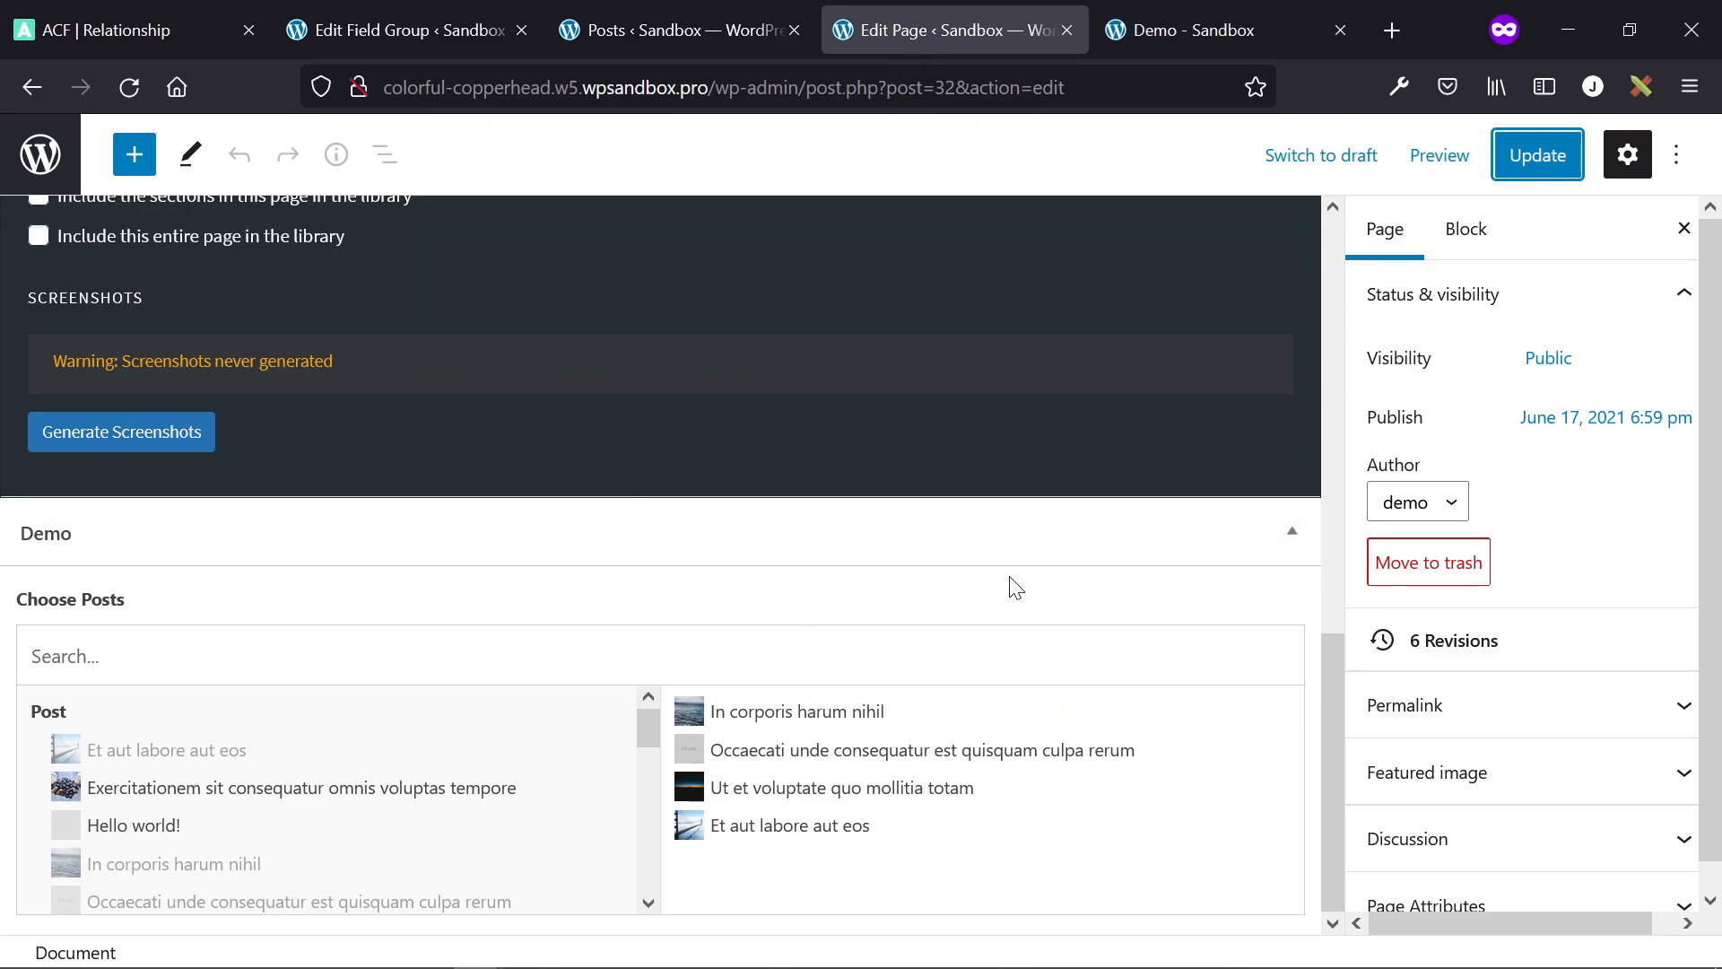
# - Open the Demo page in Oxygen Builder and select the Repeater element in the structure tree
pyautogui.scroll(3)
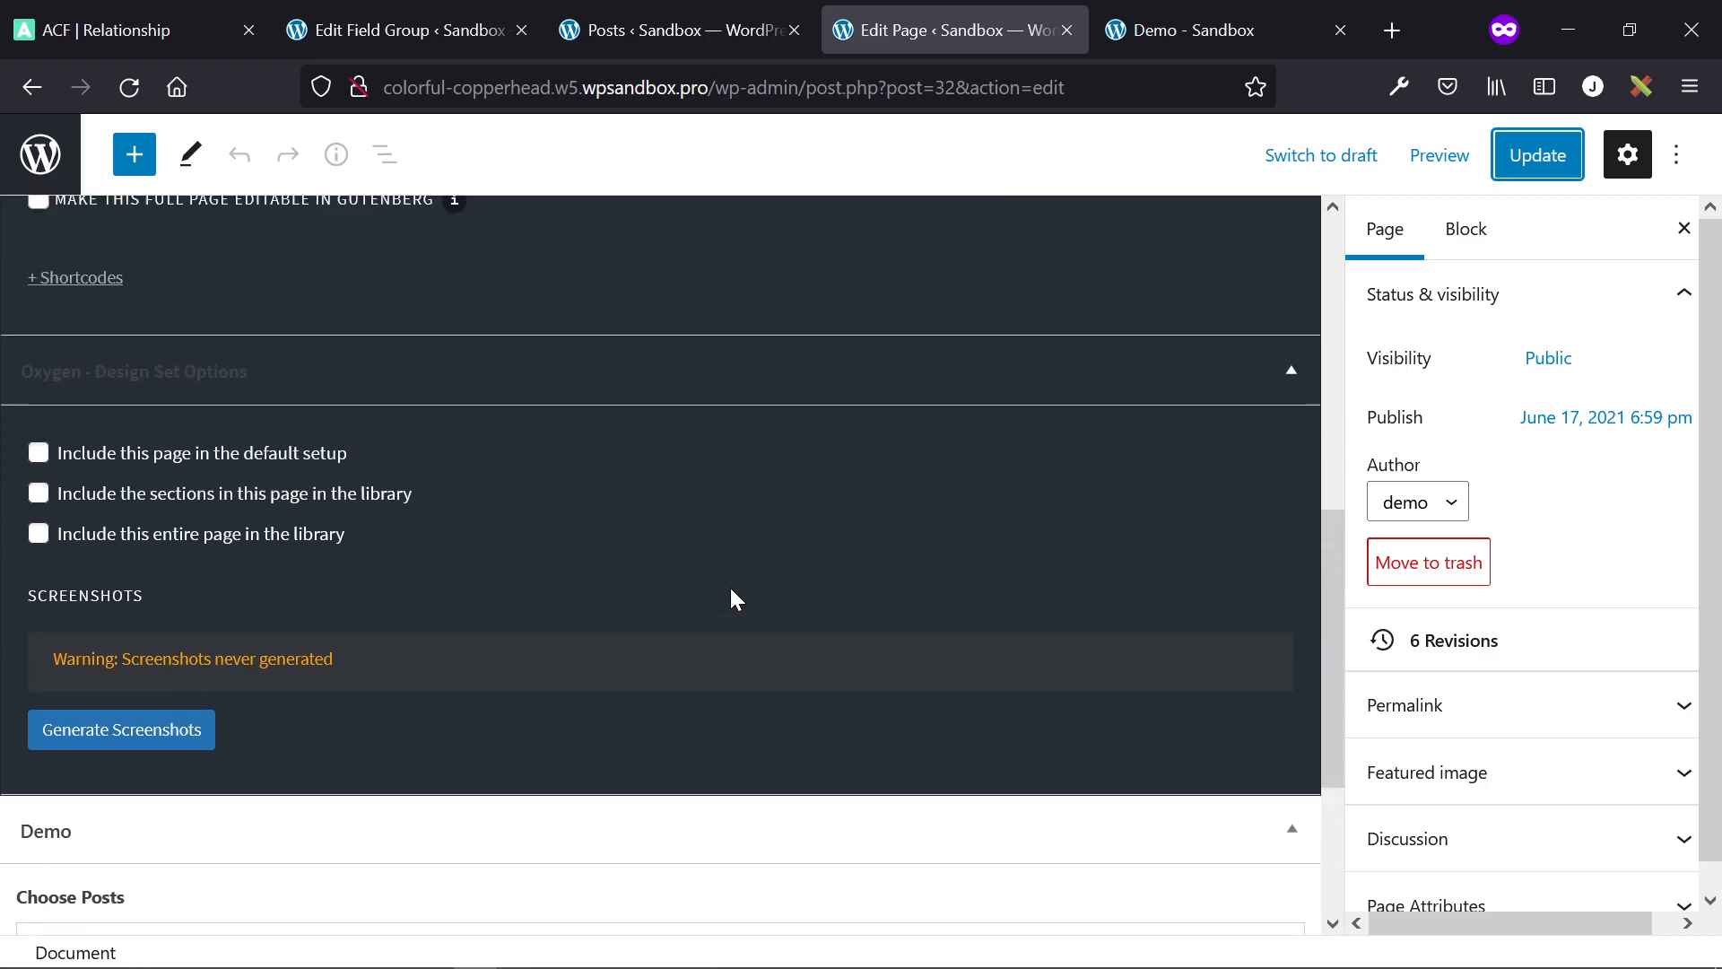
pyautogui.scroll(3)
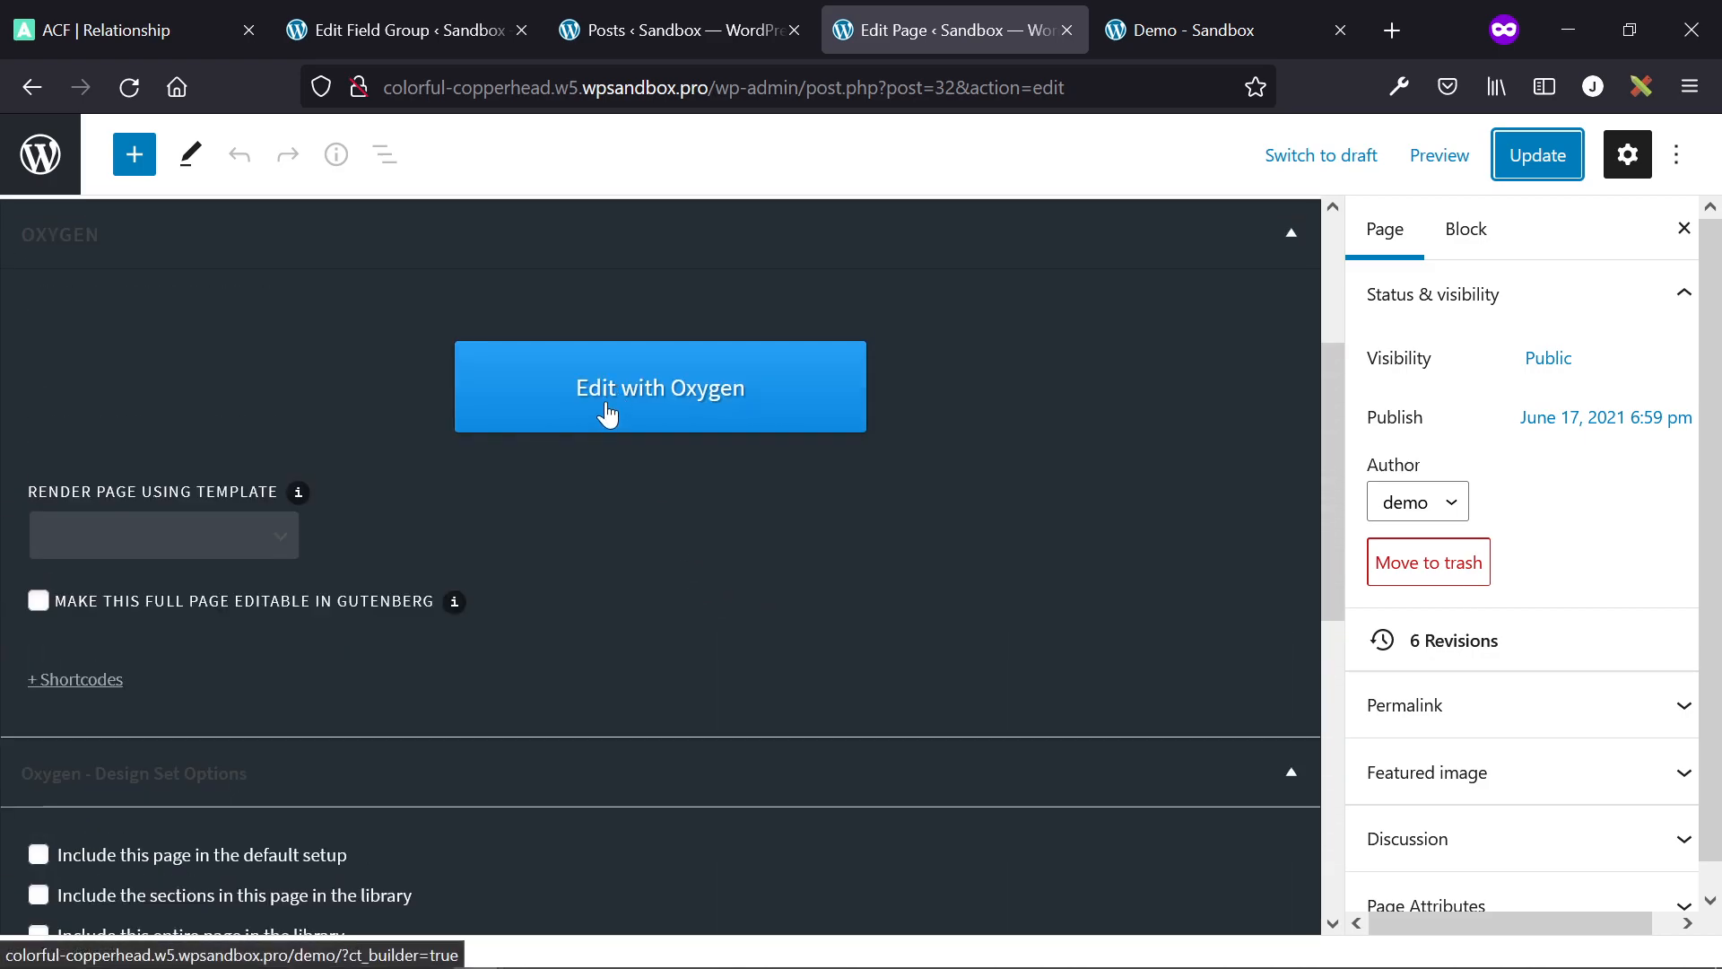
pyautogui.click(658, 387)
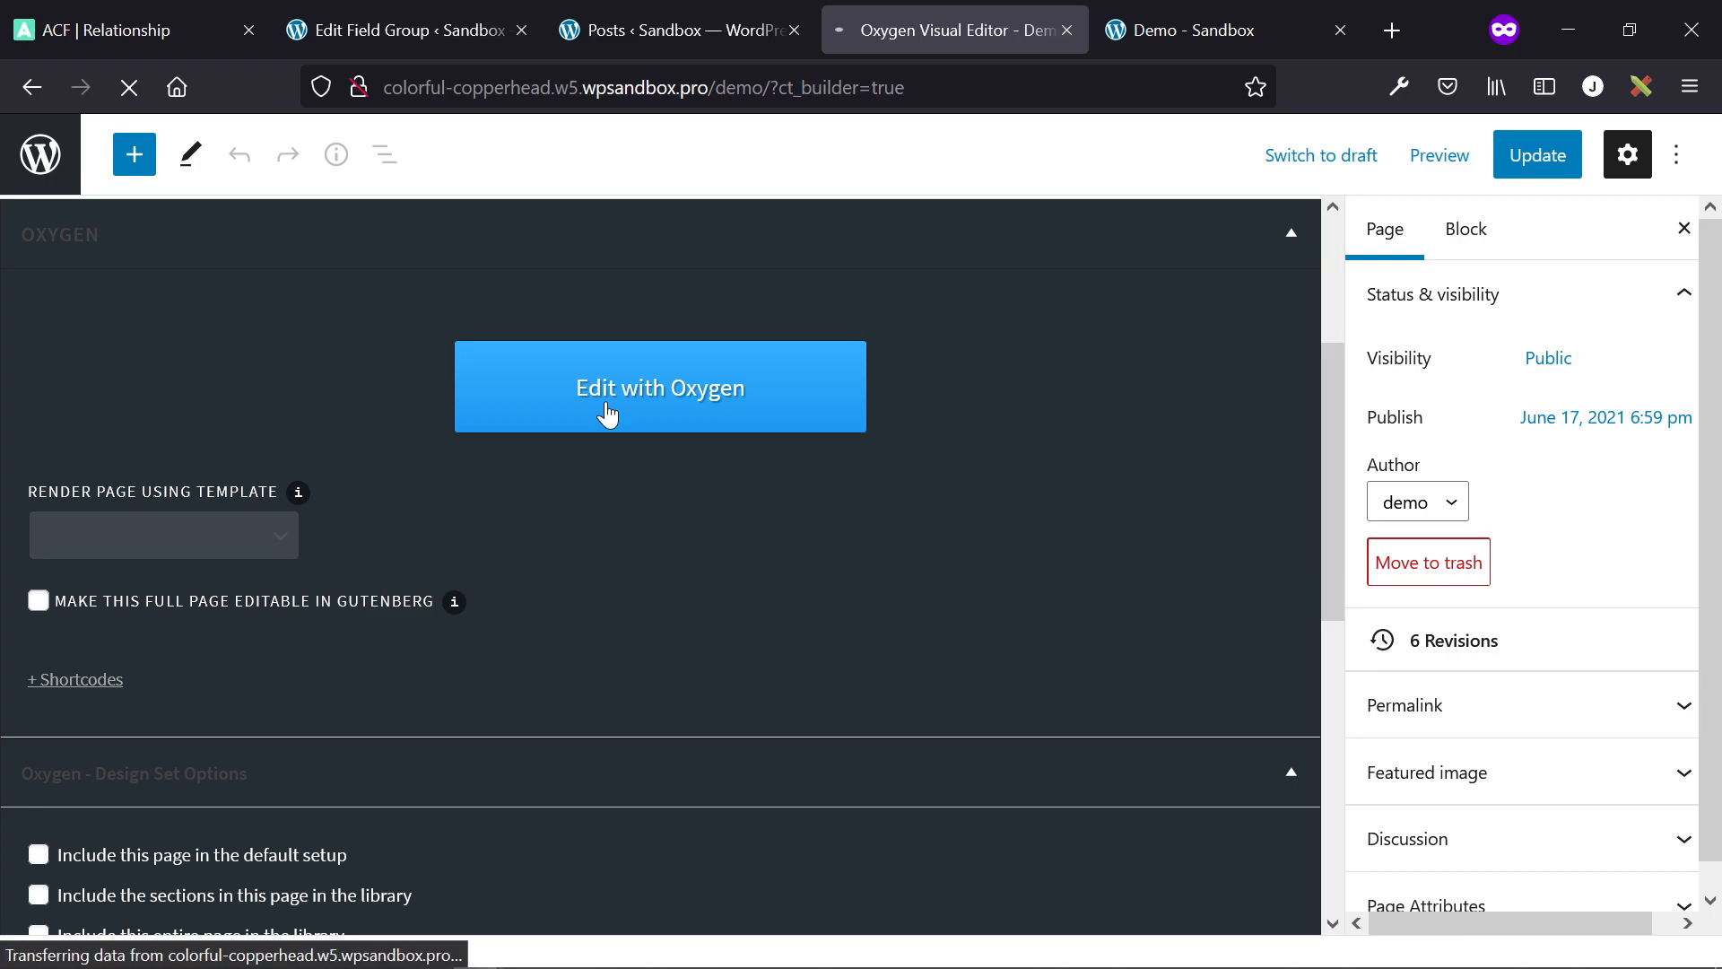
pyautogui.moveTo(610, 411)
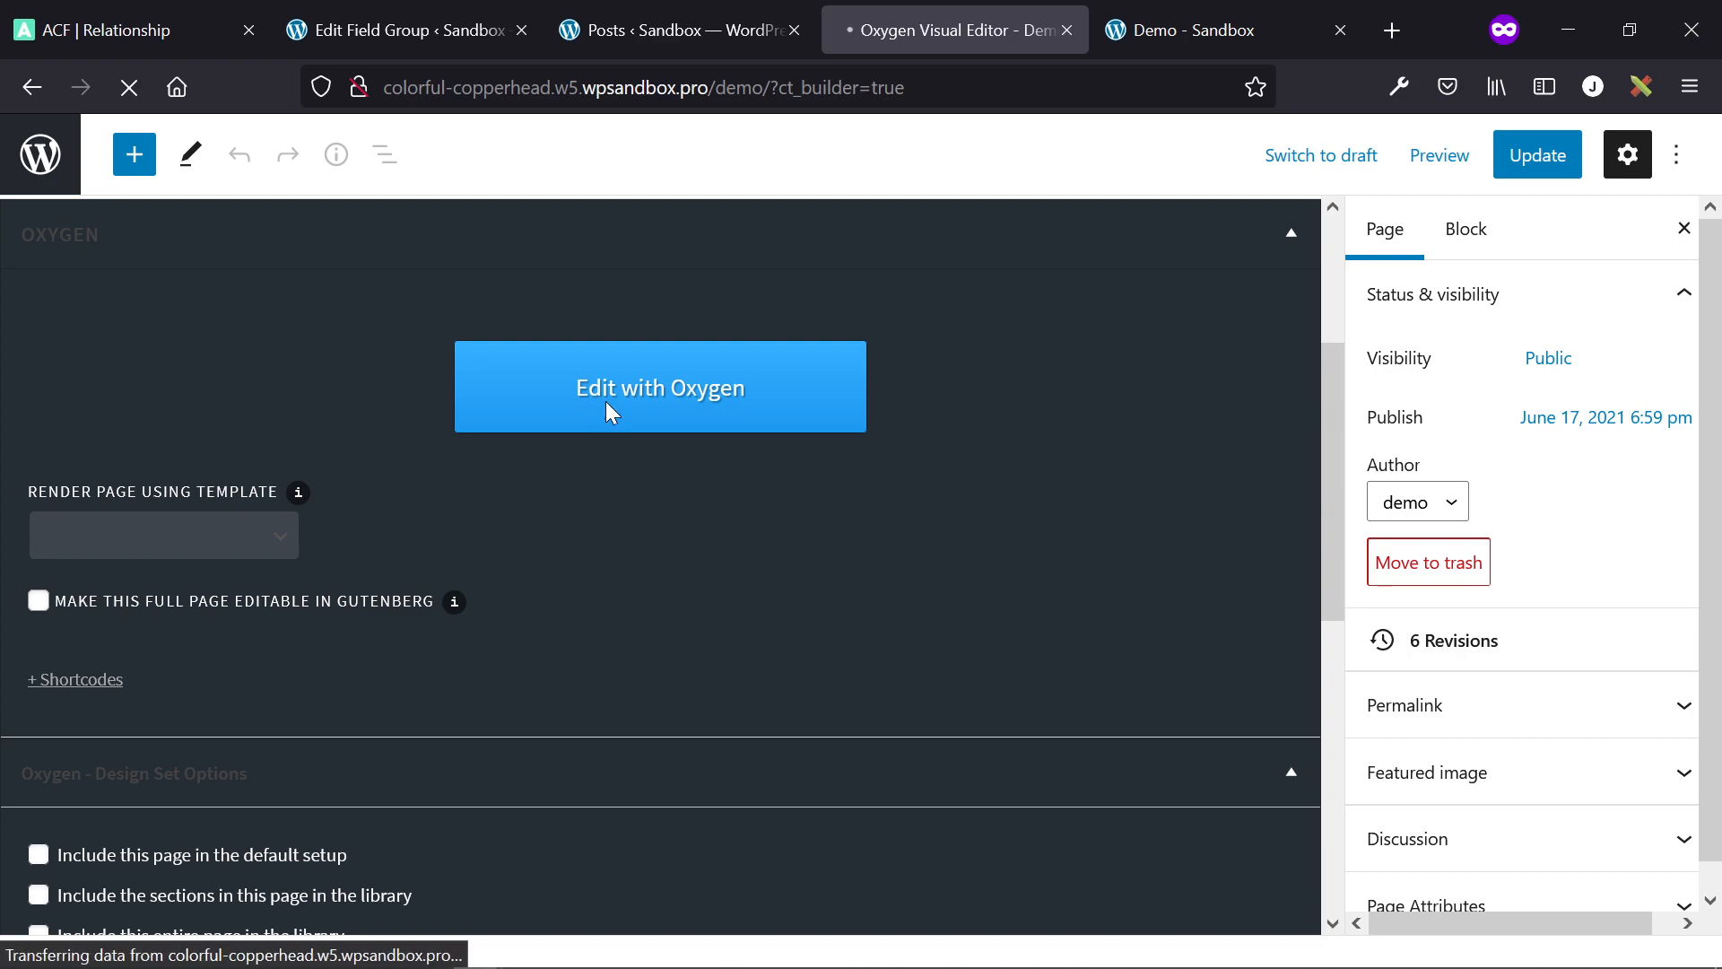
pyautogui.click(658, 387)
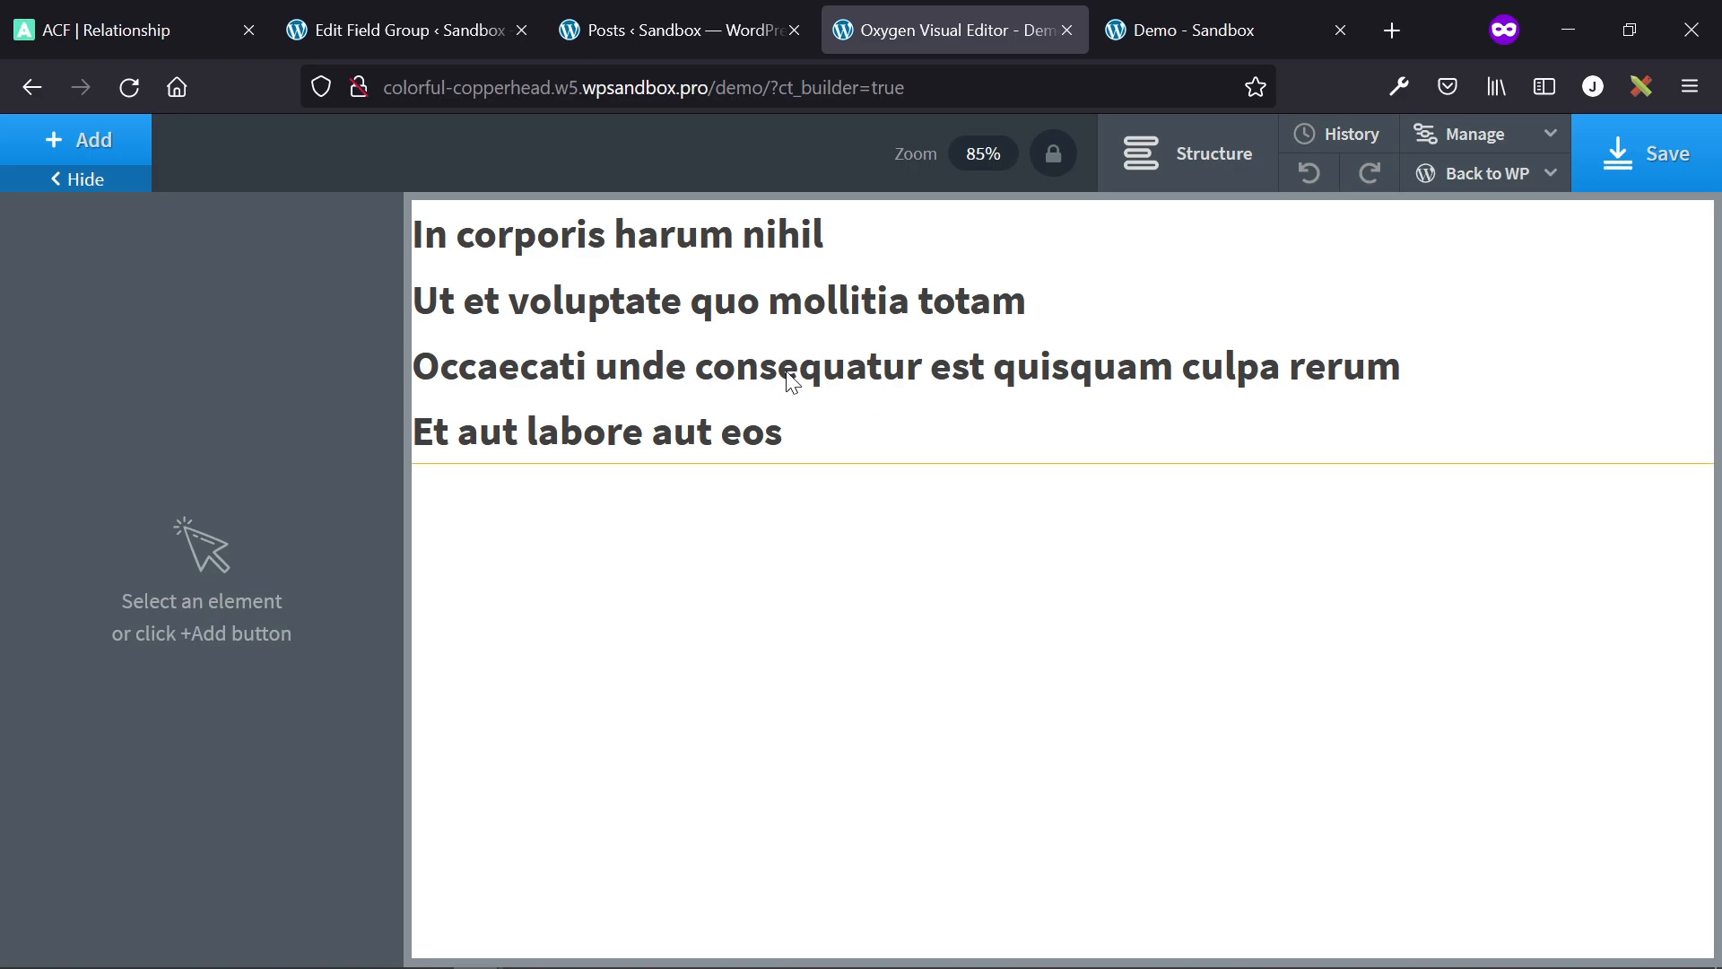
pyautogui.click(1191, 152)
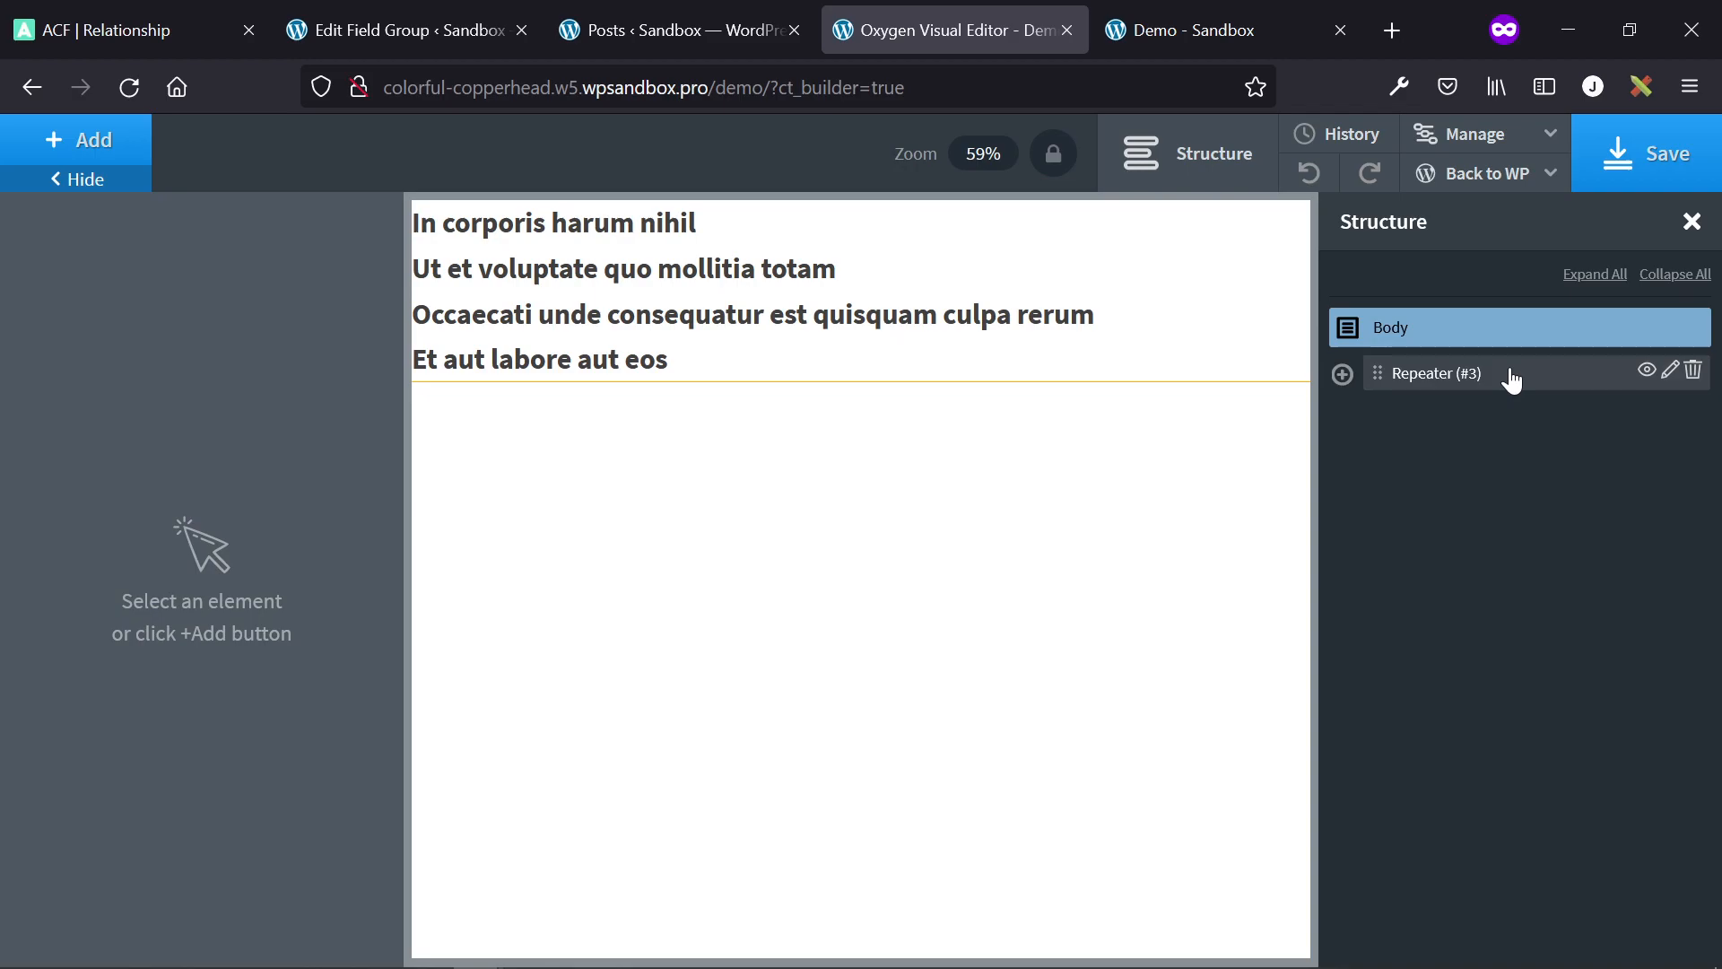
pyautogui.click(1439, 374)
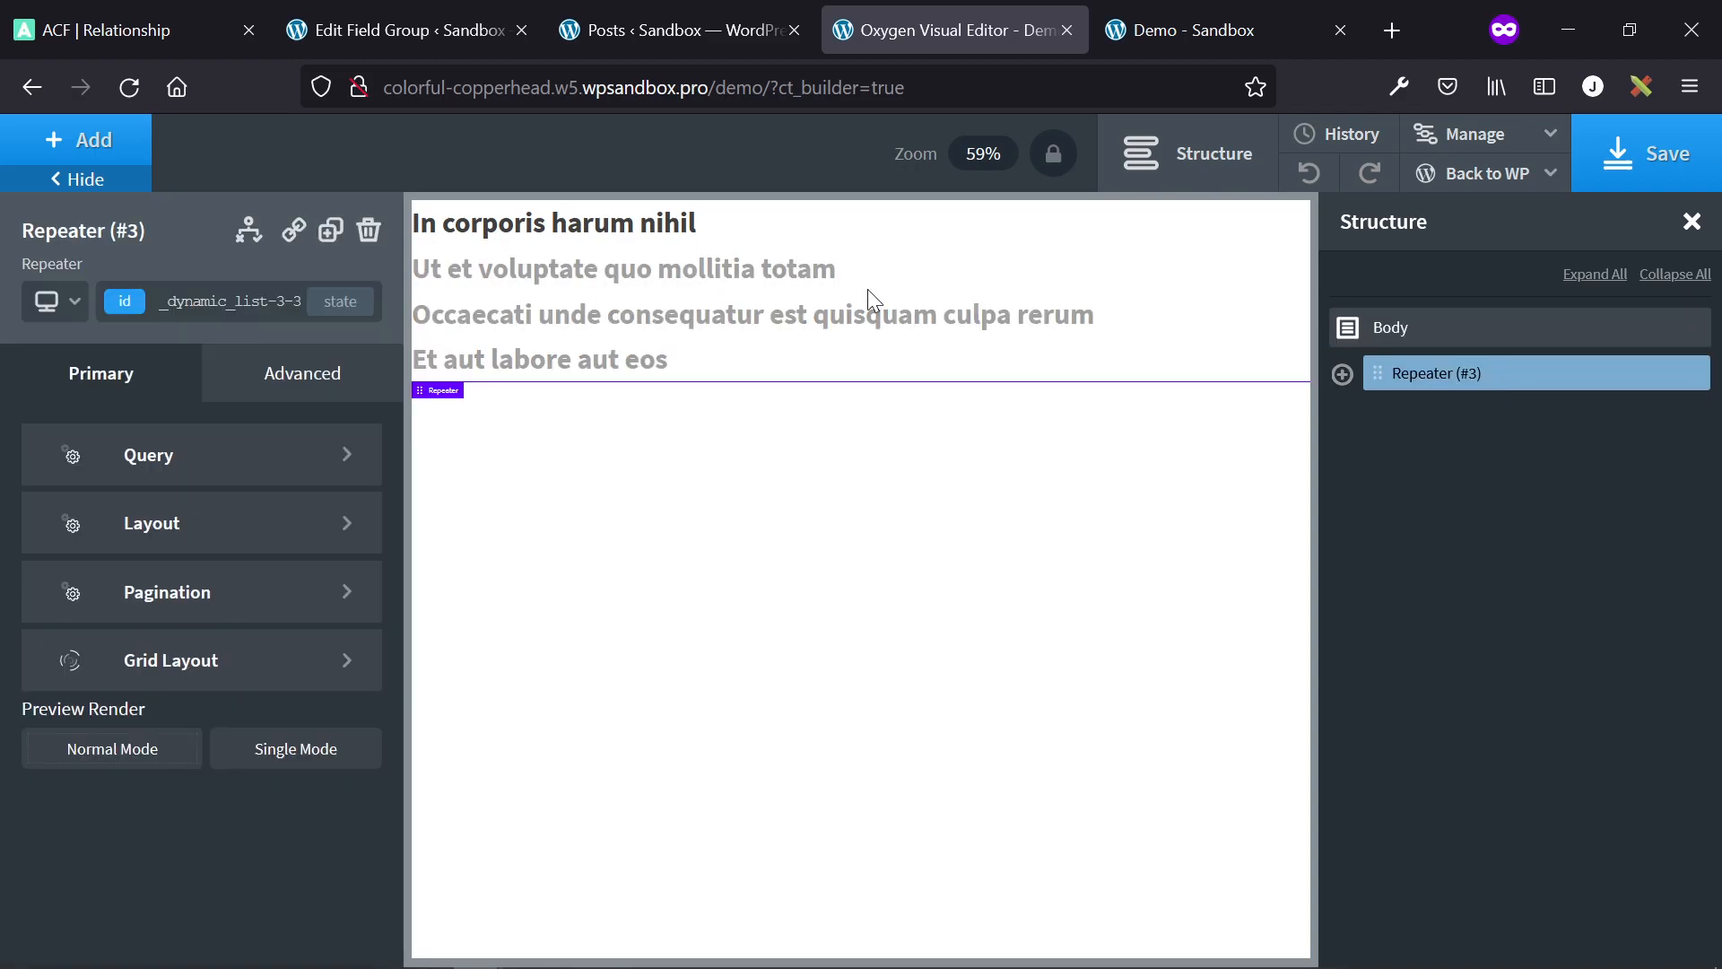
pyautogui.moveTo(181, 454)
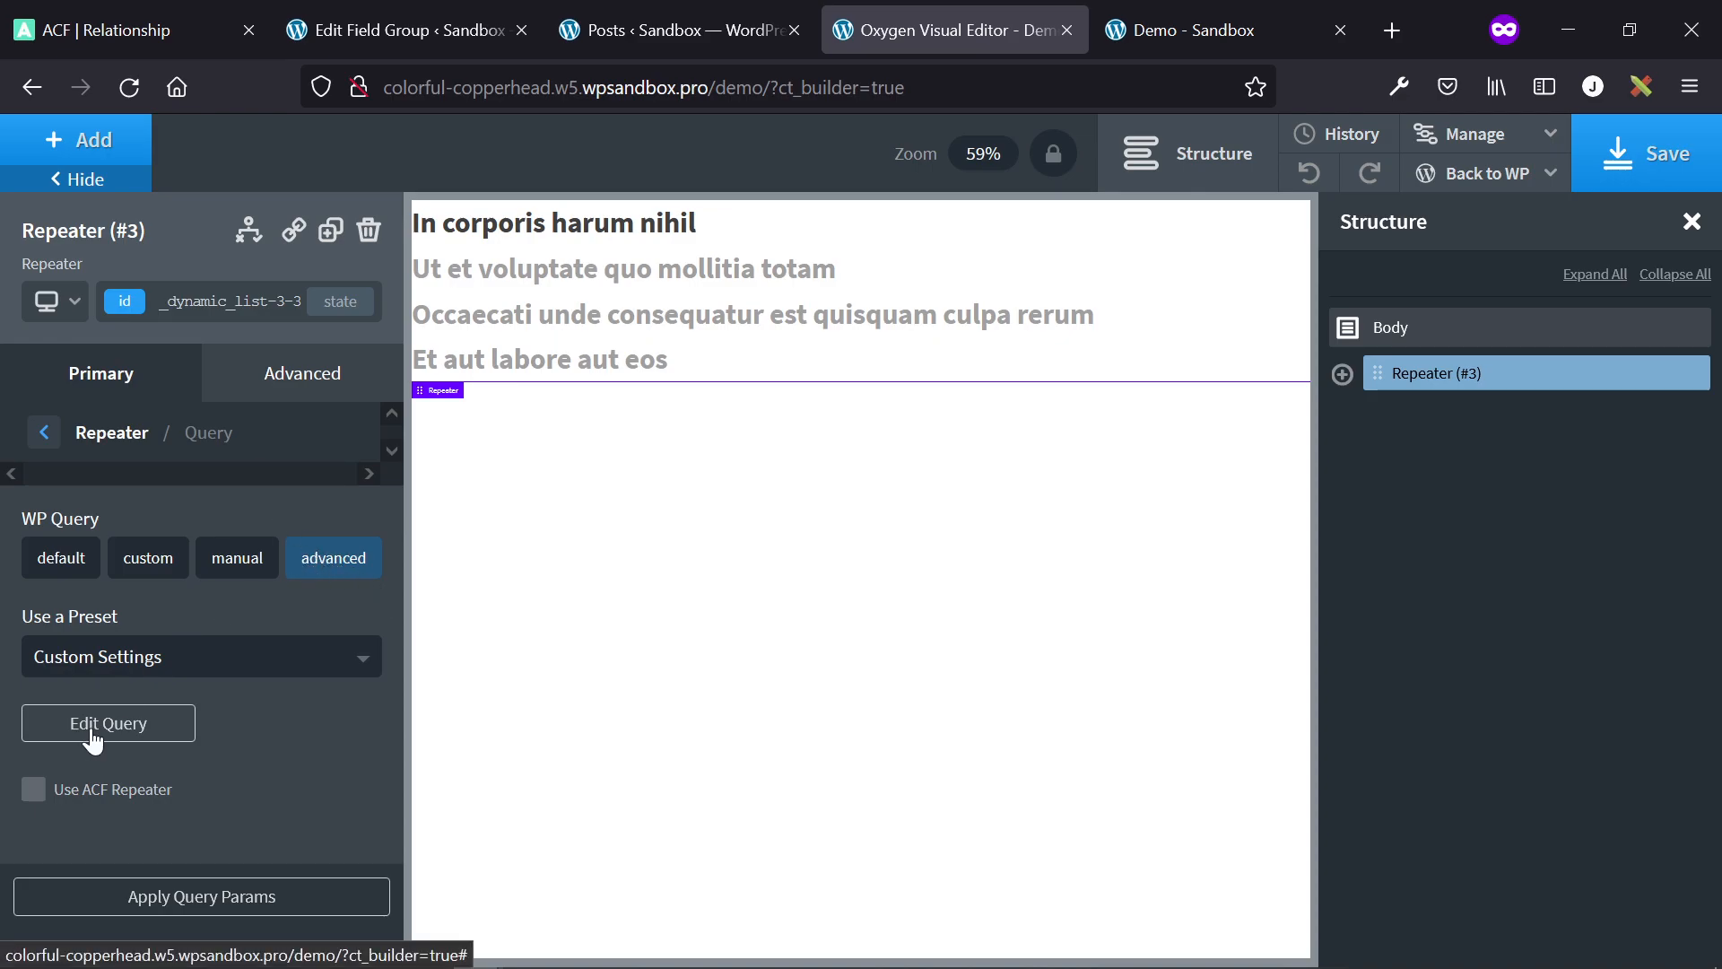
# - Review the repeater's advanced query, then the relationship field group settings and the posts list
pyautogui.click(107, 723)
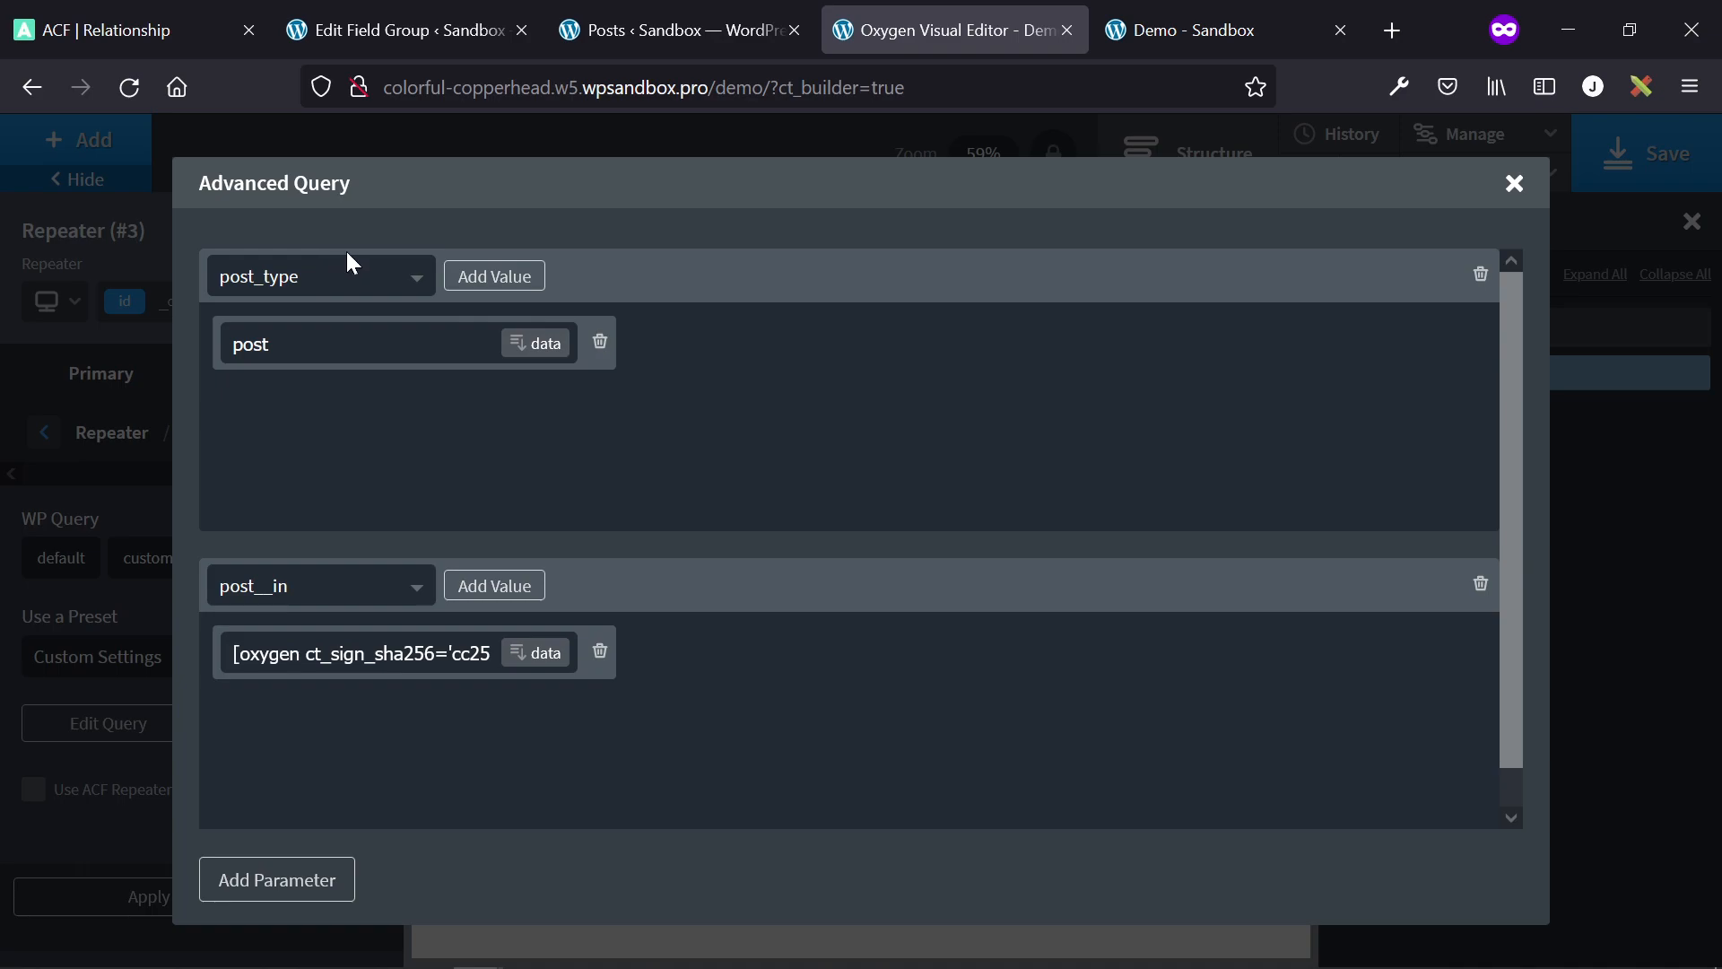
pyautogui.moveTo(300, 318)
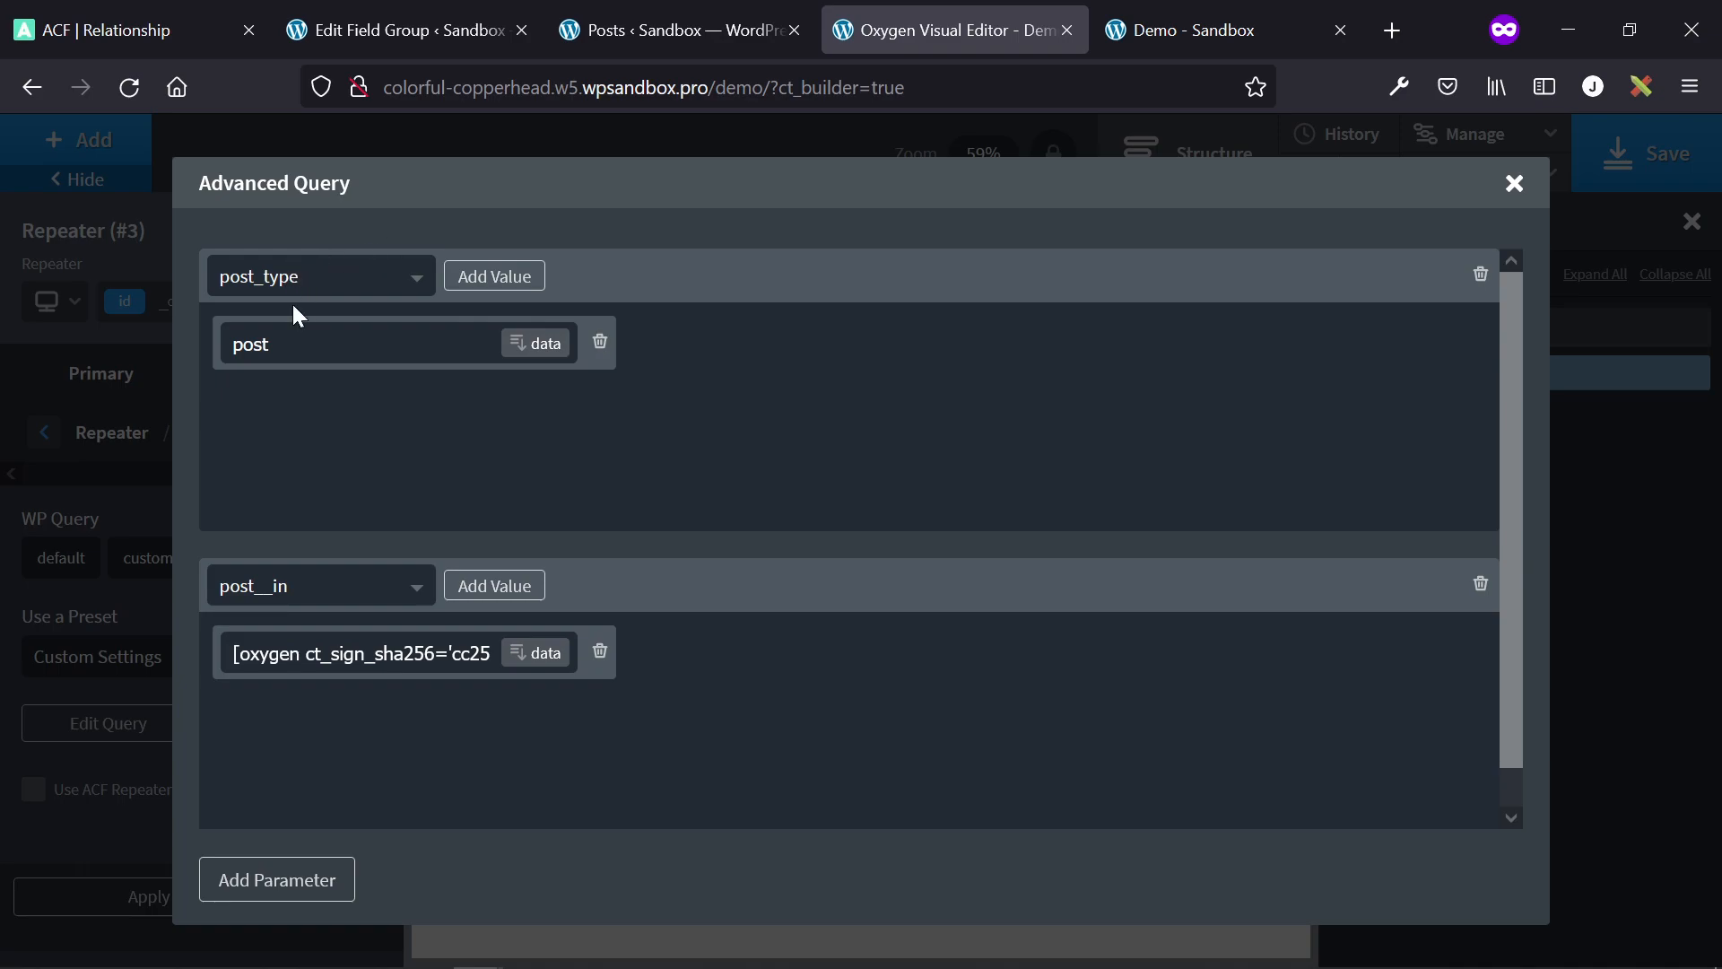
pyautogui.click(408, 30)
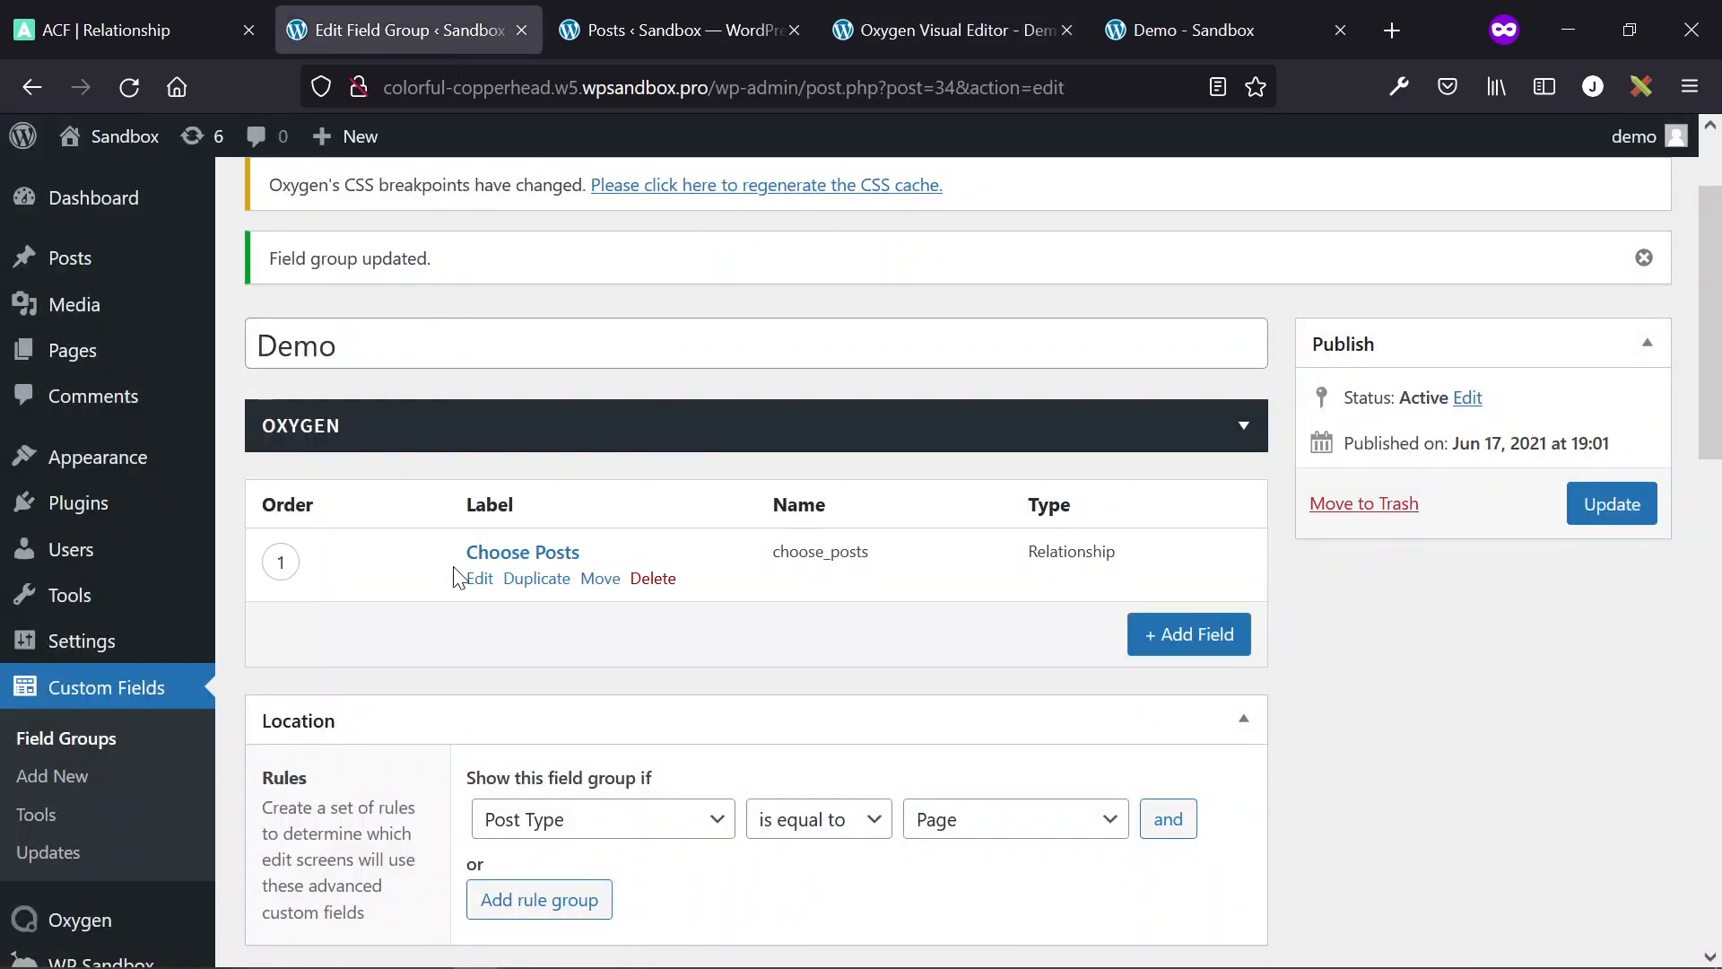
pyautogui.scroll(-3)
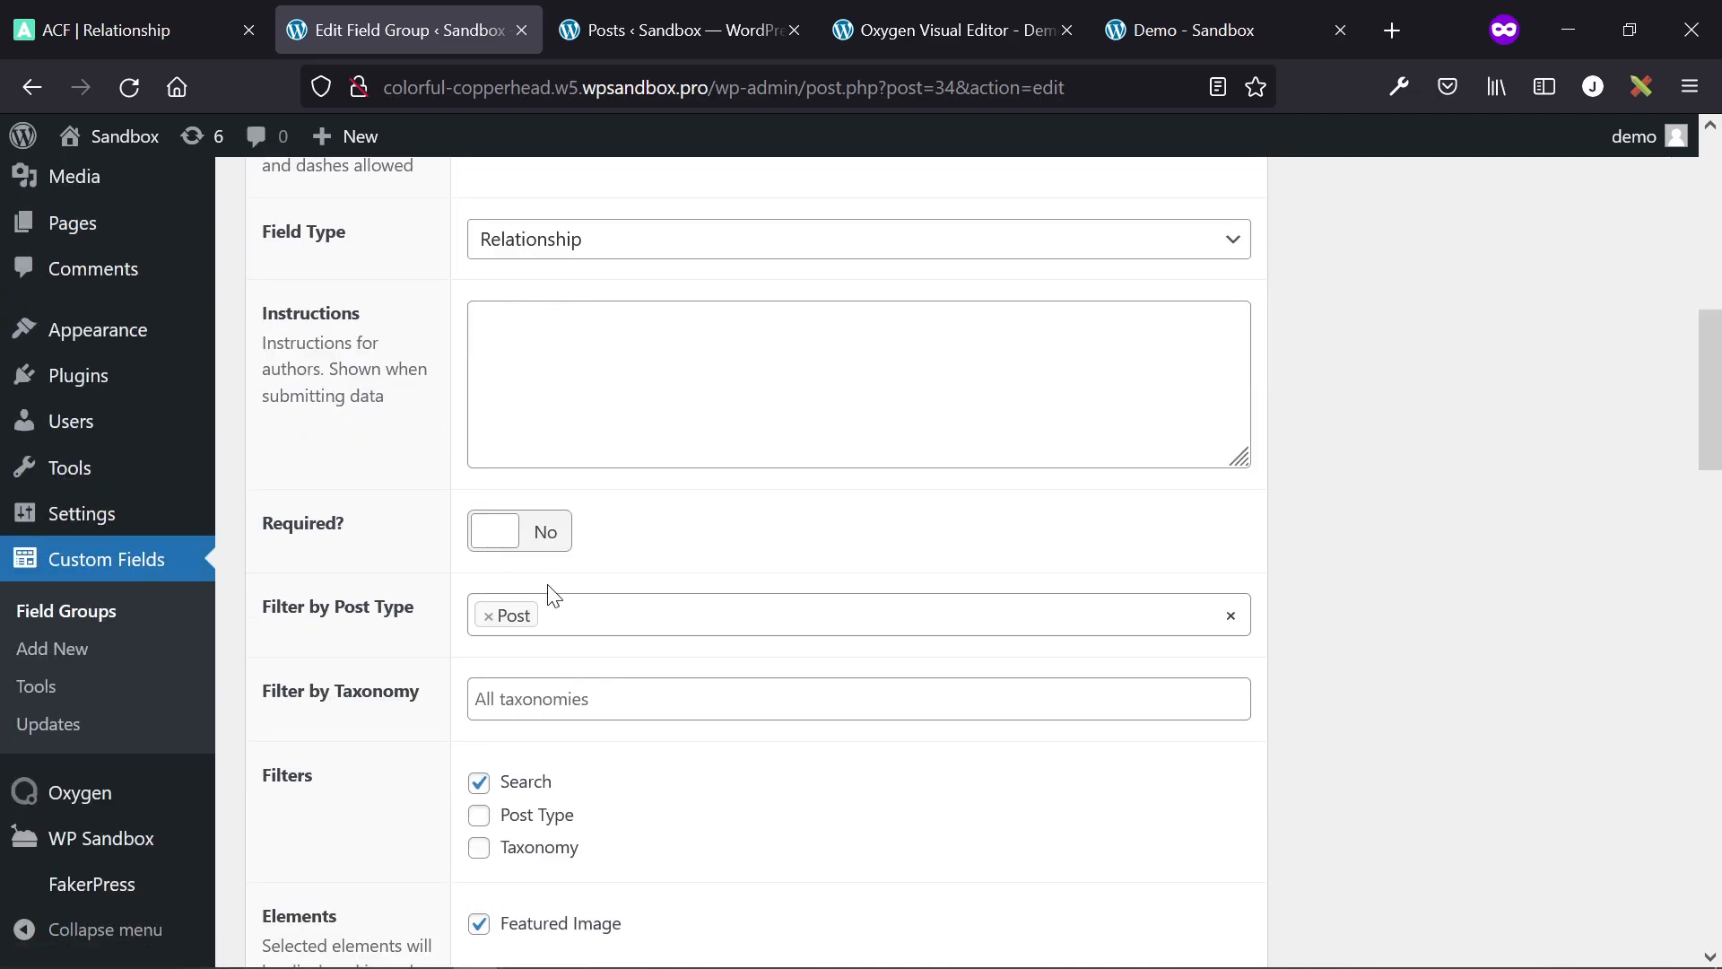
pyautogui.click(658, 30)
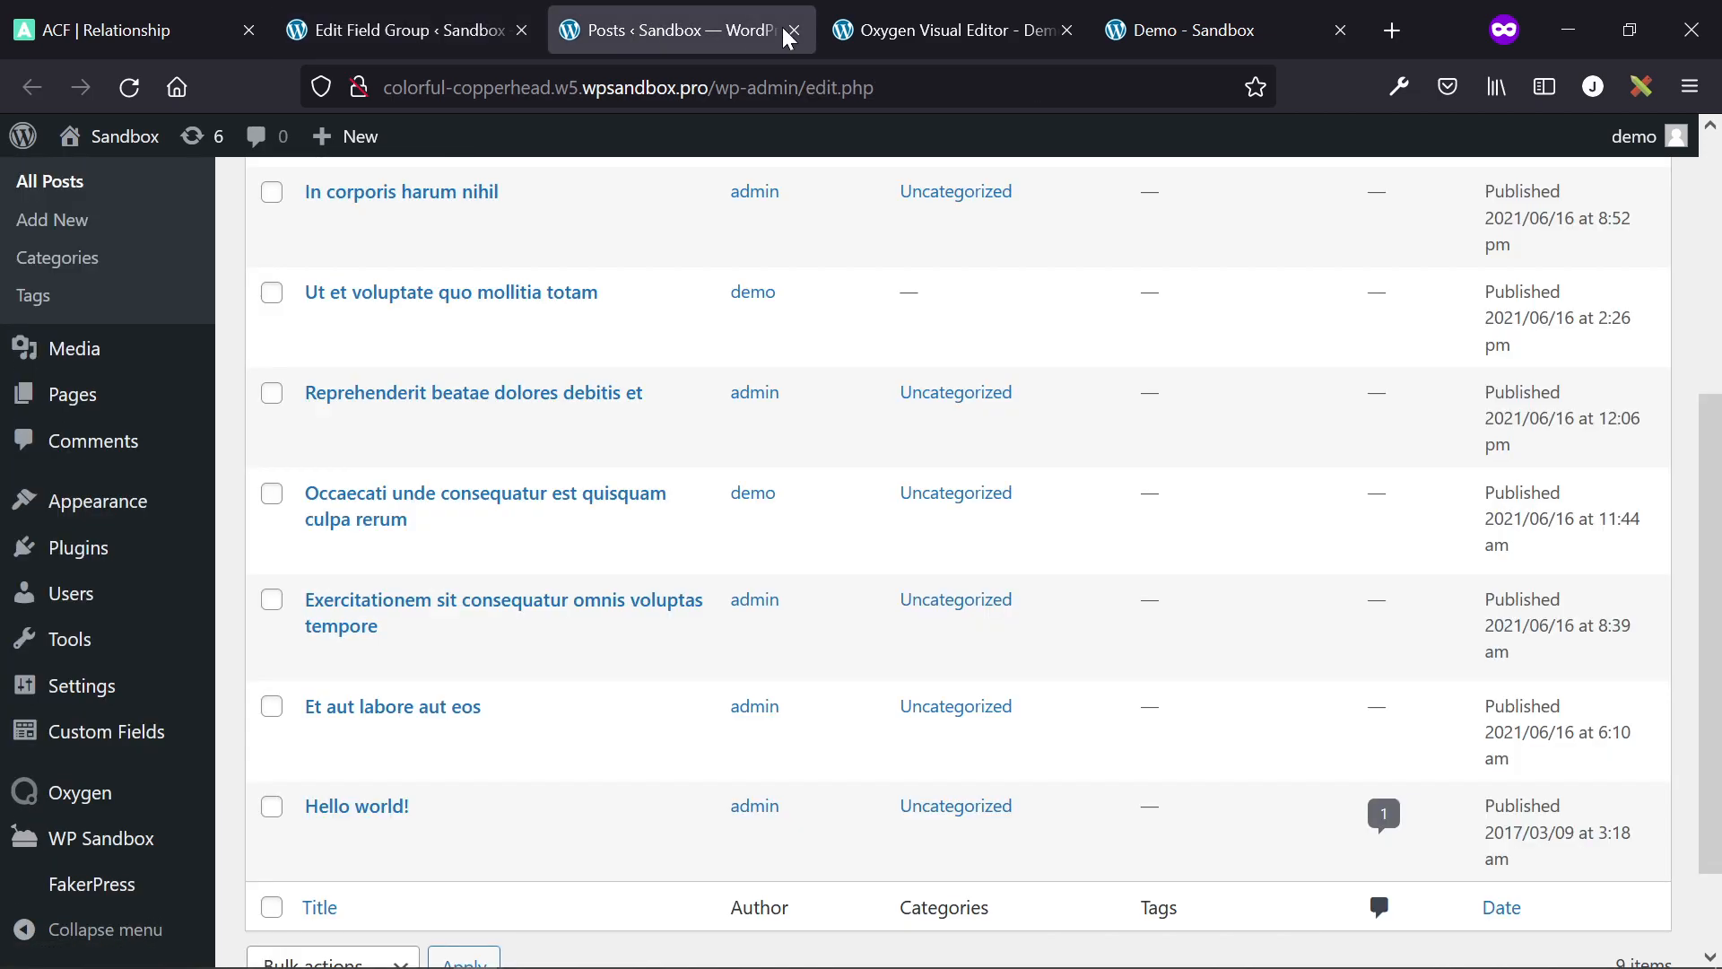
pyautogui.click(951, 31)
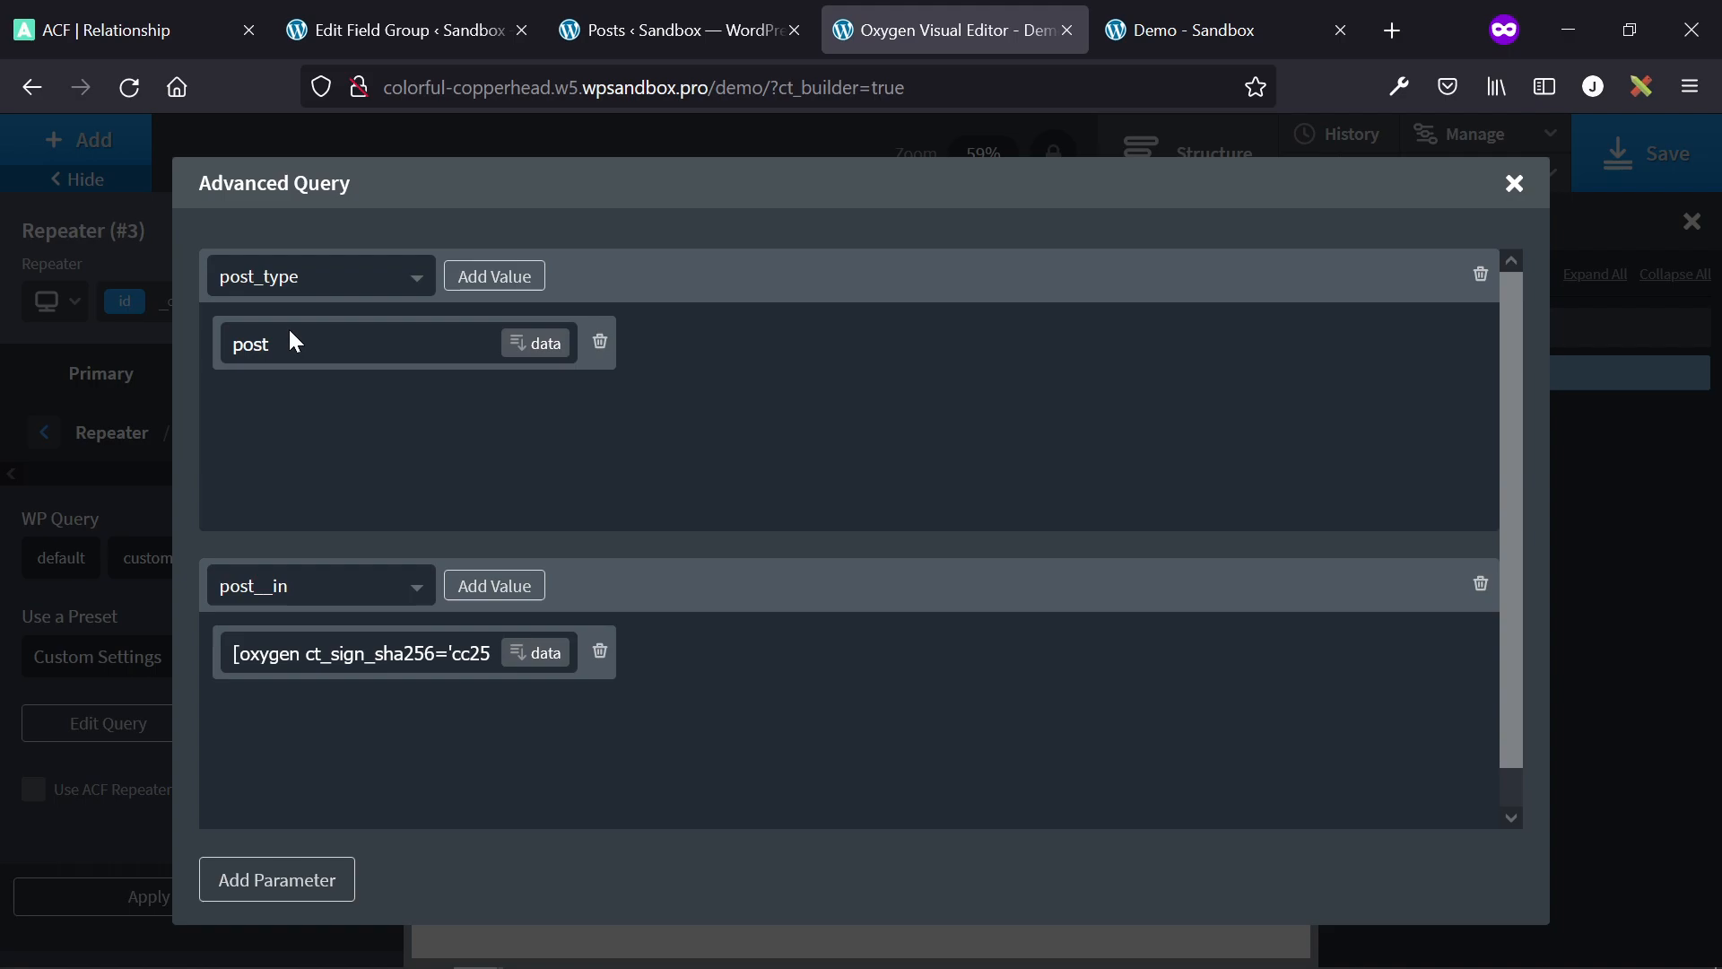
pyautogui.moveTo(667, 243)
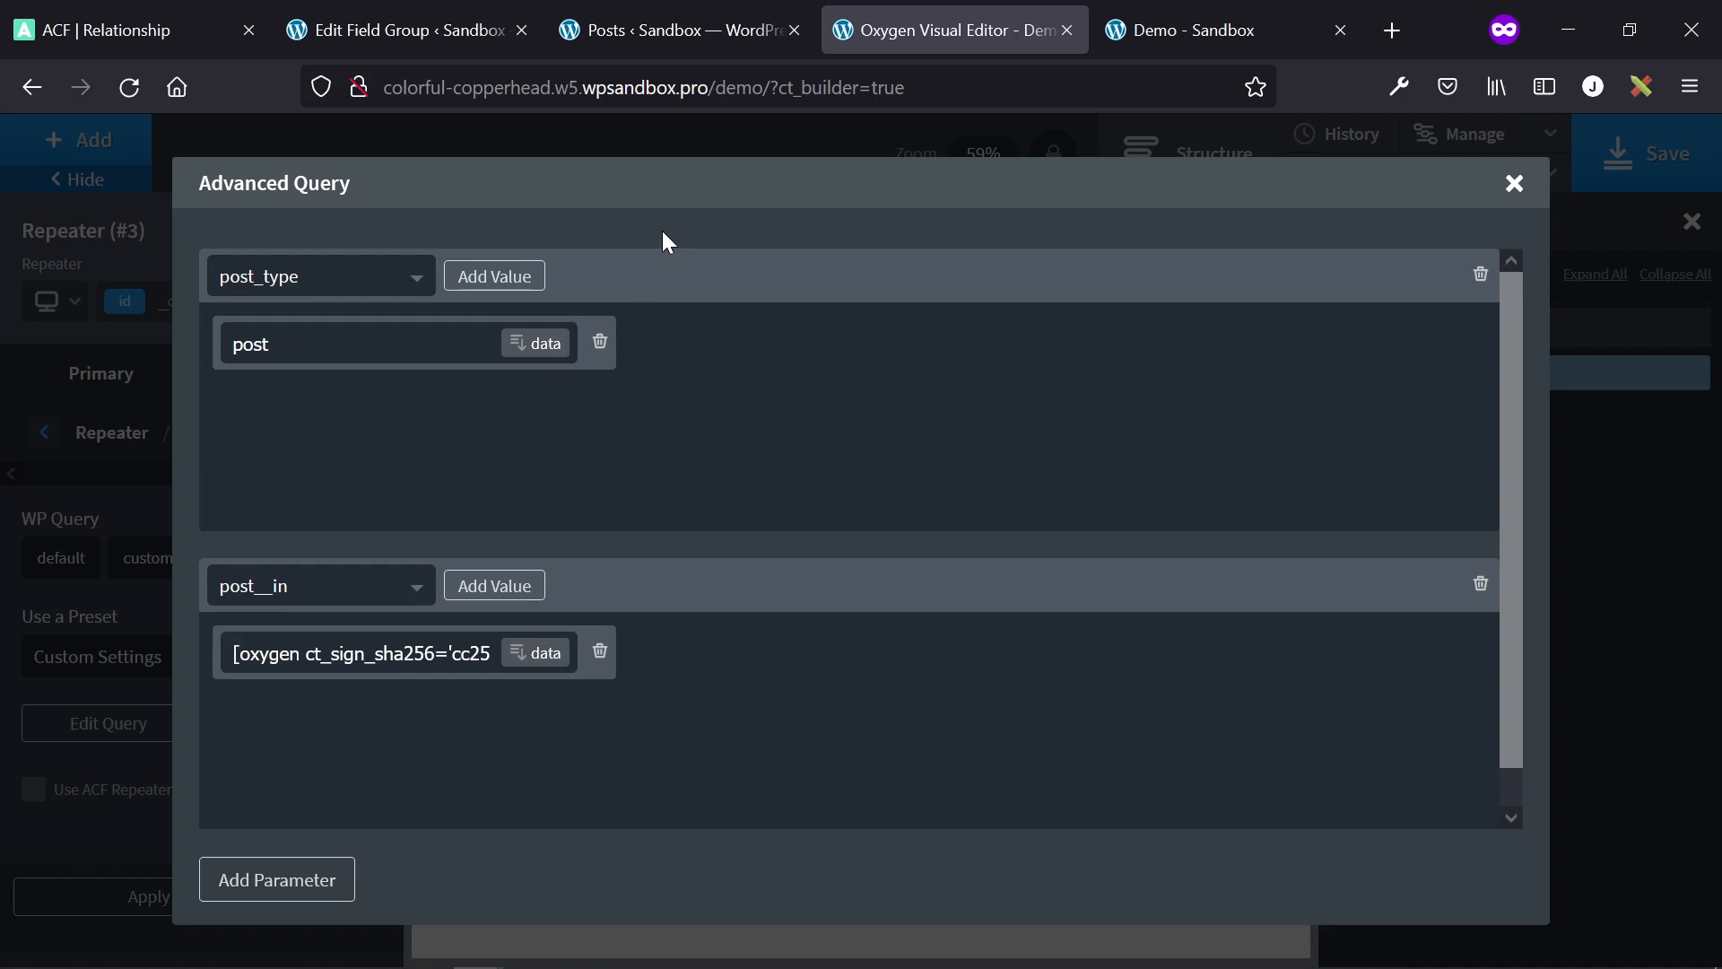
pyautogui.moveTo(666, 459)
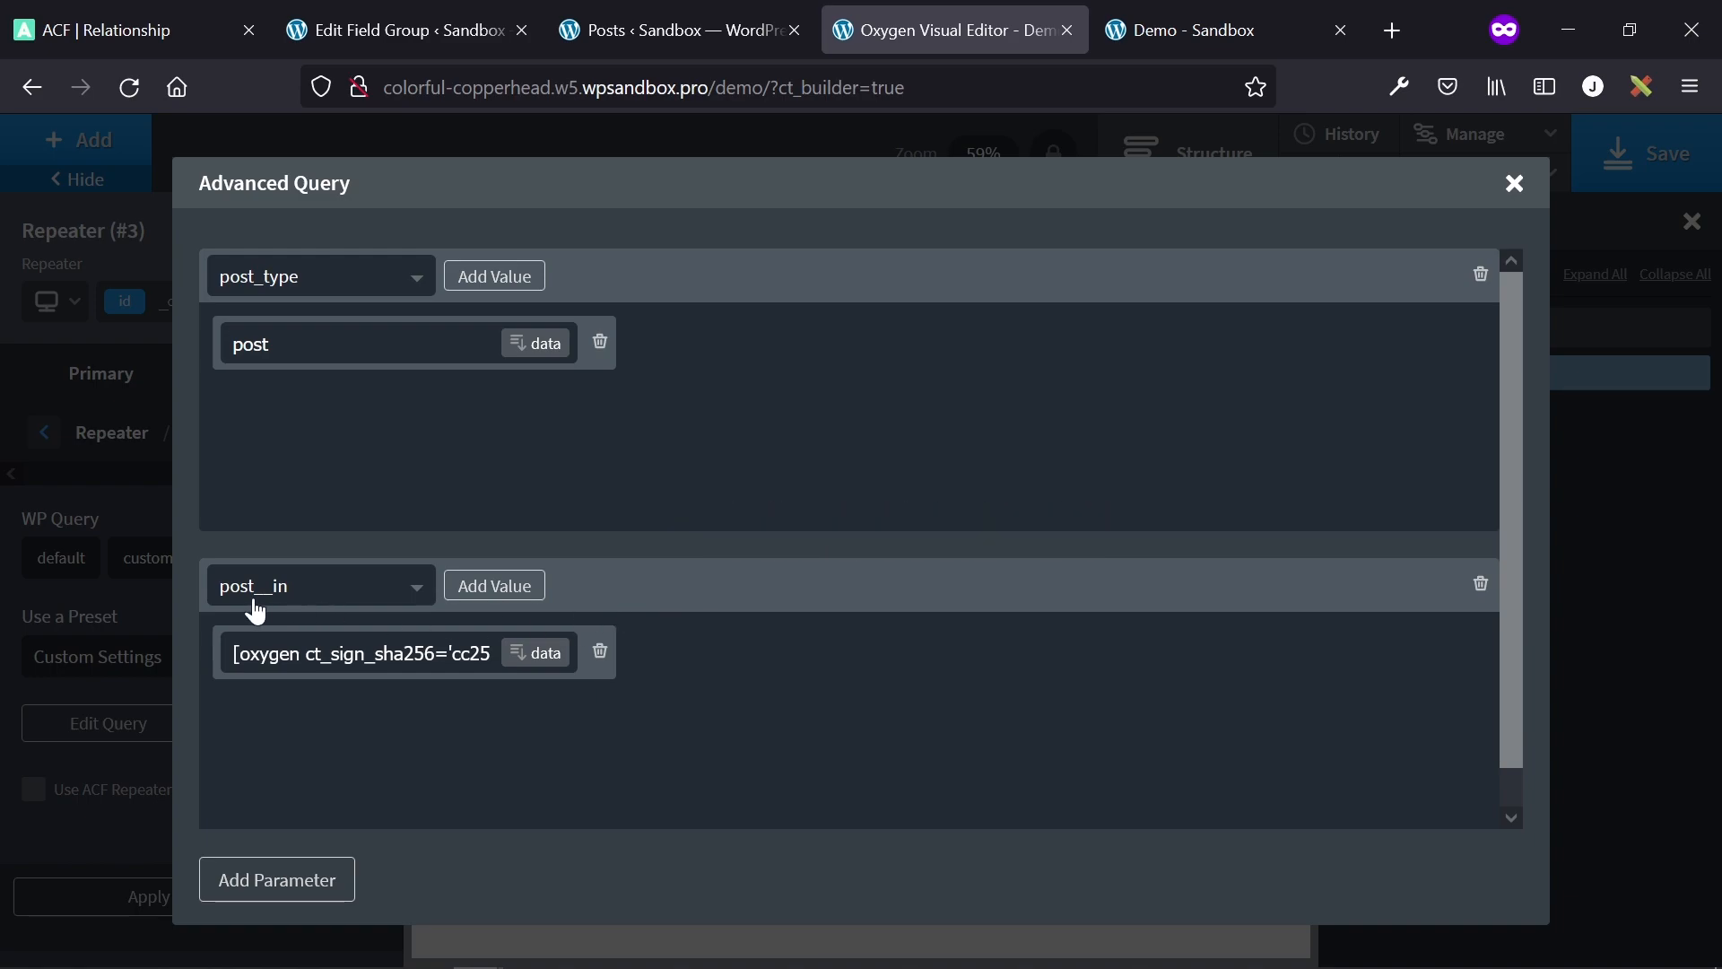
pyautogui.moveTo(271, 609)
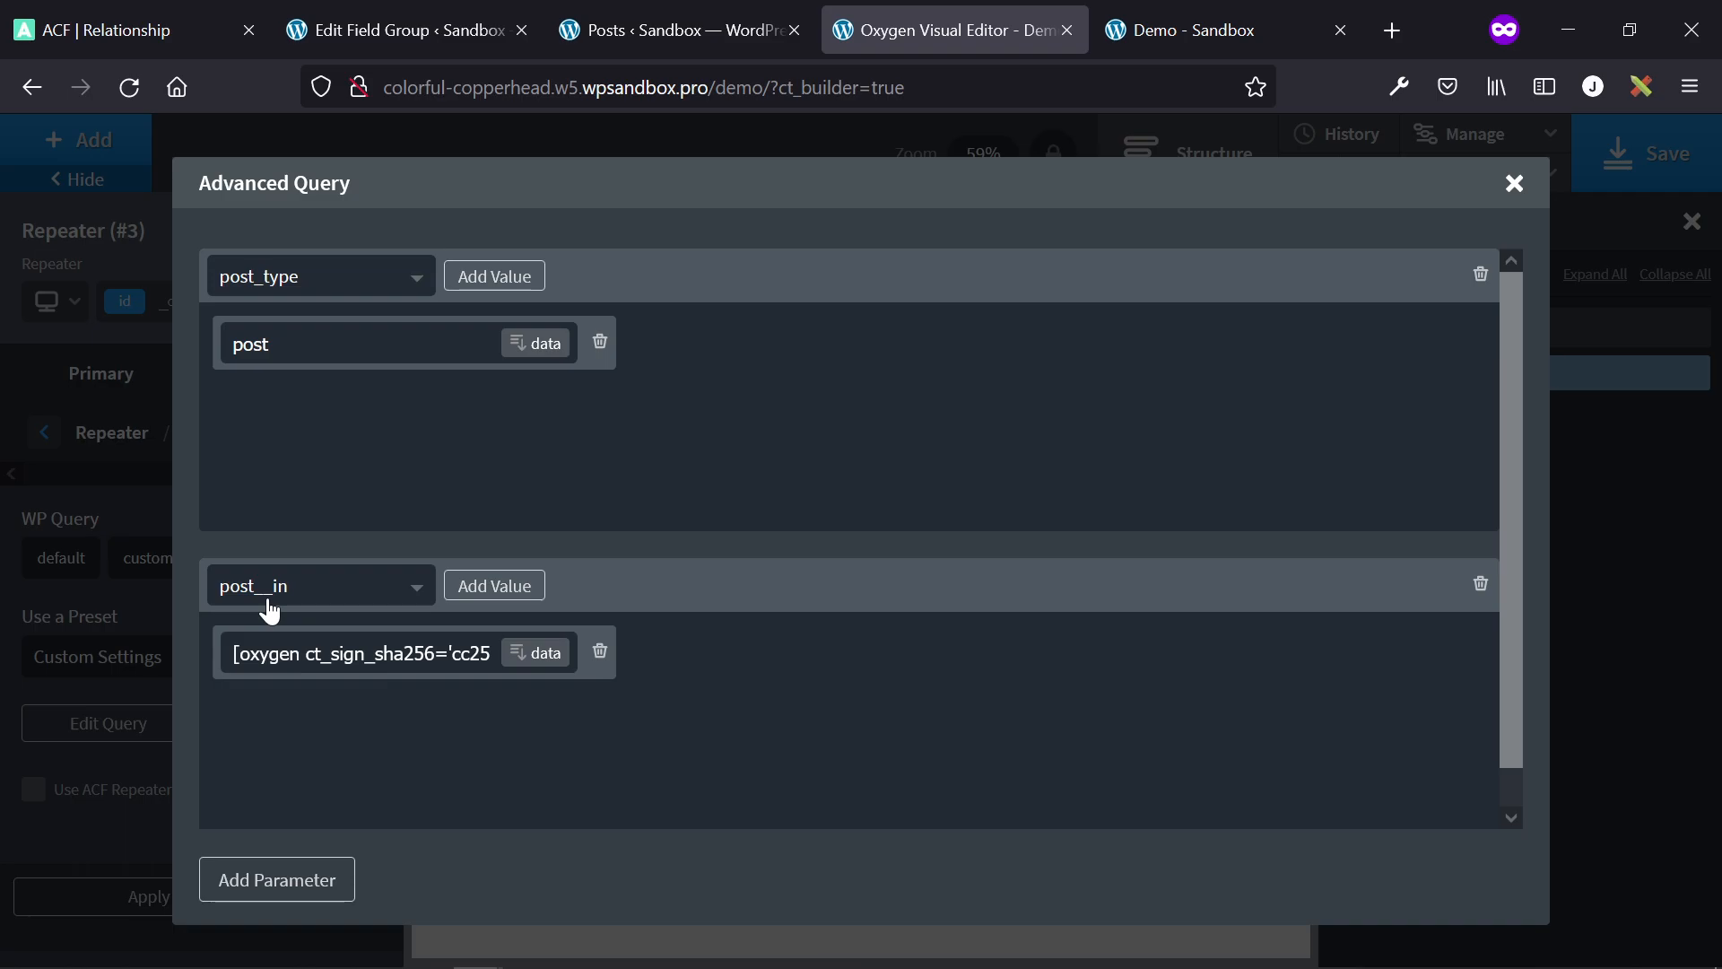
# - Switch from the posts list to the live Demo page listing four post titles
pyautogui.click(658, 31)
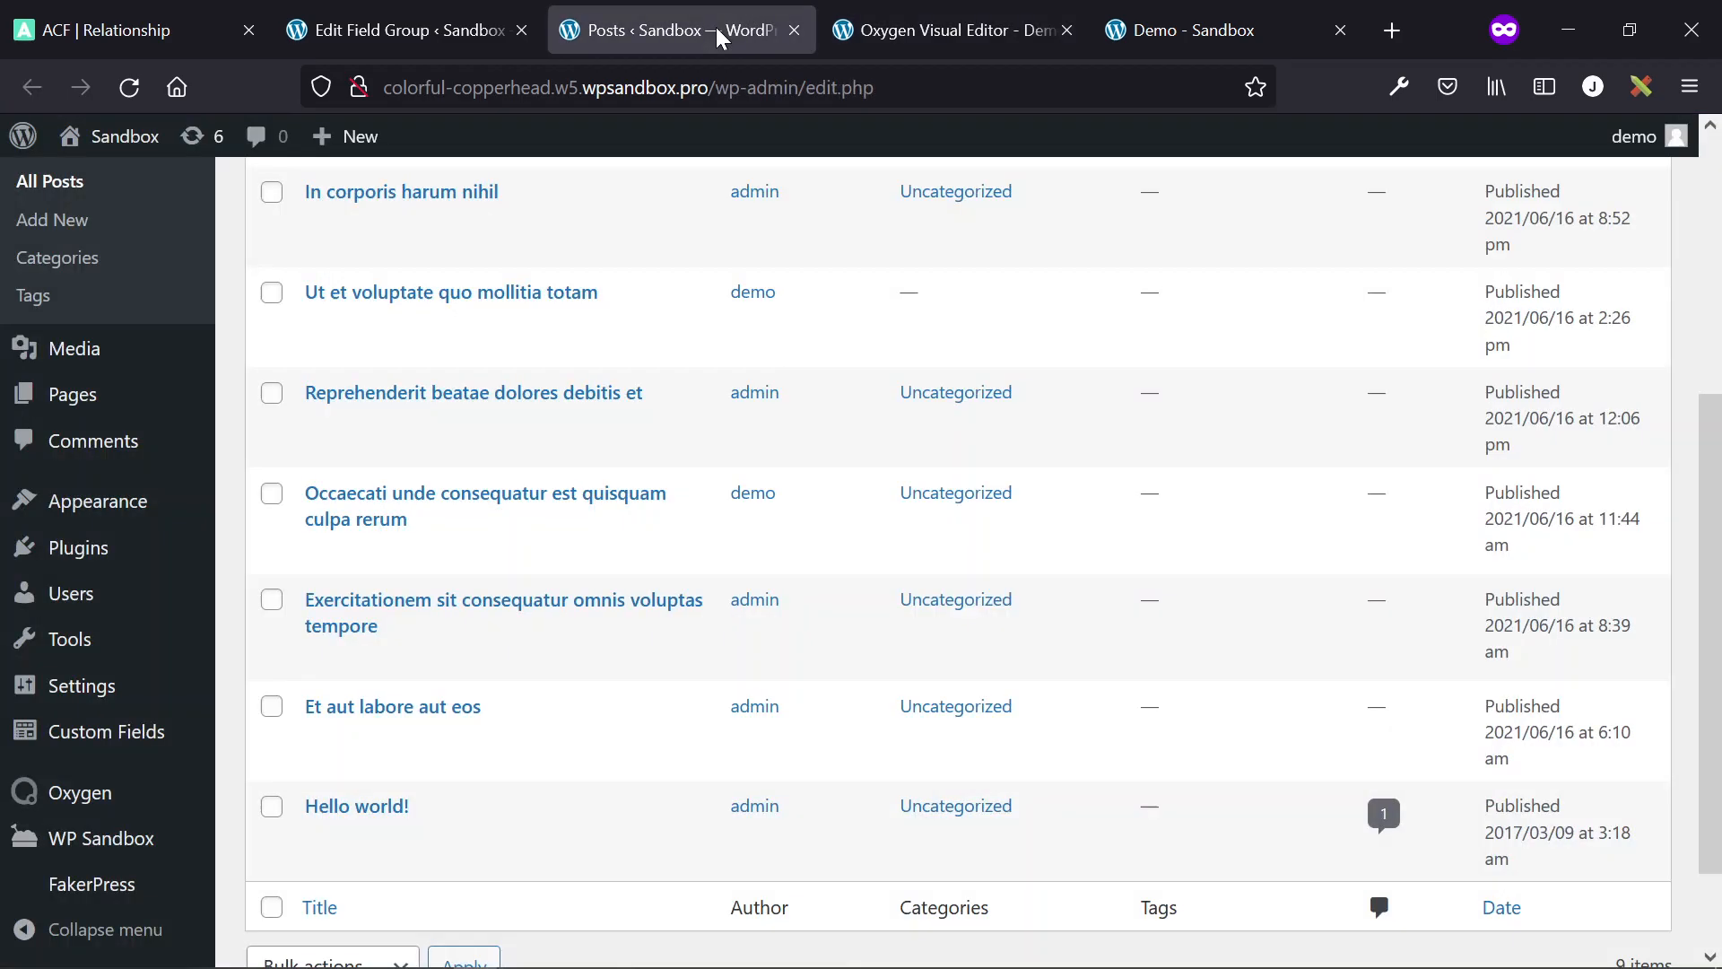
pyautogui.click(1186, 31)
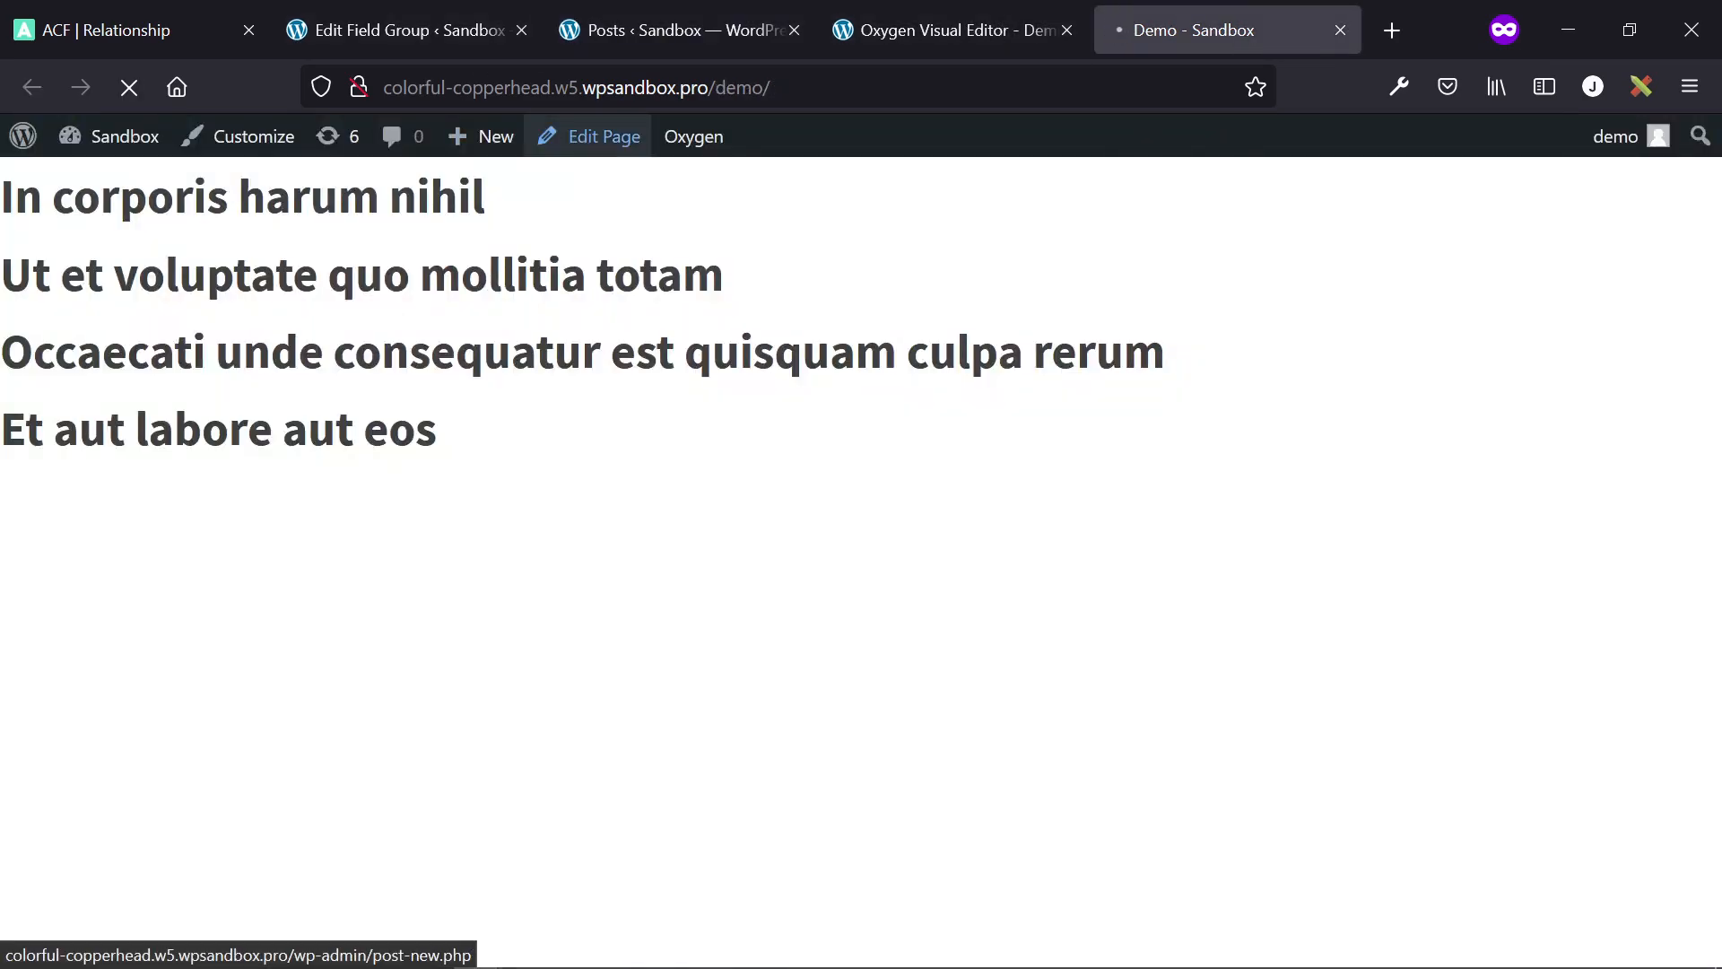
# - Back in the repeater's query settings, set post__in to pull dynamic data from an ACF field
pyautogui.click(601, 136)
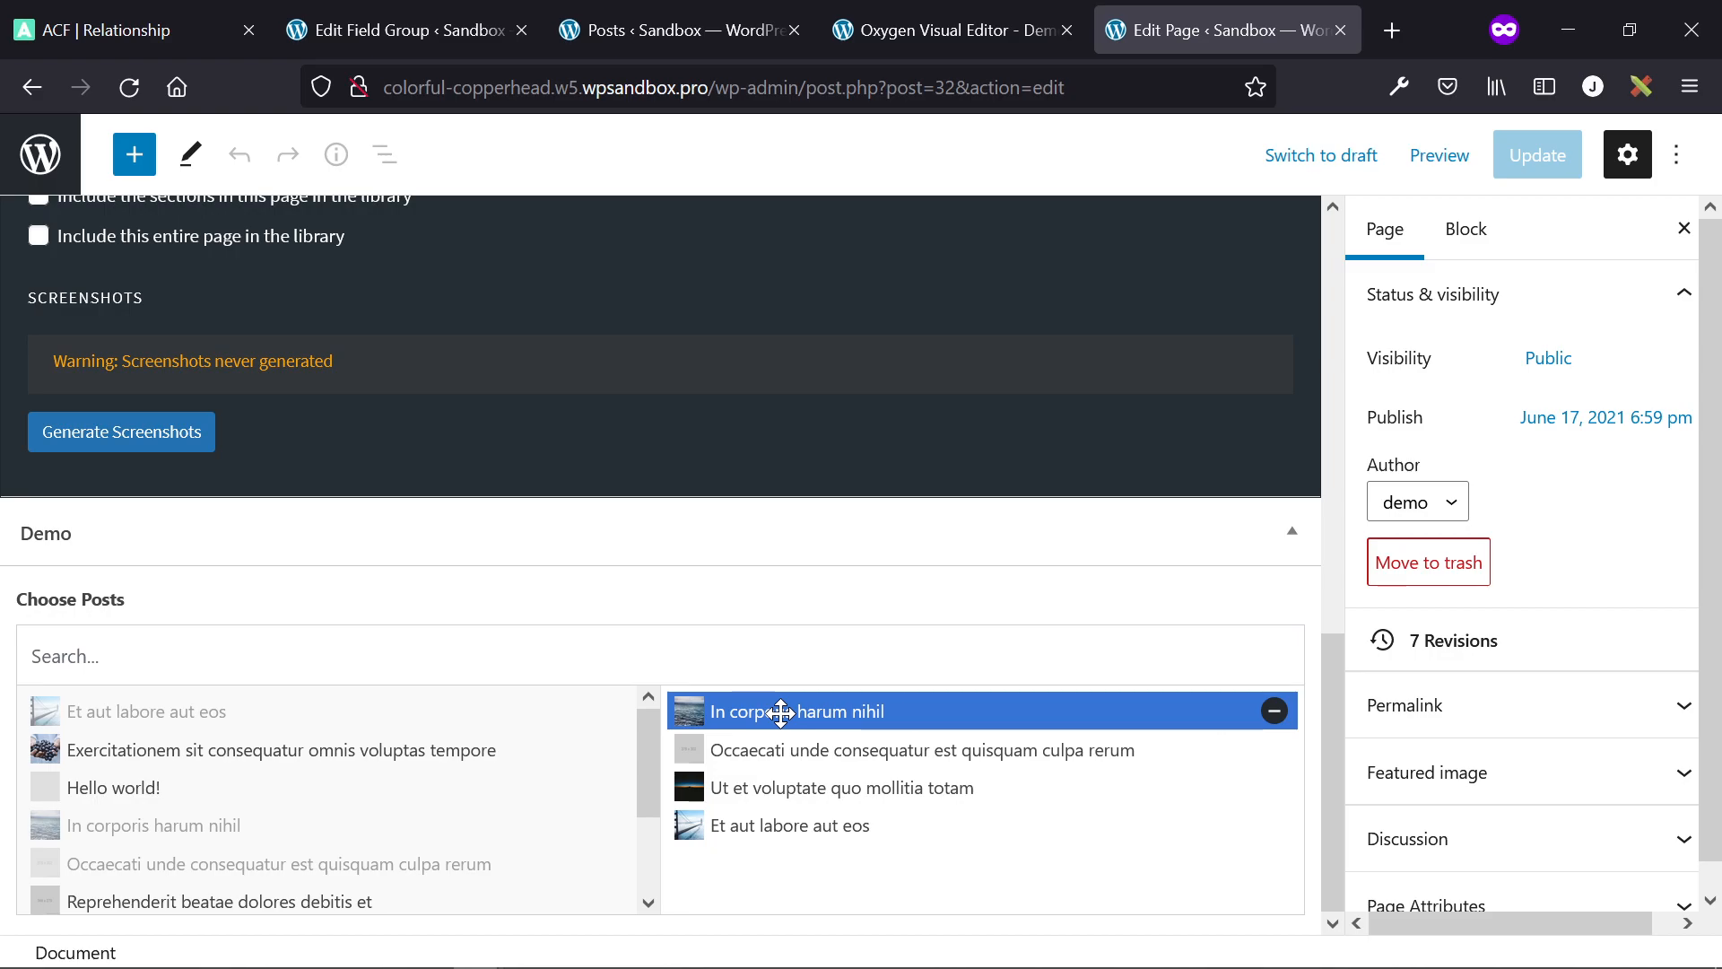
pyautogui.moveTo(899, 484)
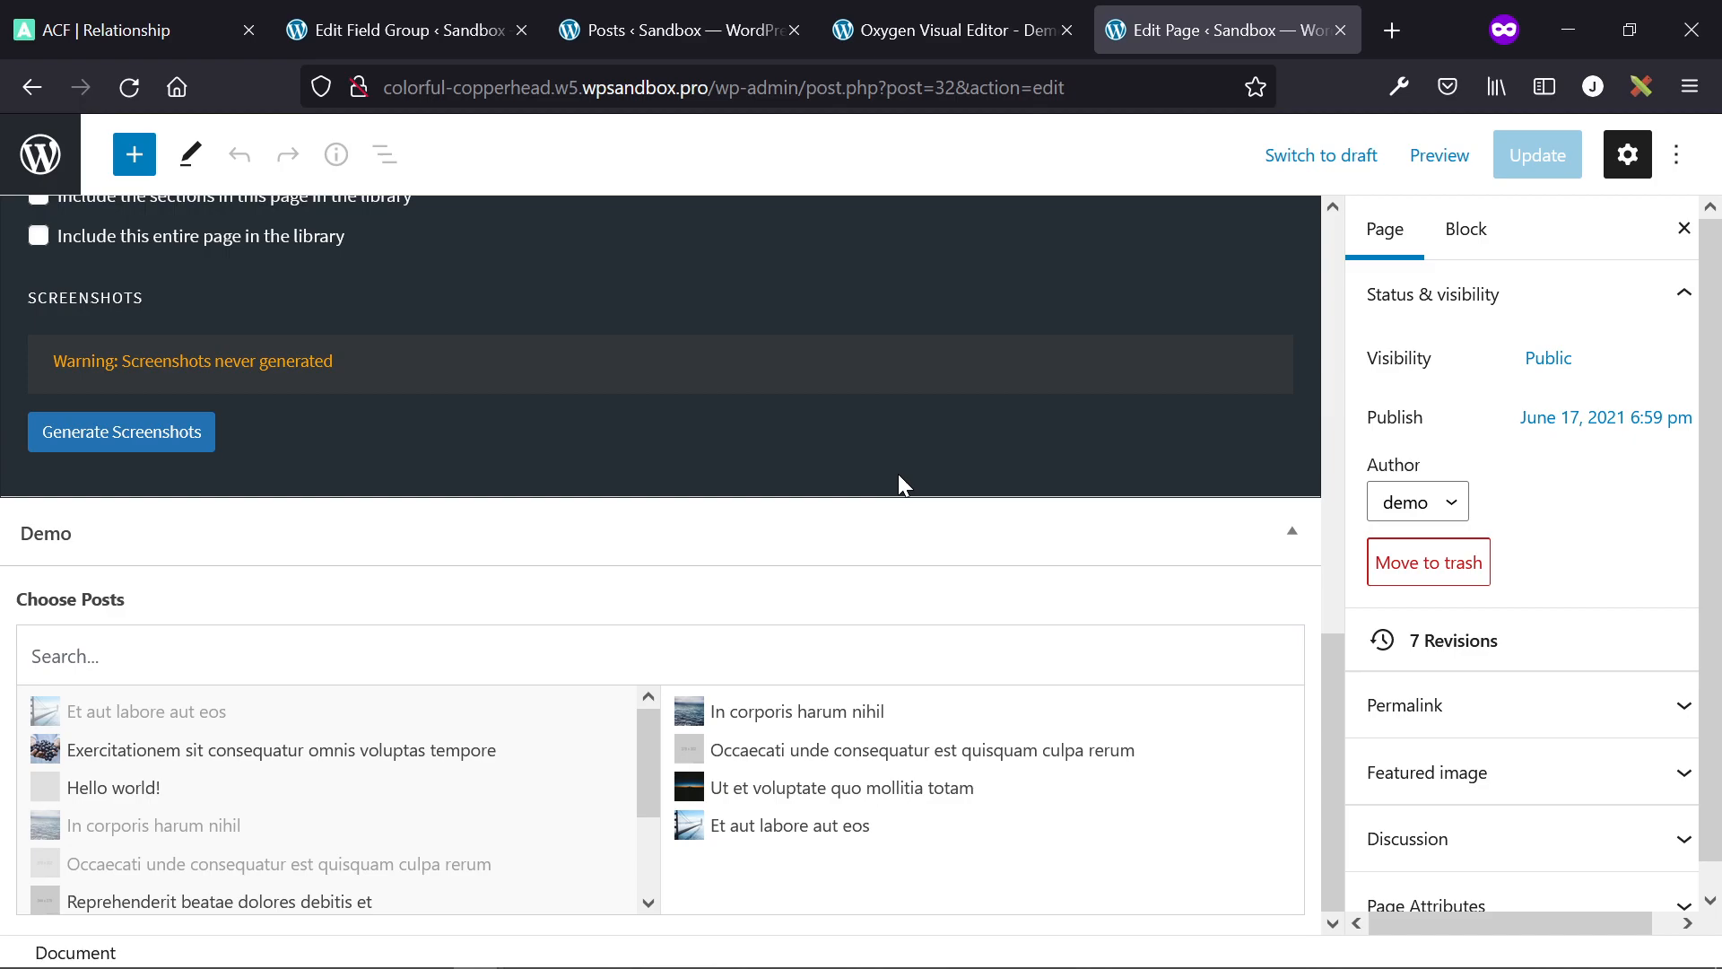
pyautogui.click(945, 30)
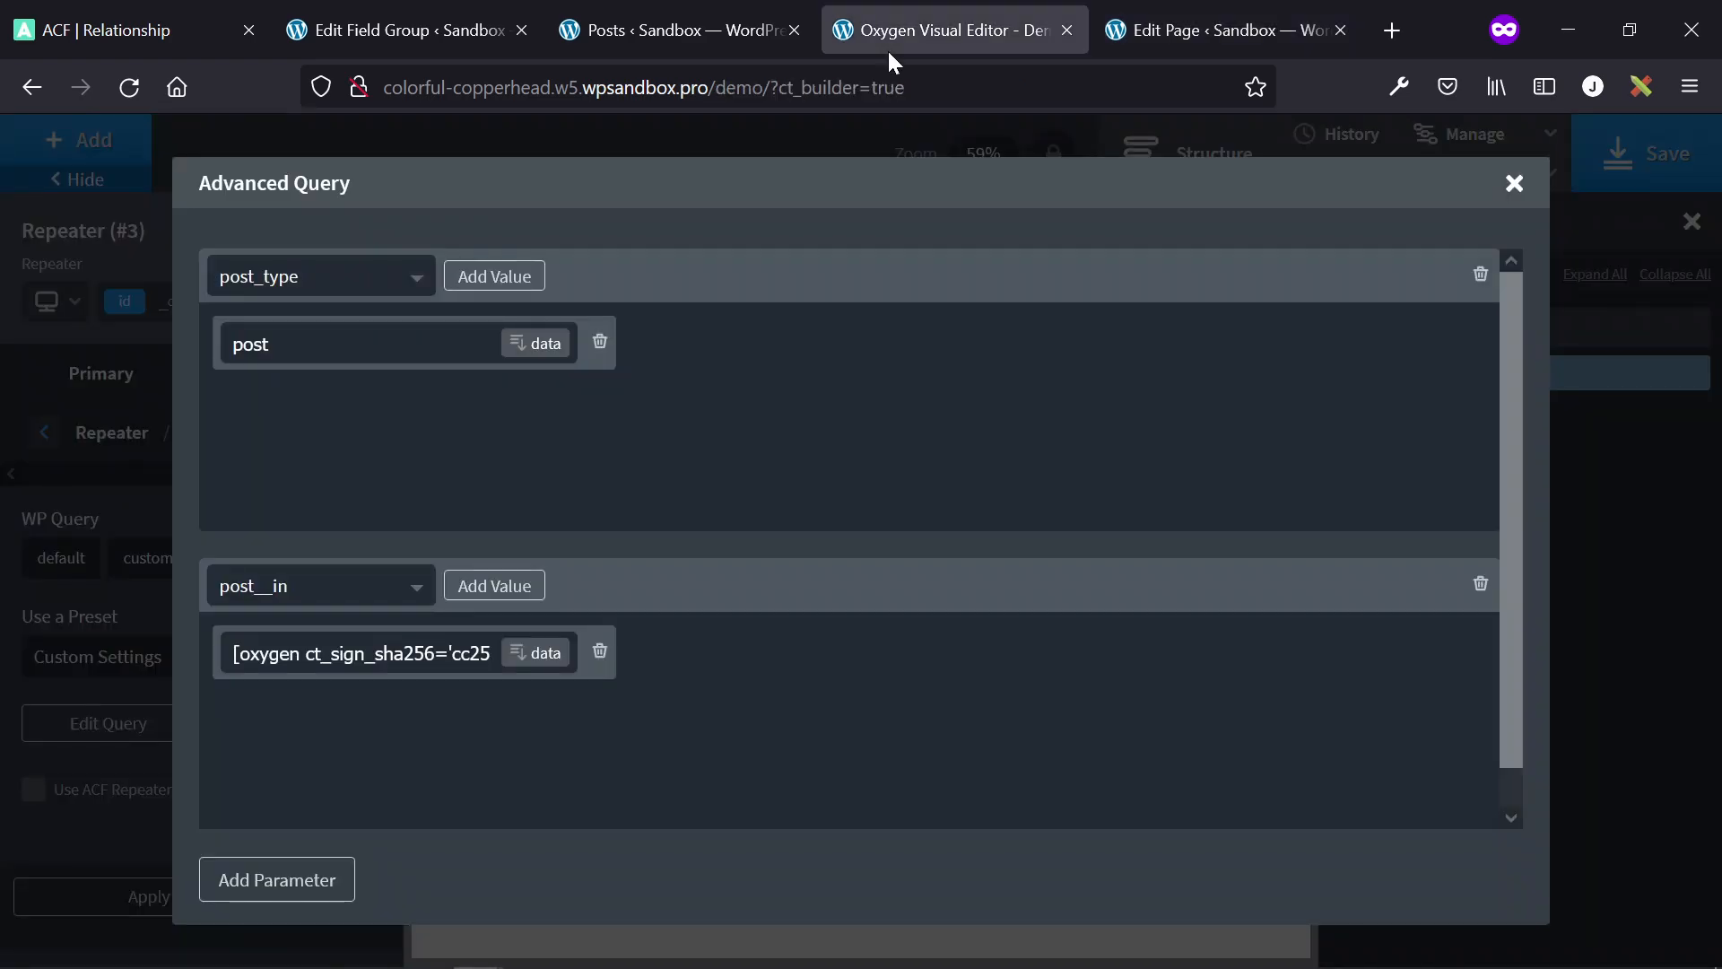
pyautogui.moveTo(352, 585)
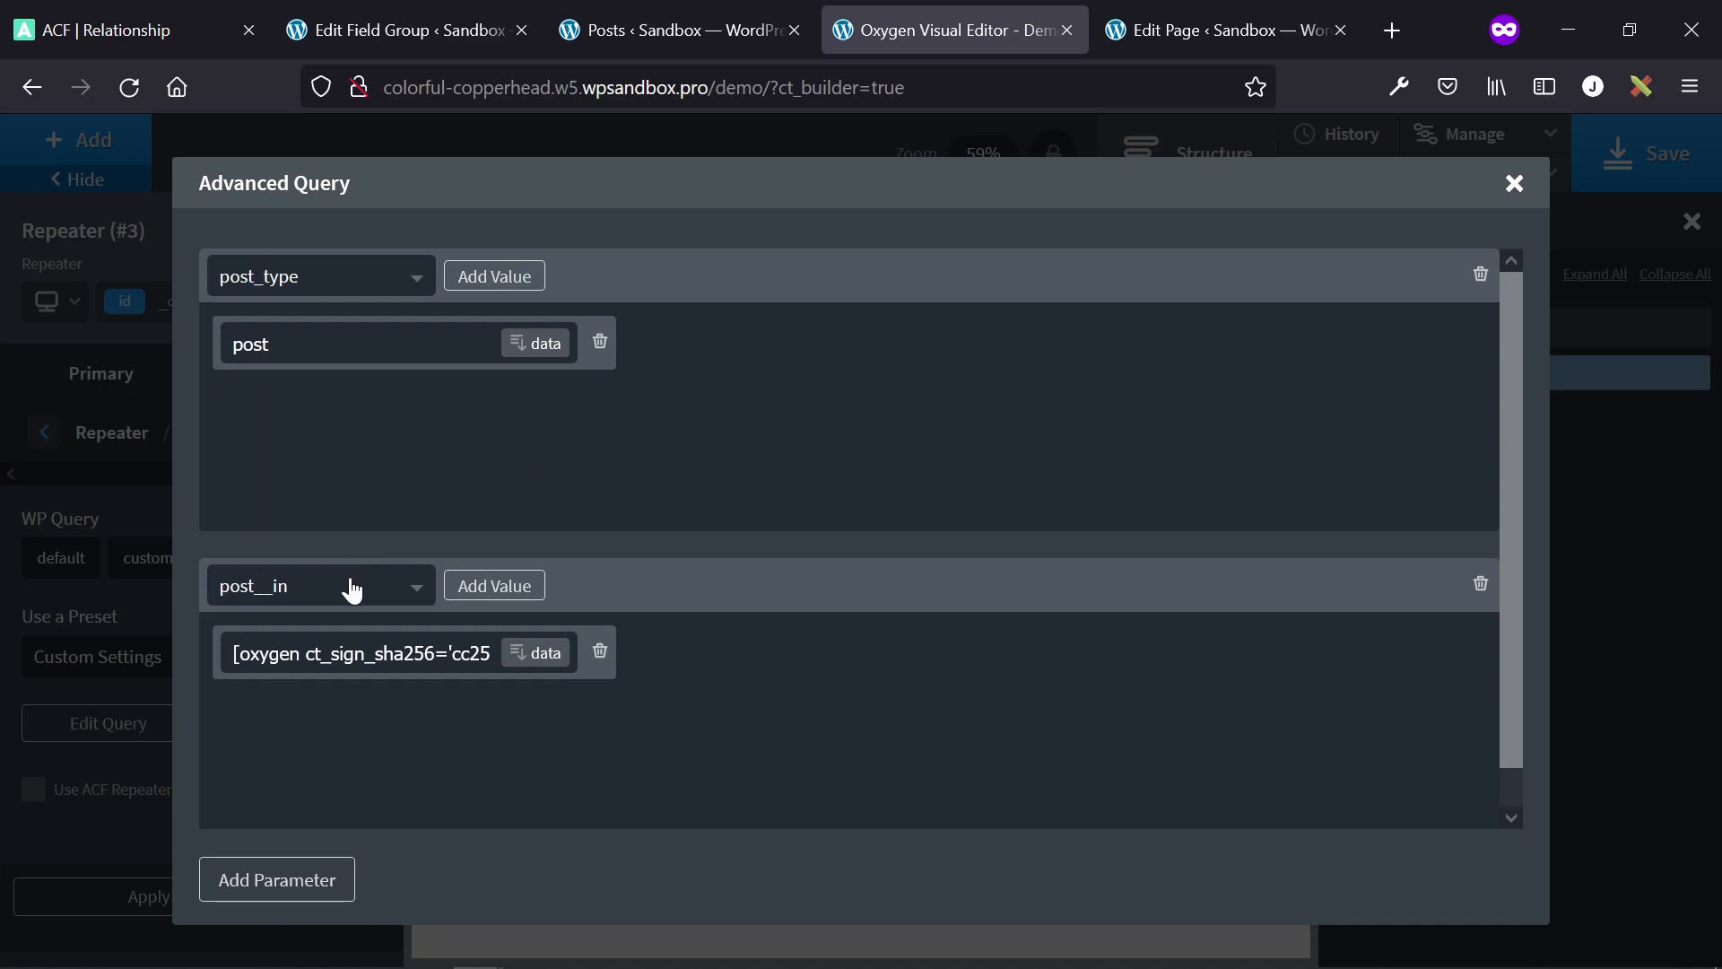
pyautogui.moveTo(532, 661)
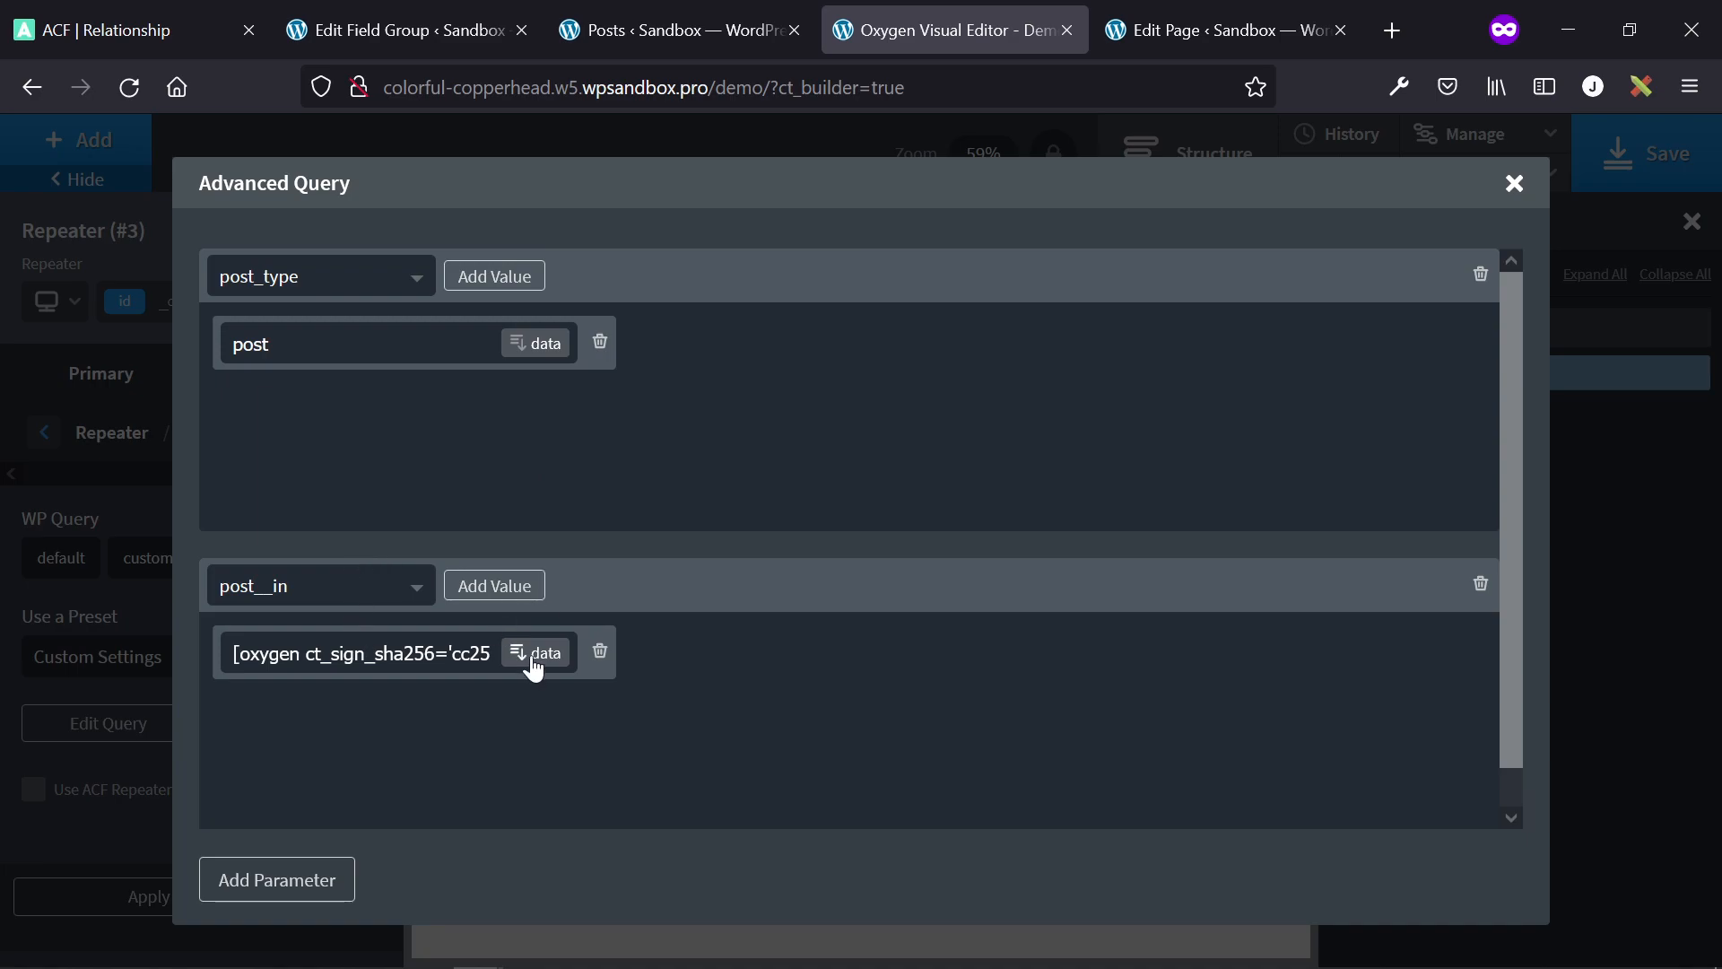
pyautogui.click(537, 653)
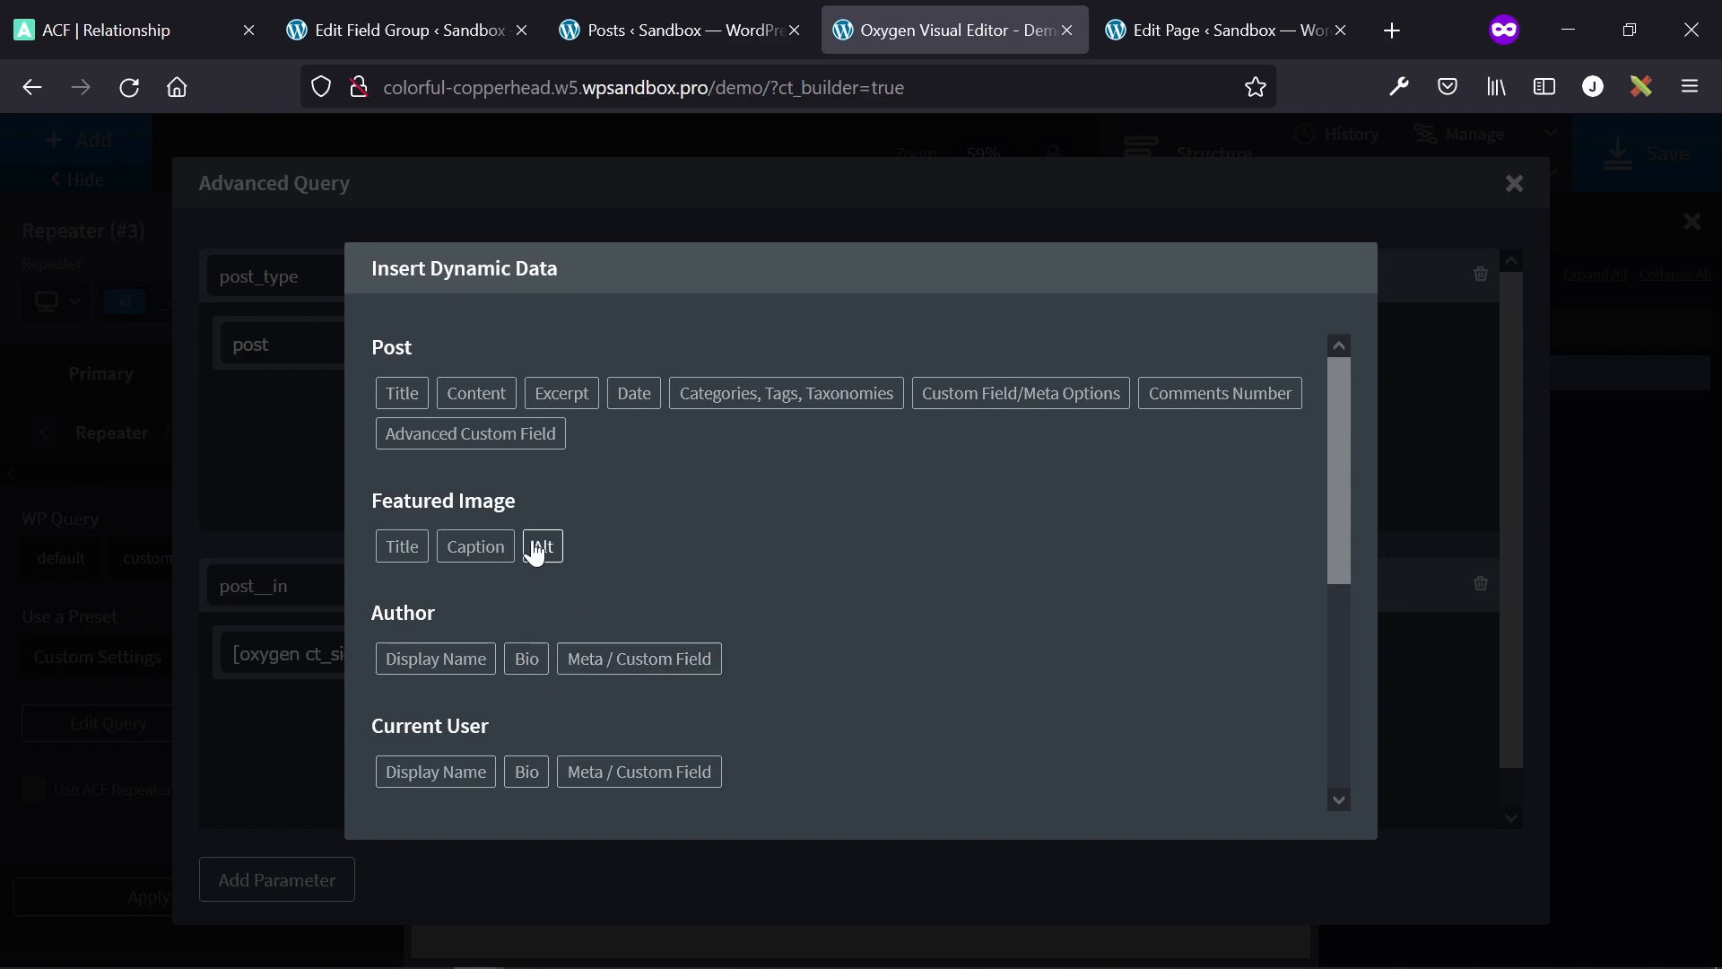
pyautogui.click(468, 432)
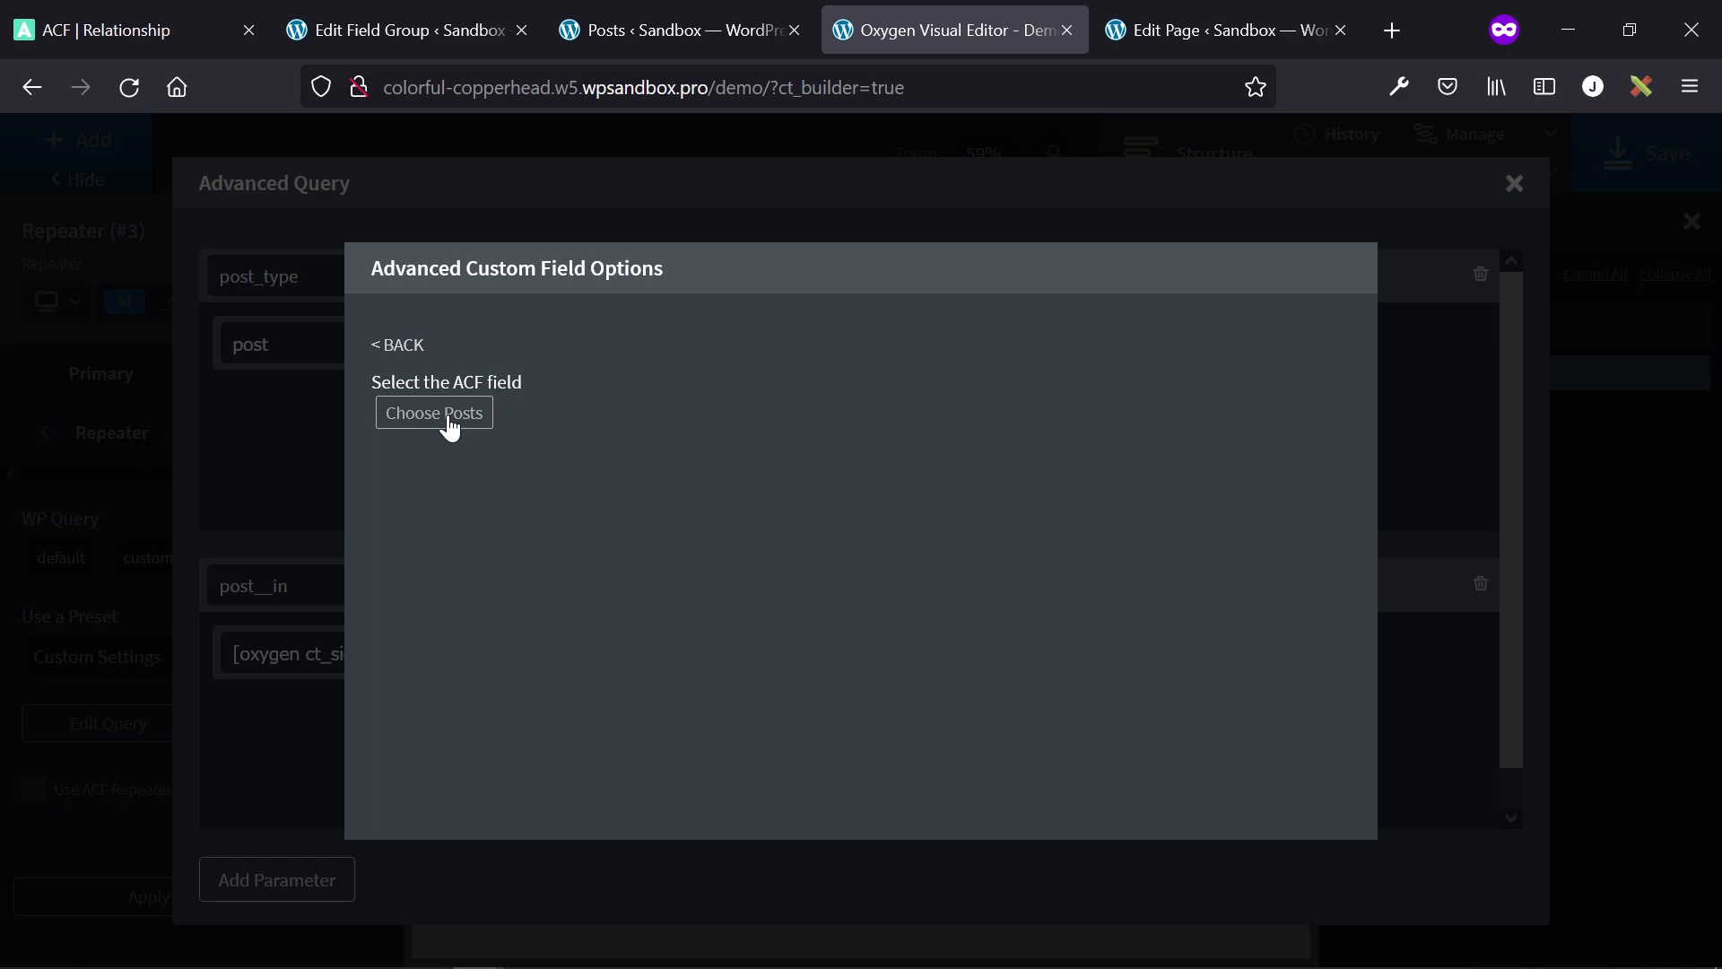
# - Insert the Choose Posts field as Post Object IDs into post__in and close the Advanced Query
pyautogui.click(433, 412)
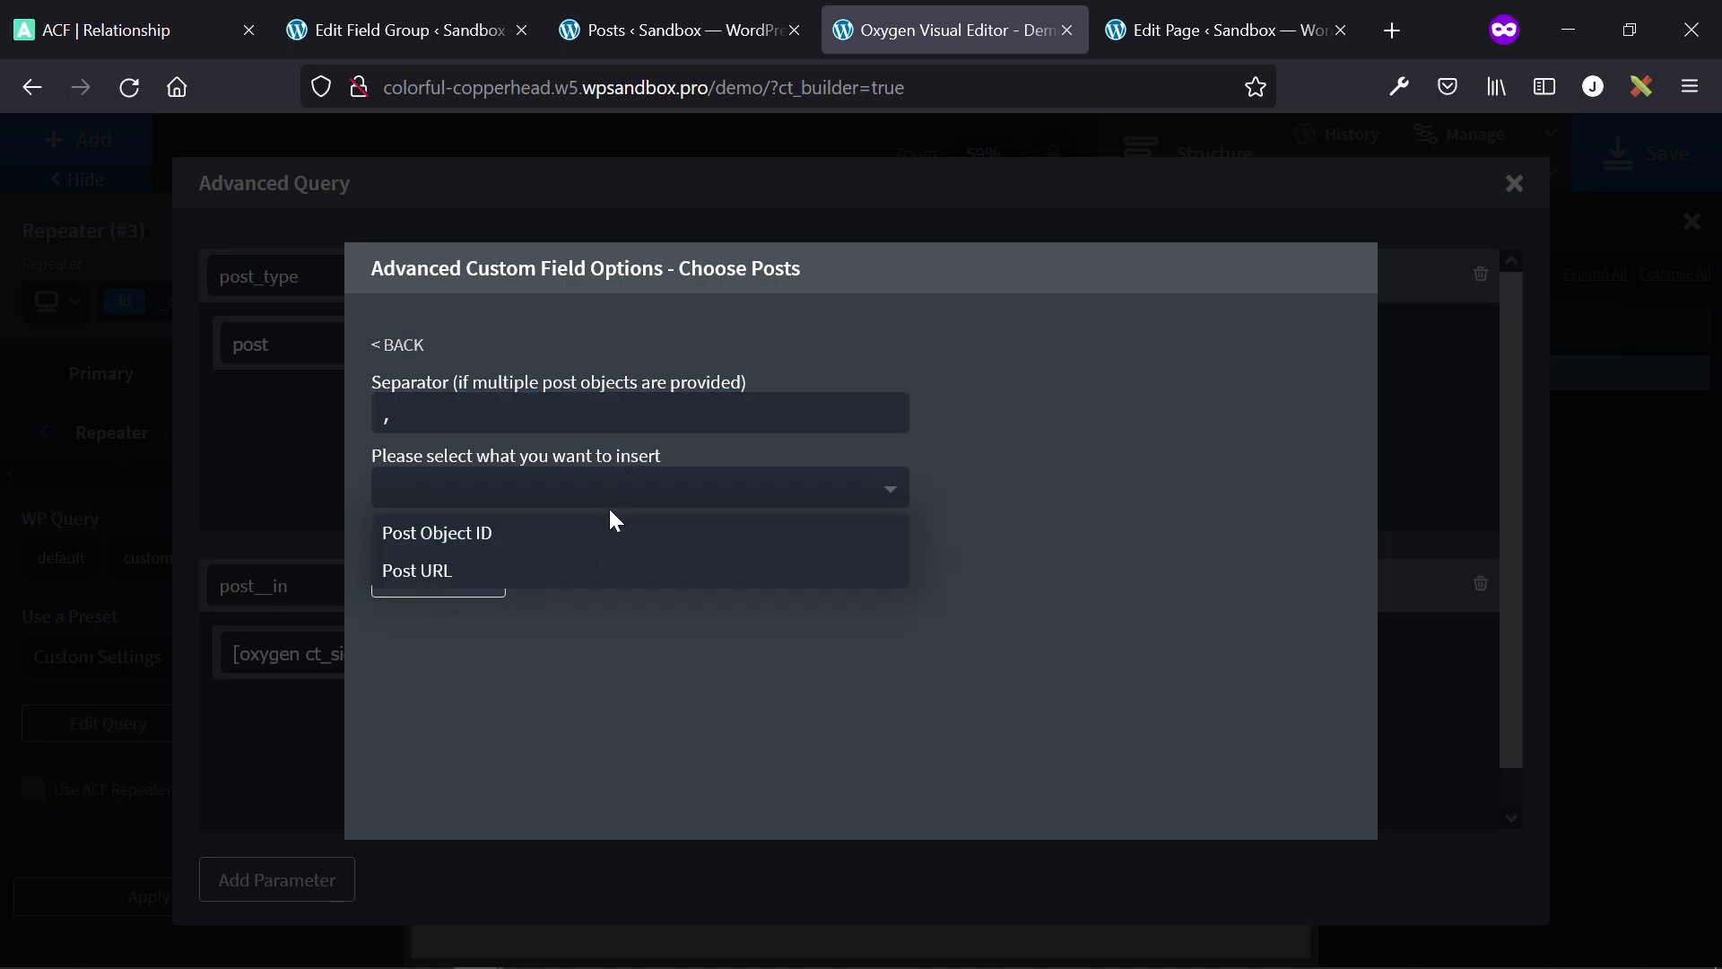
pyautogui.click(436, 533)
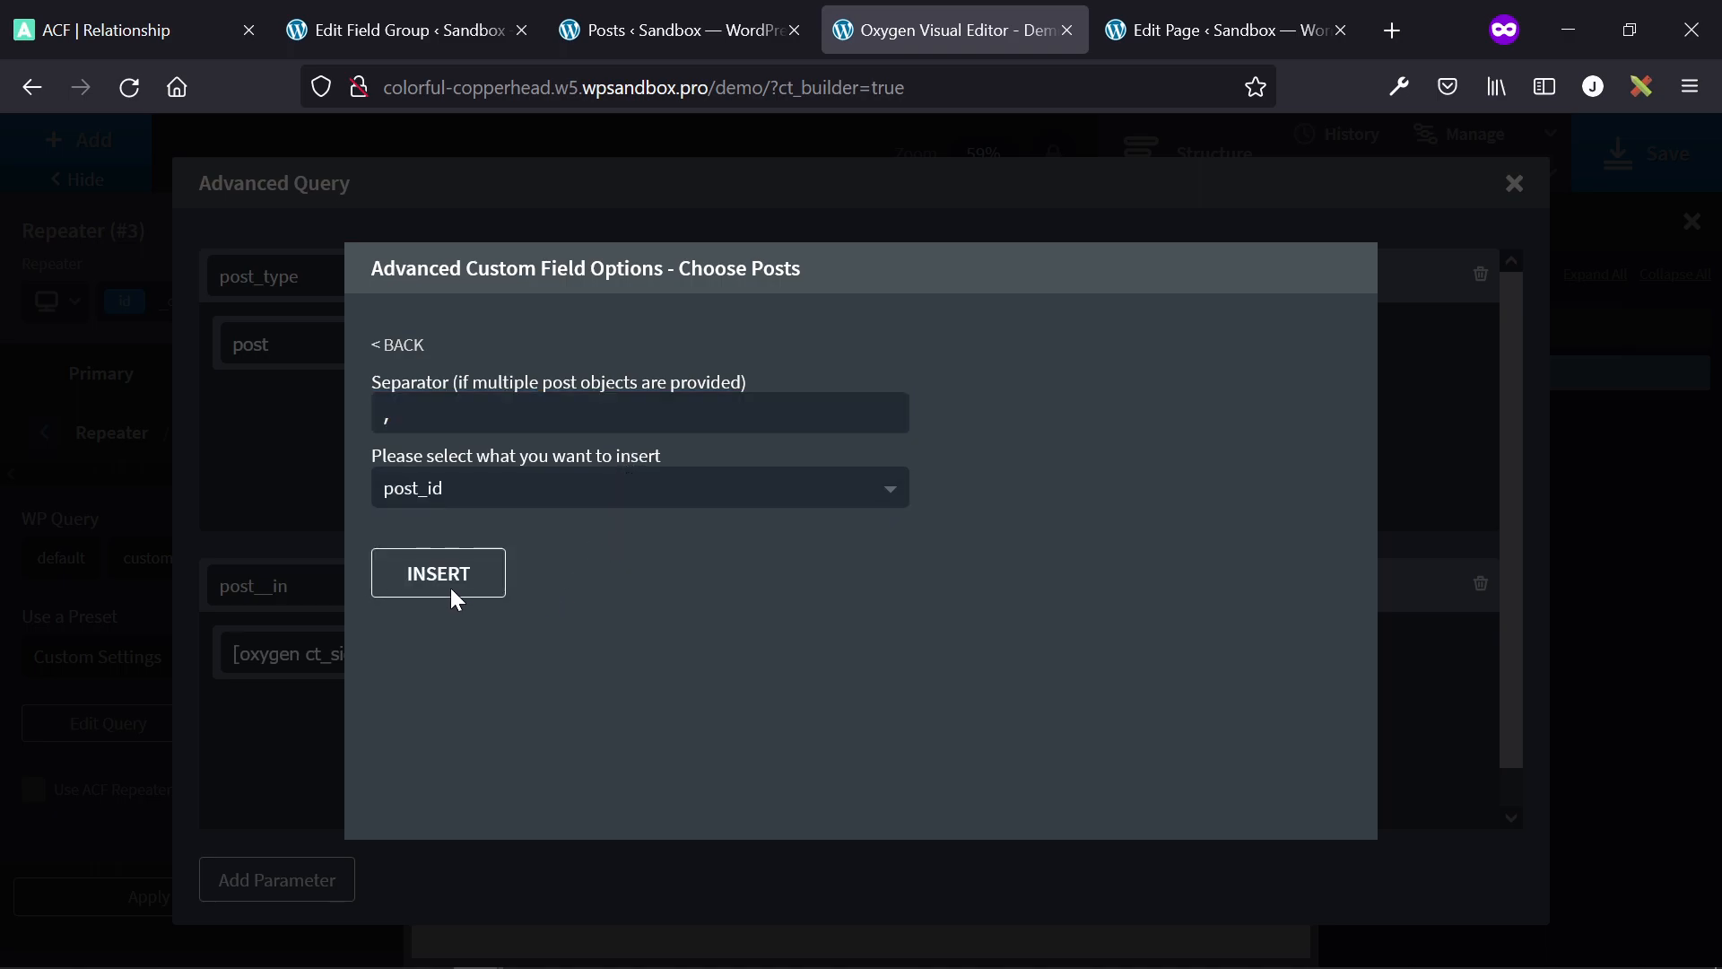
pyautogui.click(438, 572)
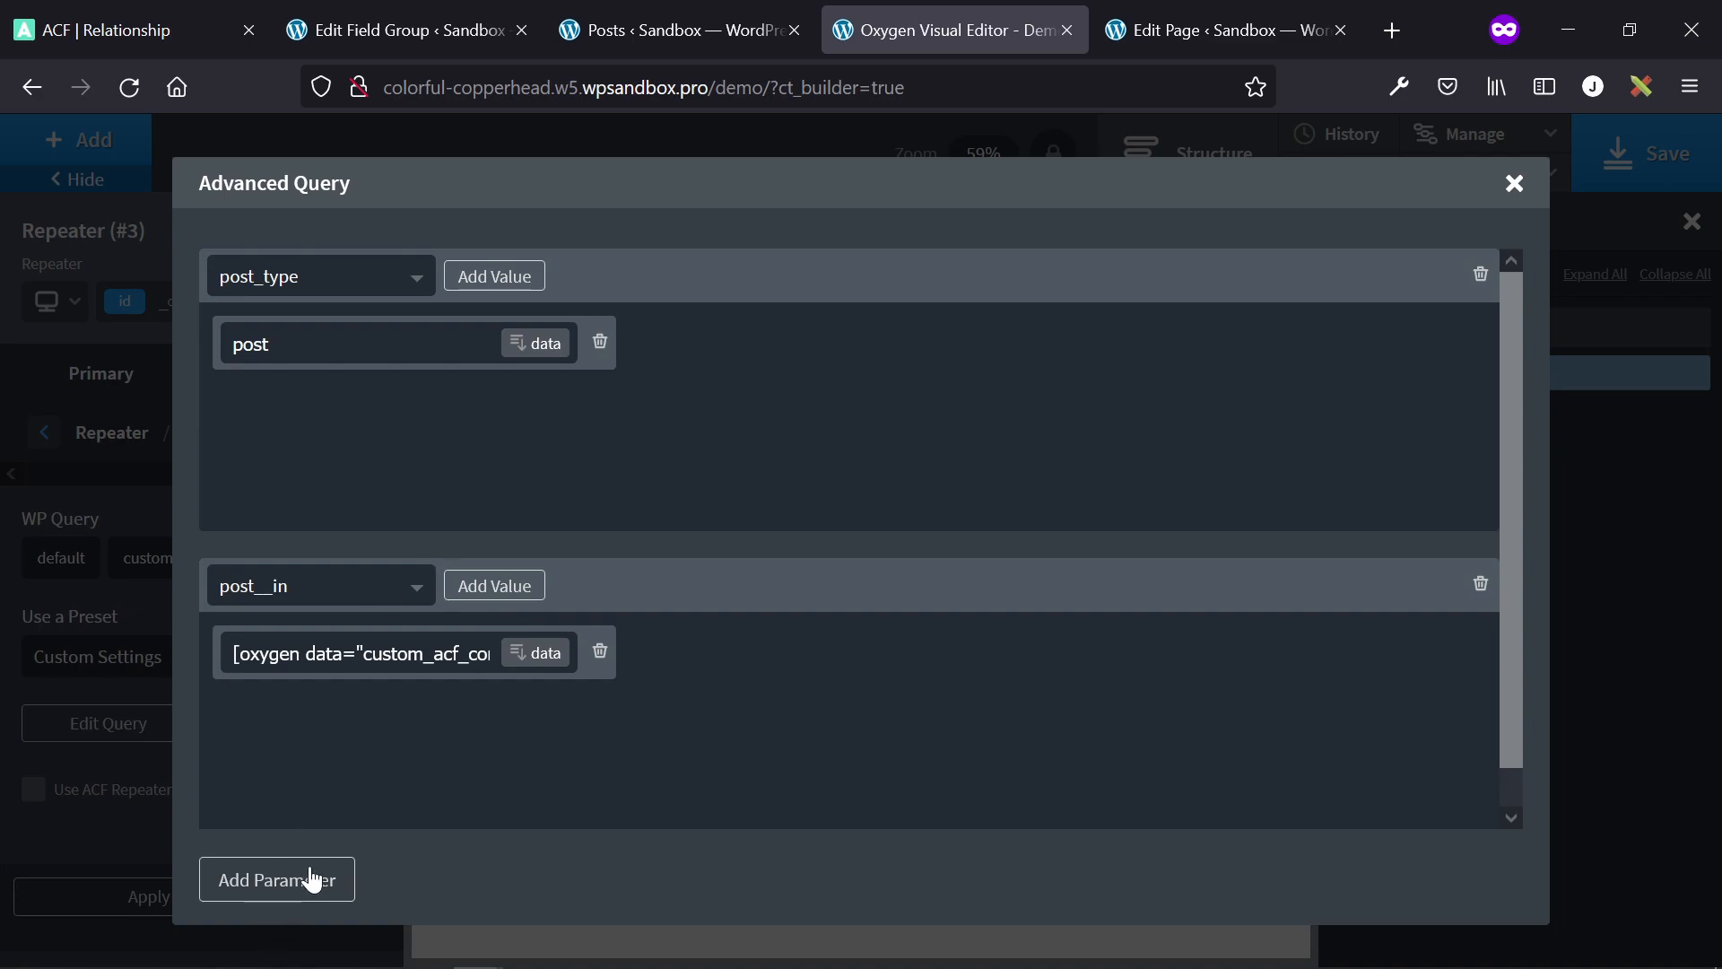
pyautogui.click(277, 879)
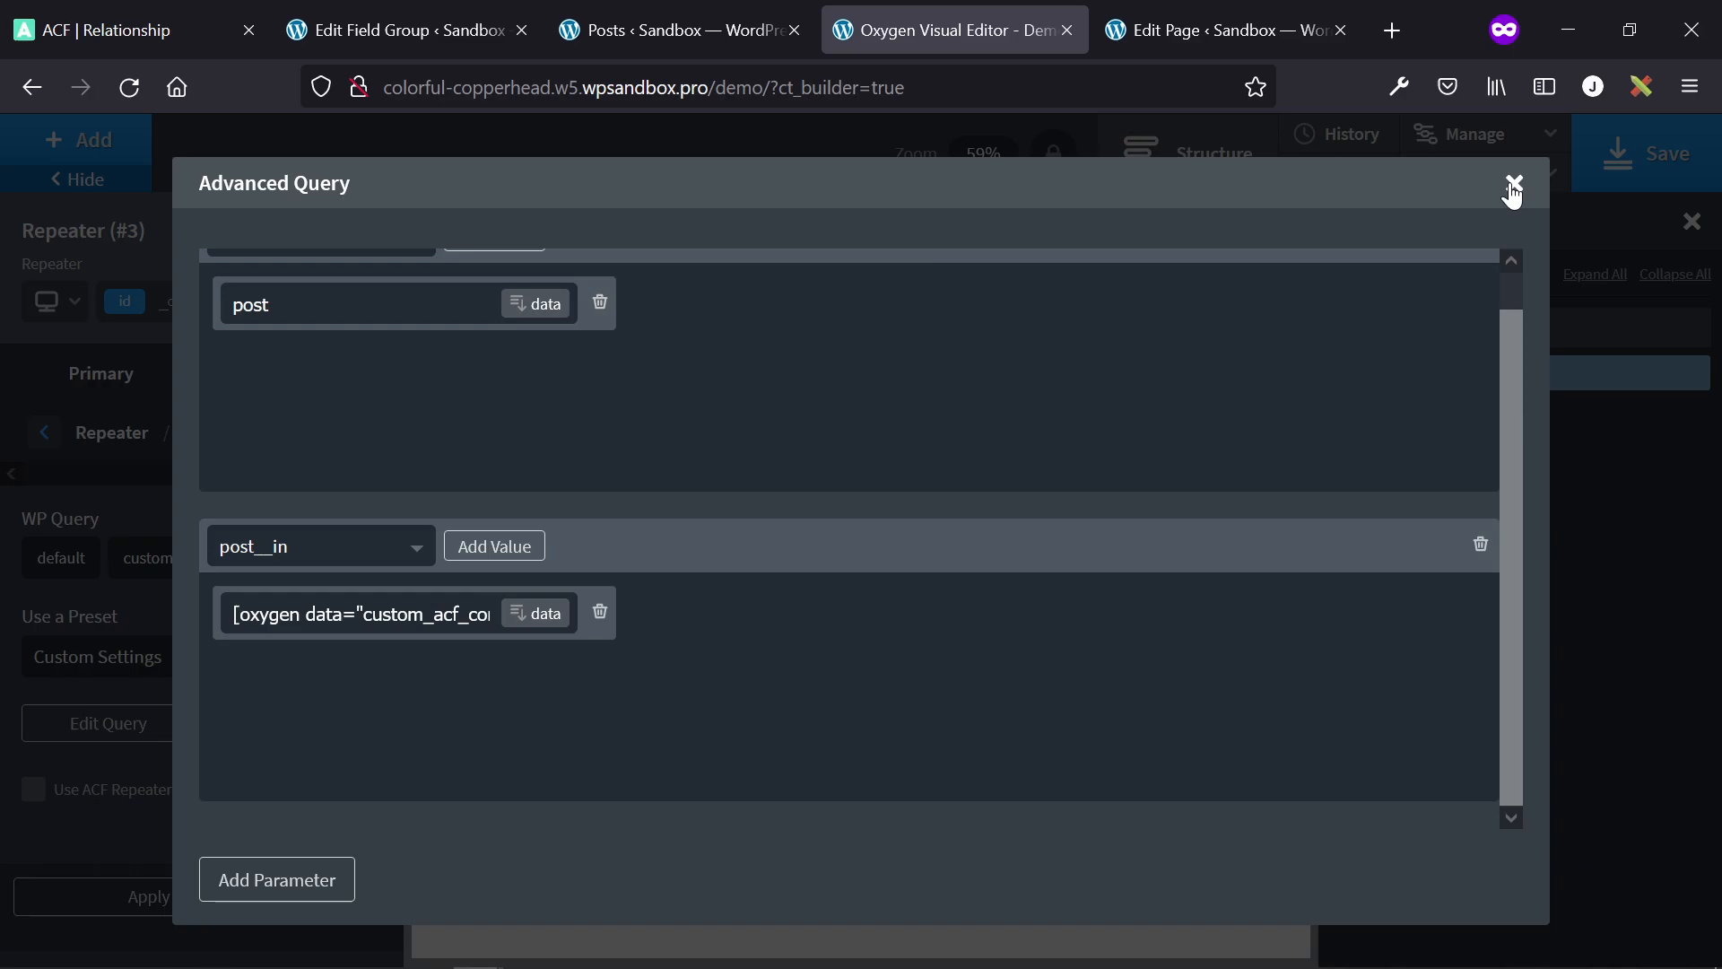
pyautogui.click(1514, 185)
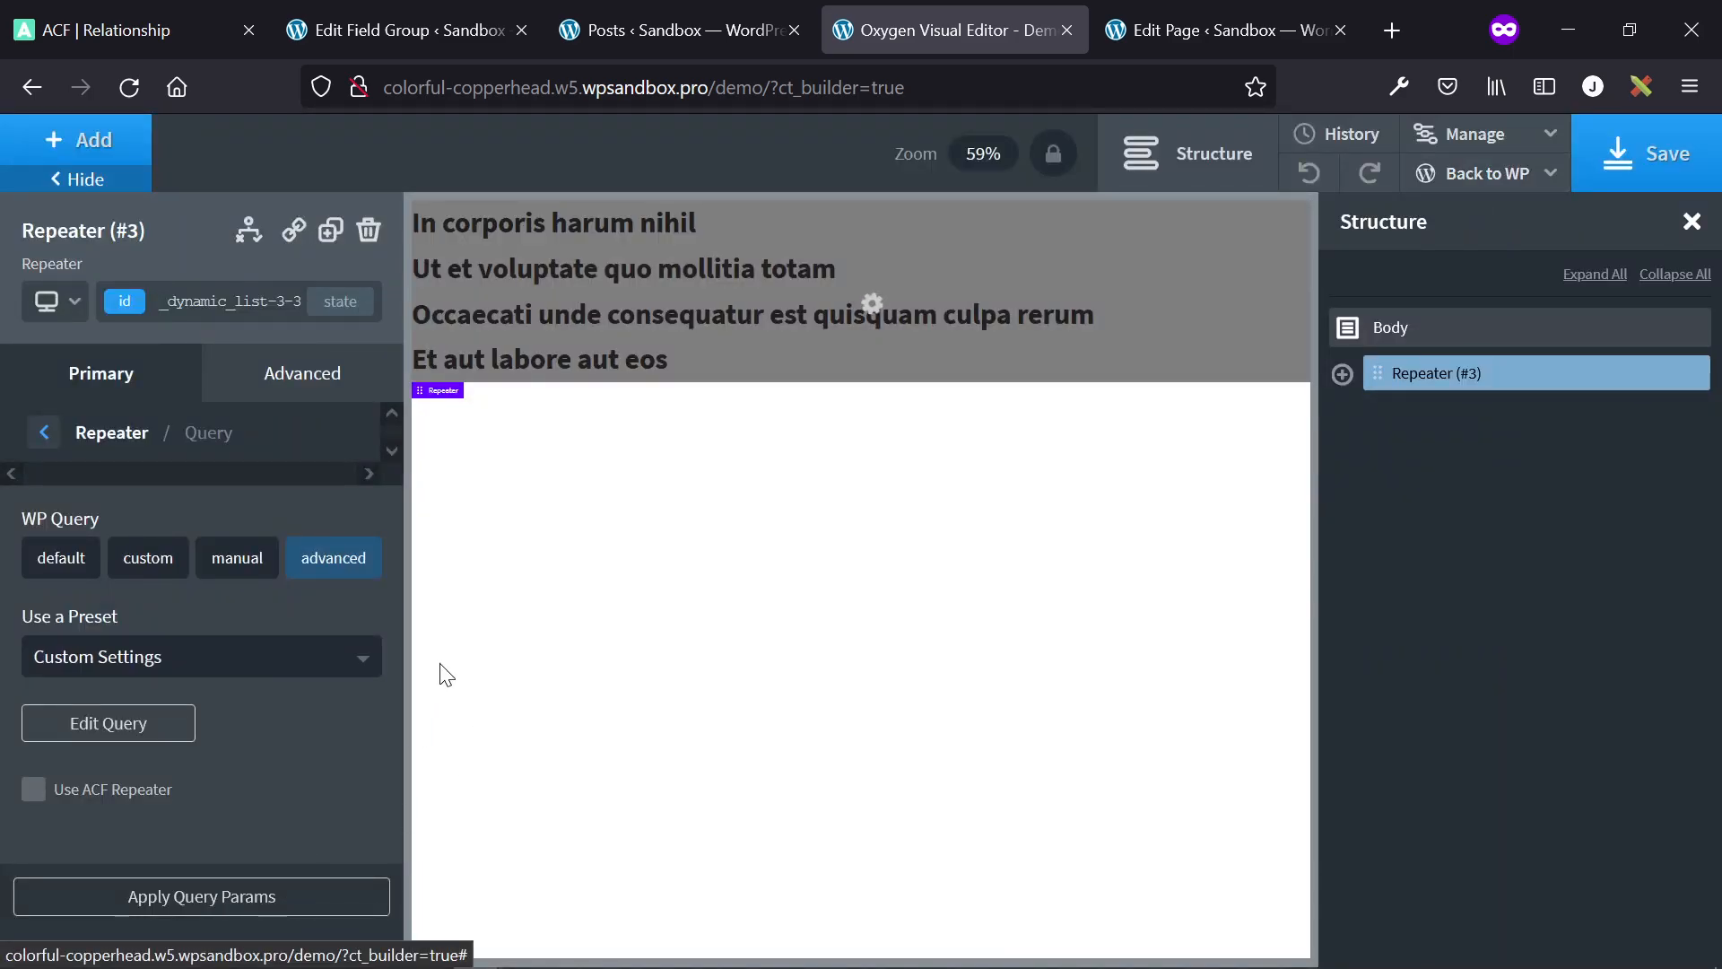
pyautogui.moveTo(818, 497)
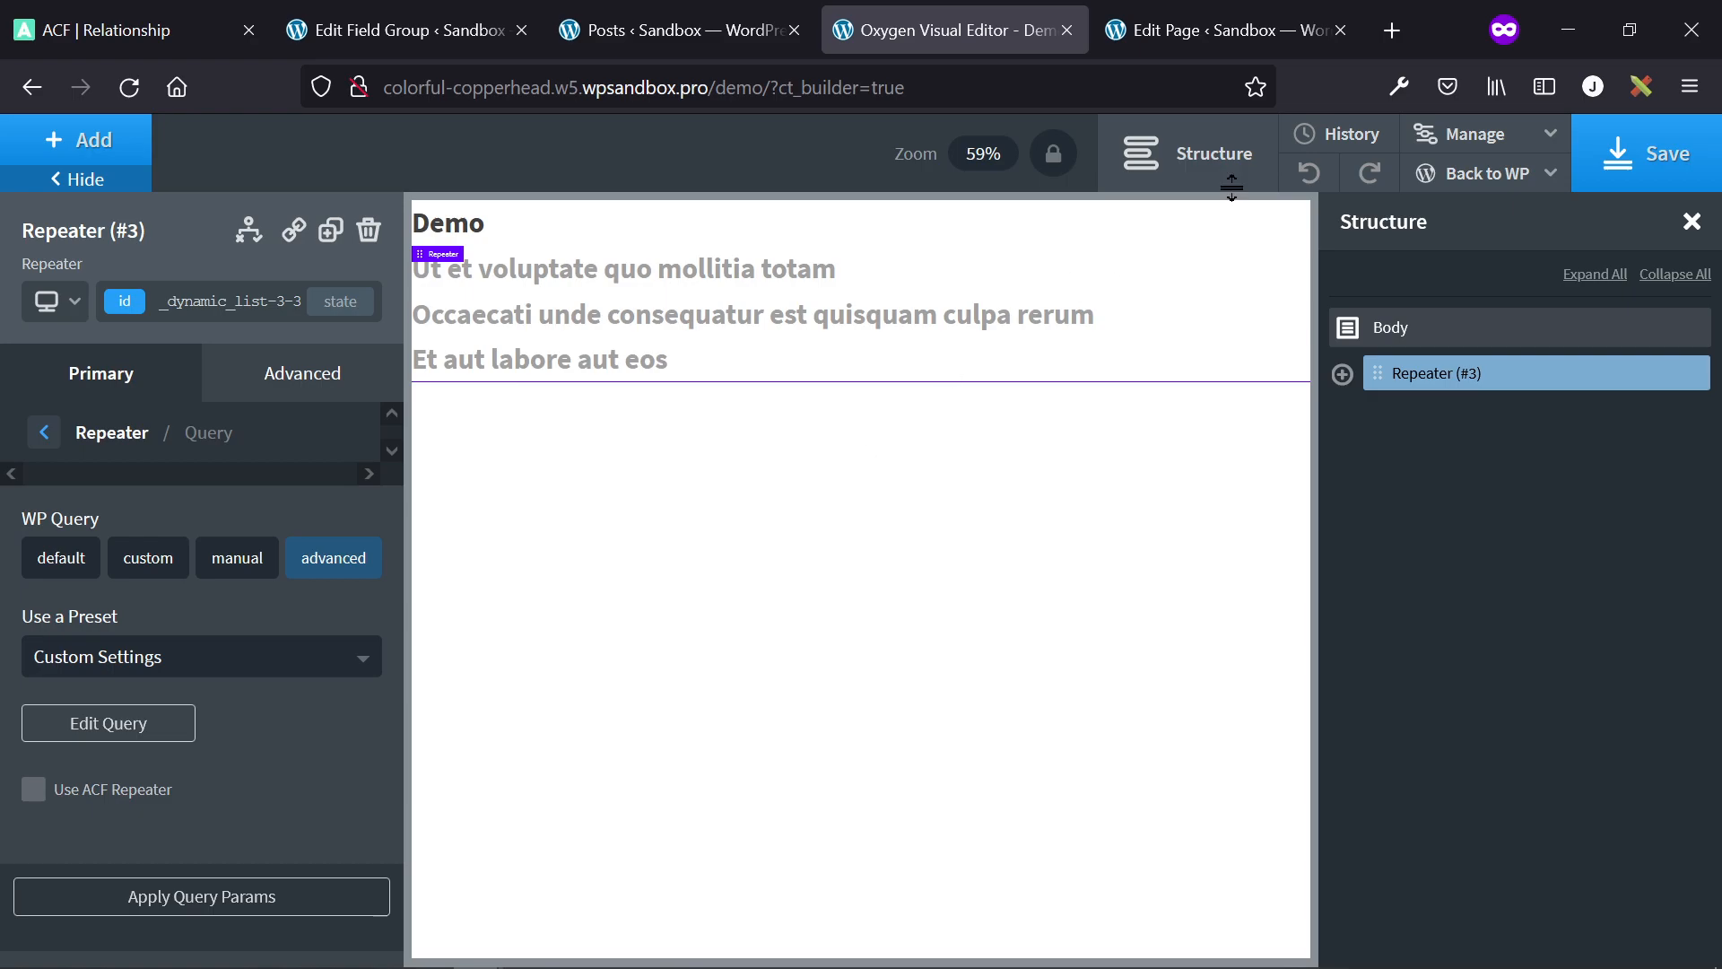
pyautogui.moveTo(1101, 356)
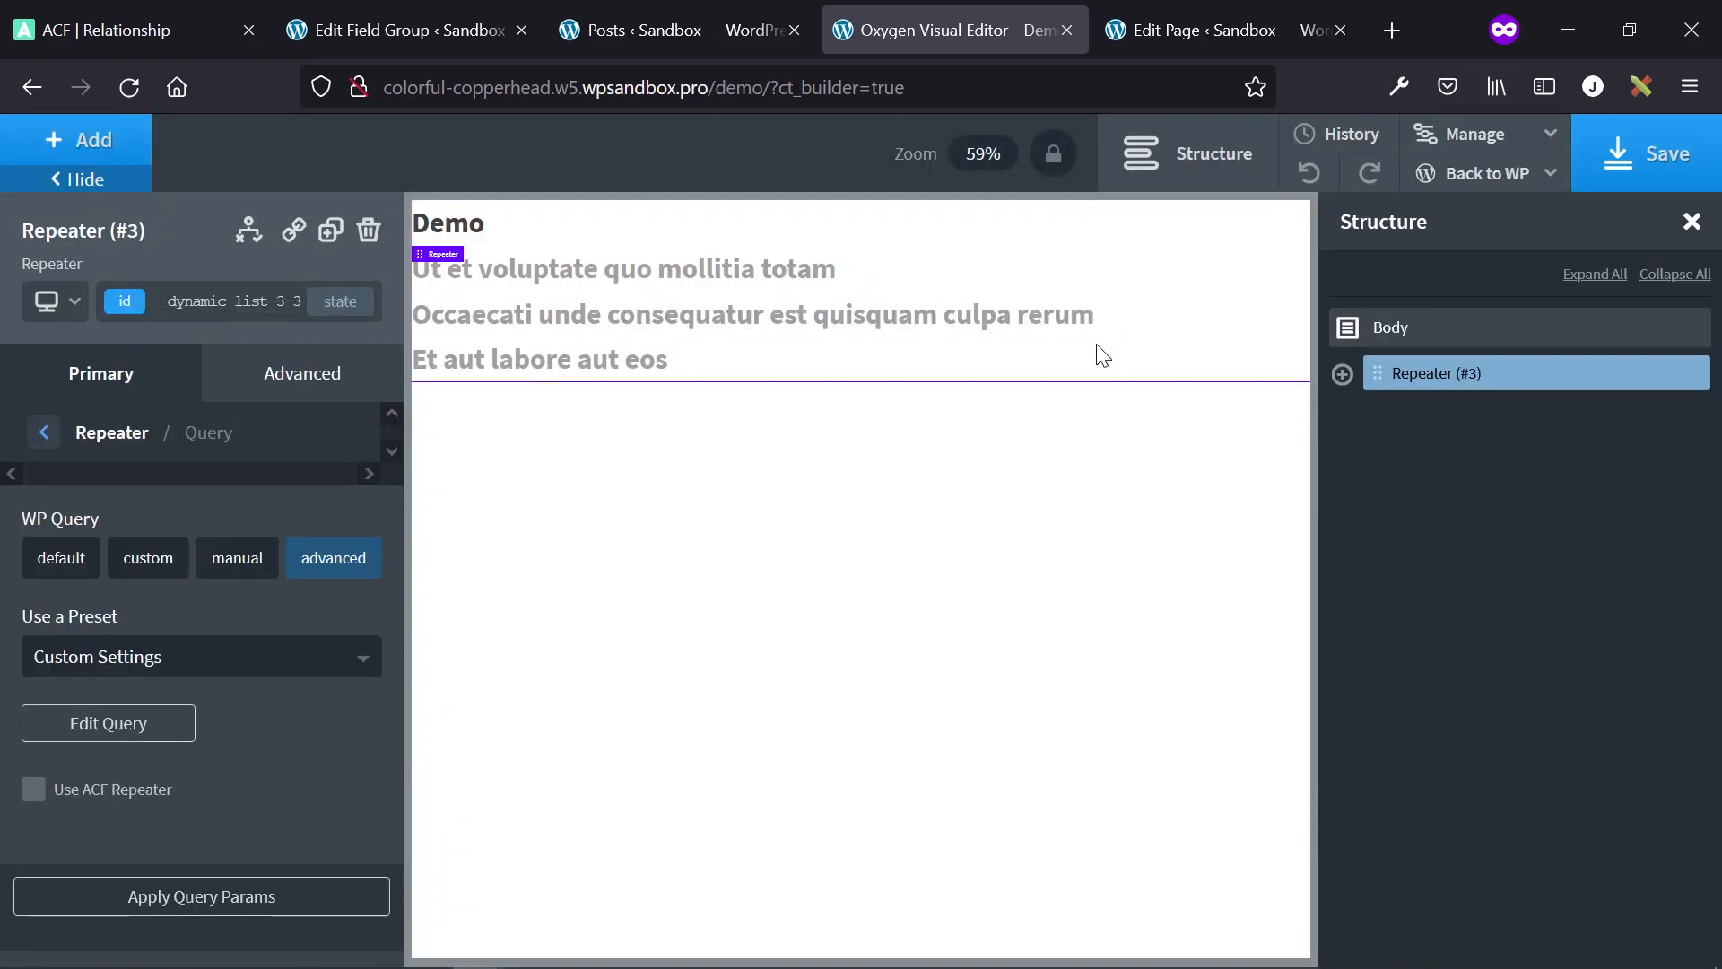
pyautogui.moveTo(1046, 334)
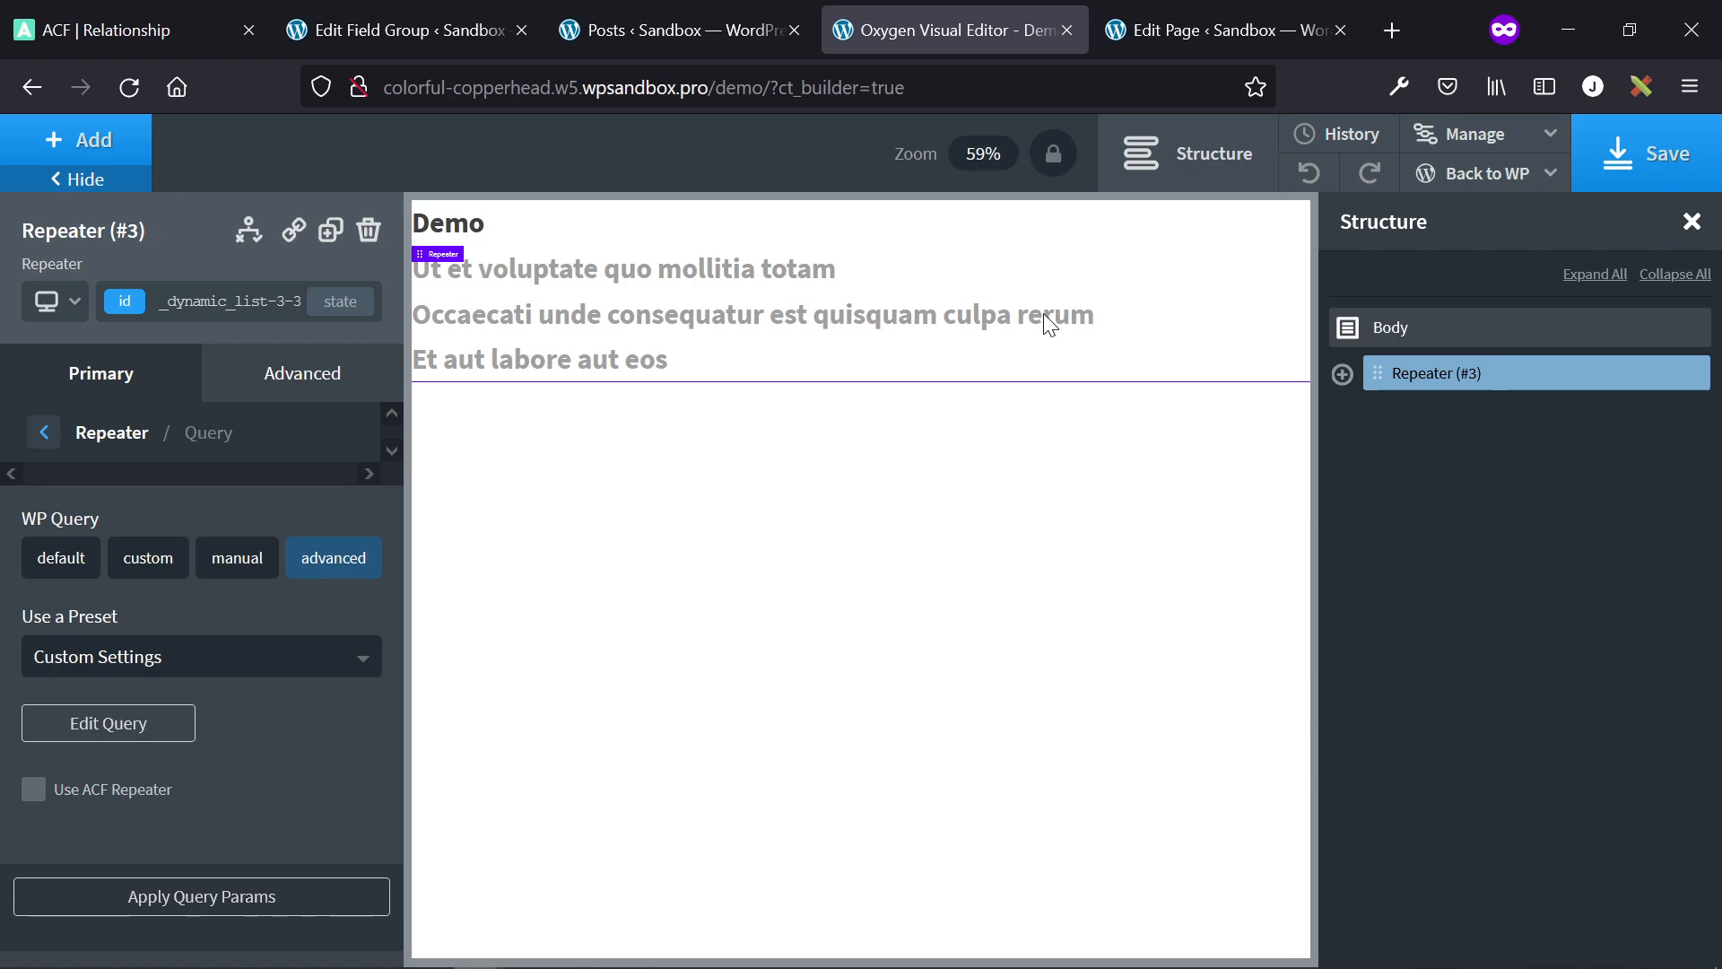
pyautogui.moveTo(345, 557)
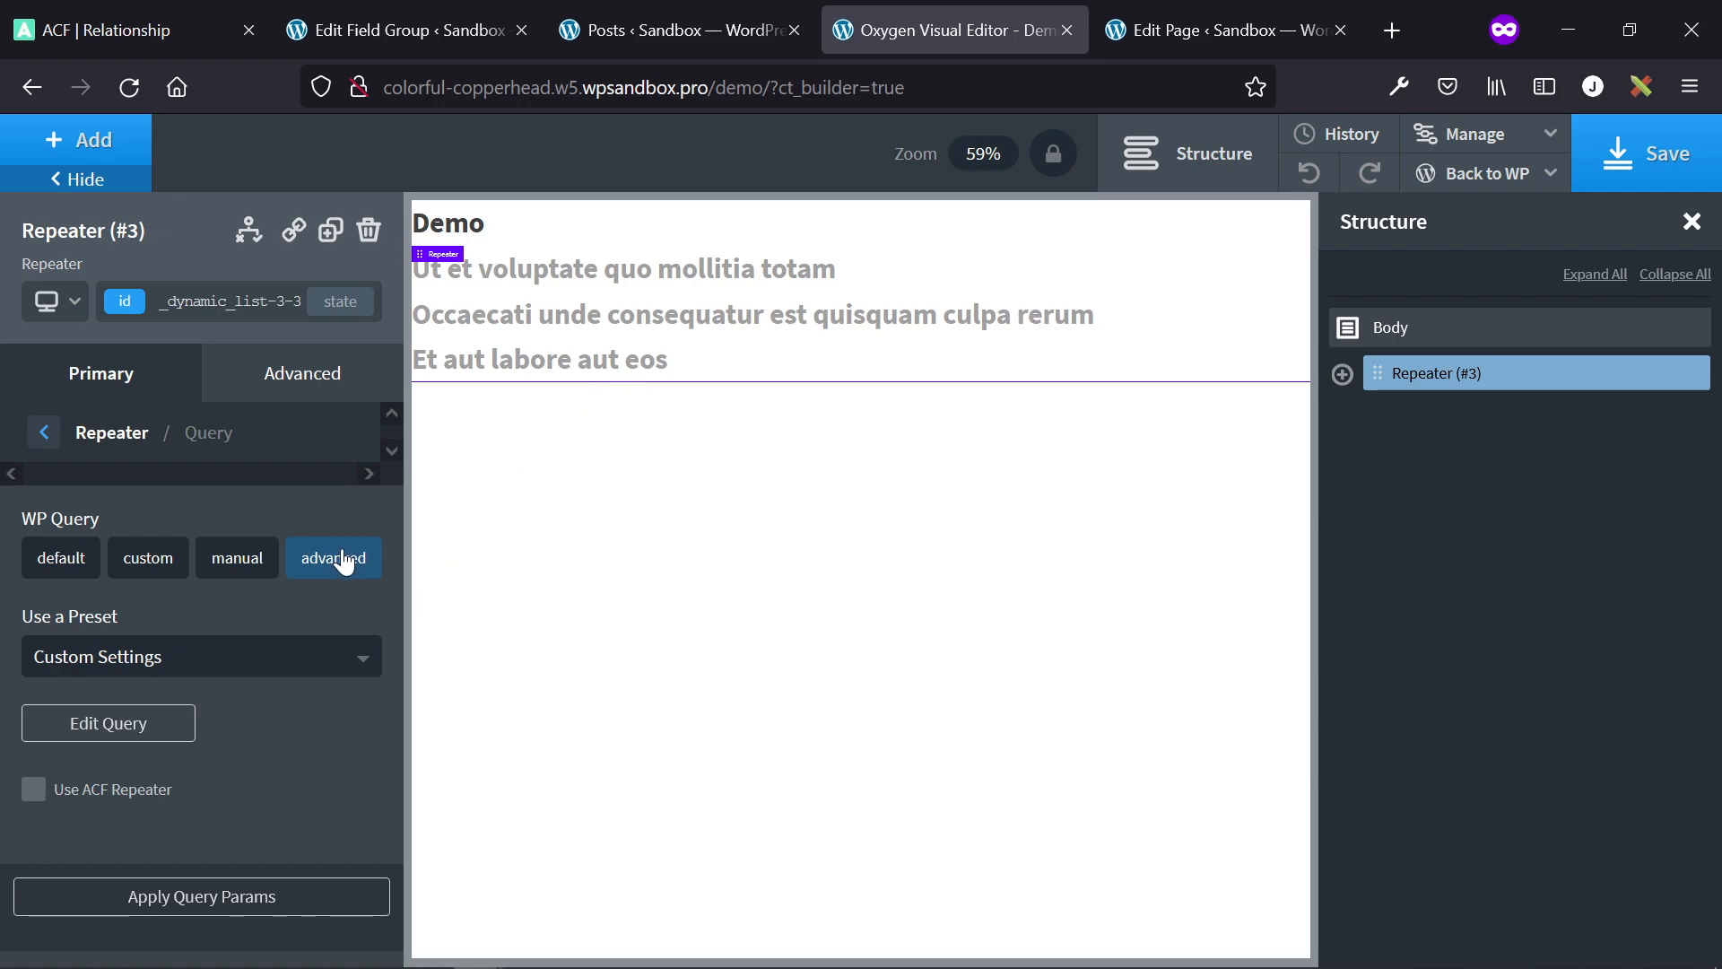
pyautogui.moveTo(263, 564)
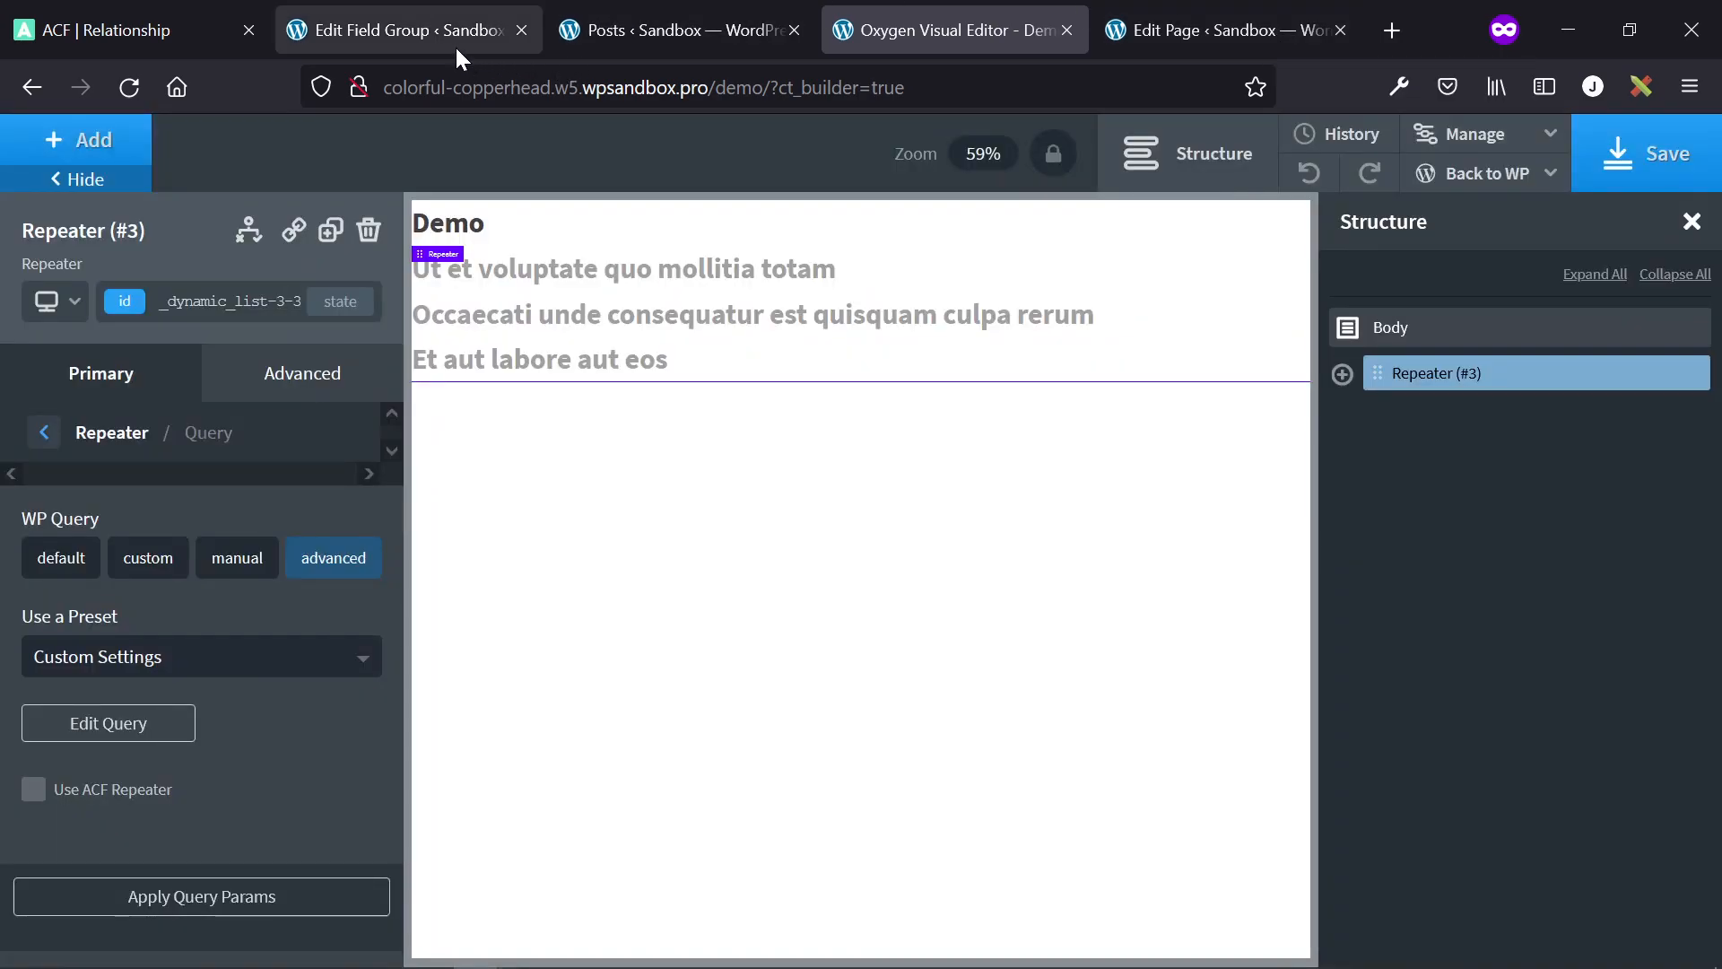
# - Scroll through the Demo field group's Choose Posts settings and Location rules, then return to Posts
pyautogui.click(403, 30)
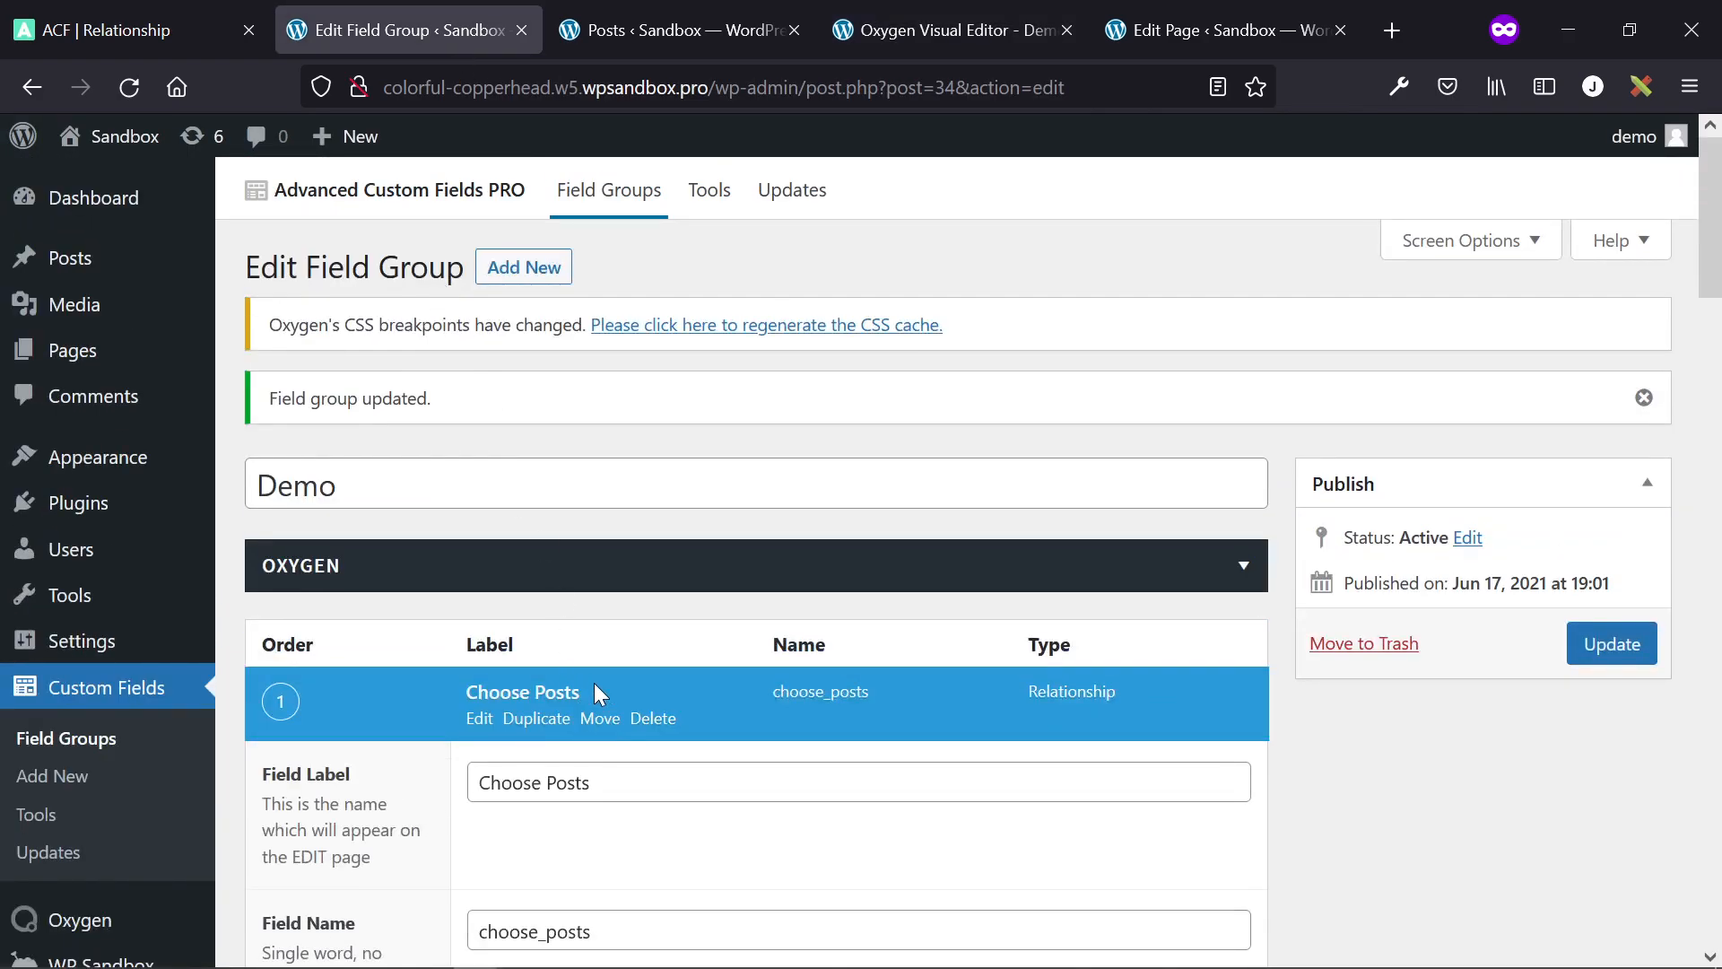
pyautogui.scroll(-3)
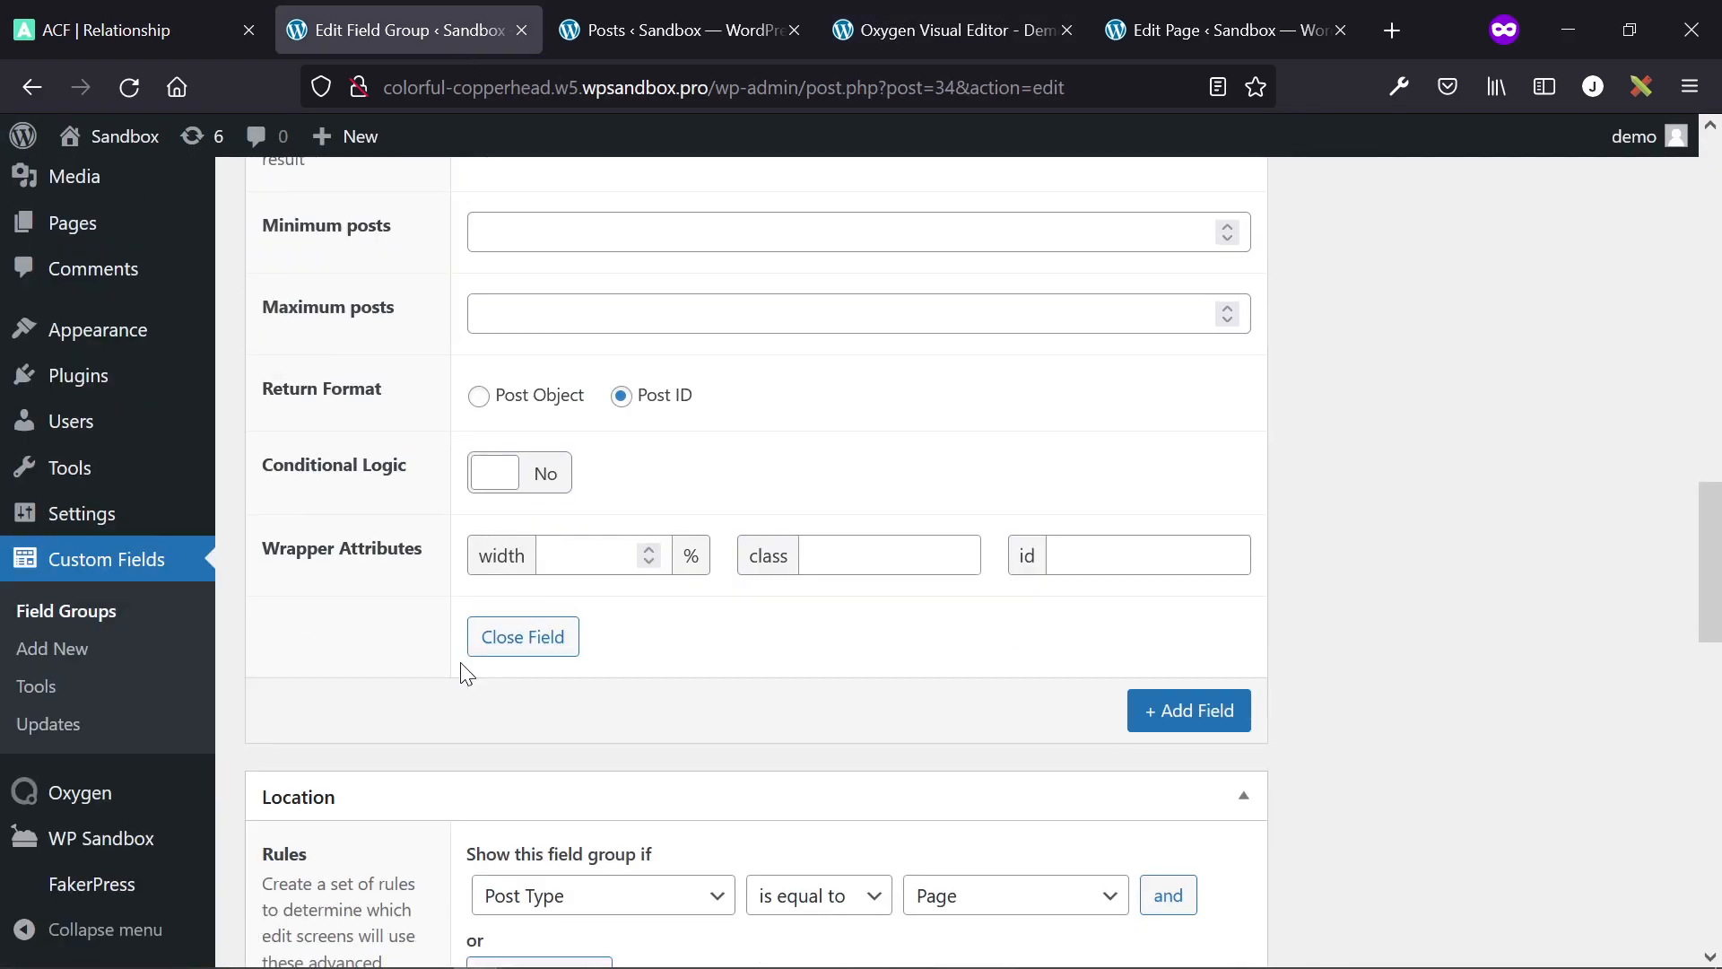
pyautogui.scroll(-3)
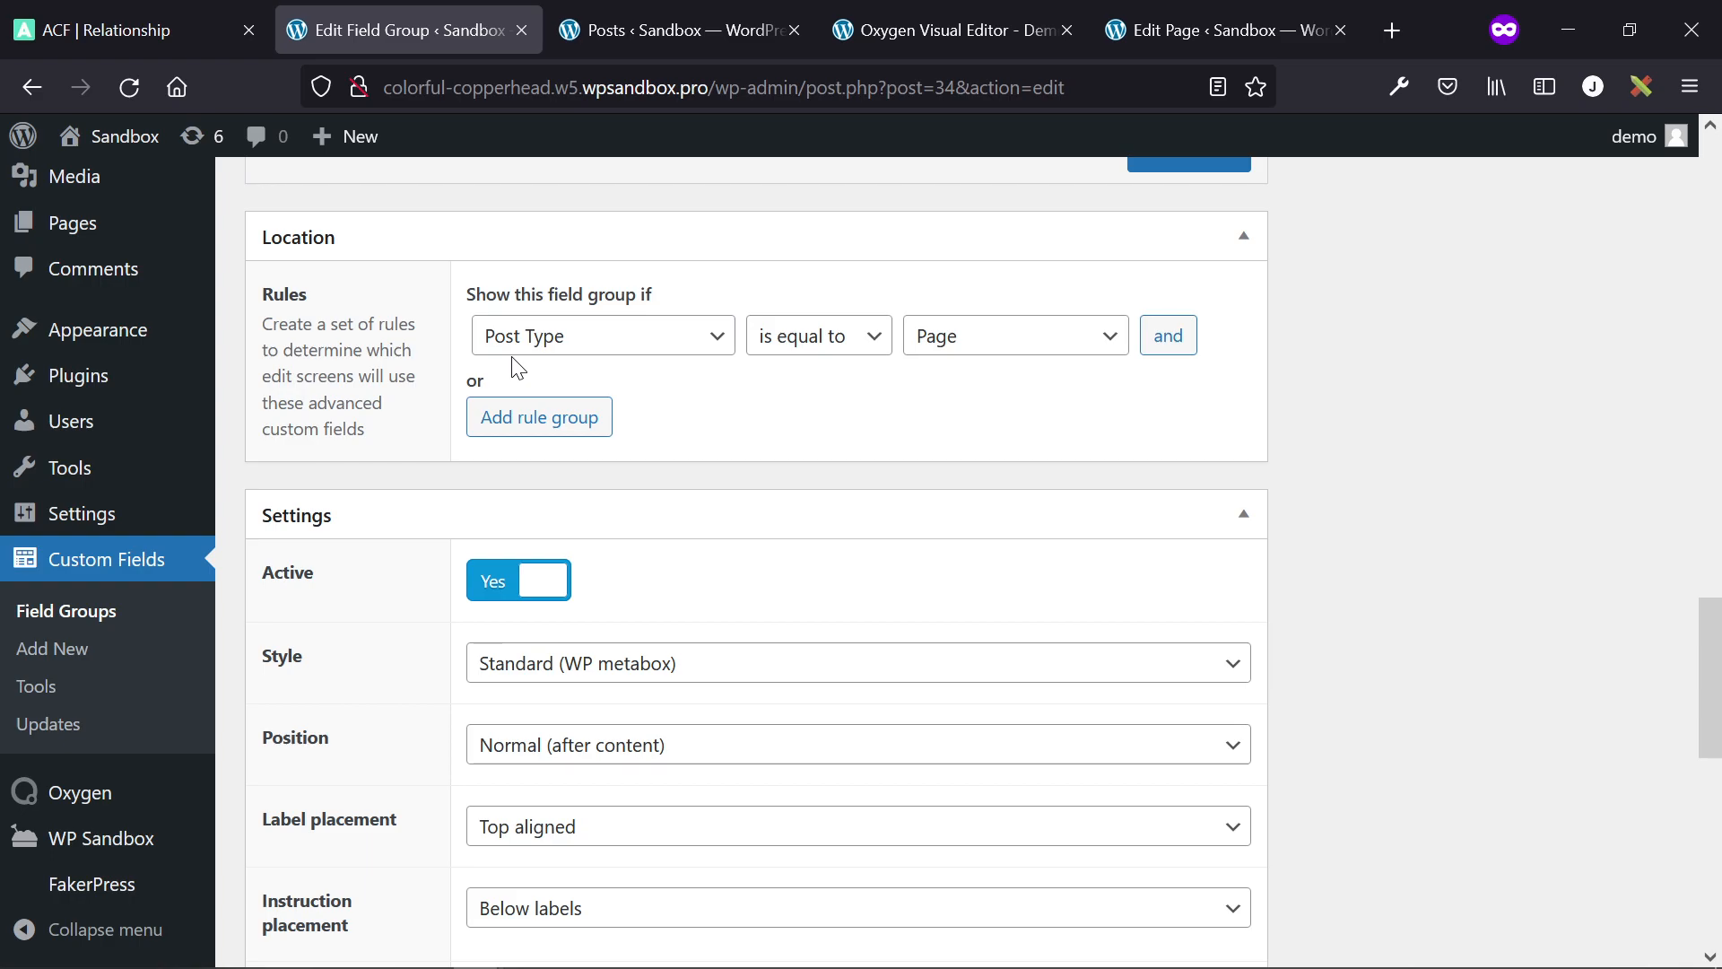
pyautogui.moveTo(681, 31)
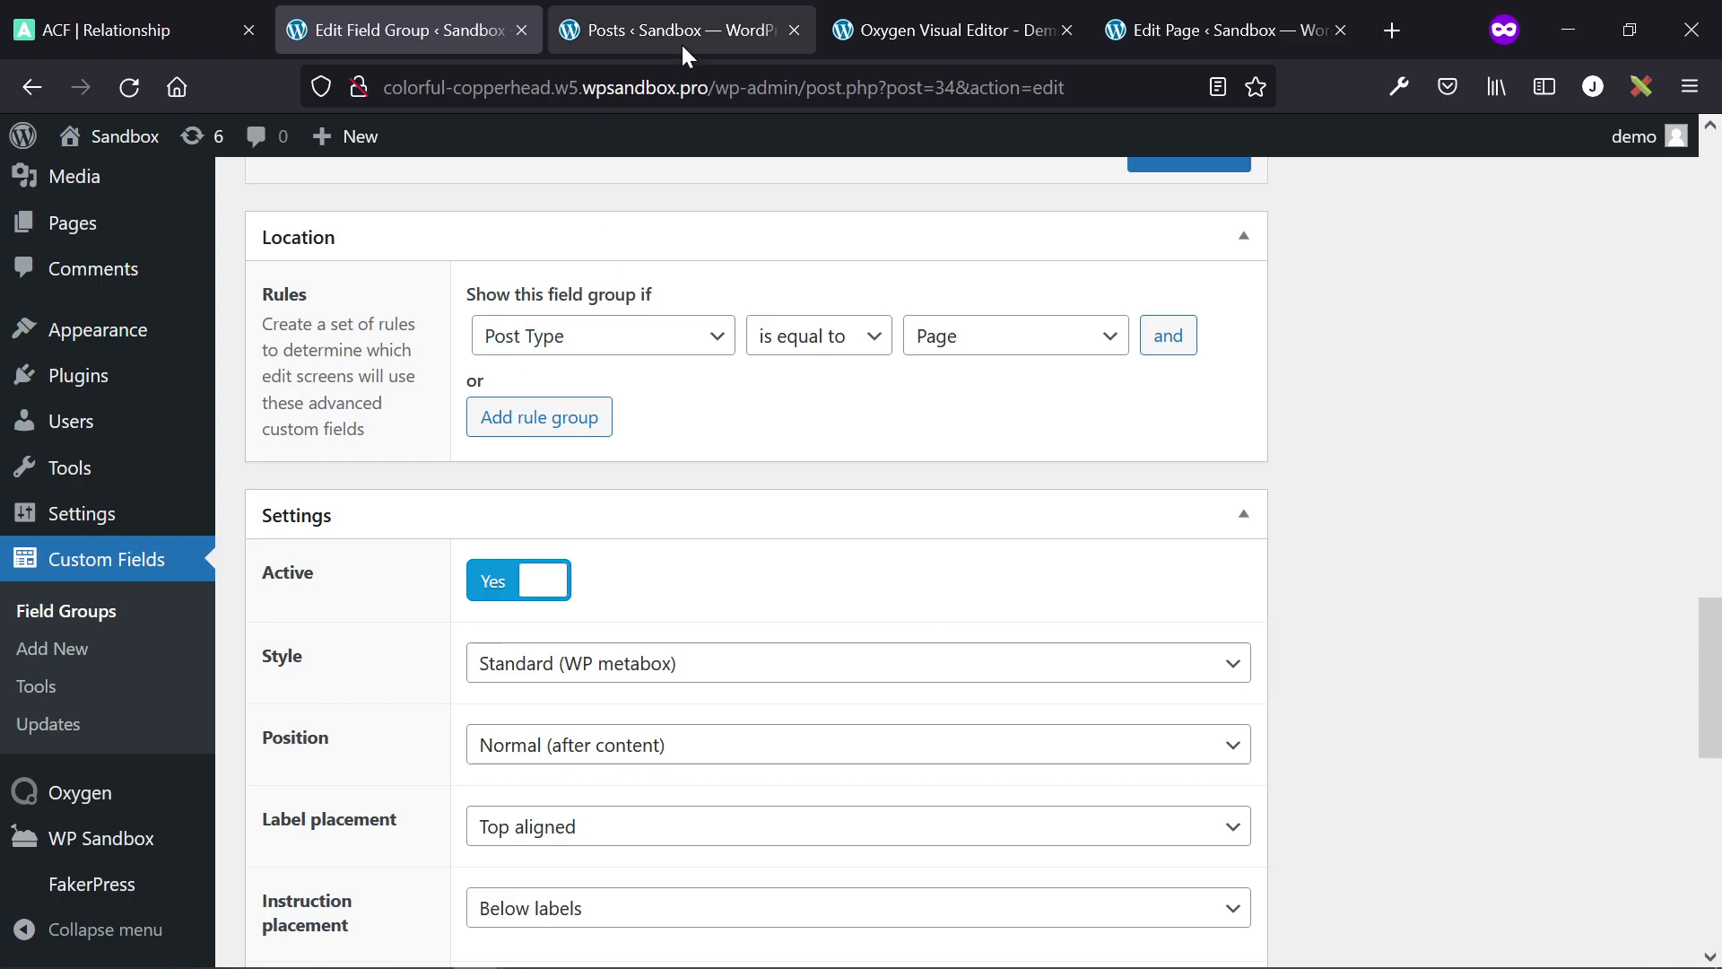
pyautogui.click(1221, 30)
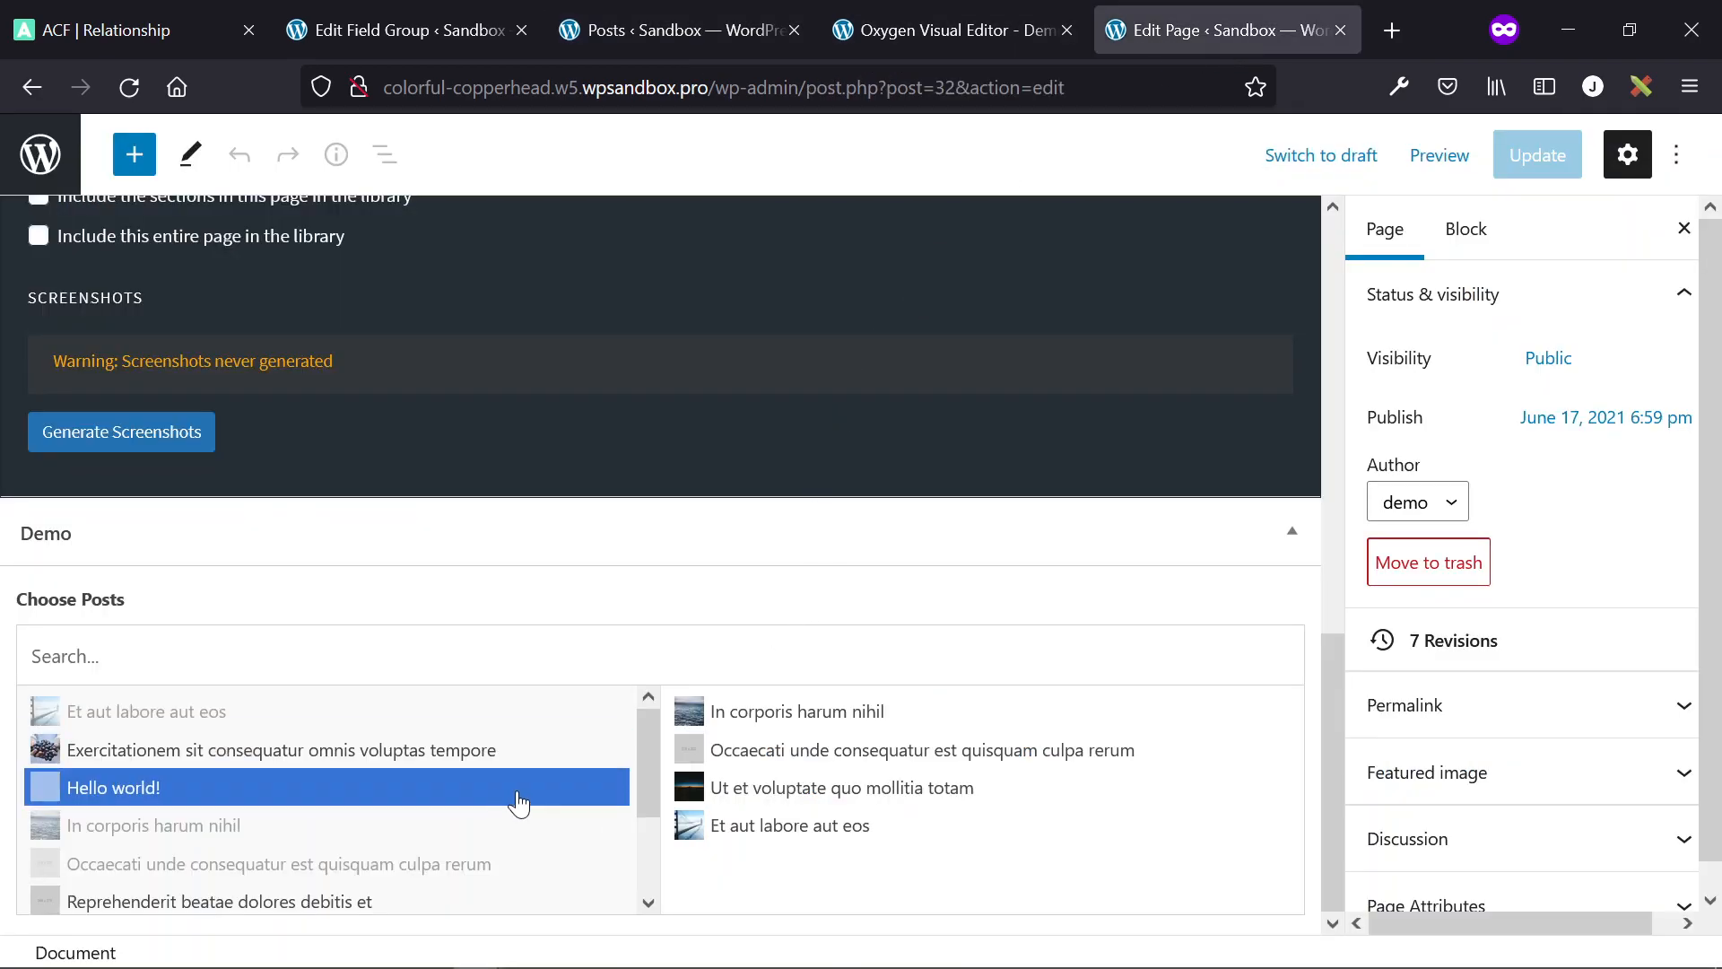
# - Leave the Demo Edit Page screen for the Oxygen visual editor with its repeater of post titles
pyautogui.click(280, 750)
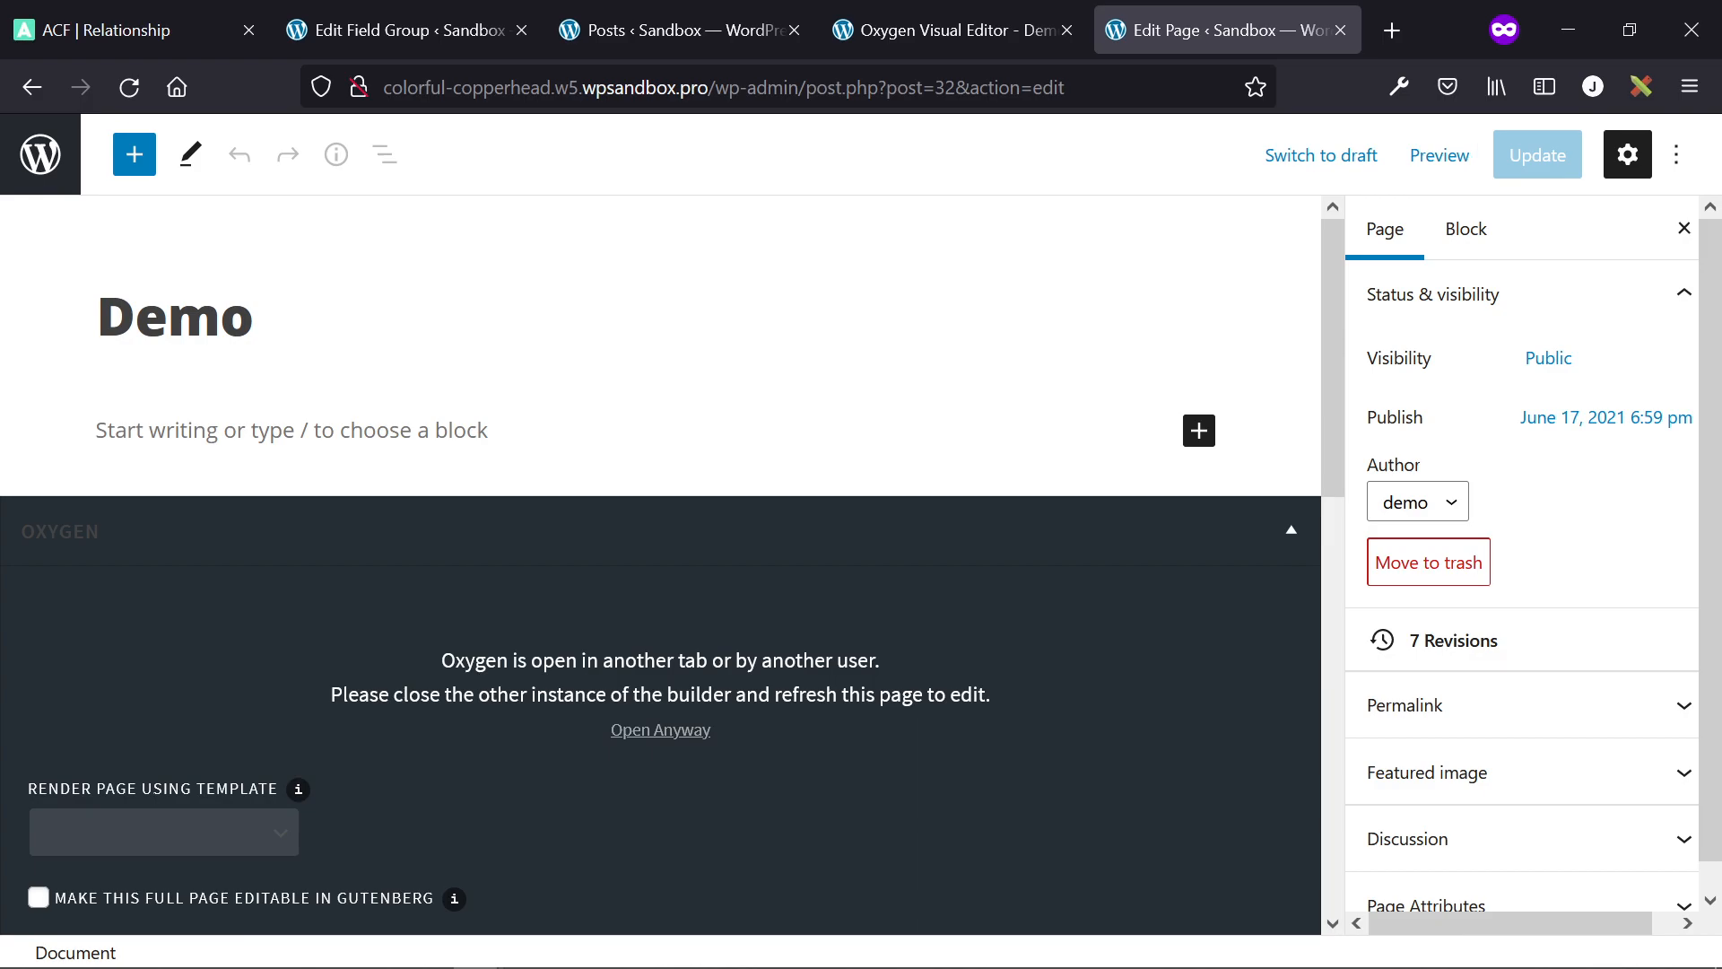
pyautogui.moveTo(952, 31)
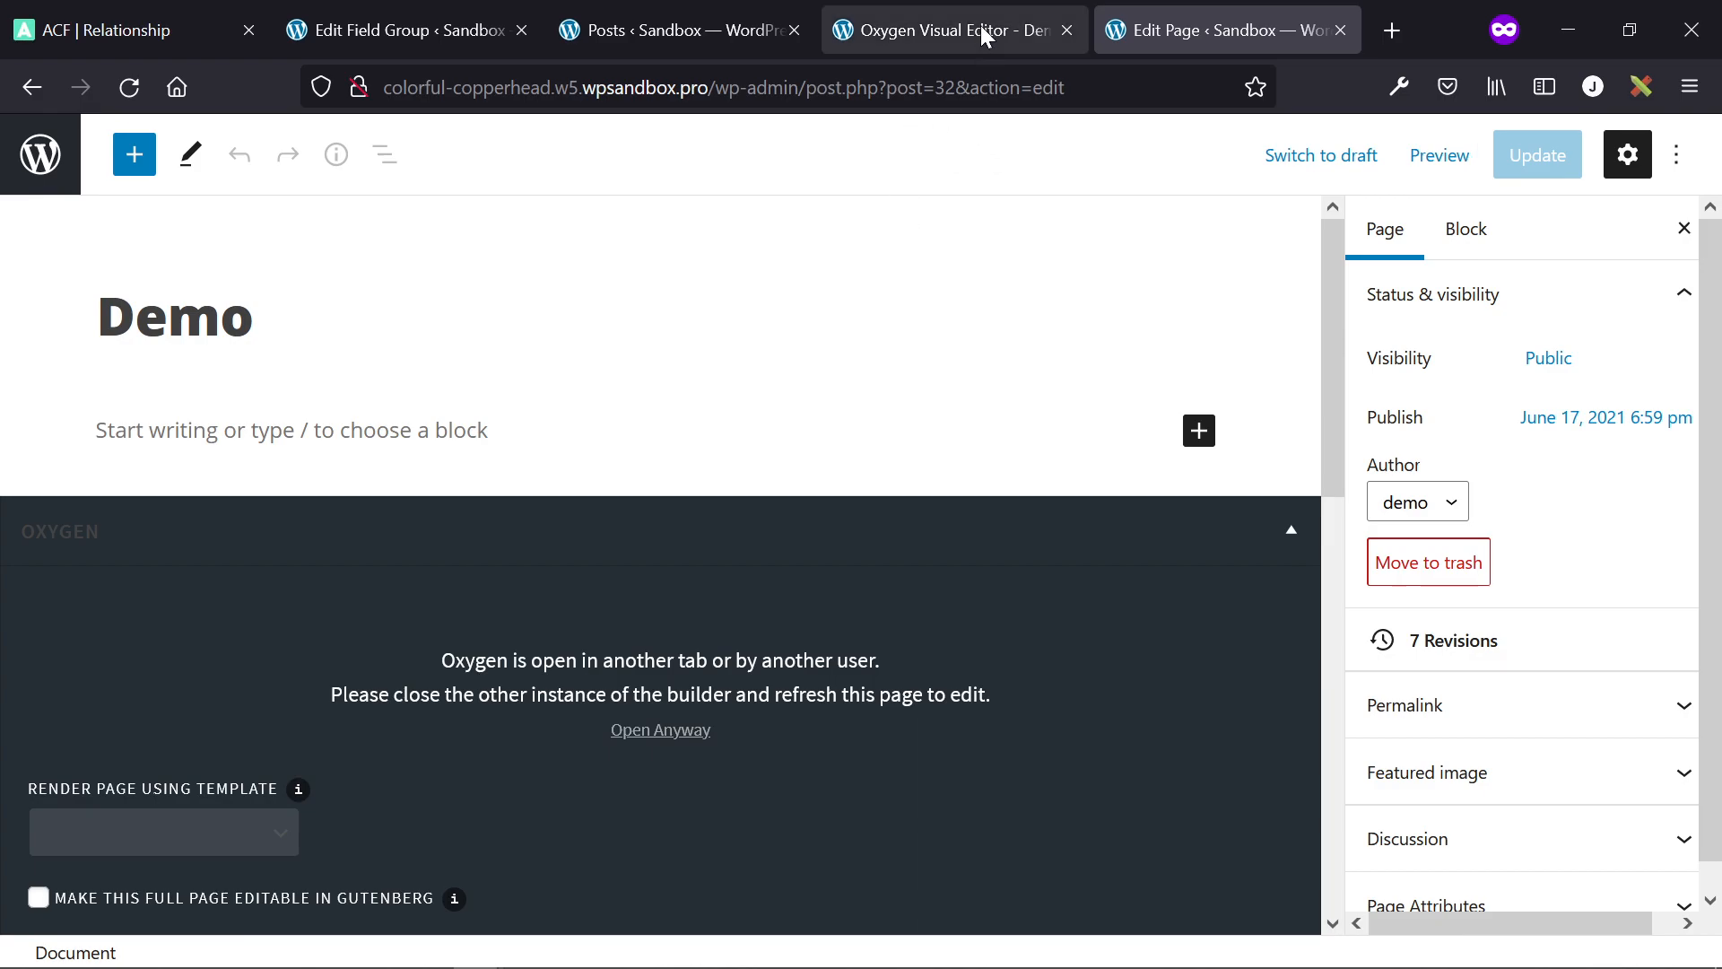
pyautogui.click(945, 30)
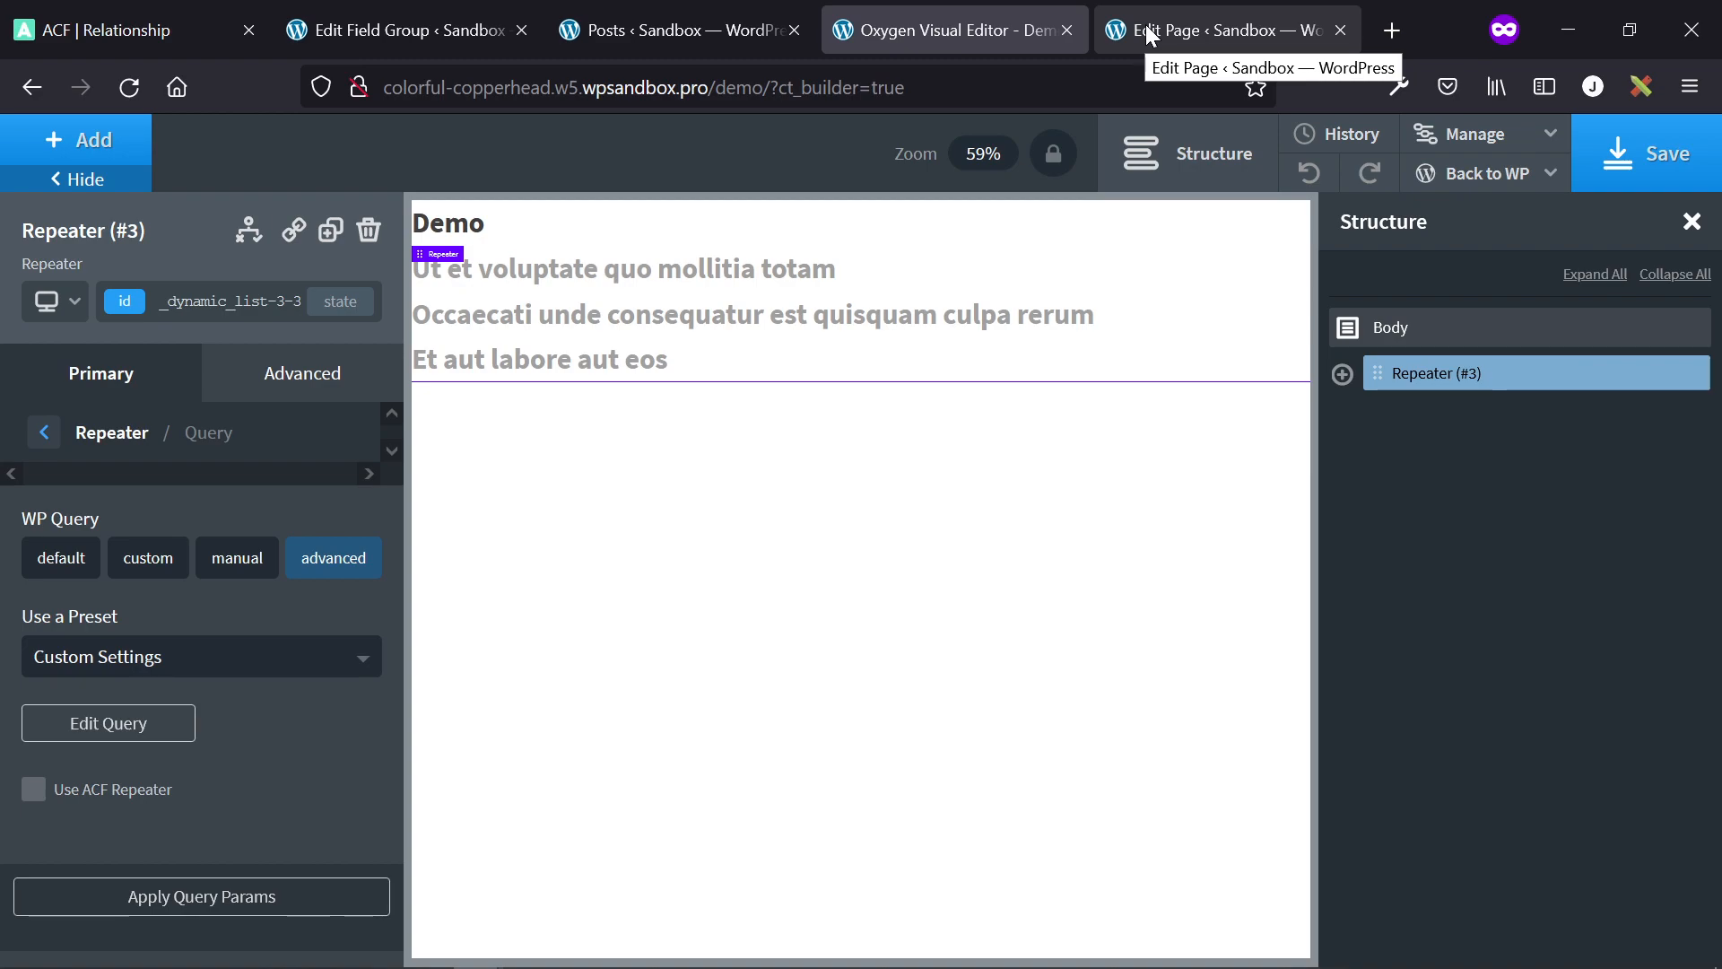
pyautogui.moveTo(76, 496)
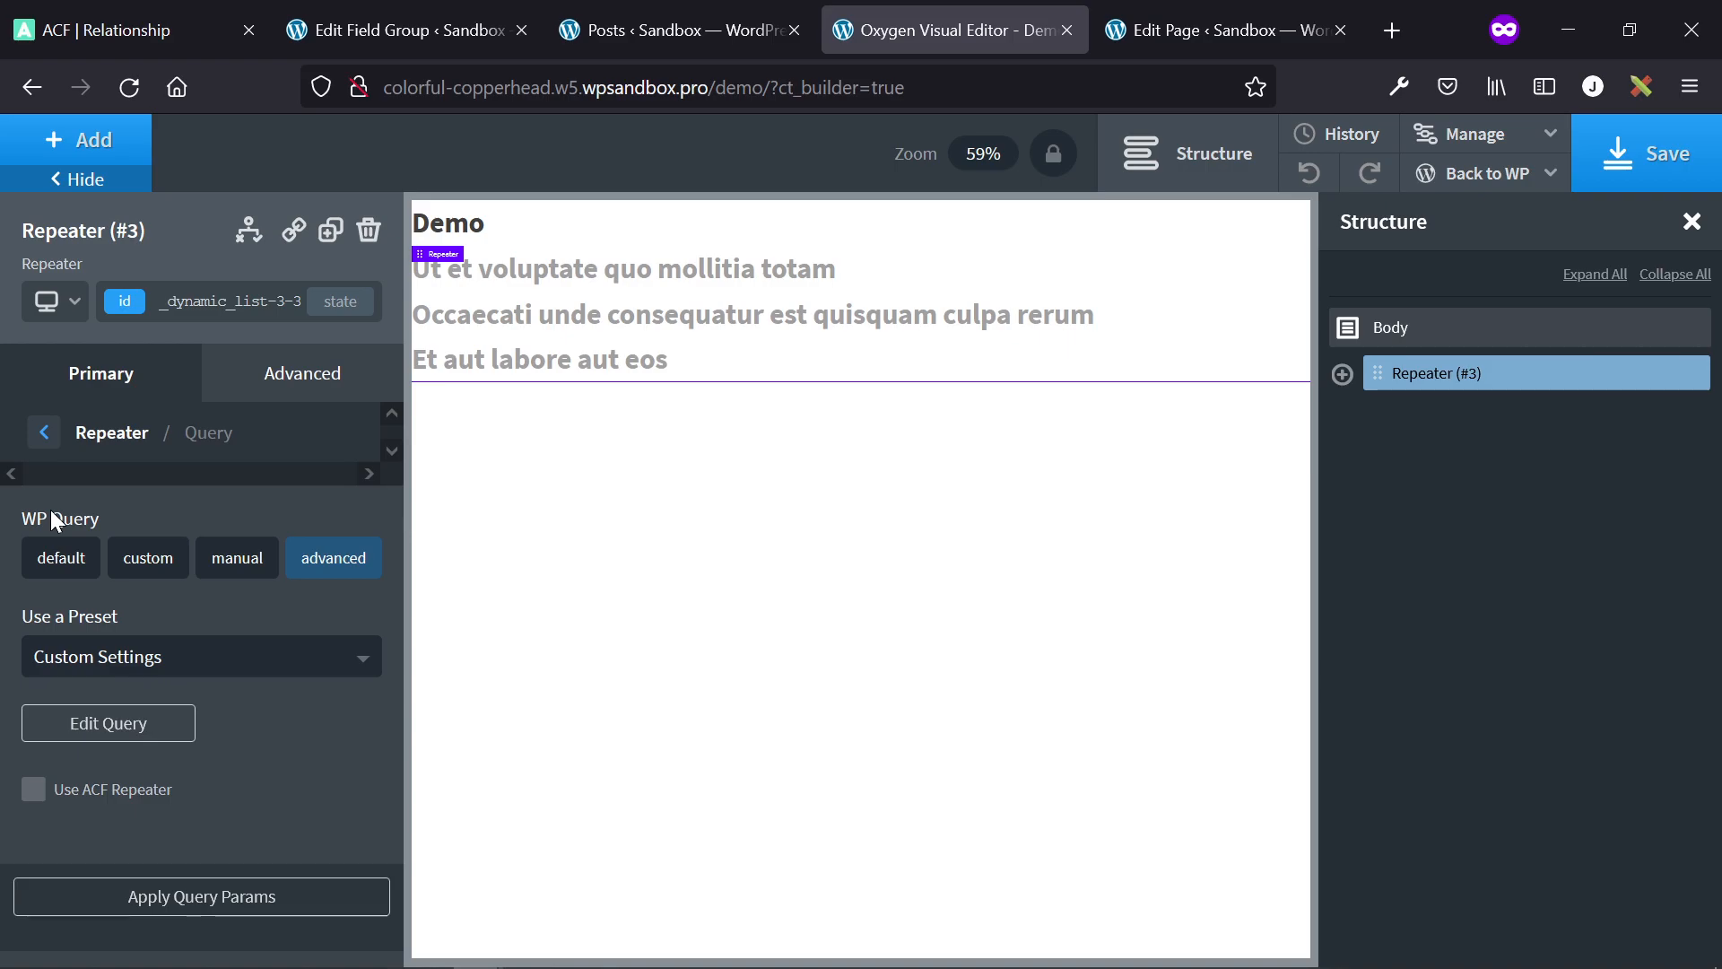
pyautogui.moveTo(124, 782)
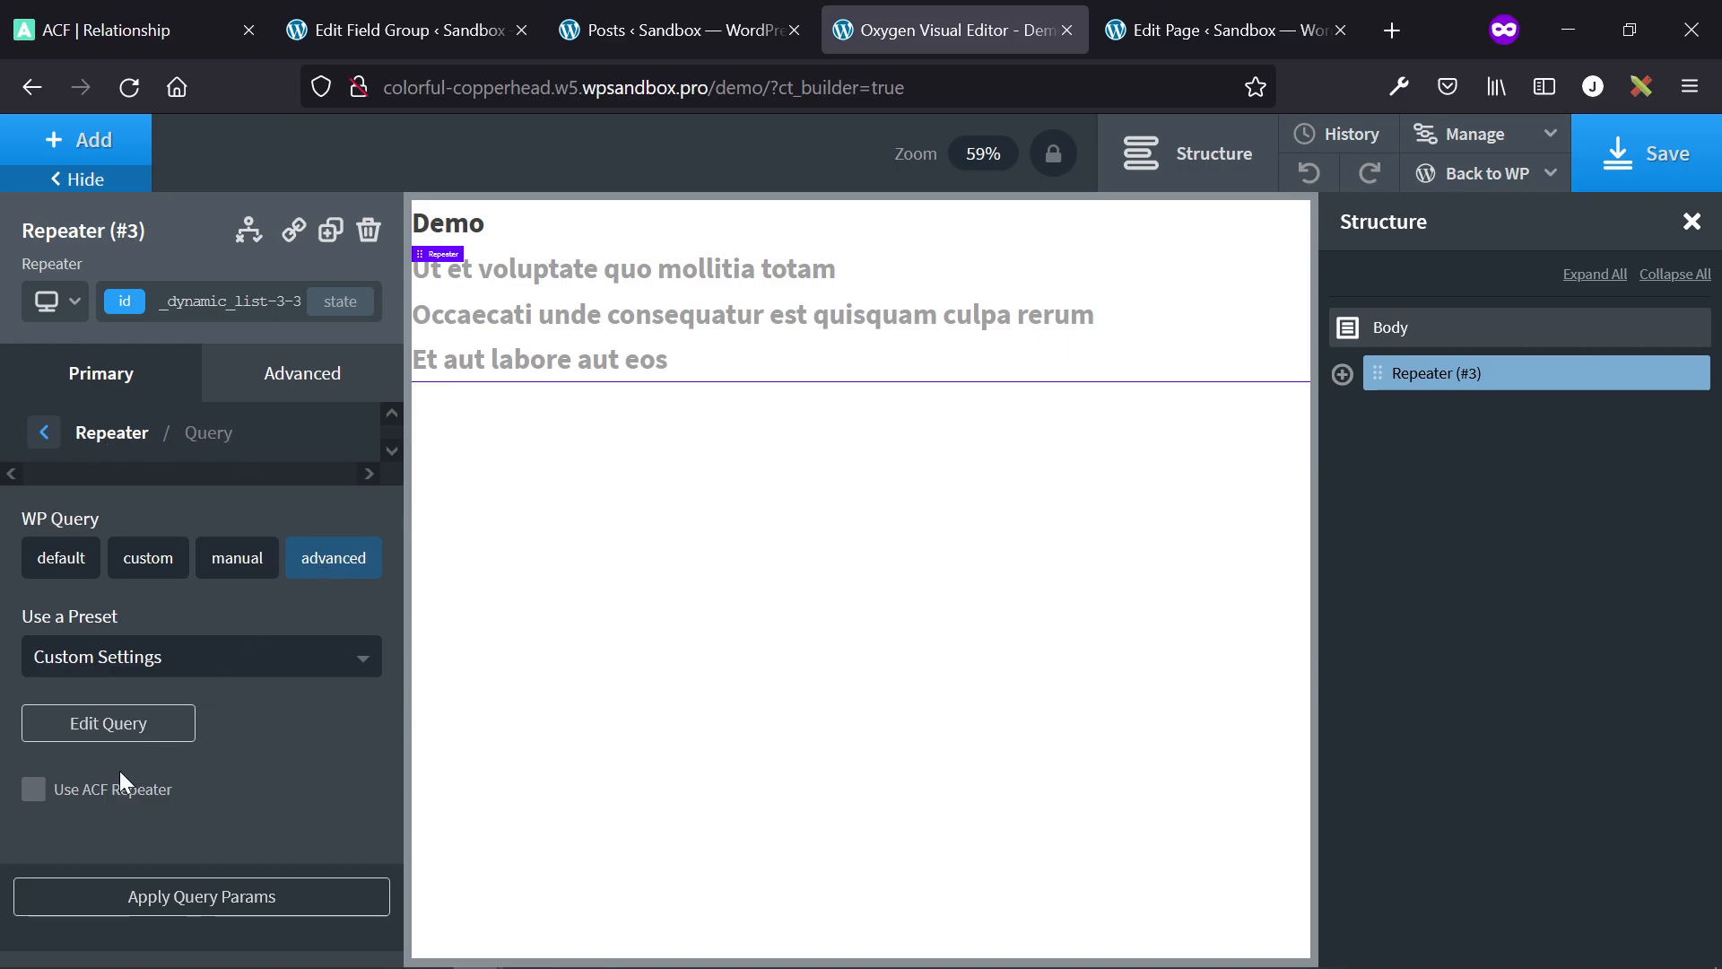
# - Set post__in to the Choose Posts field's Post Object IDs again and close the Advanced Query
pyautogui.click(108, 723)
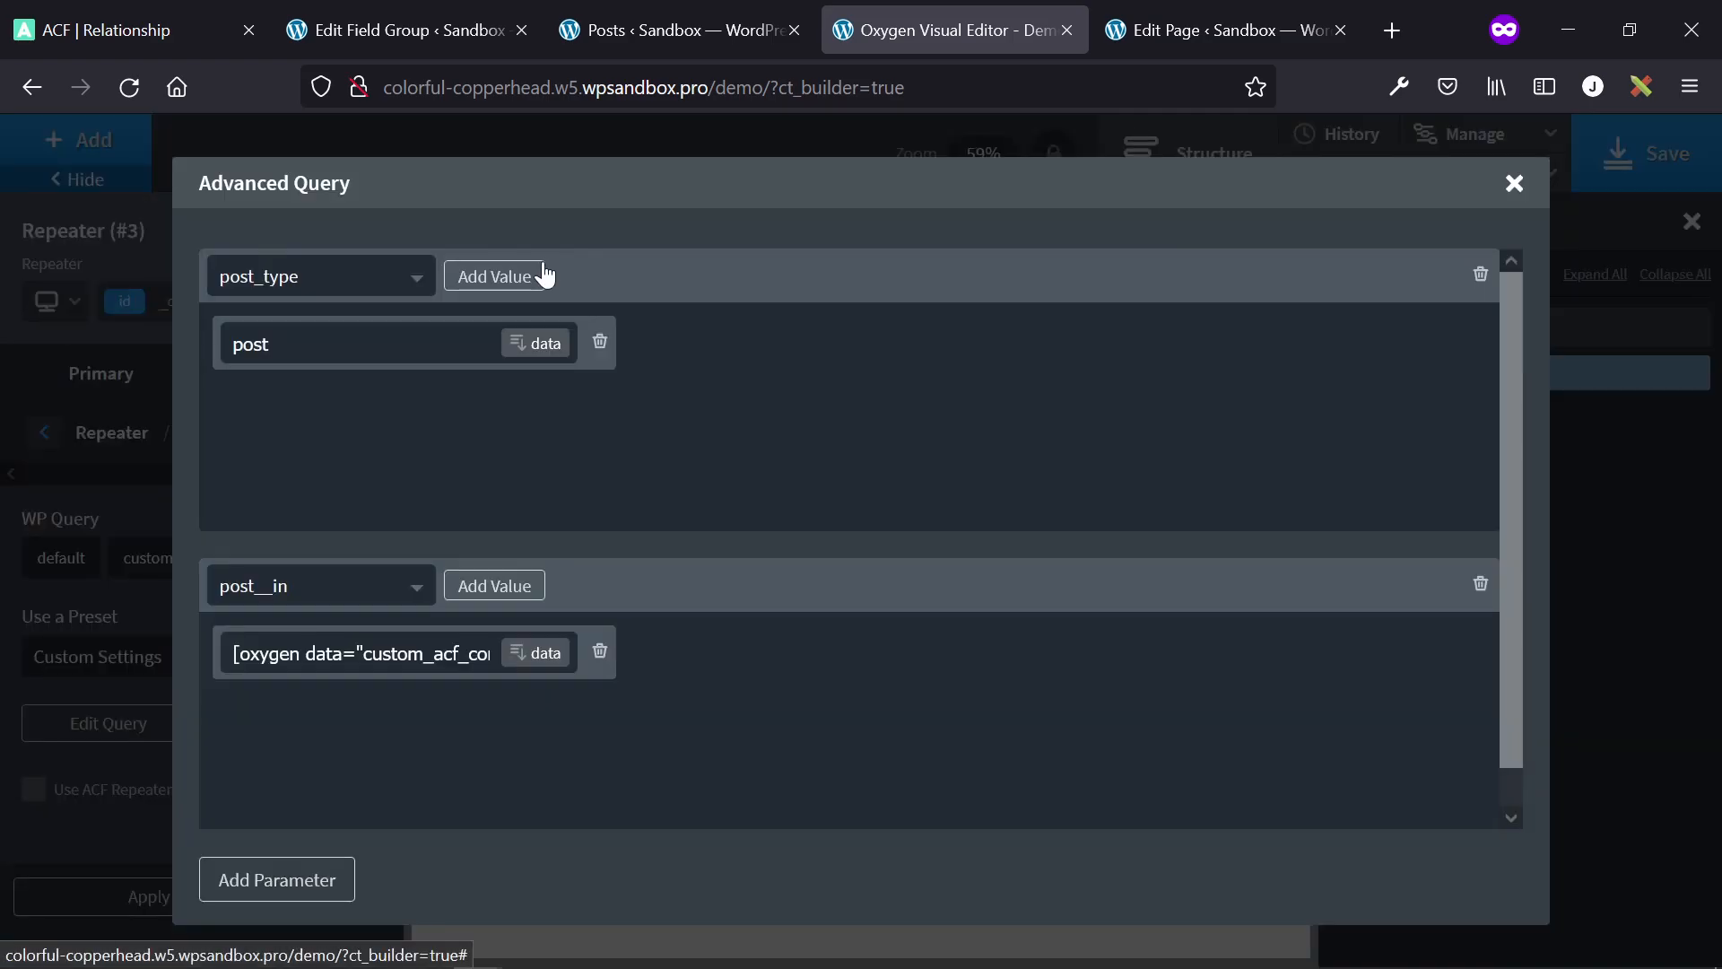
pyautogui.moveTo(347, 508)
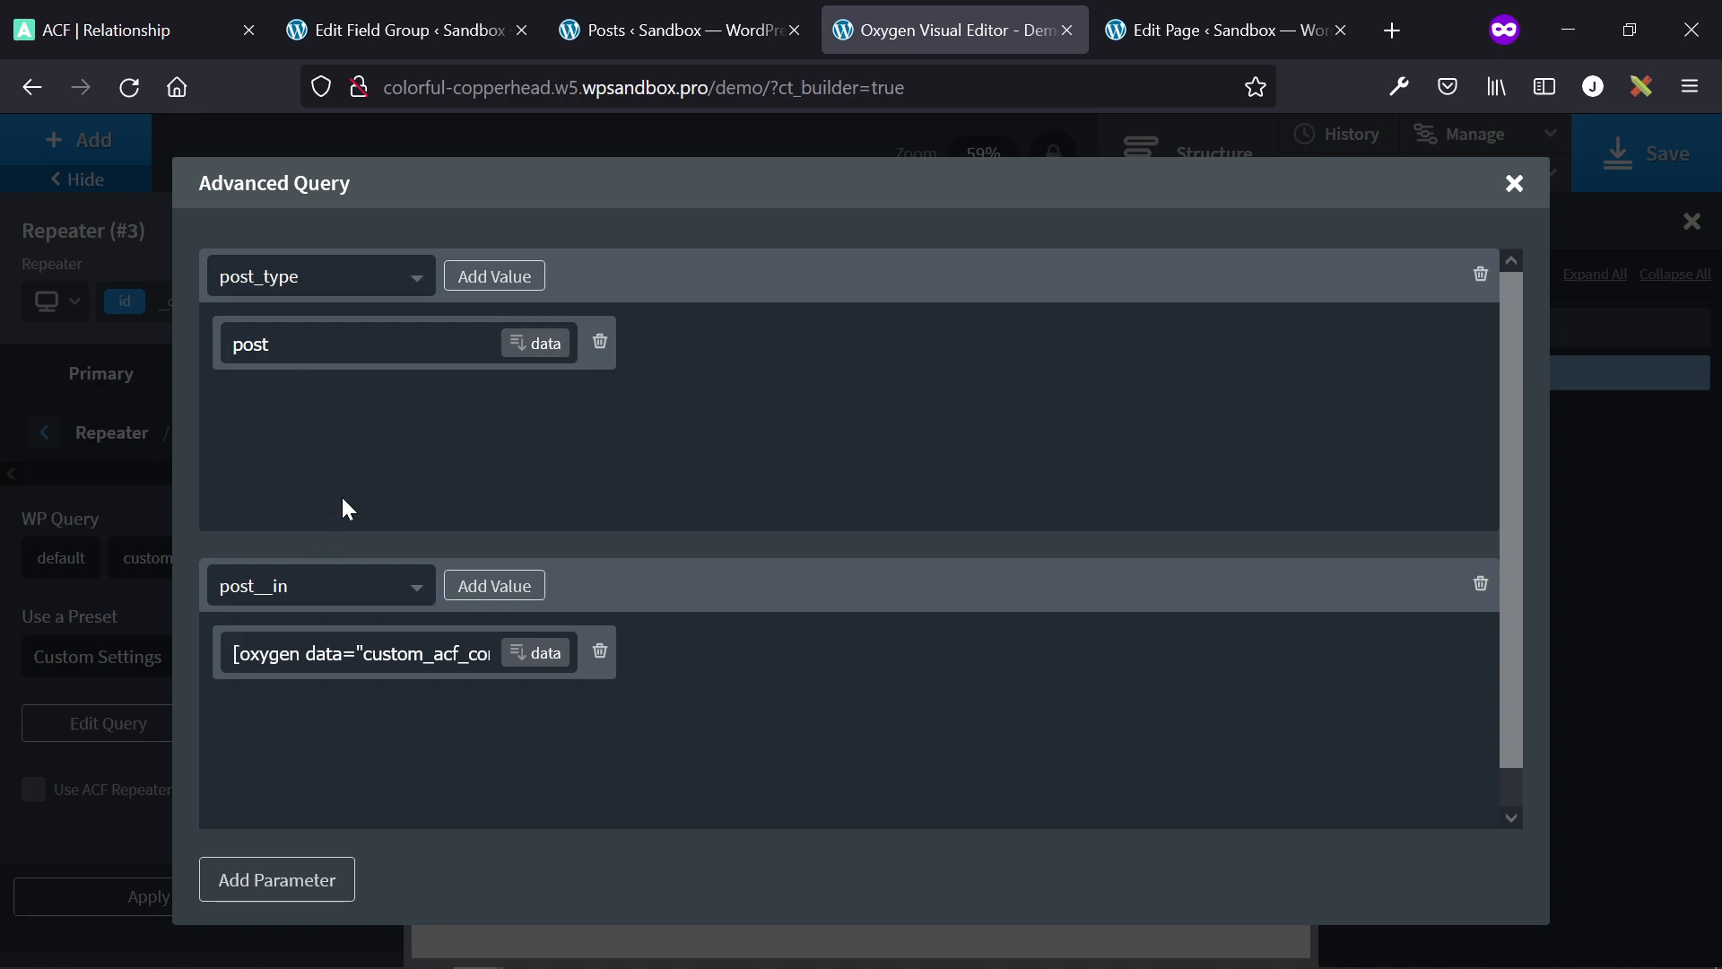
pyautogui.moveTo(332, 615)
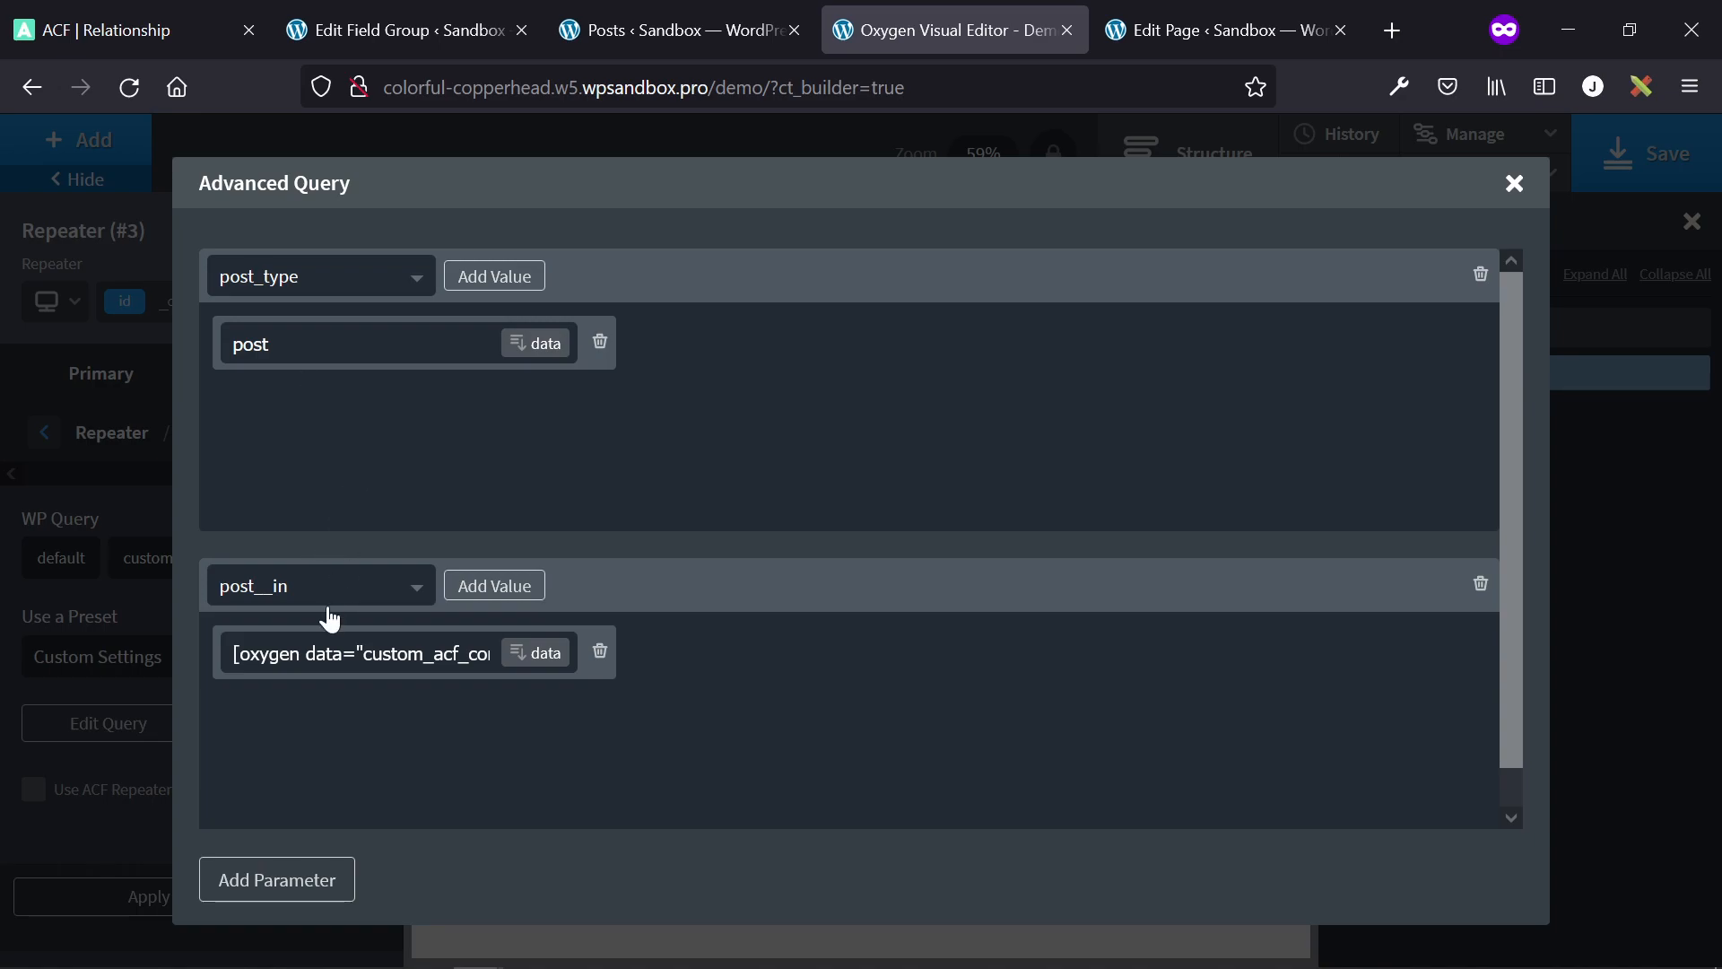
pyautogui.moveTo(274, 599)
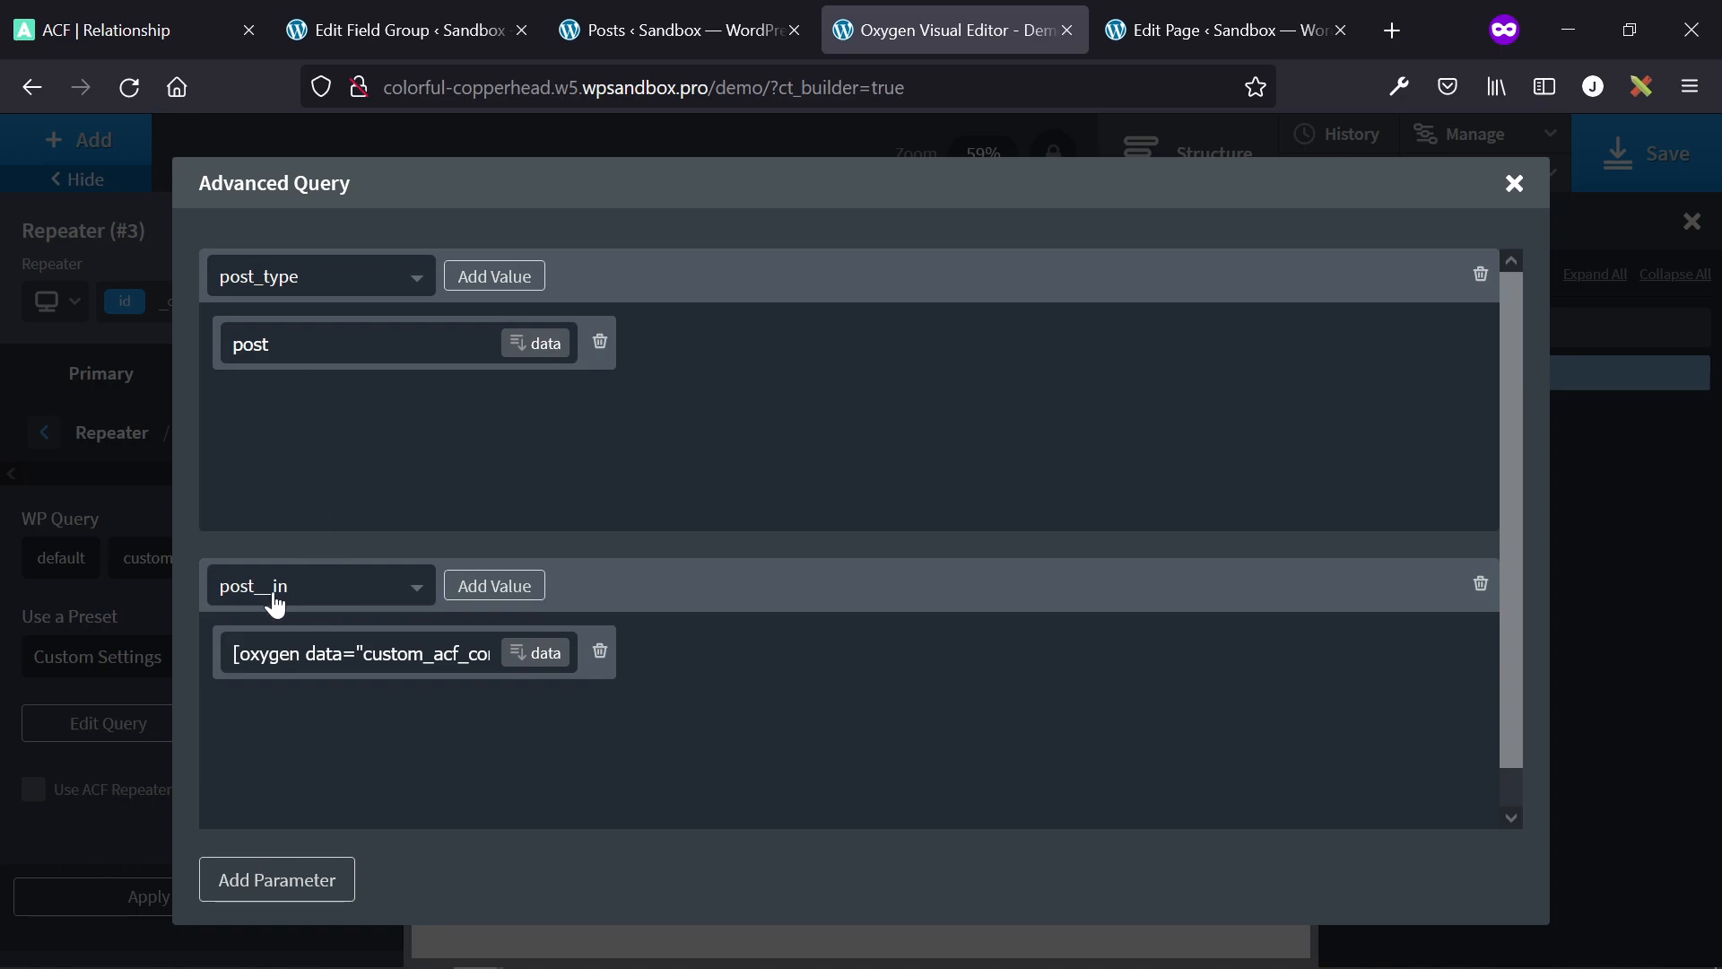
pyautogui.moveTo(471, 400)
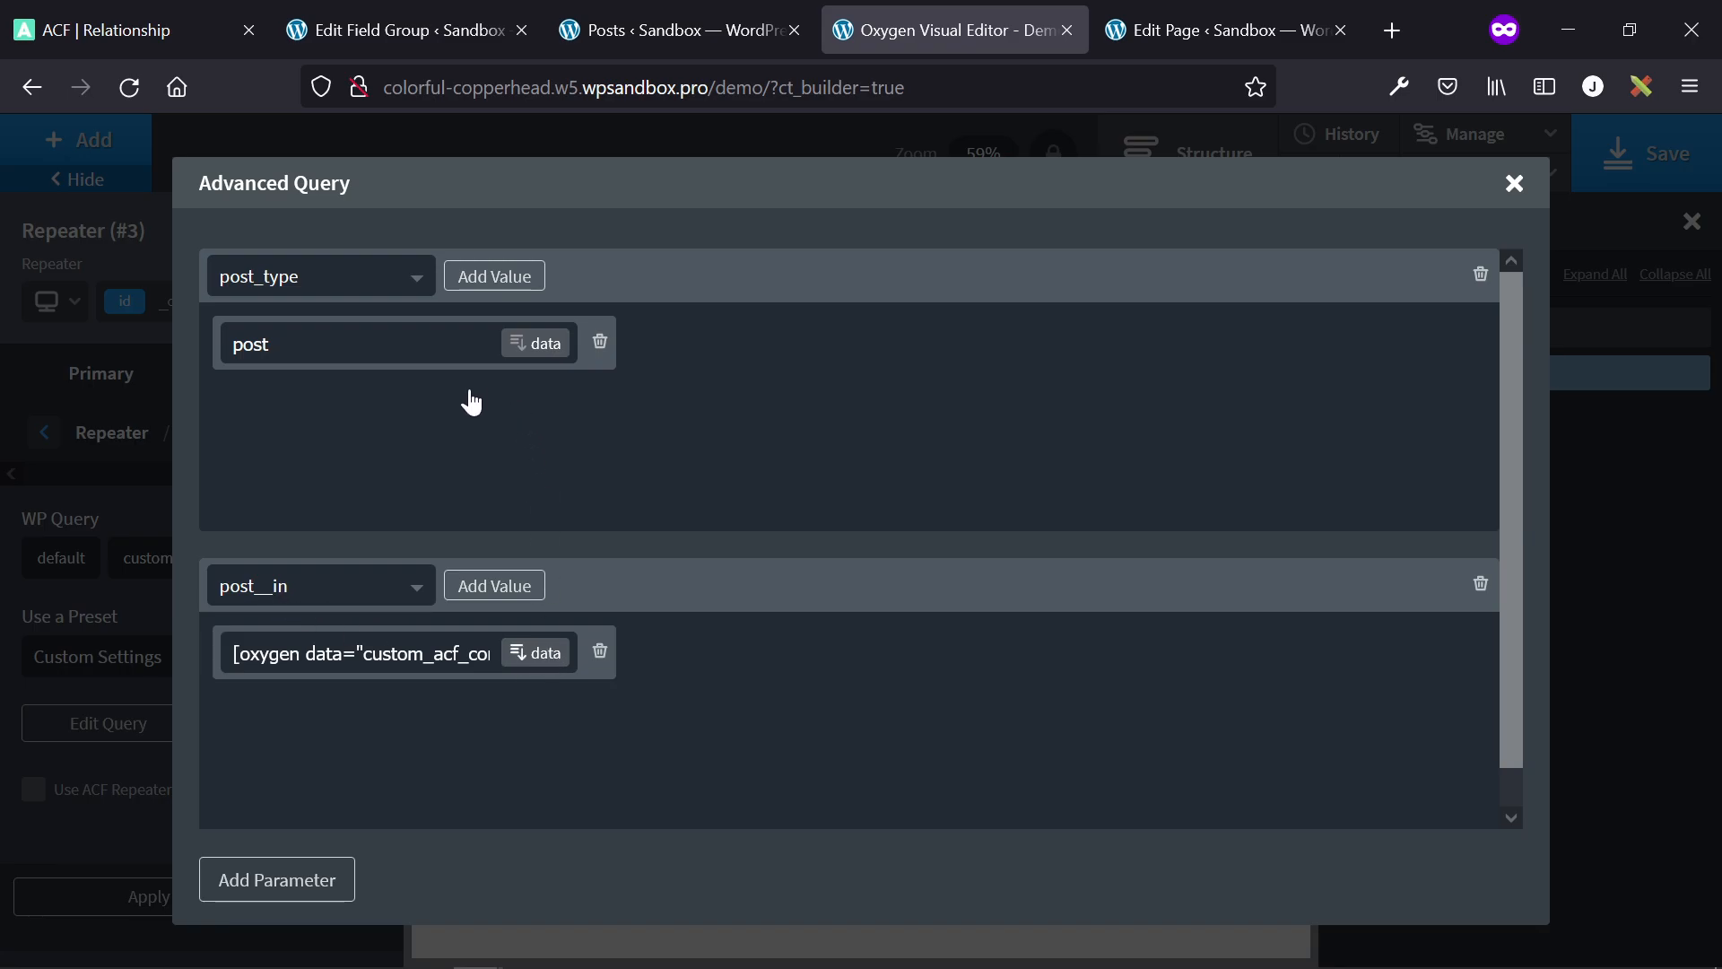
pyautogui.click(536, 651)
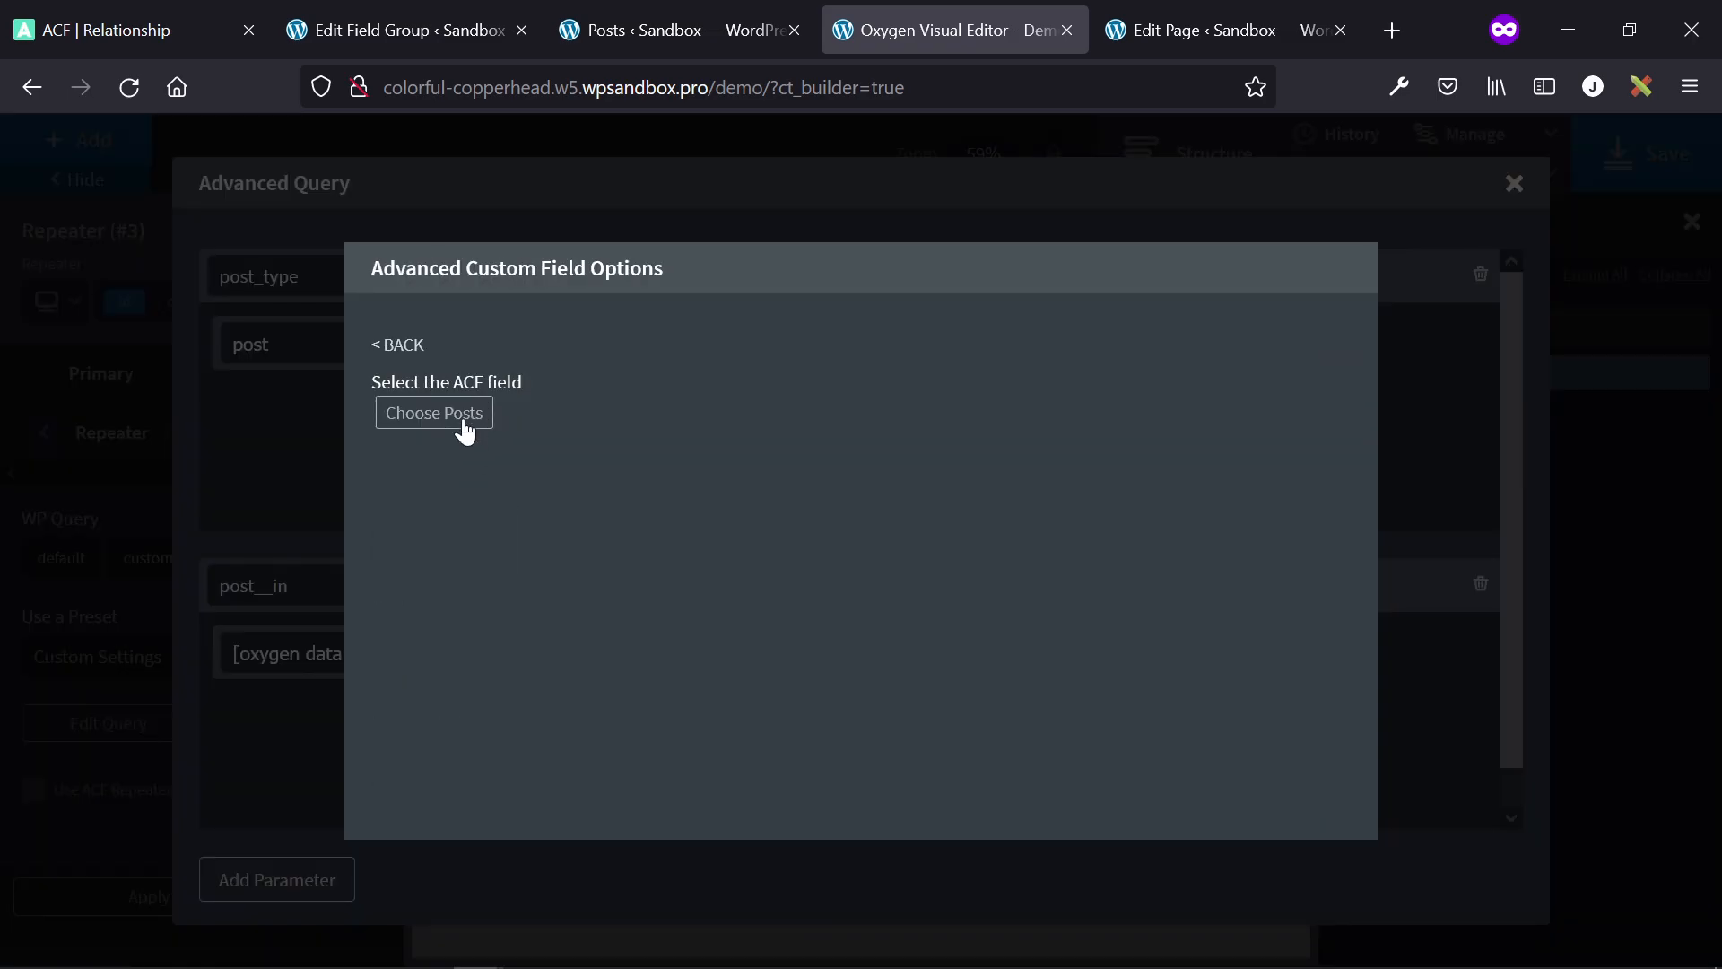
pyautogui.click(433, 413)
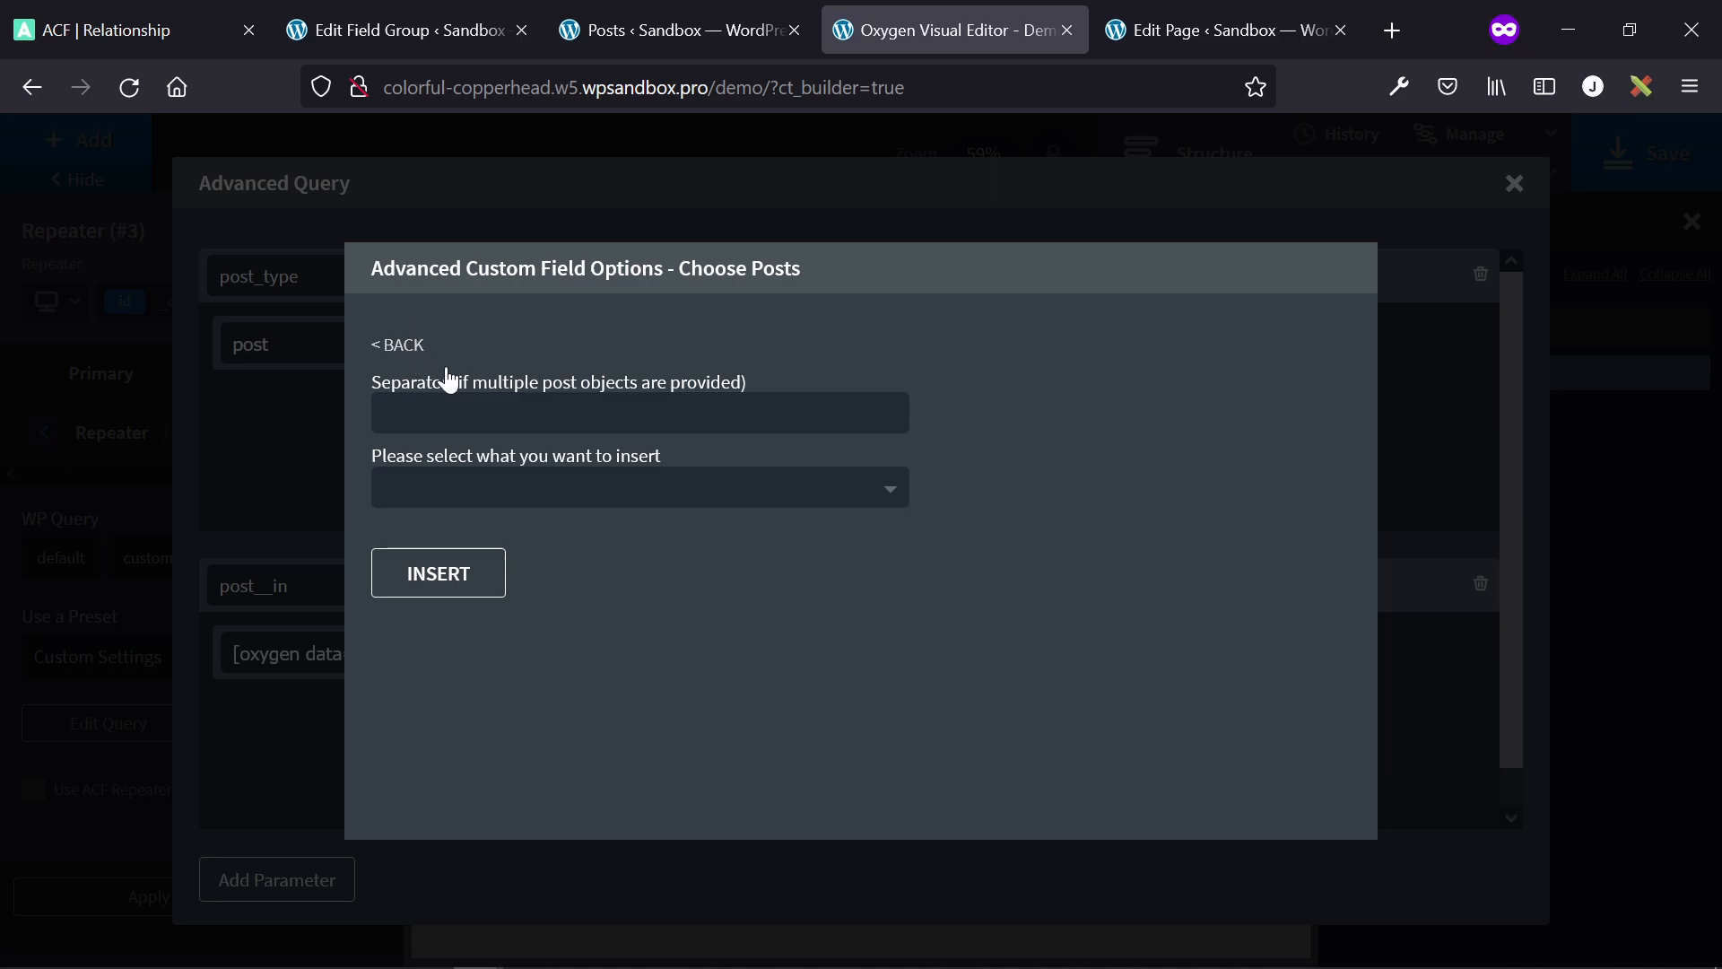
pyautogui.moveTo(423, 393)
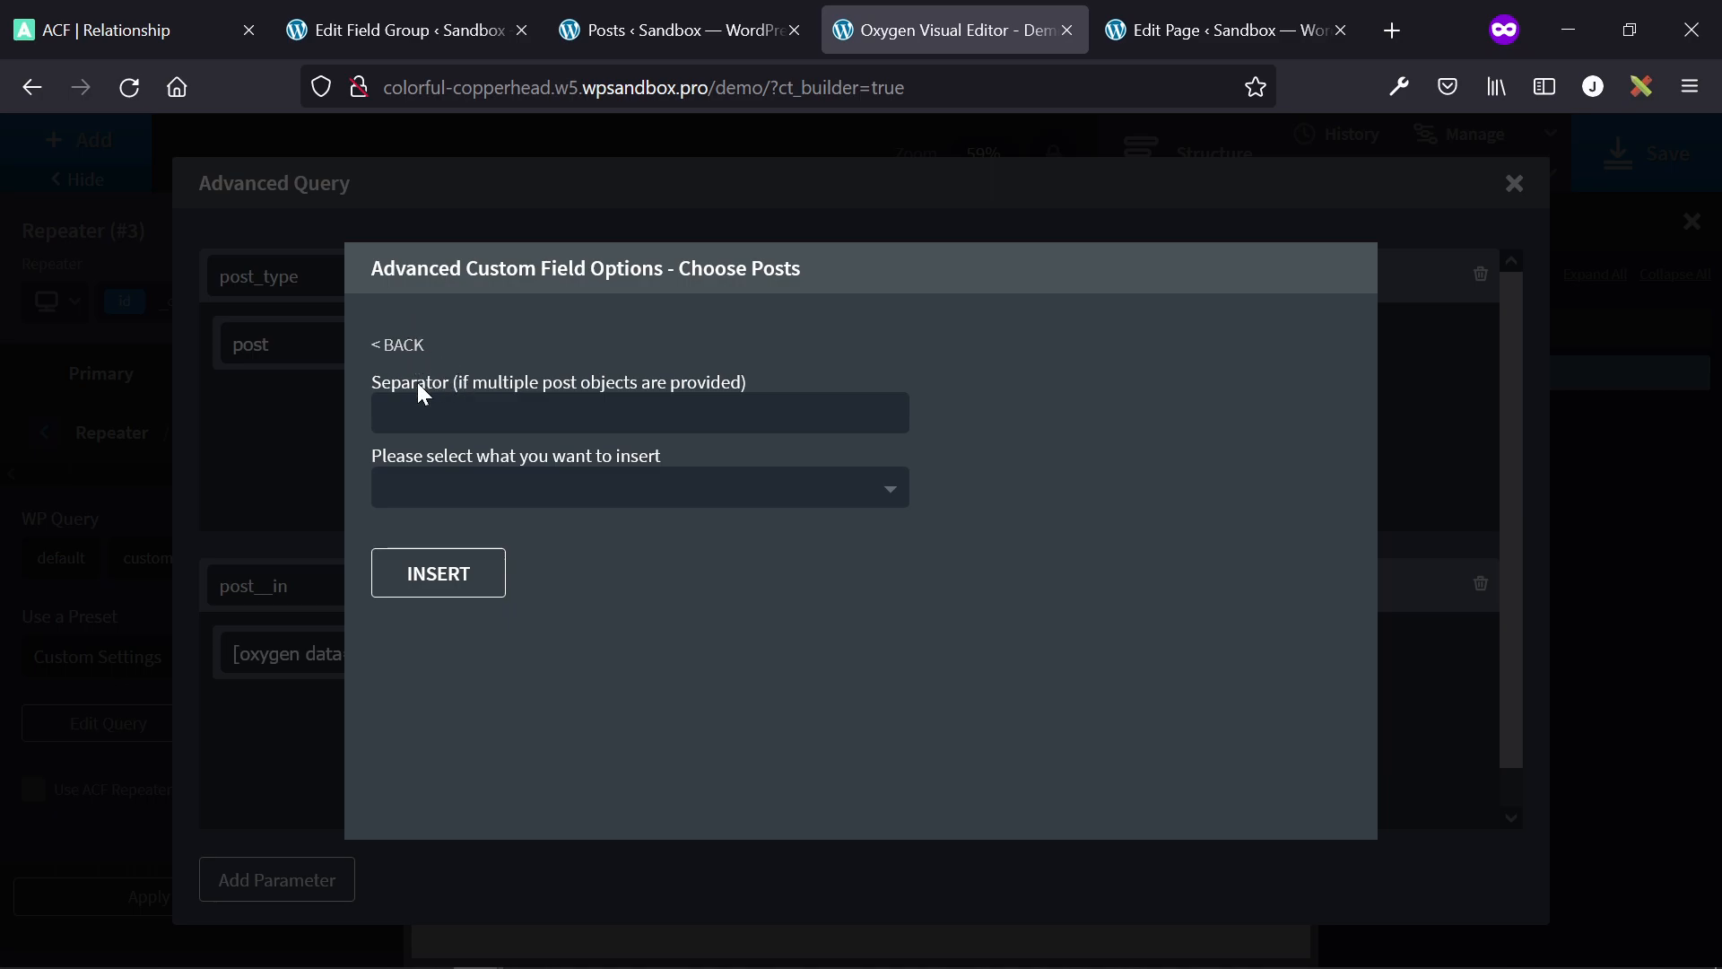
pyautogui.click(638, 486)
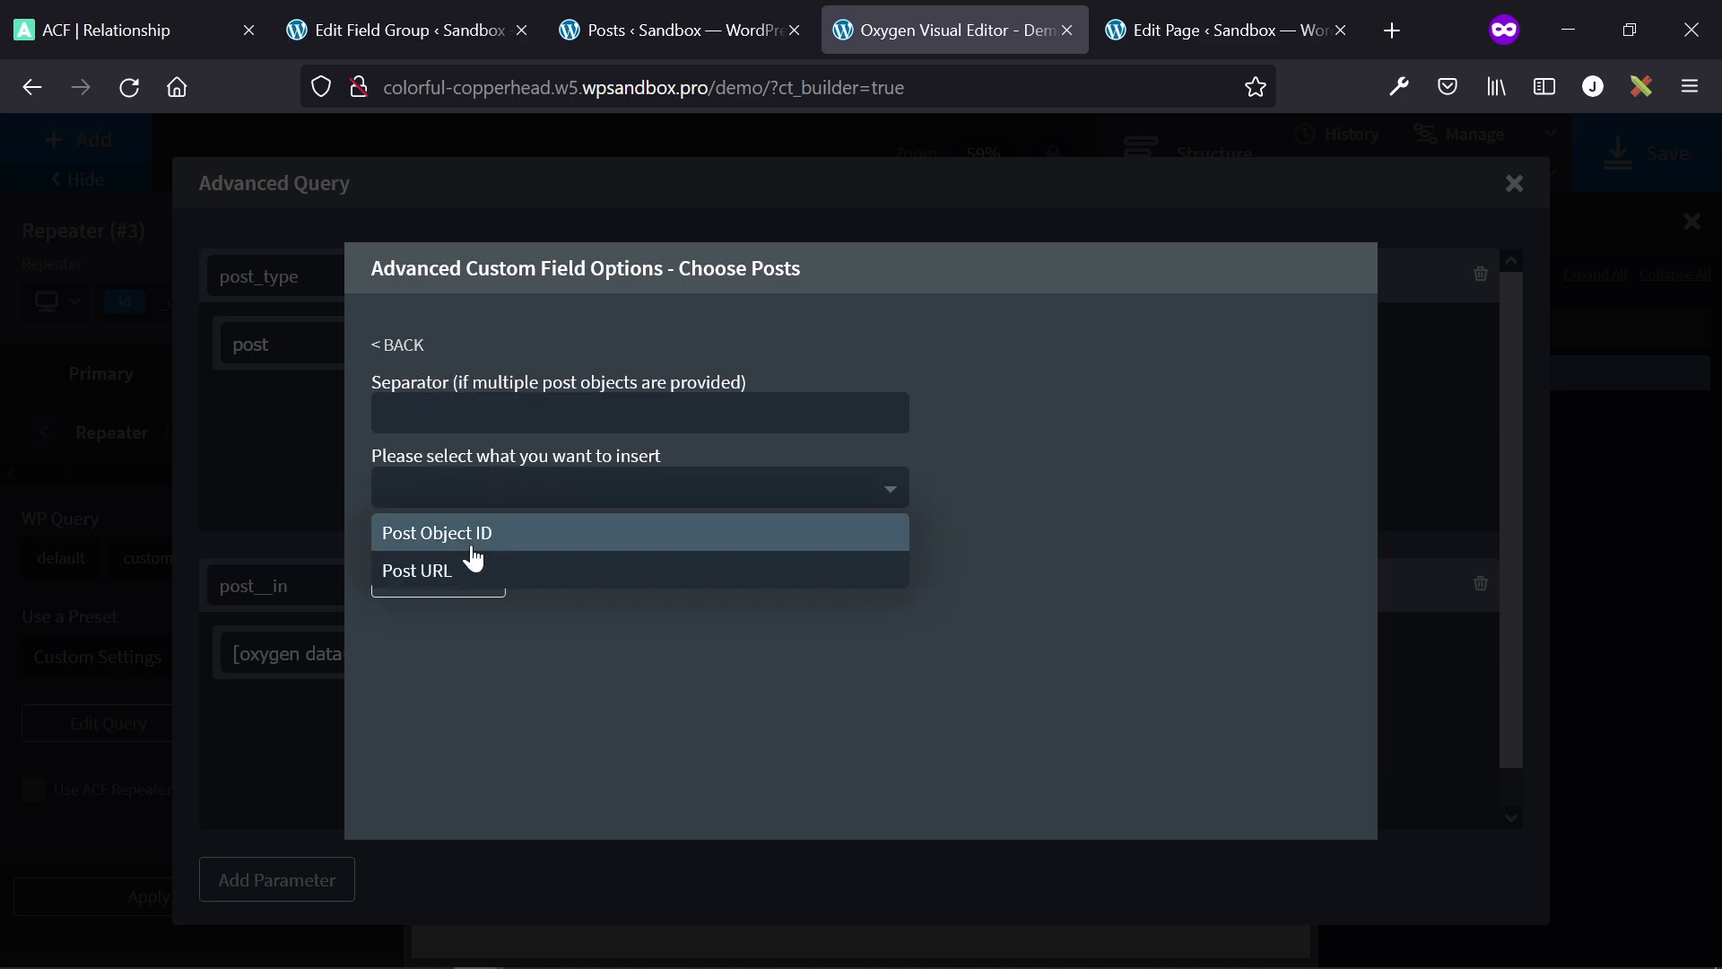
pyautogui.click(436, 533)
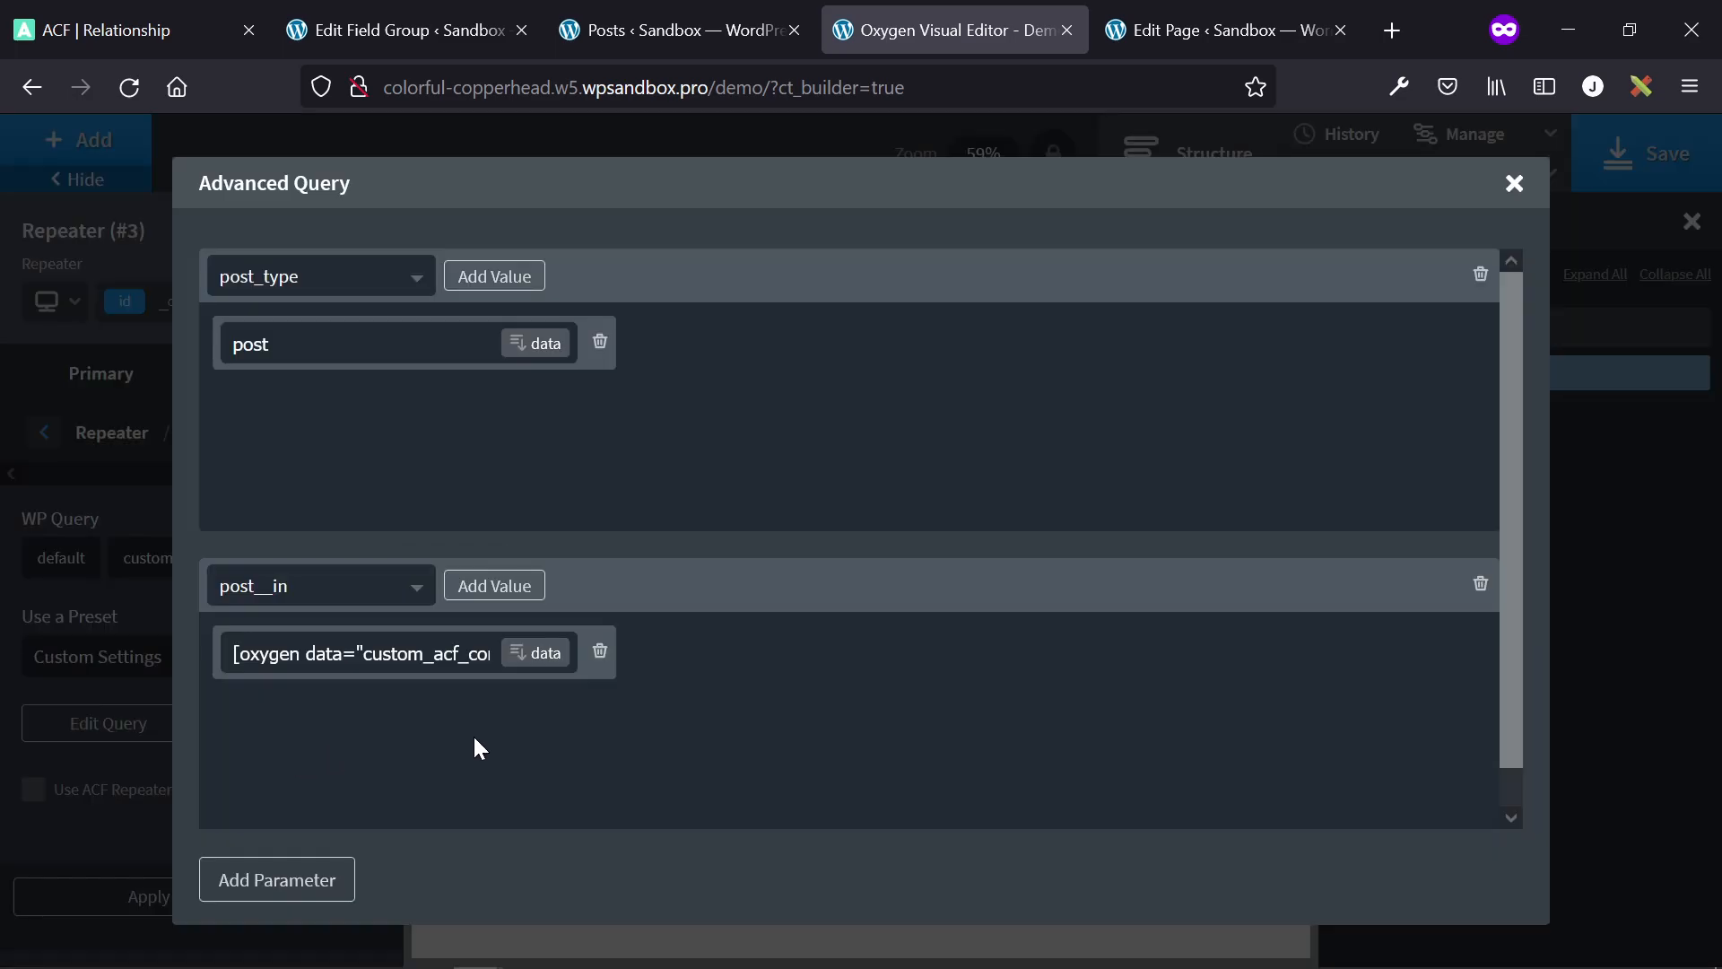
pyautogui.click(1514, 183)
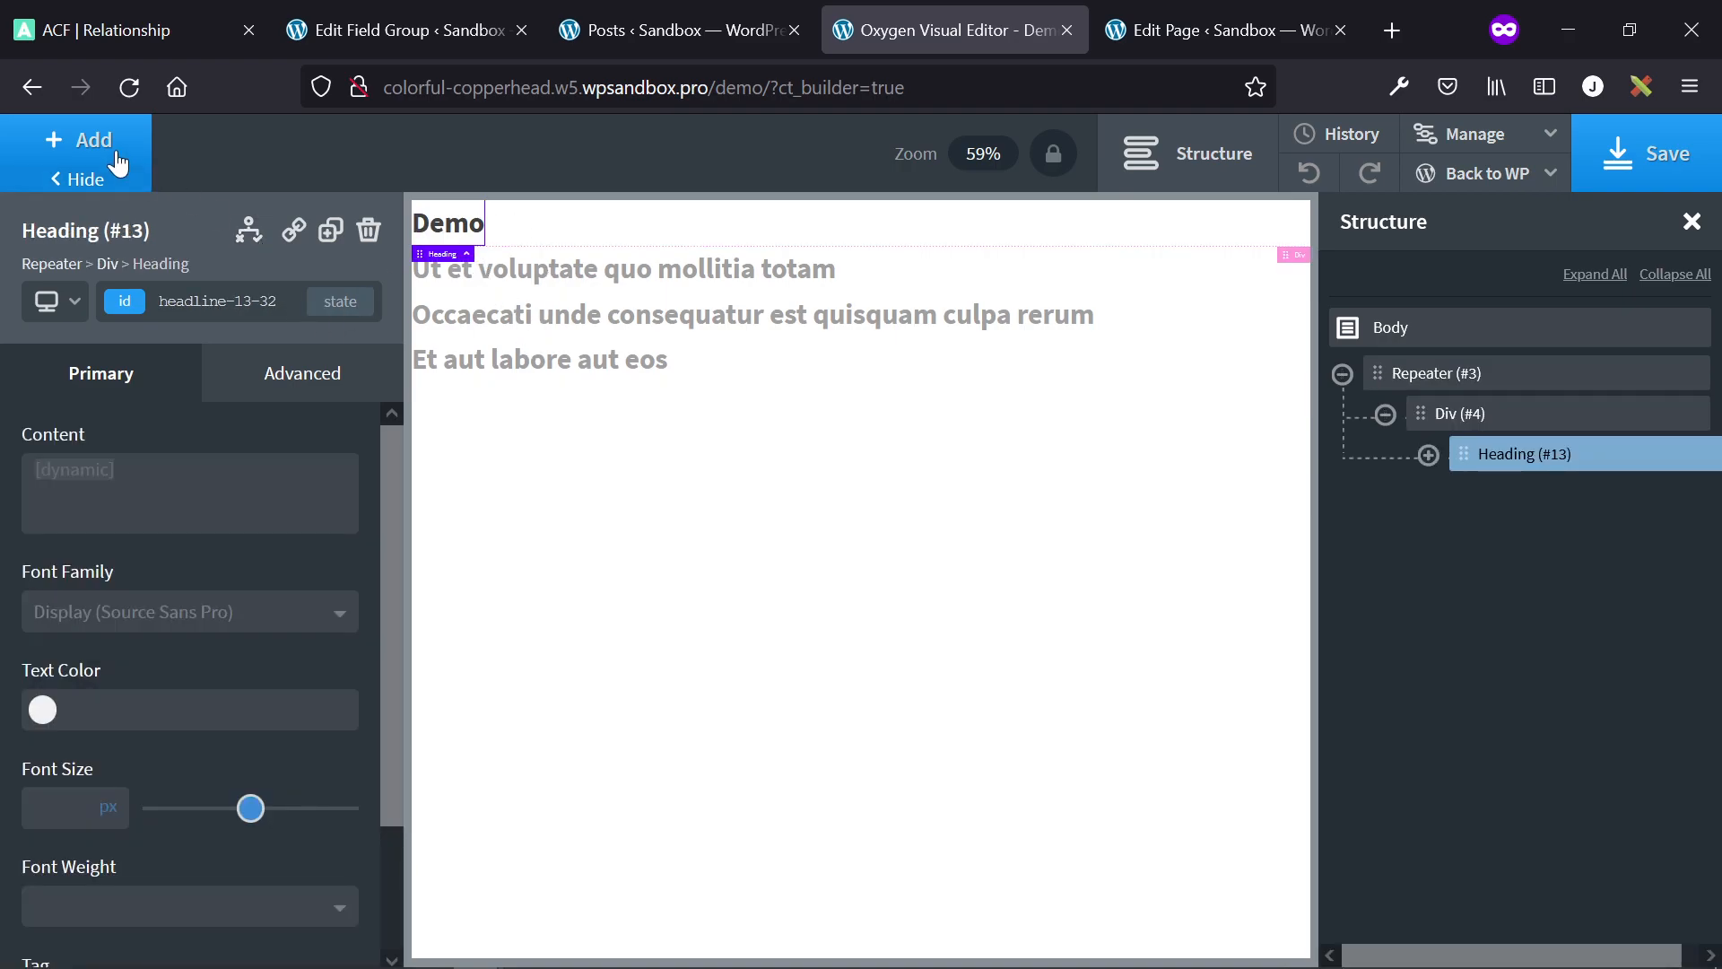
# - Add a Text element in the repeater Div filled with the dynamic Post Excerpt
pyautogui.click(79, 140)
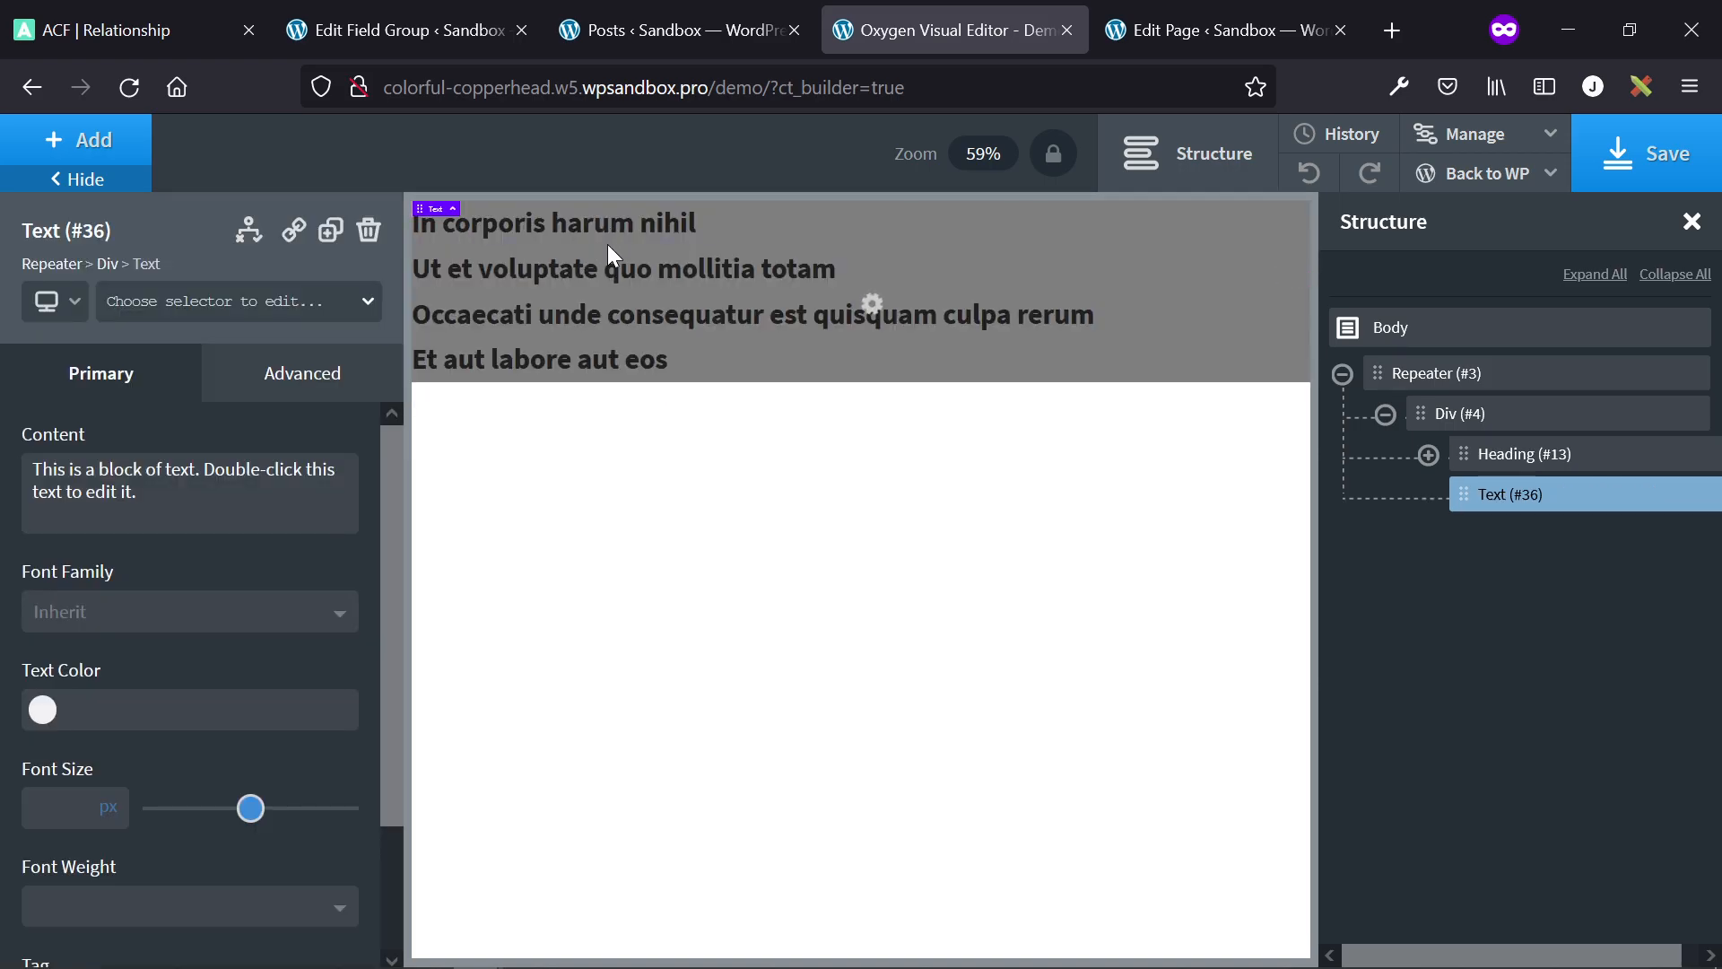
pyautogui.moveTo(646, 271)
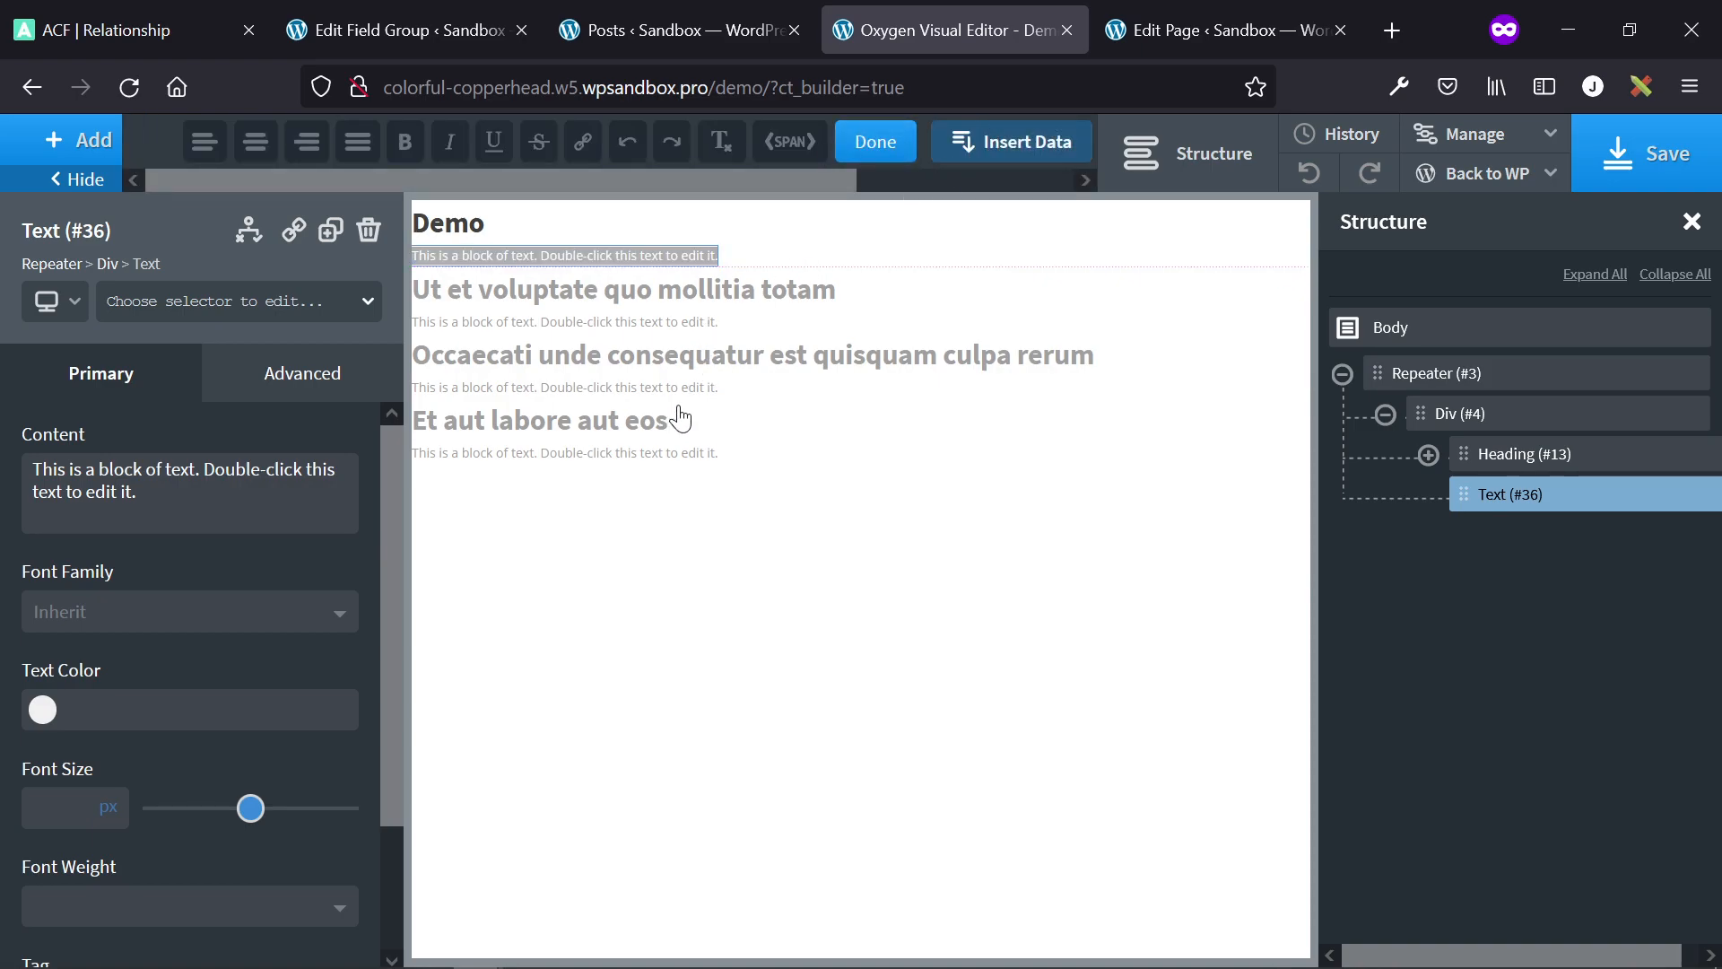
pyautogui.click(1010, 141)
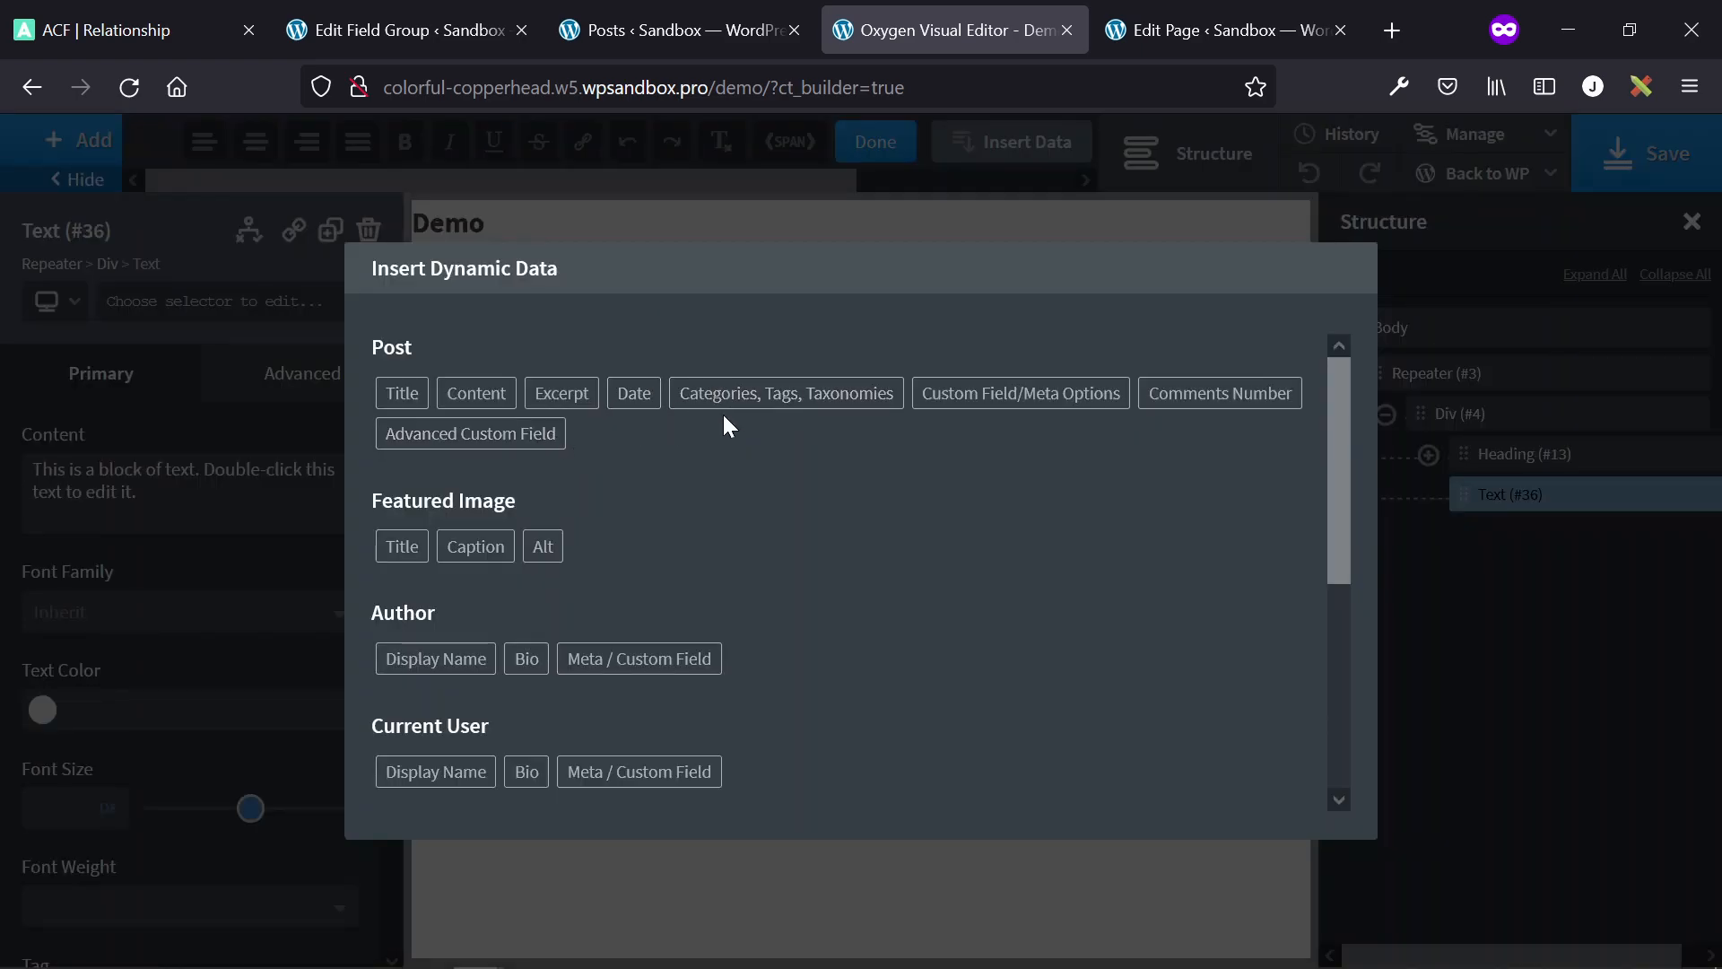
pyautogui.click(559, 393)
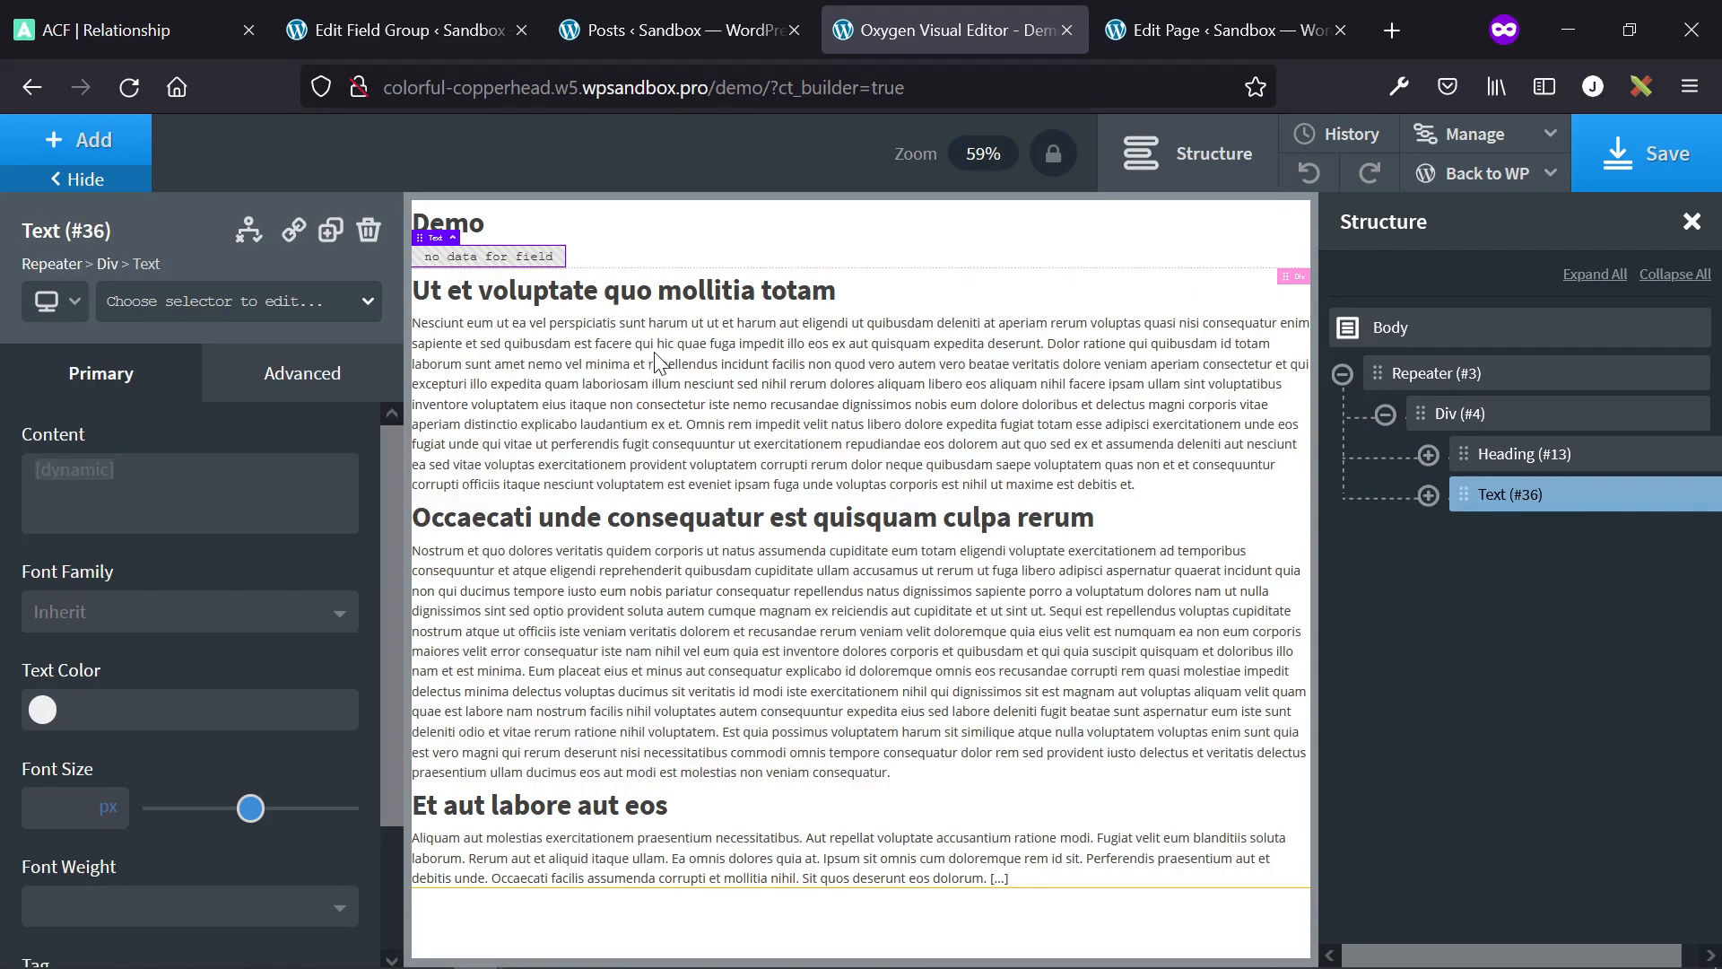
pyautogui.moveTo(1616, 194)
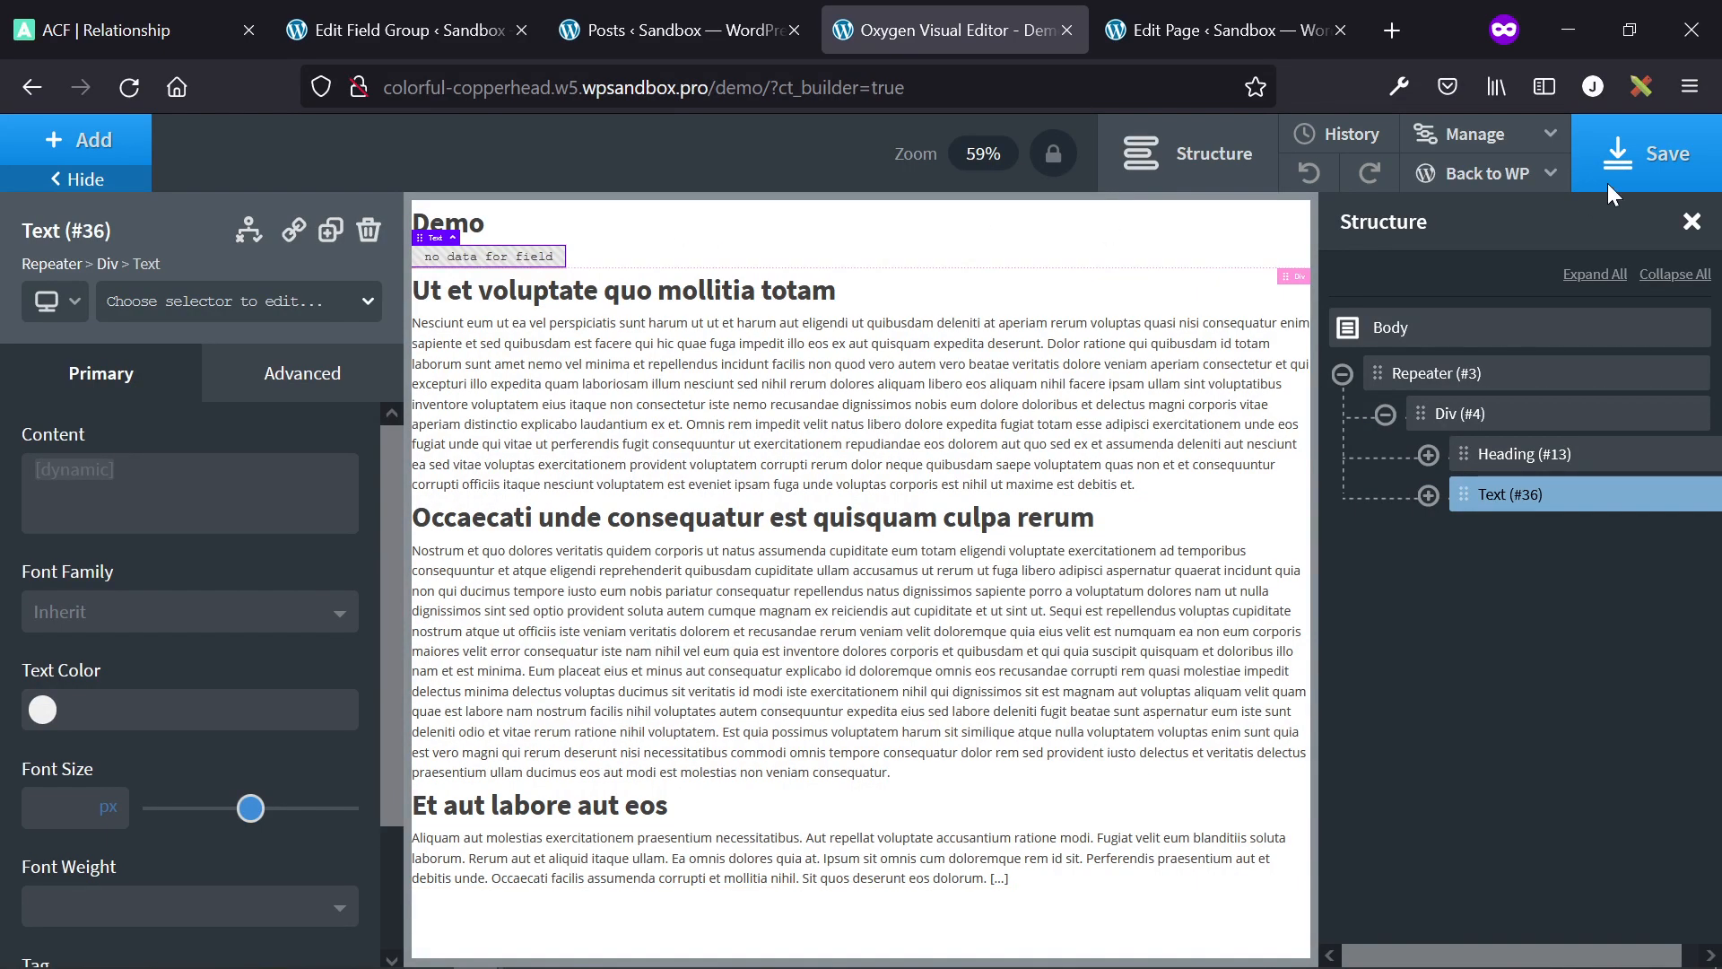
# - Return via the Posts tab to the Demo field group's Choose Posts relationship field settings
pyautogui.click(679, 31)
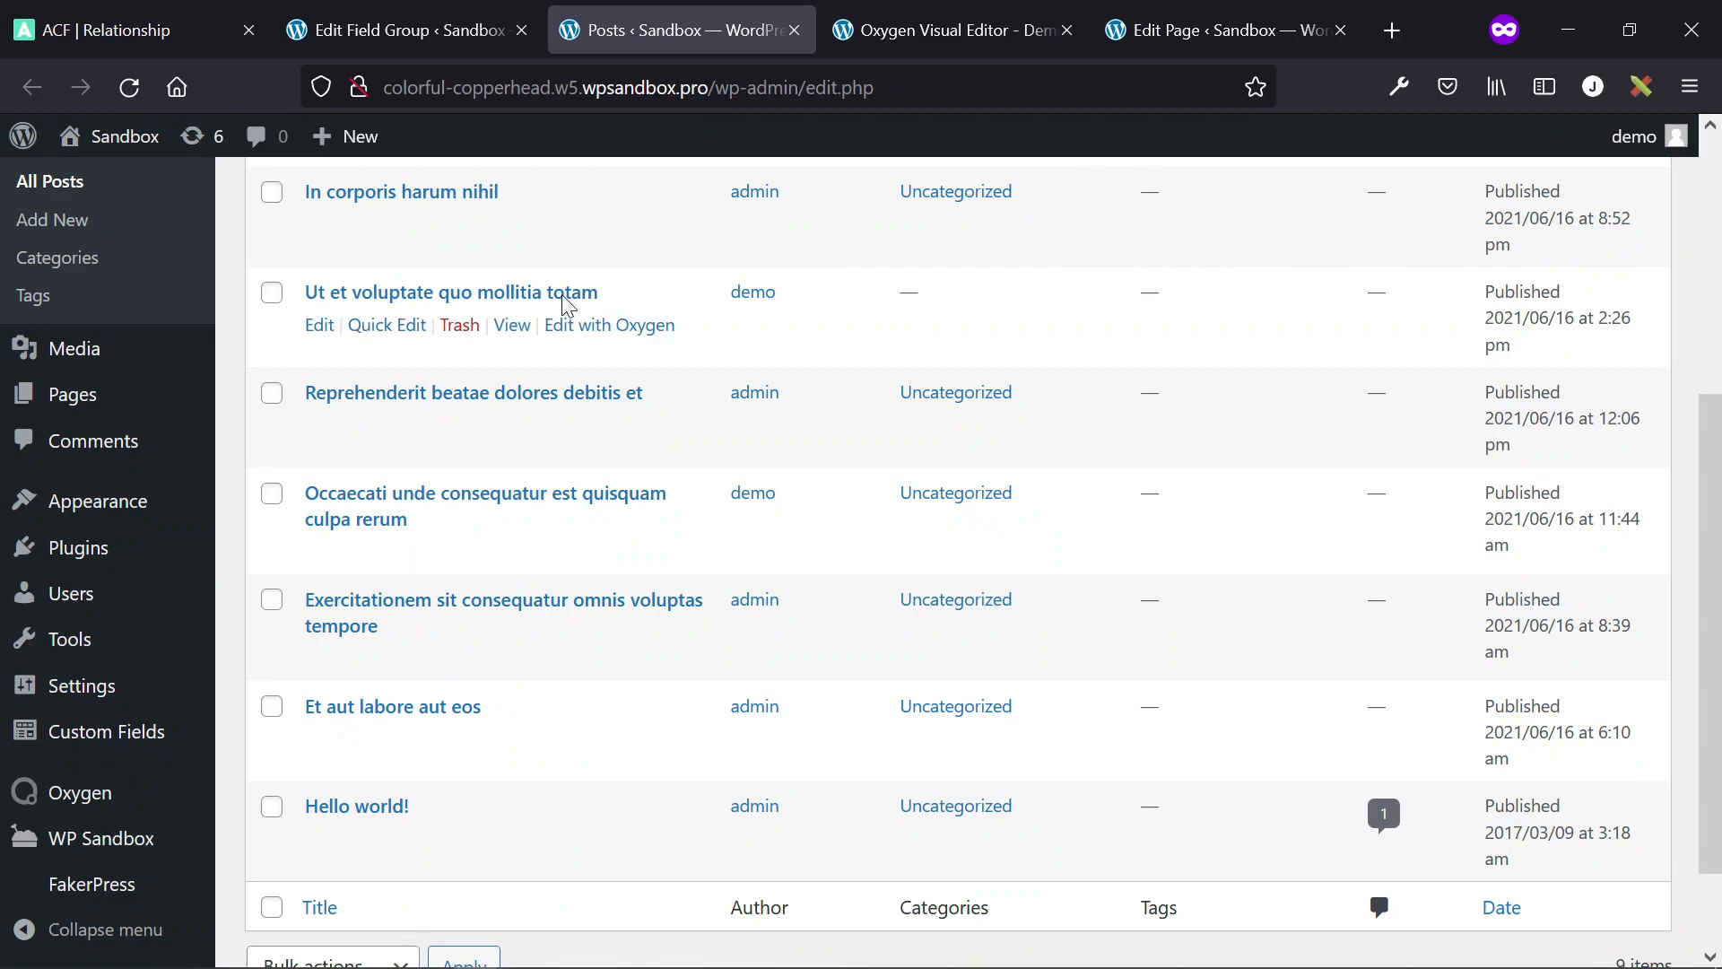
pyautogui.click(394, 30)
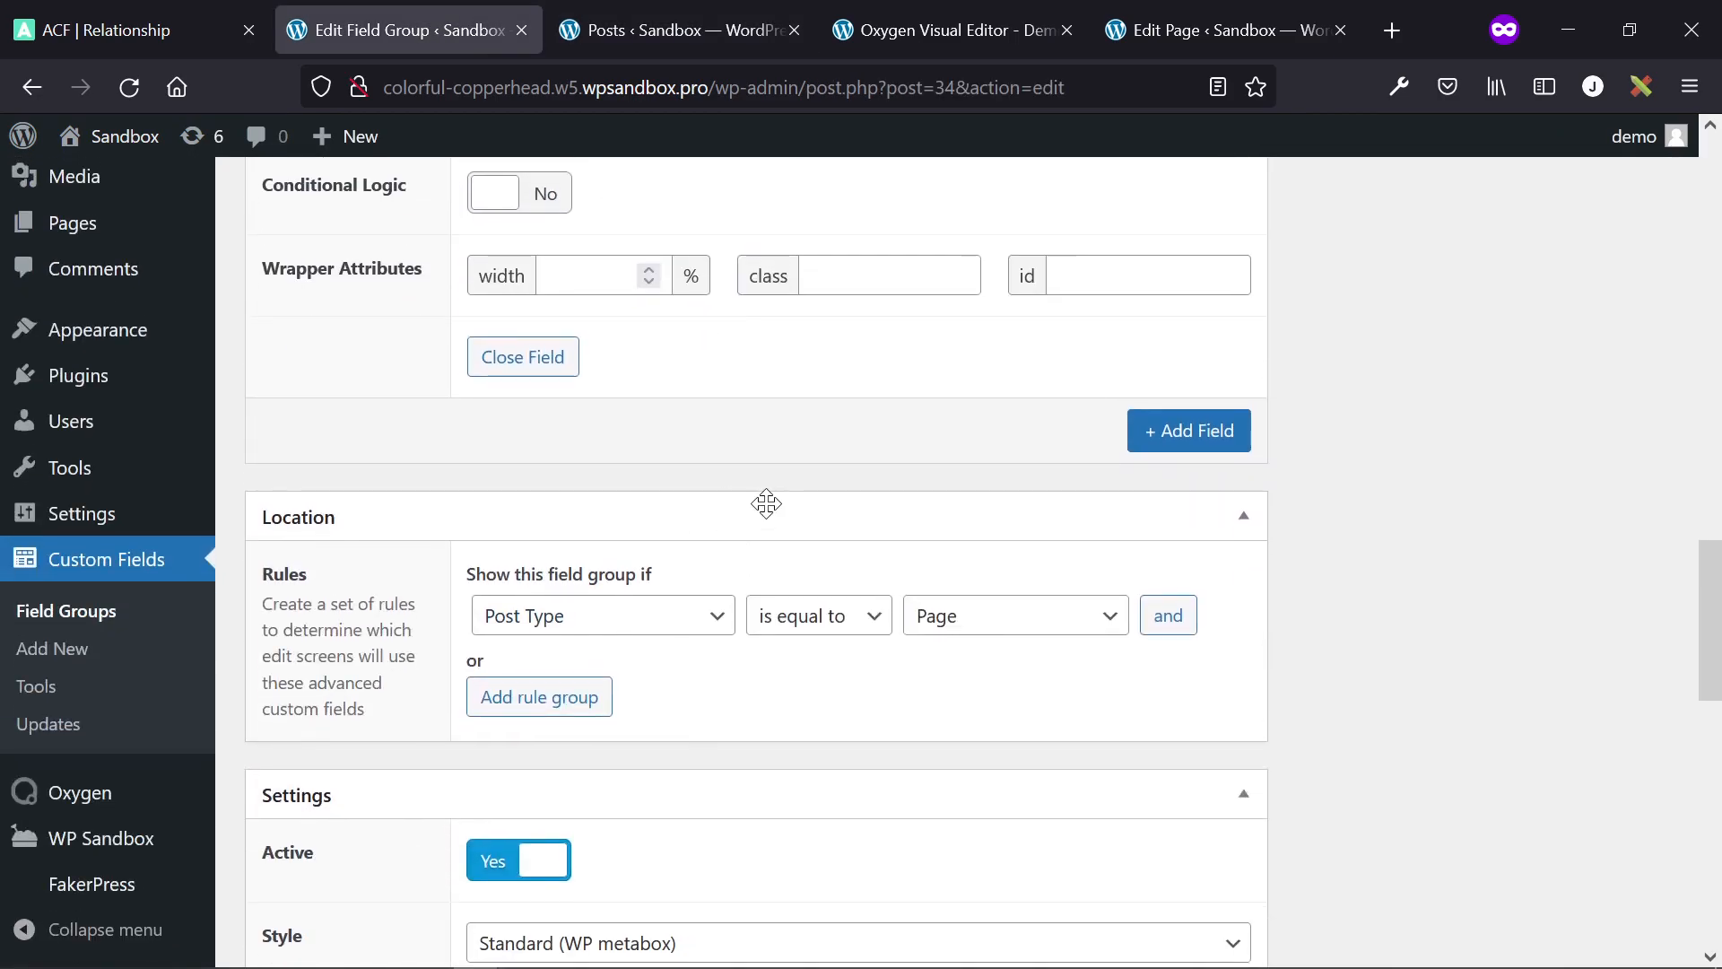
pyautogui.scroll(3)
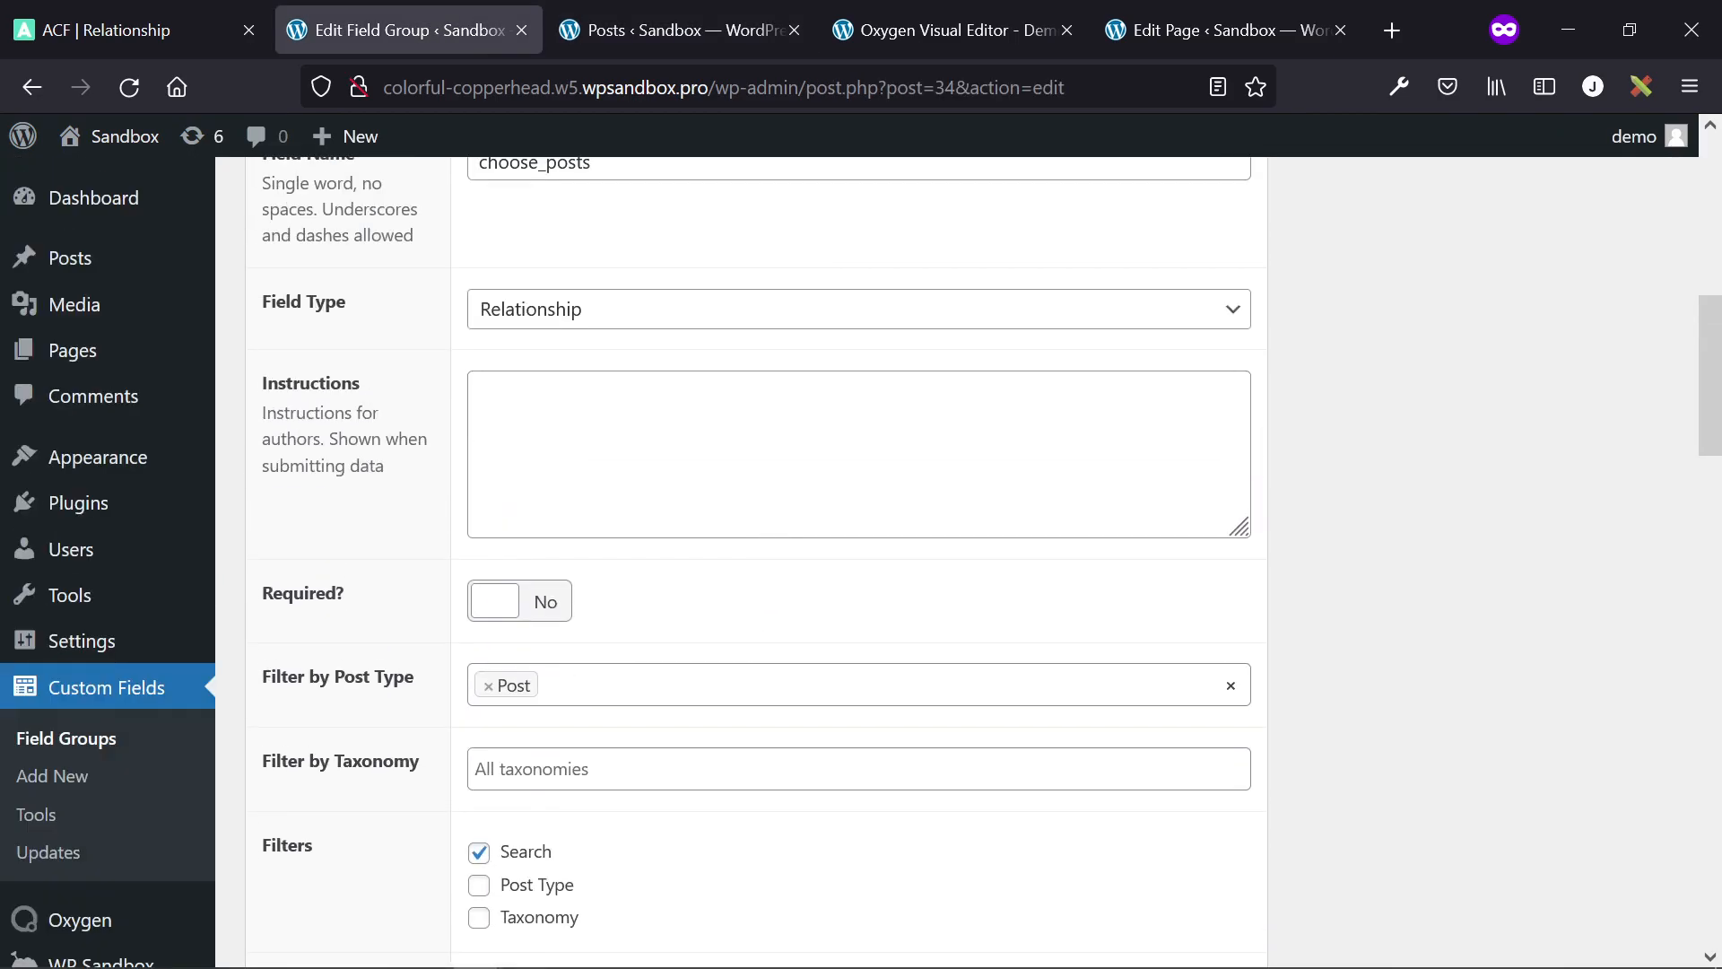